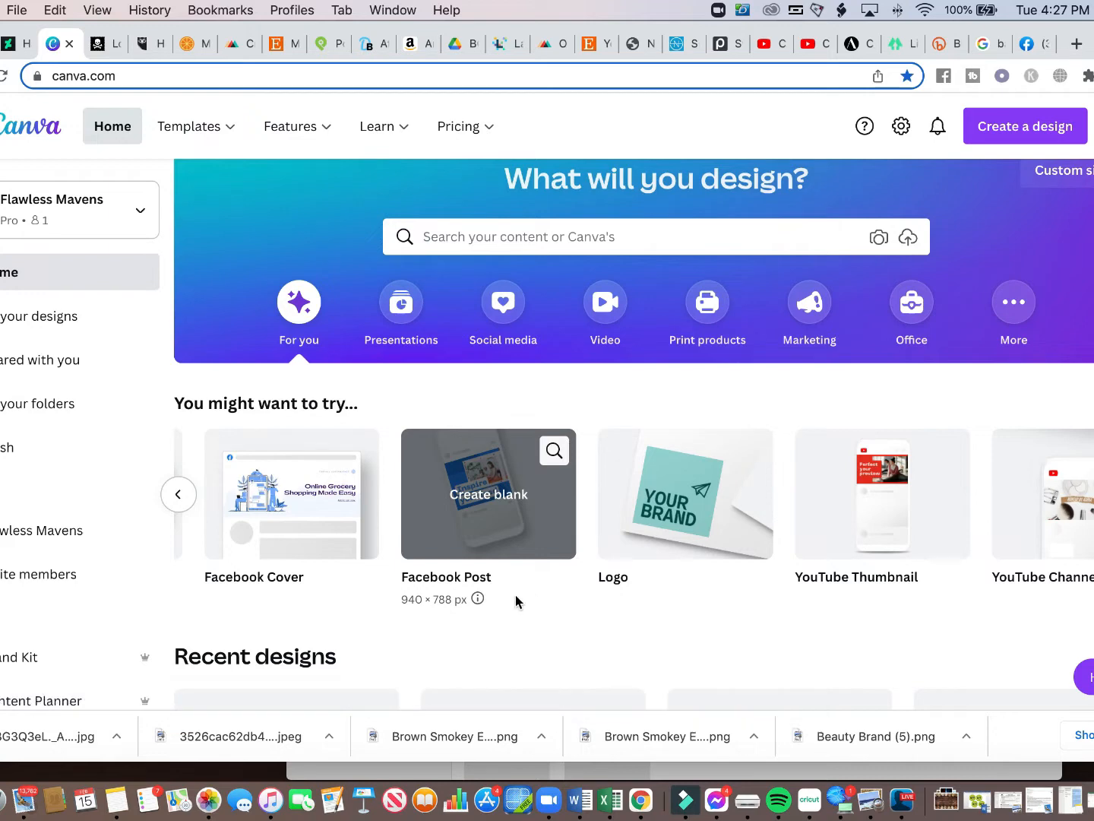
{"action": "mouse_move", "coordinate": [544, 529]}
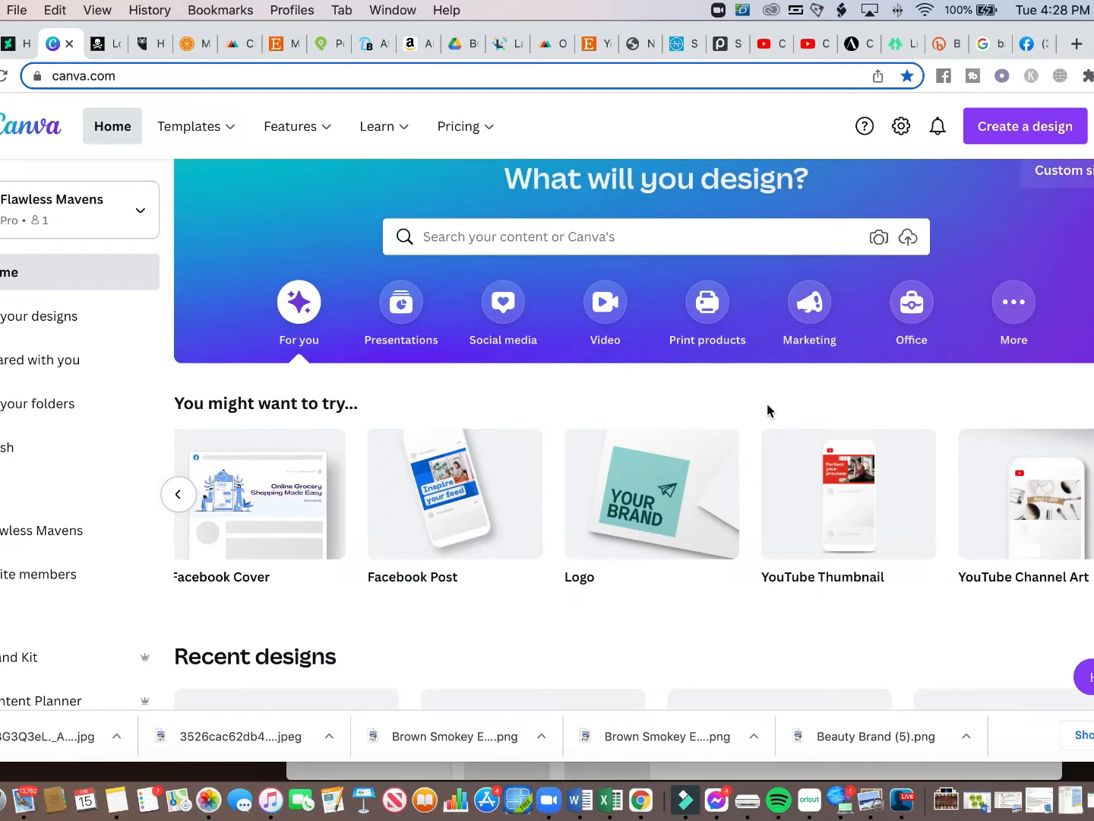
{"action": "mouse_move", "coordinate": [766, 407]}
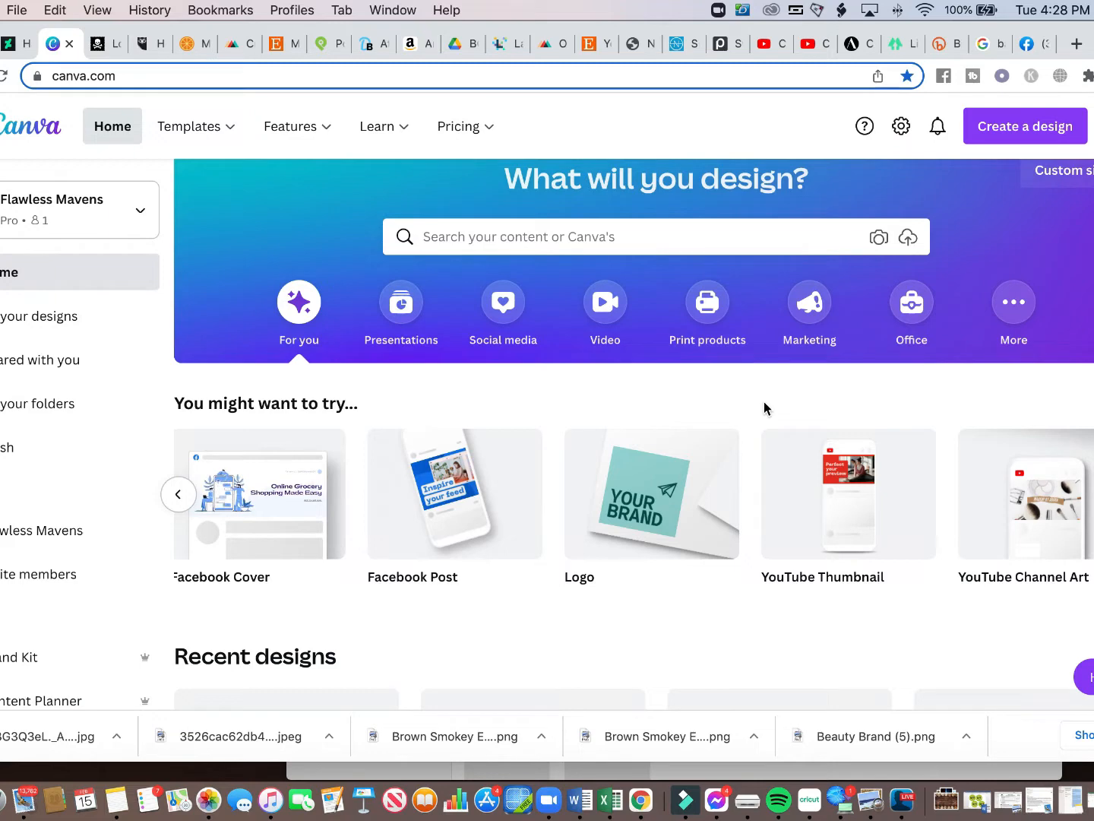
{"action": "mouse_move", "coordinate": [751, 403]}
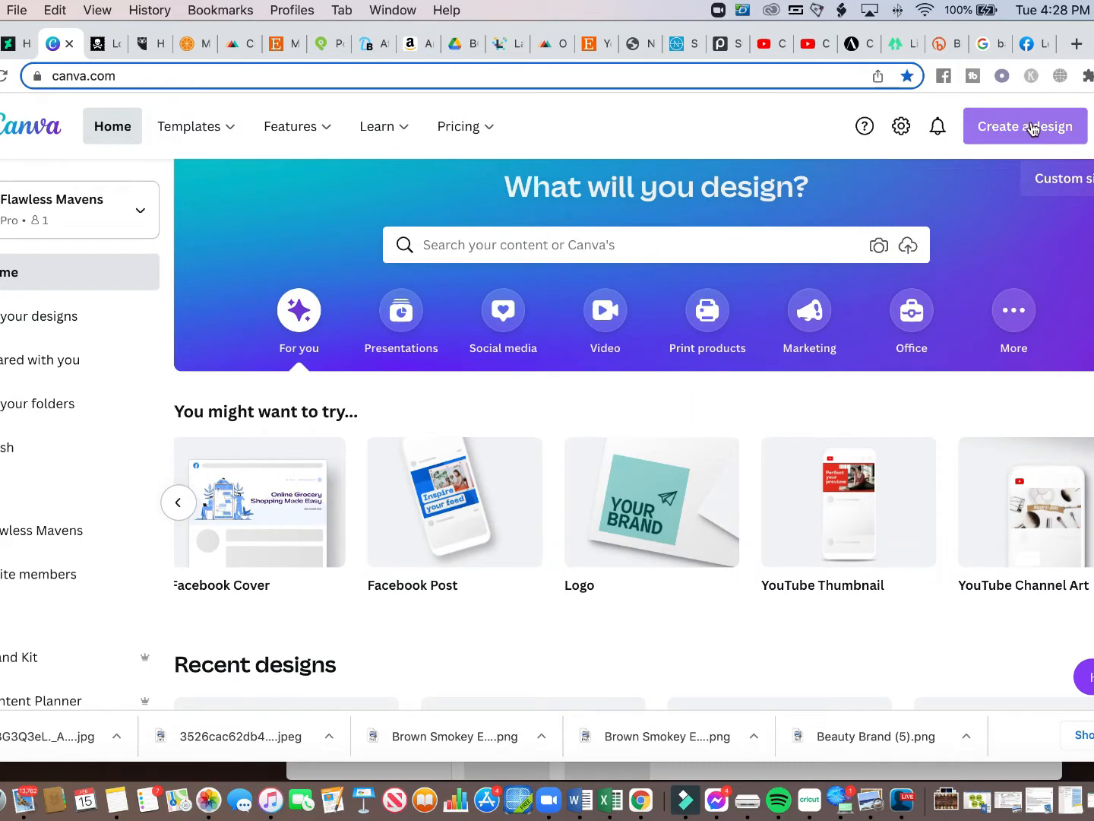
Create a custom-size blank design of 9.4 × 8.18 inches.
{"action": "left_click", "coordinate": [1024, 126]}
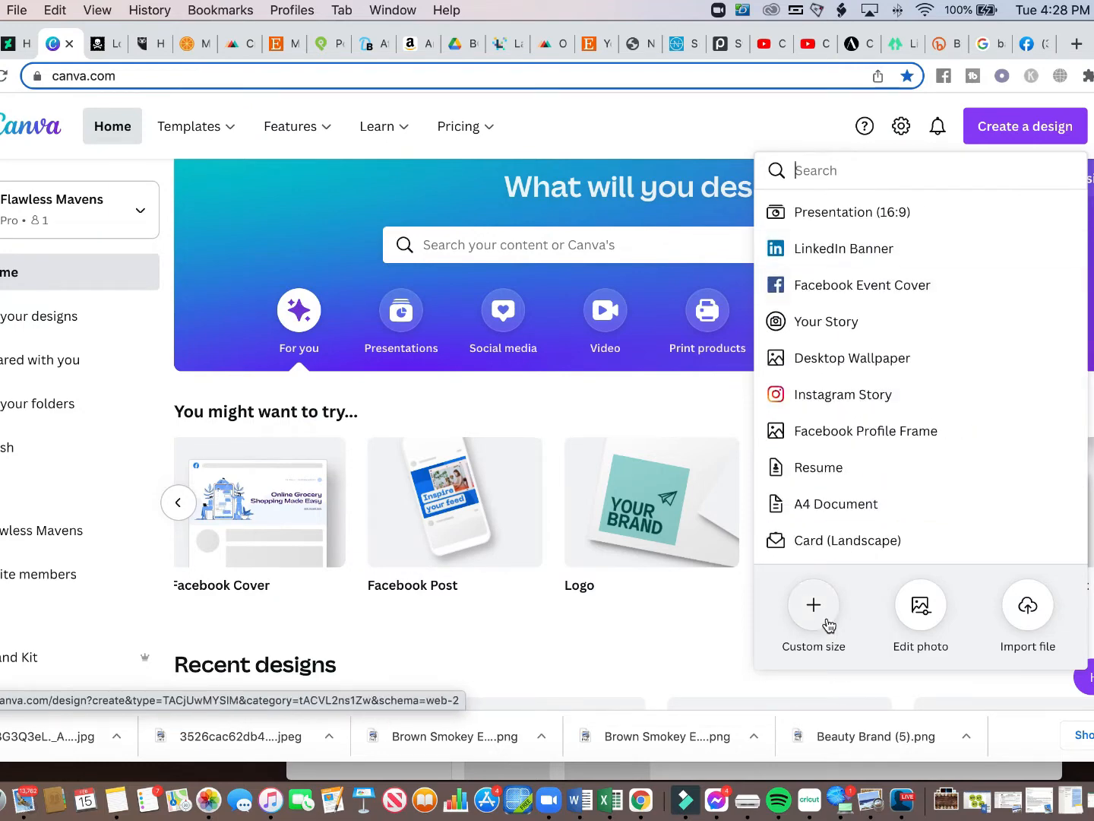
{"action": "left_click", "coordinate": [811, 615]}
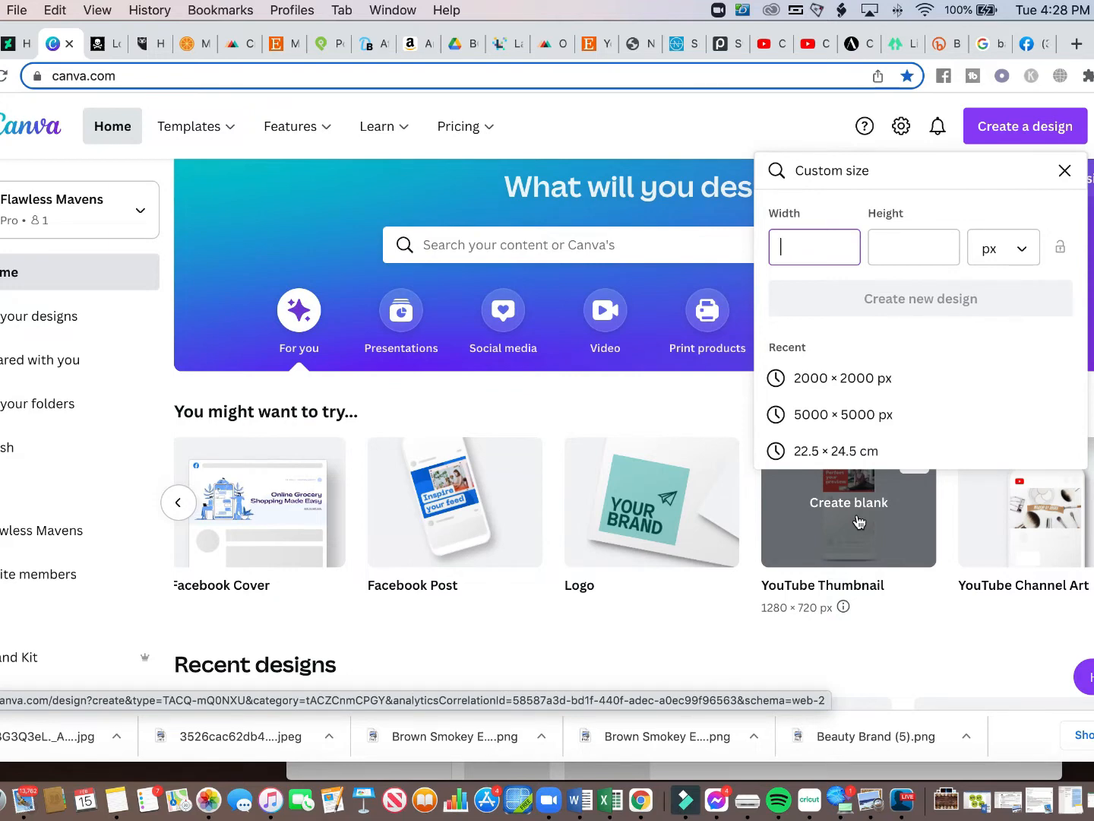
{"action": "type", "text": "9"}
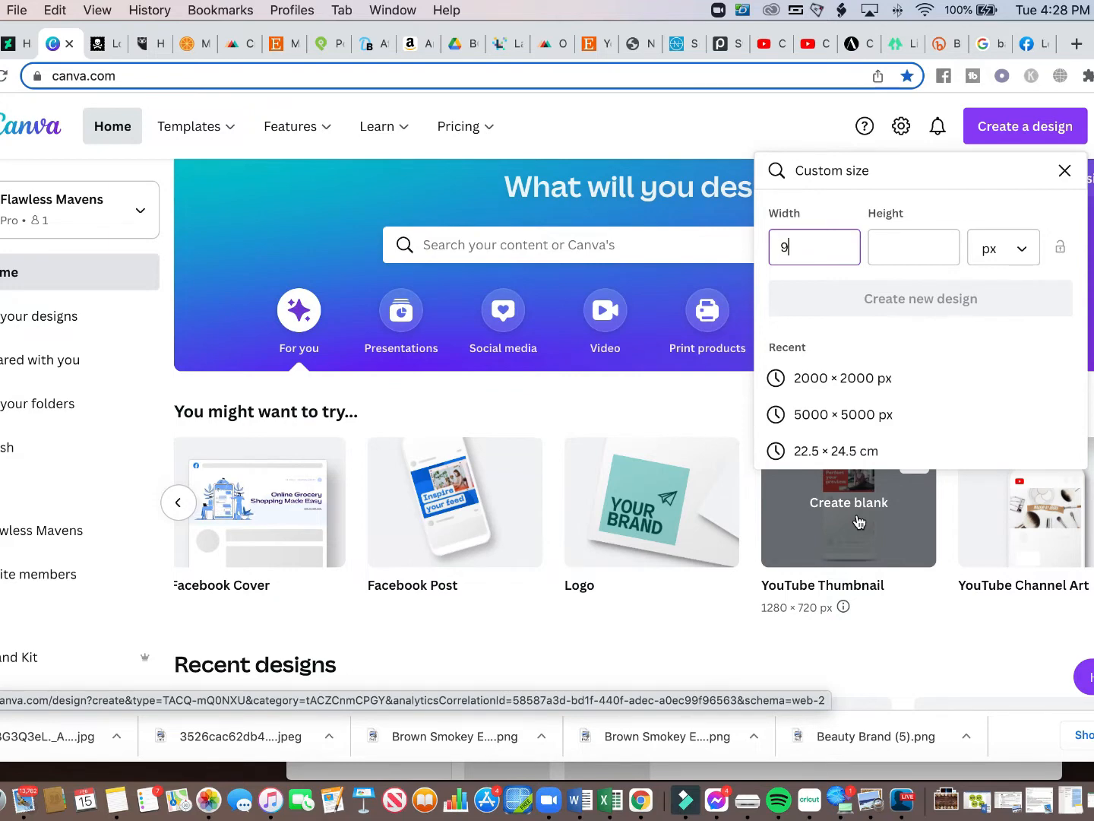
{"action": "type", "text": ".4"}
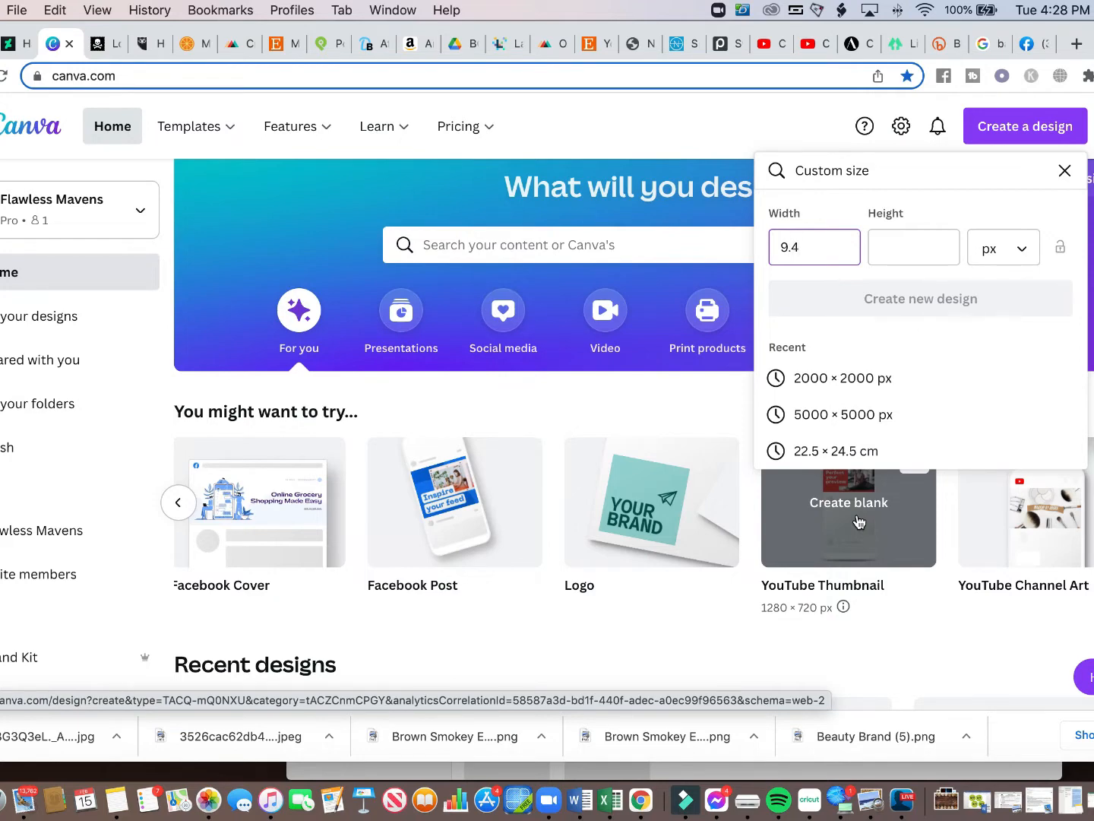
{"action": "left_click", "coordinate": [1004, 246]}
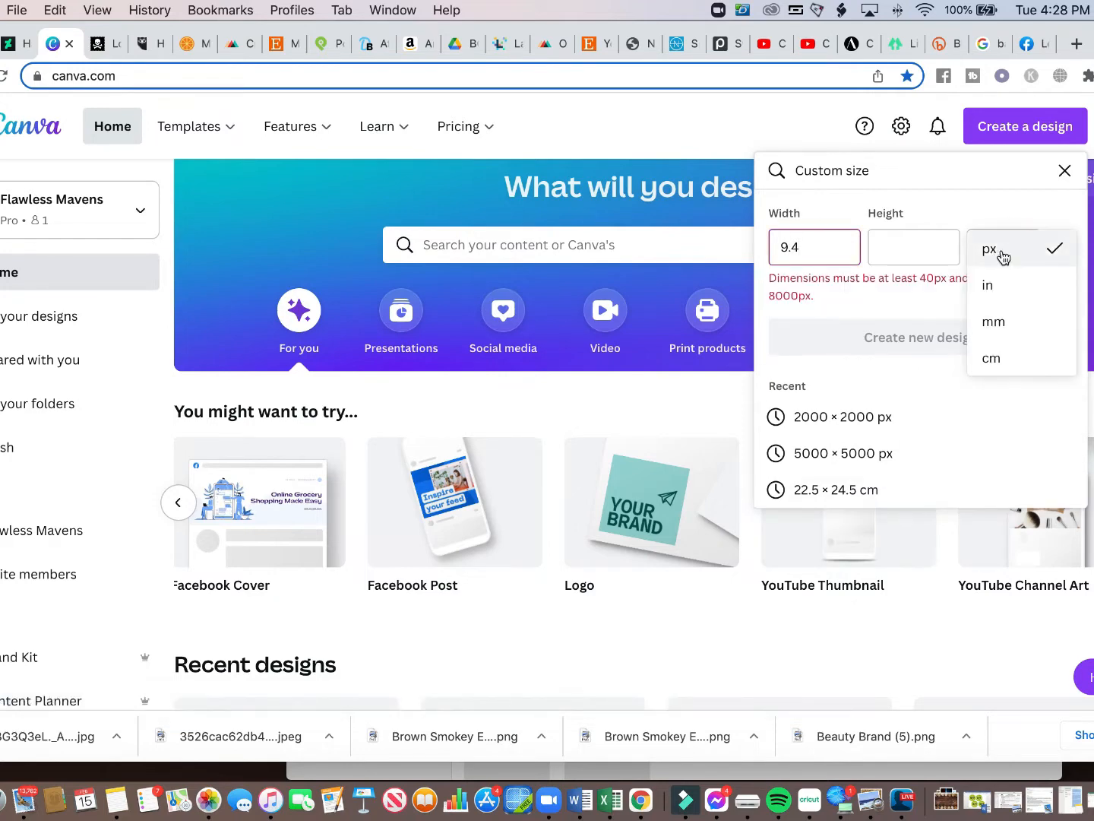
{"action": "left_click", "coordinate": [988, 286]}
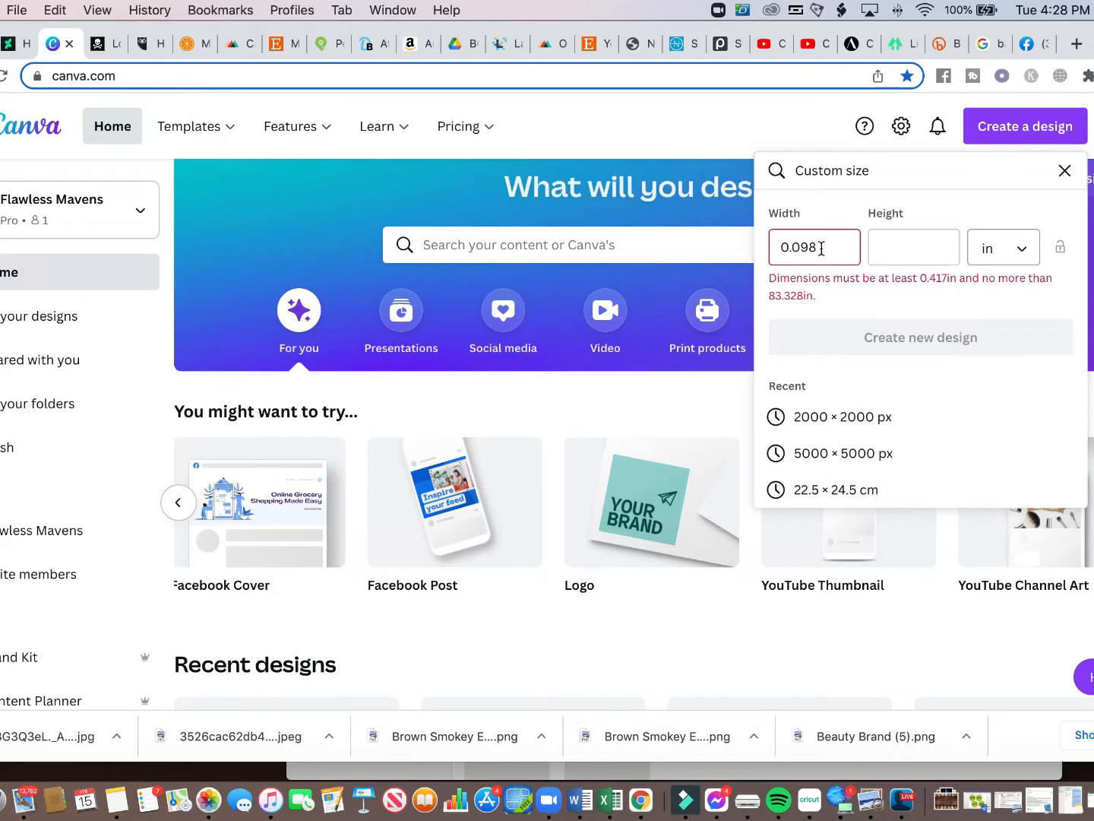
{"action": "type", "text": "9.4"}
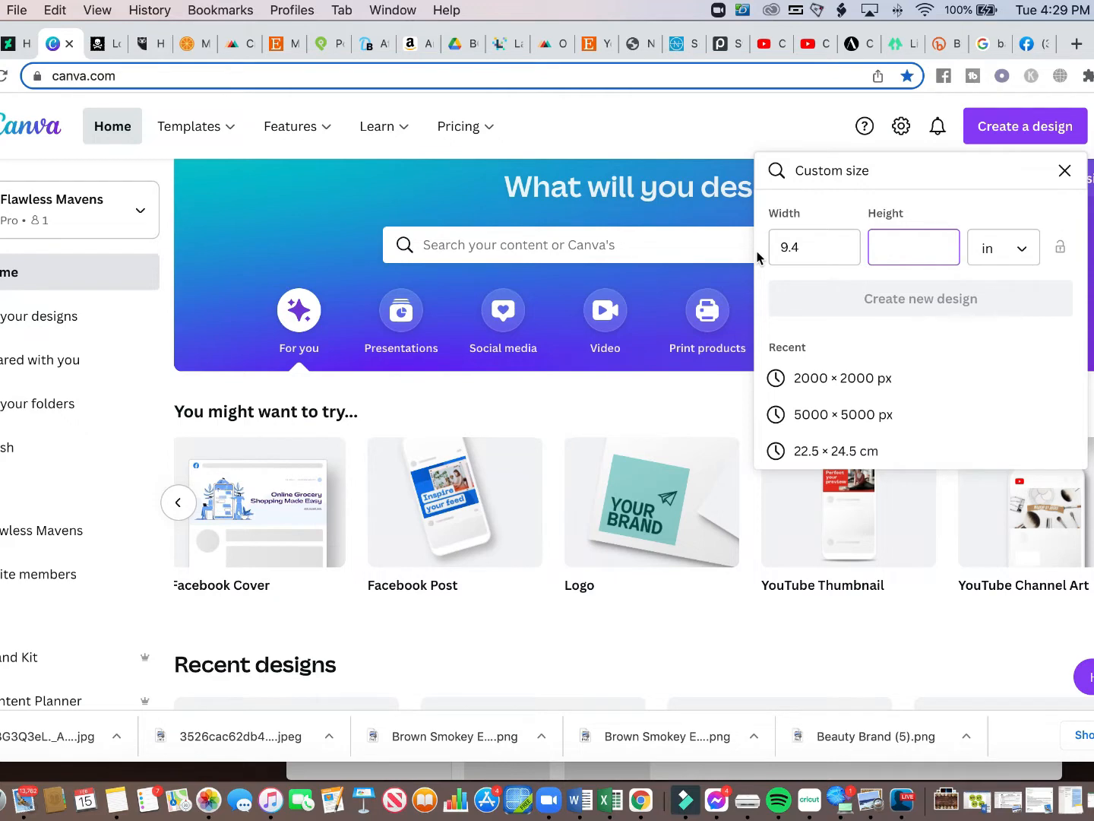
{"action": "type", "text": "8.18"}
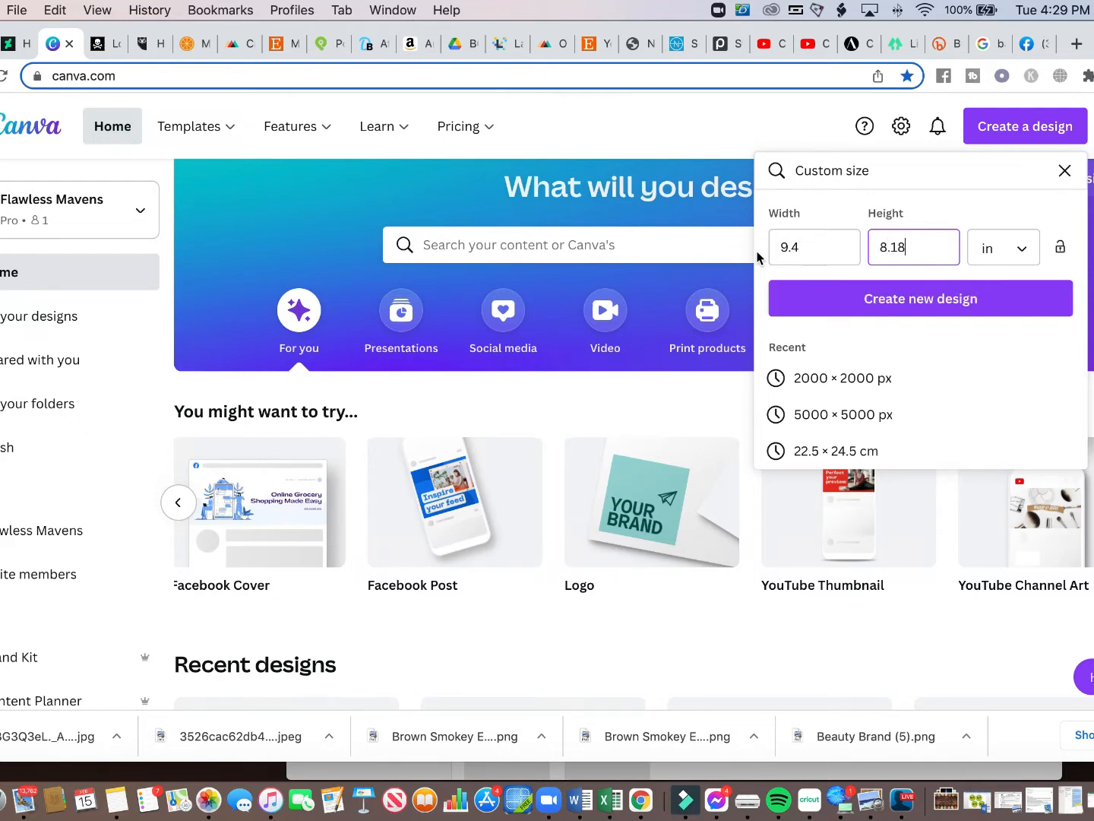
{"action": "left_click", "coordinate": [920, 298]}
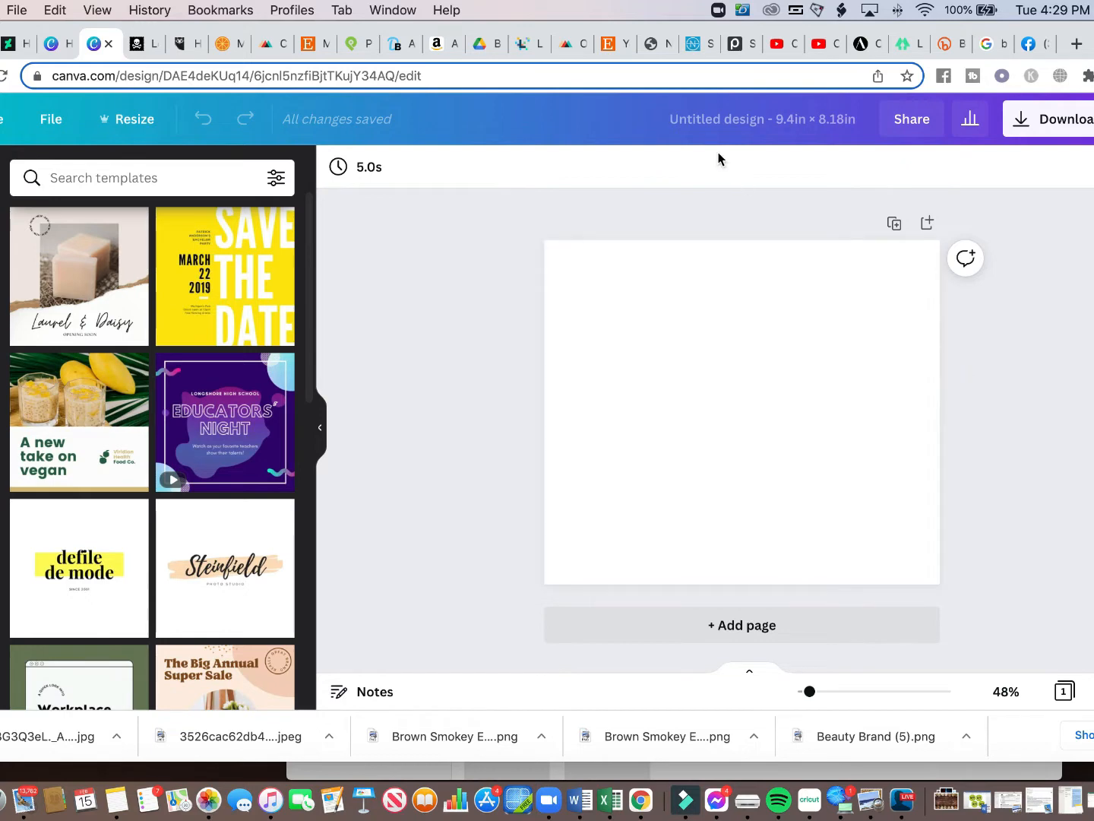
Rename the untitled design to '20 oz Tumbler Template'.
{"action": "left_click", "coordinate": [763, 119]}
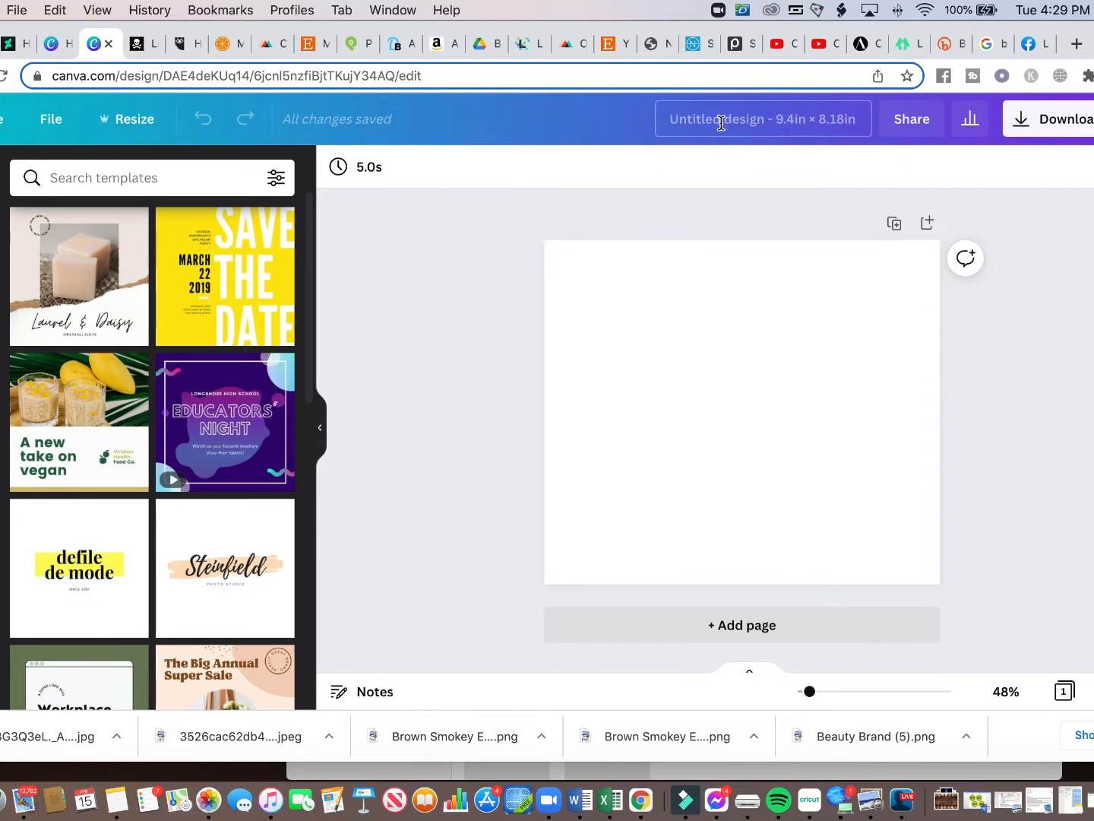
{"action": "left_click", "coordinate": [763, 118]}
{"action": "type", "text": "20 oz Tumbler Template"}
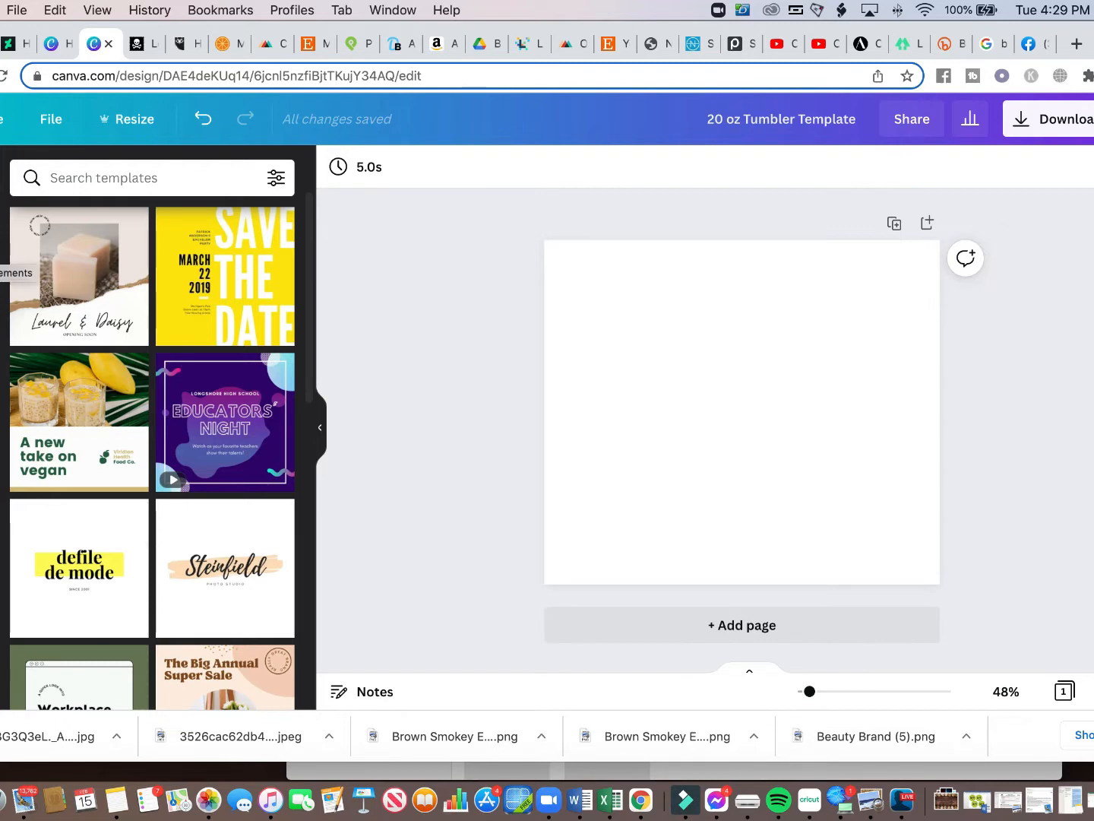
{"action": "mouse_move", "coordinate": [196, 270]}
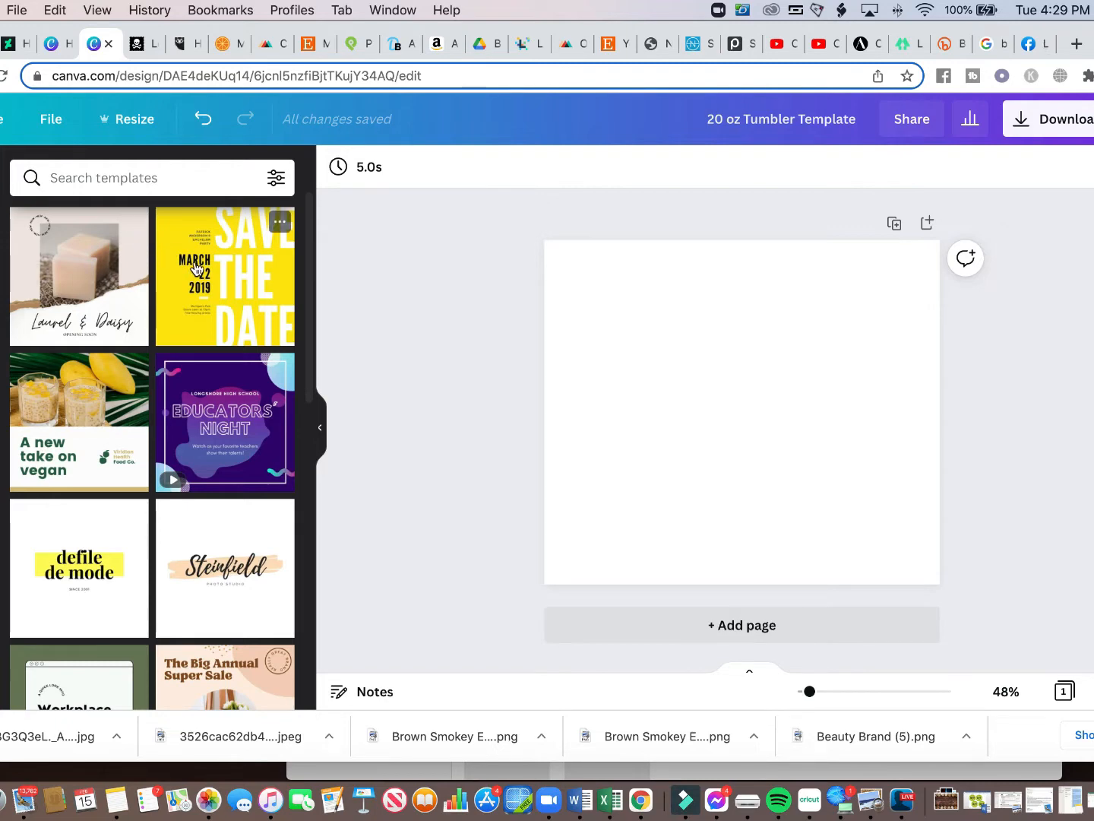
Try the My Wedding template on the page, then undo it to leave the page blank.
{"action": "scroll", "scroll_direction": "down", "scroll_amount": 3}
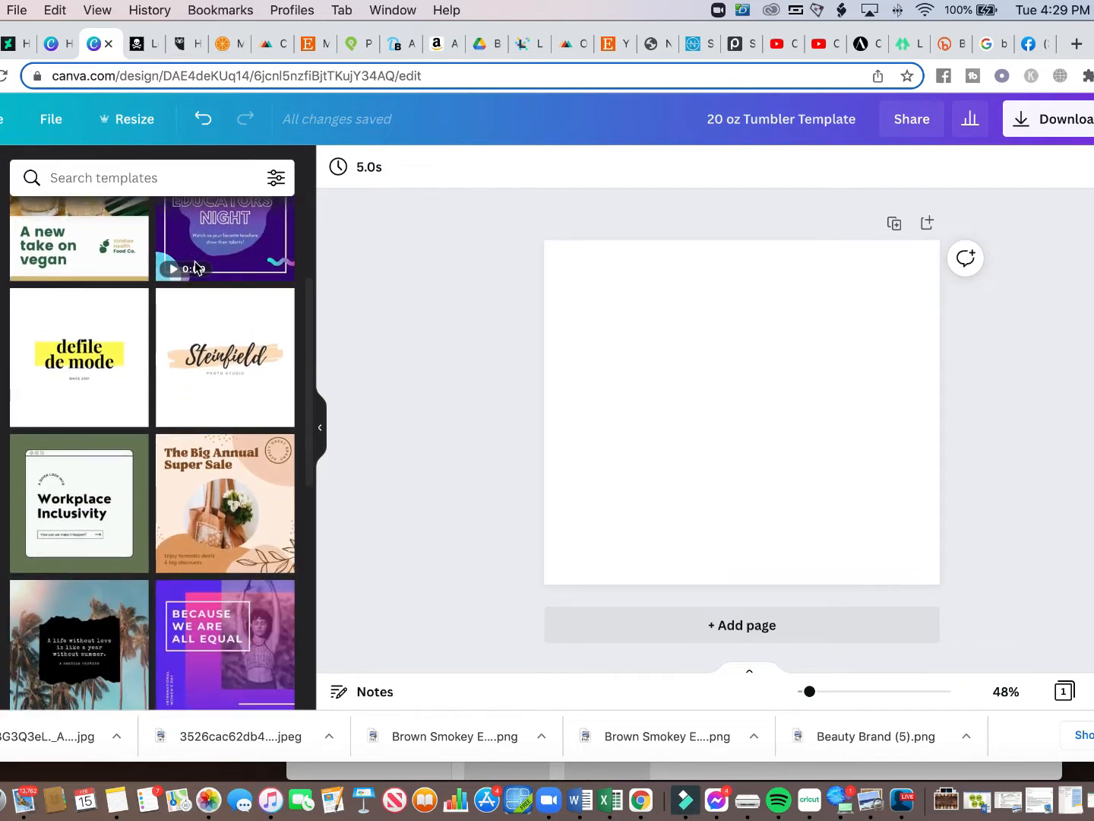
{"action": "scroll", "scroll_direction": "down", "scroll_amount": 3}
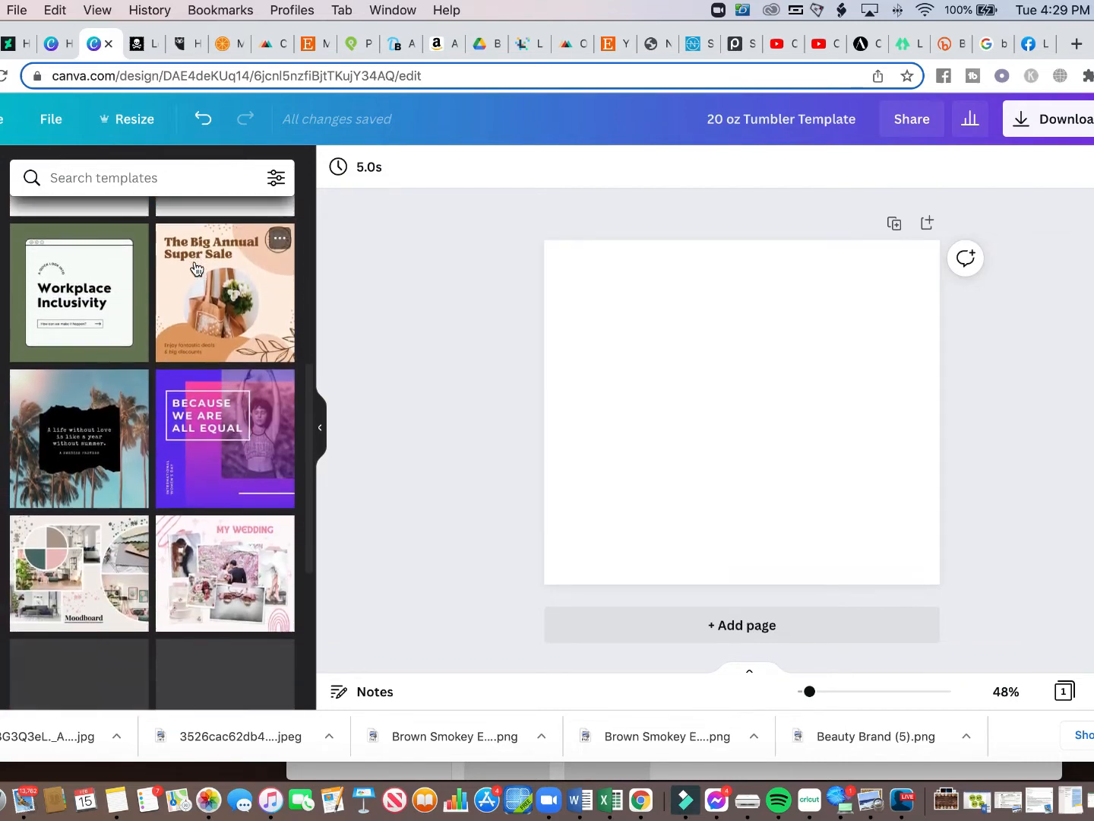
{"action": "scroll", "scroll_direction": "down", "scroll_amount": 3}
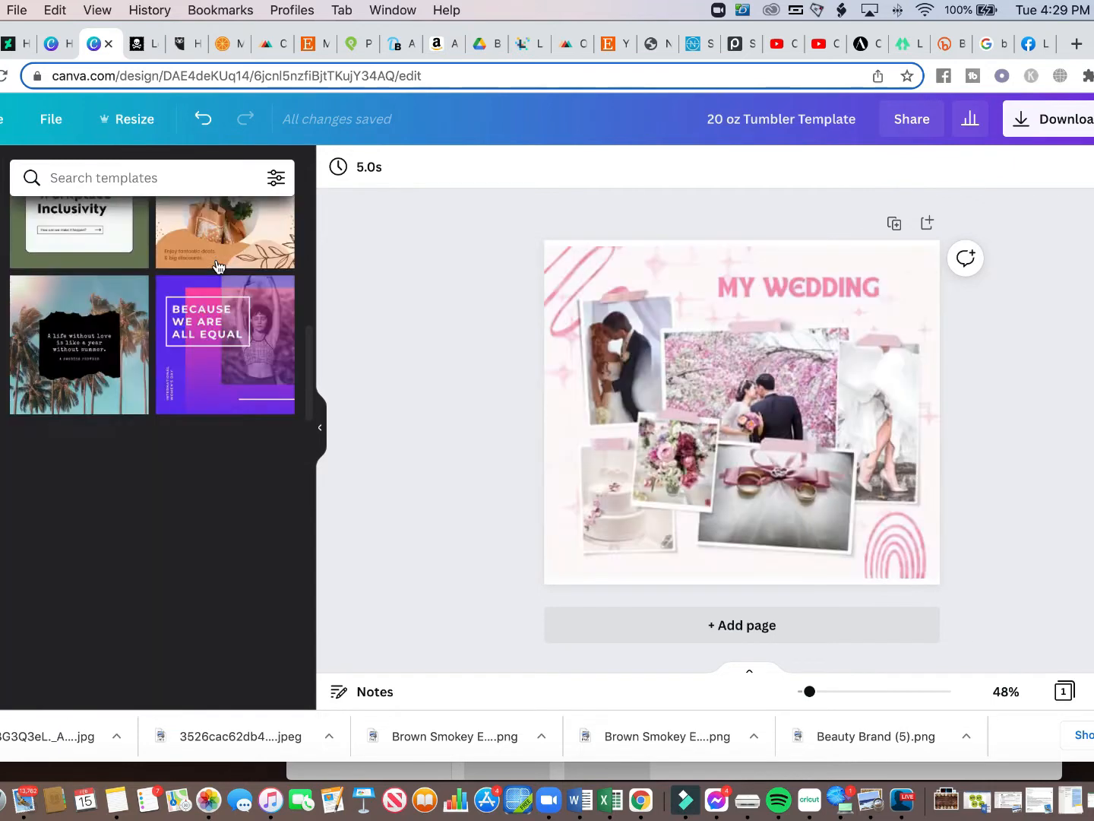
{"action": "left_click", "coordinate": [742, 411]}
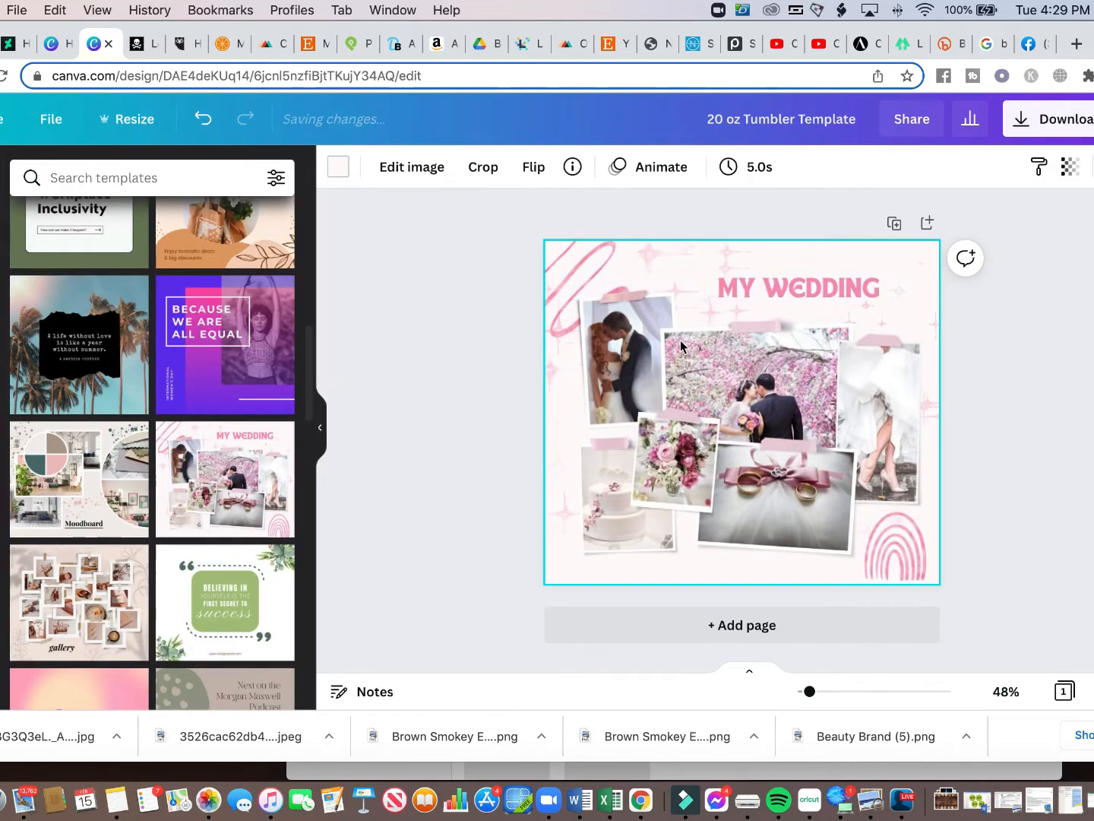
{"action": "left_click", "coordinate": [878, 418]}
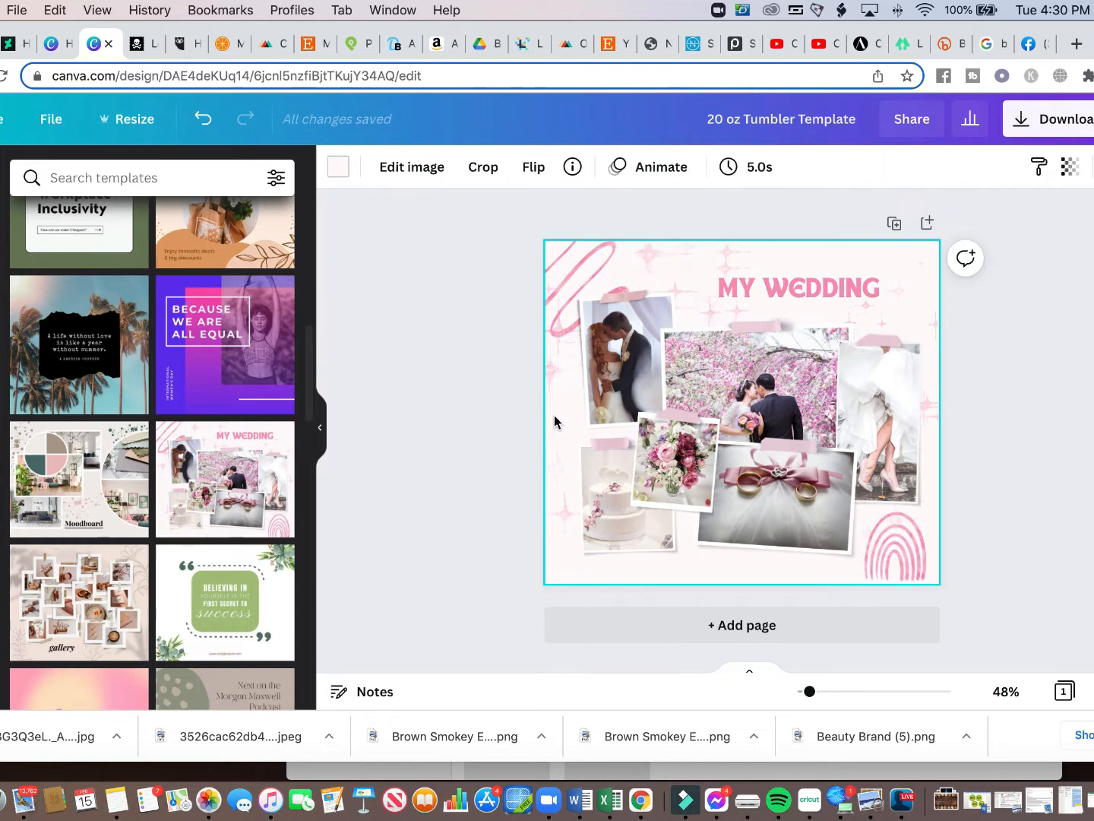
{"action": "left_click", "coordinate": [202, 119]}
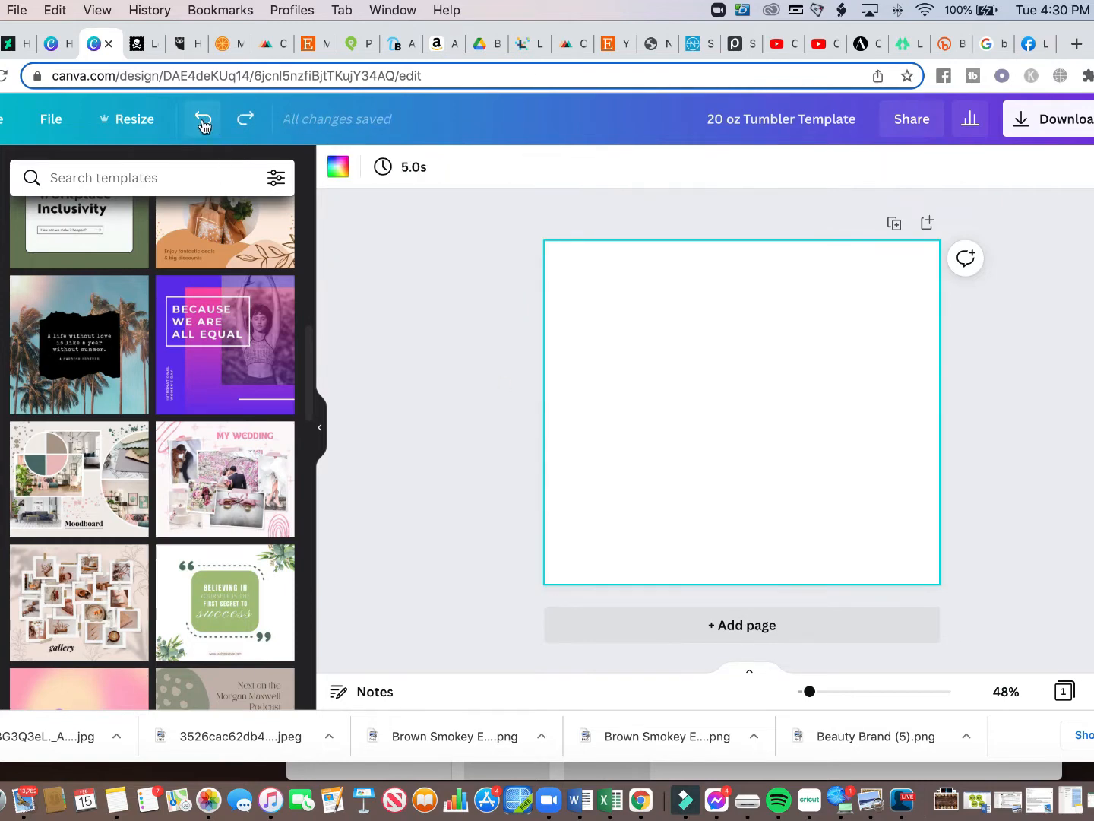
Browse down through the side panel toward the Elements library.
{"action": "scroll", "scroll_direction": "down", "scroll_amount": 3}
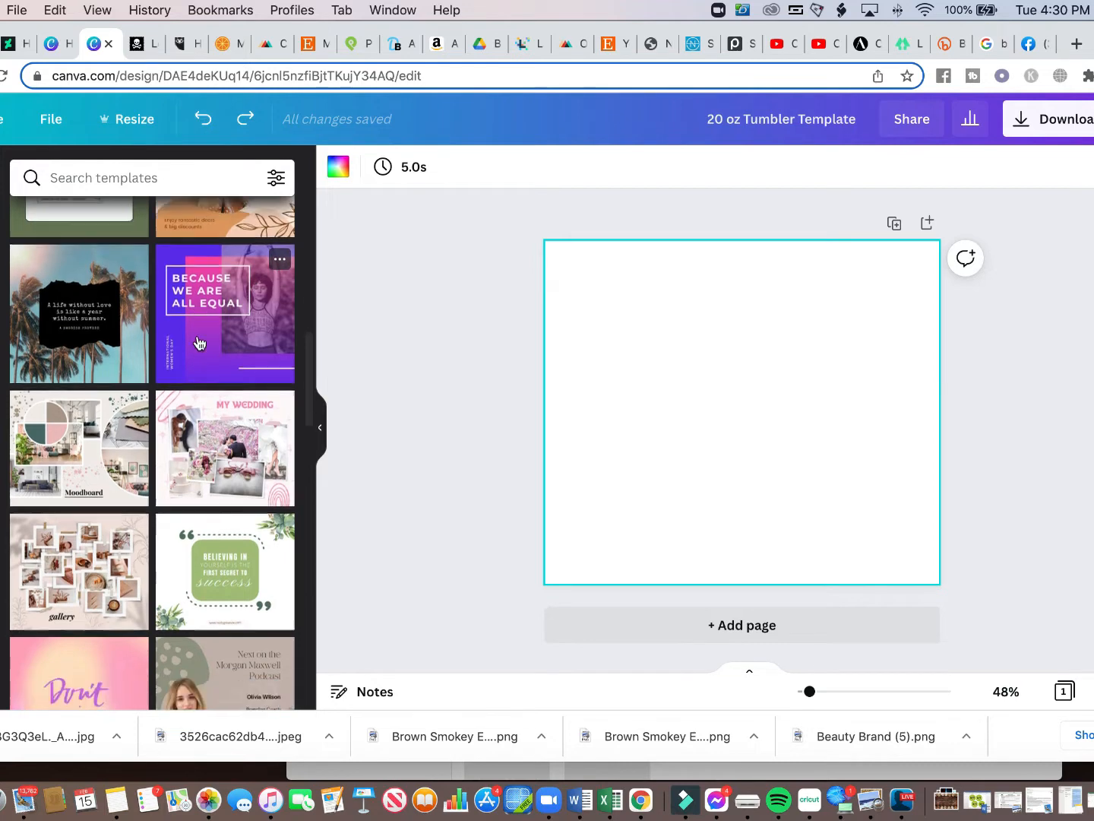
{"action": "scroll", "scroll_direction": "down", "scroll_amount": 3}
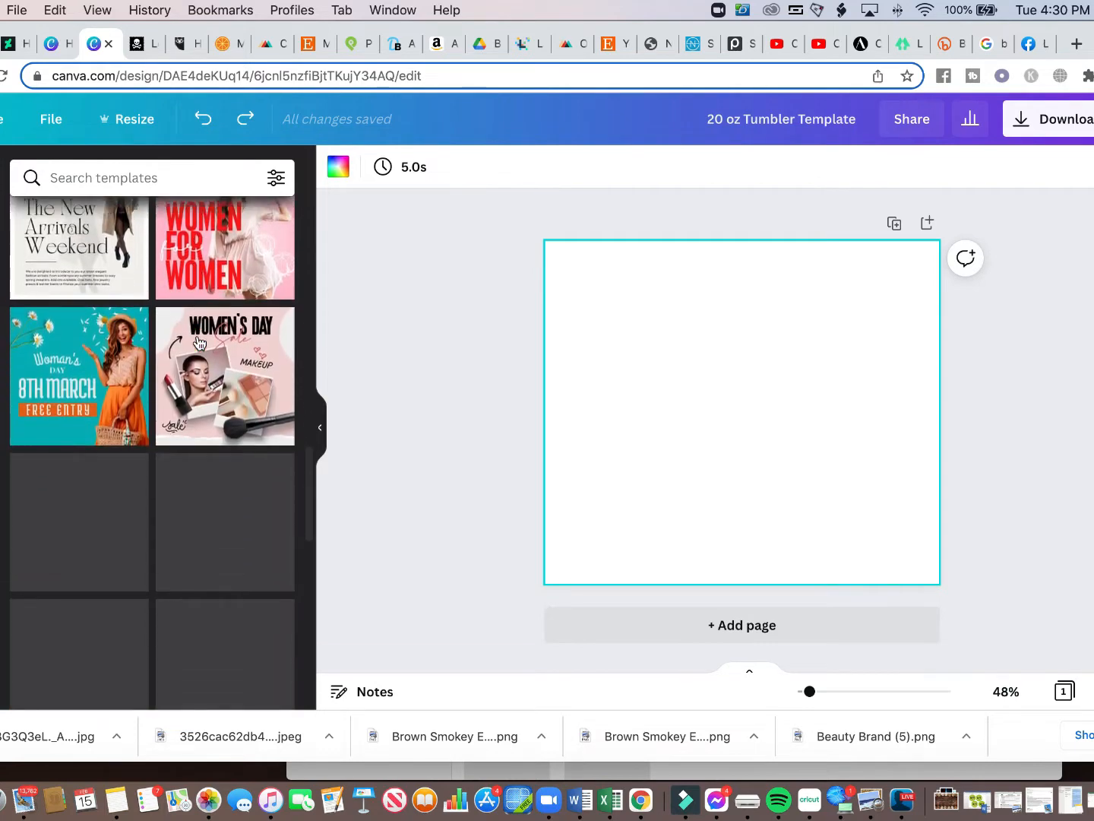
{"action": "scroll", "scroll_direction": "down", "scroll_amount": 3}
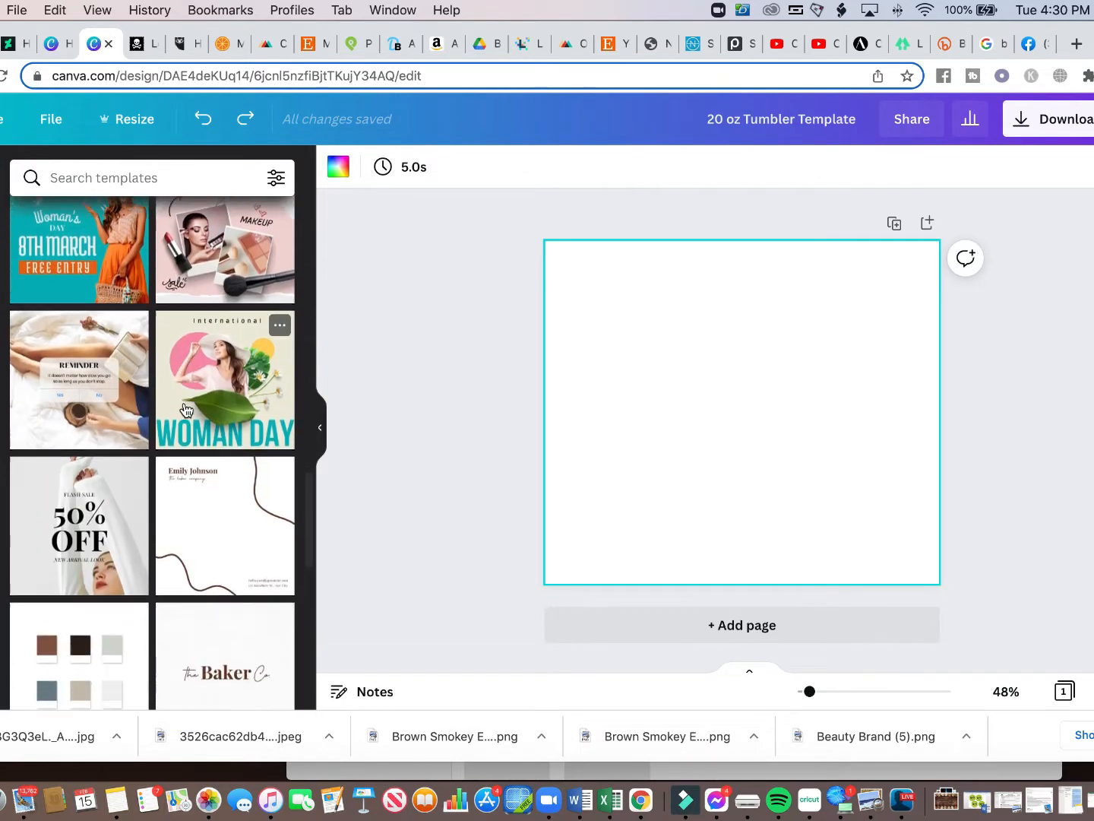
{"action": "scroll", "scroll_direction": "down", "scroll_amount": 3}
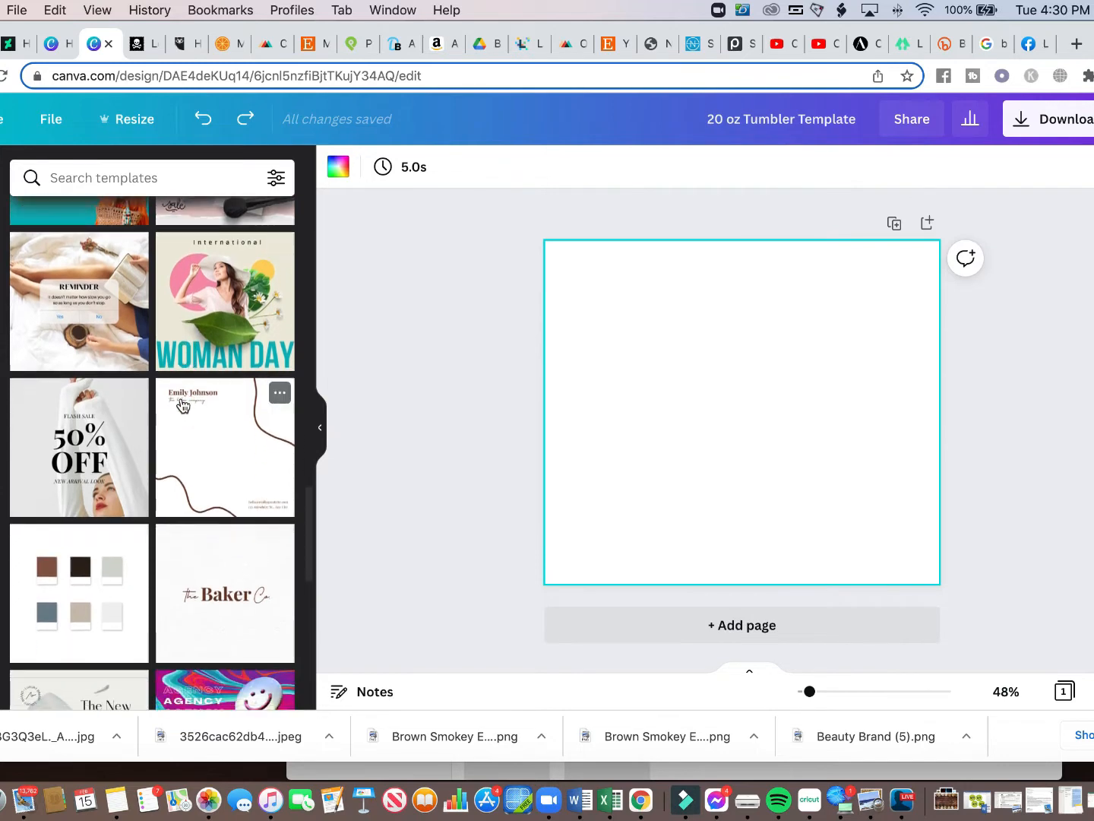
{"action": "scroll", "scroll_direction": "down", "scroll_amount": 3}
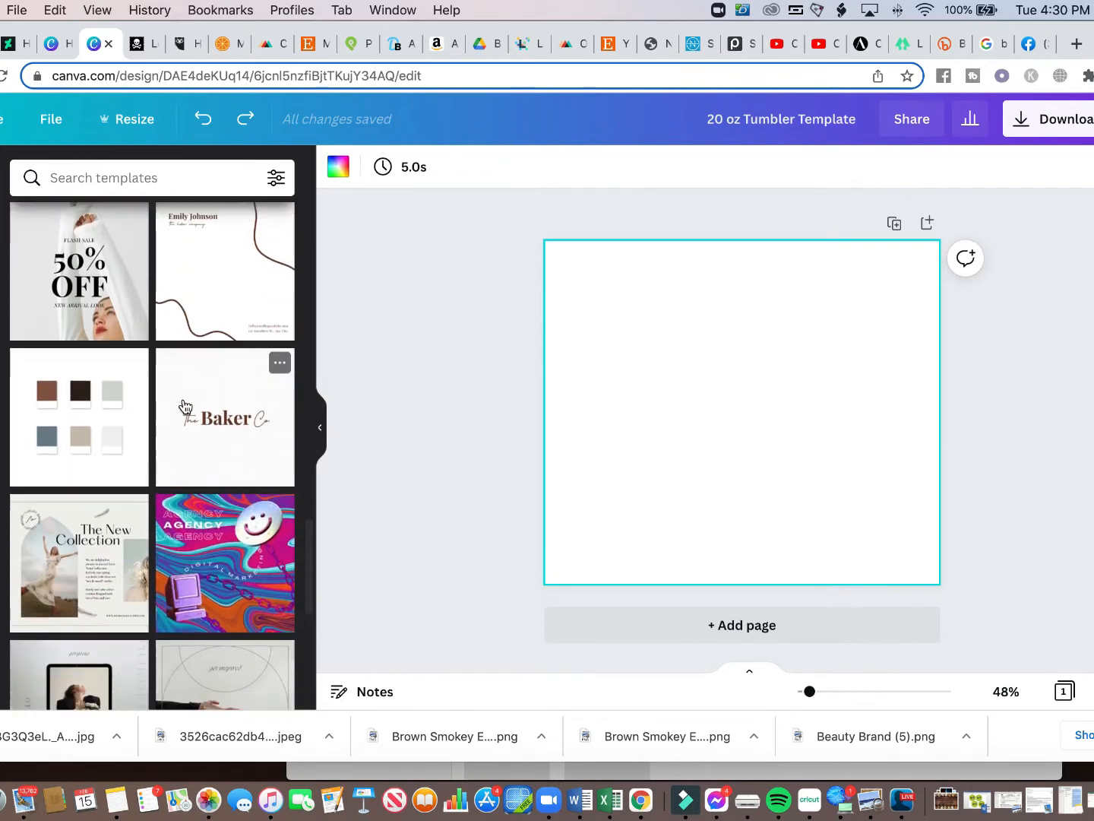
{"action": "scroll", "scroll_direction": "down", "scroll_amount": 3}
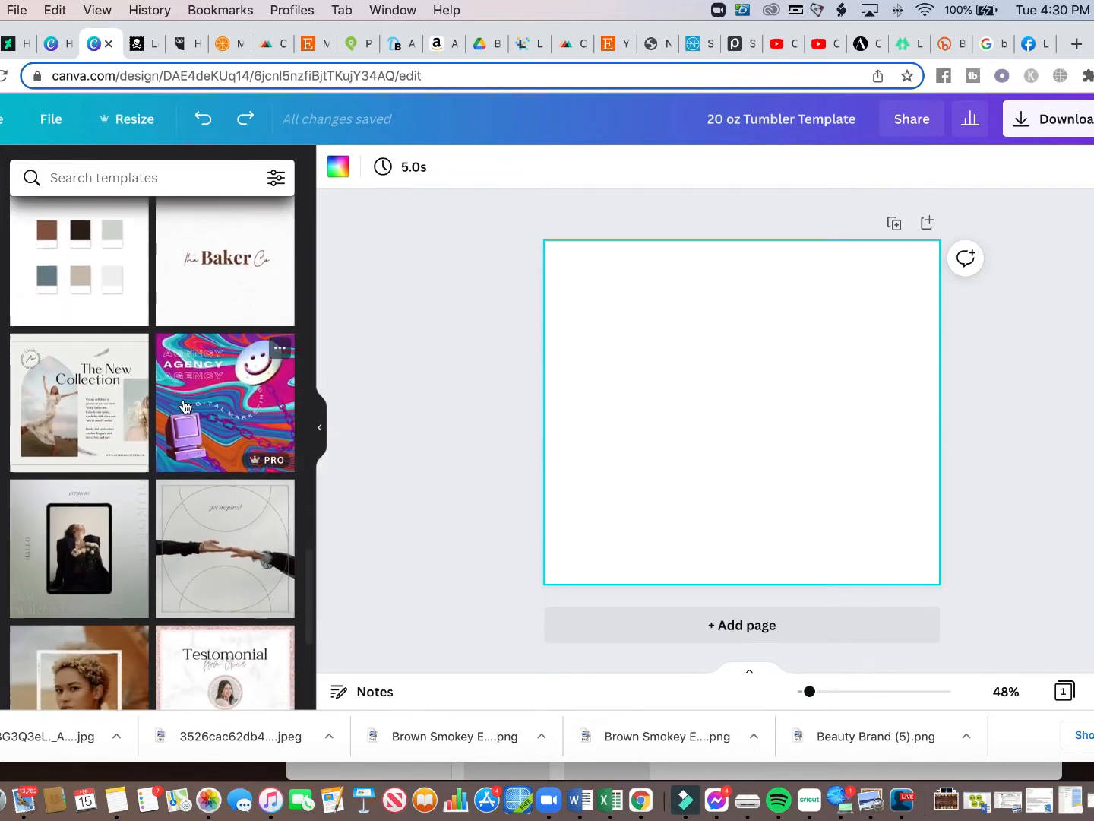
{"action": "scroll", "scroll_direction": "down", "scroll_amount": 3}
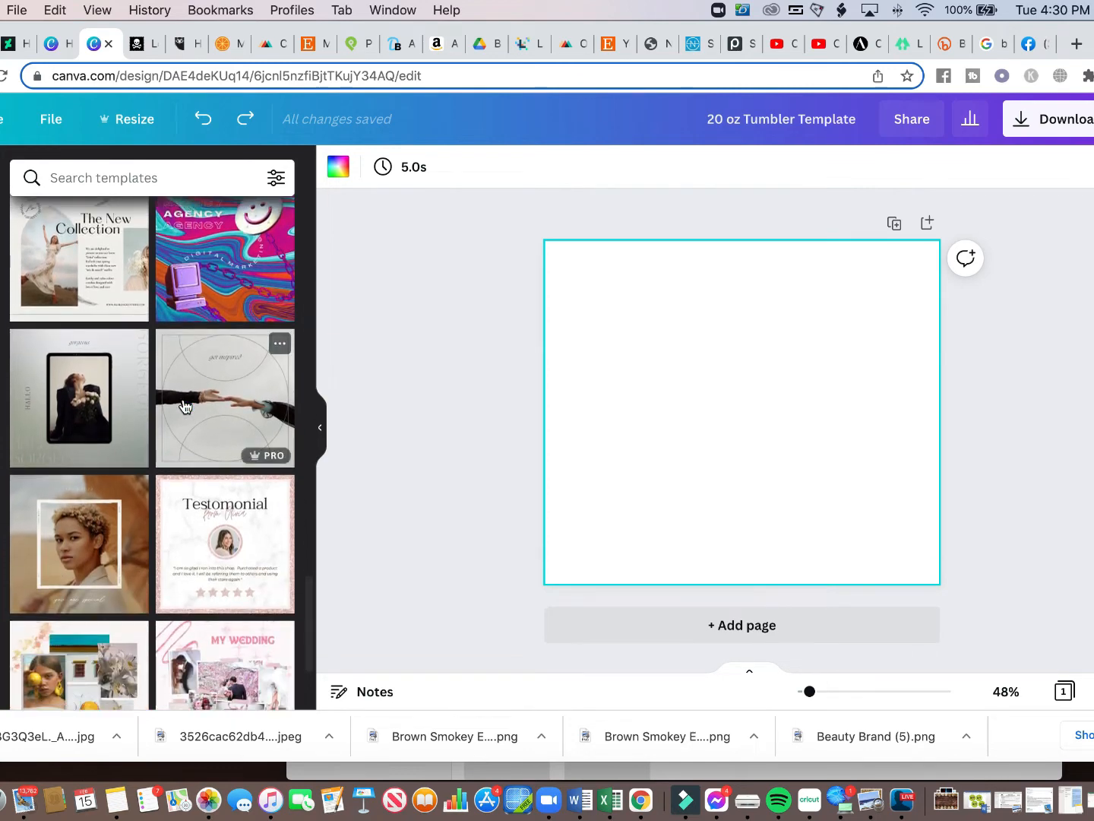
{"action": "scroll", "scroll_direction": "down", "scroll_amount": 3}
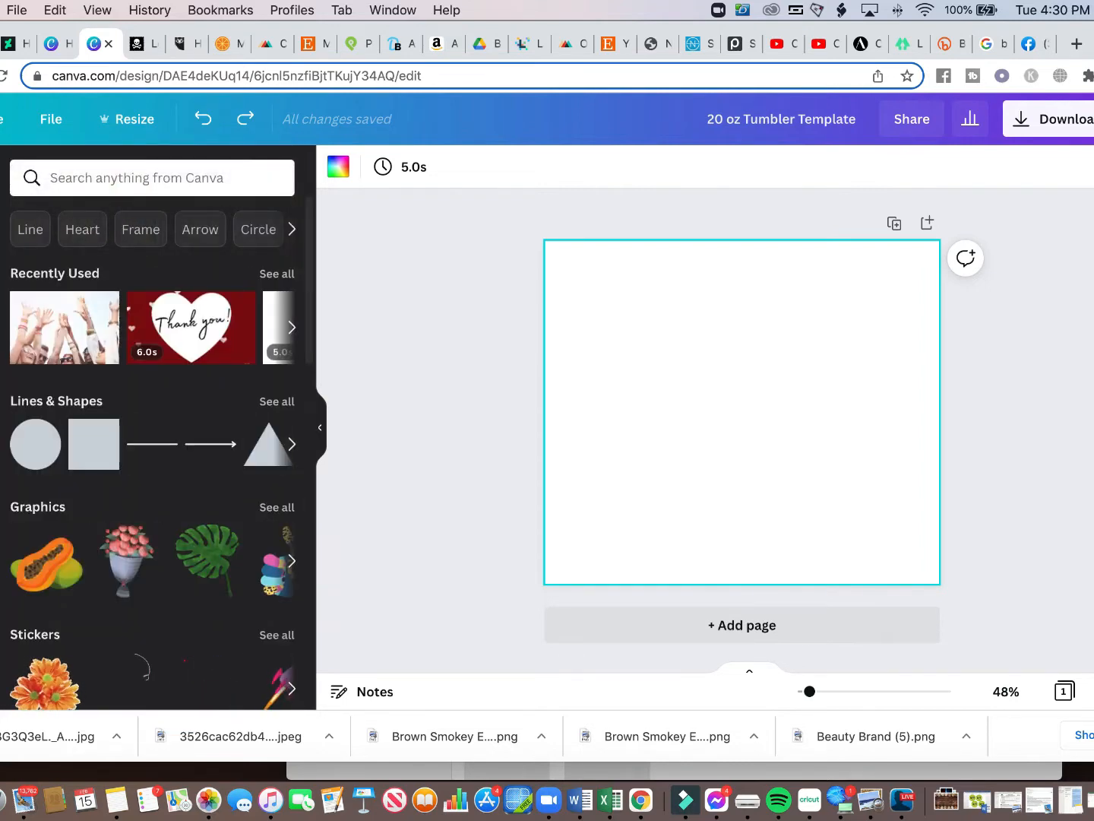
{"action": "left_click", "coordinate": [152, 176]}
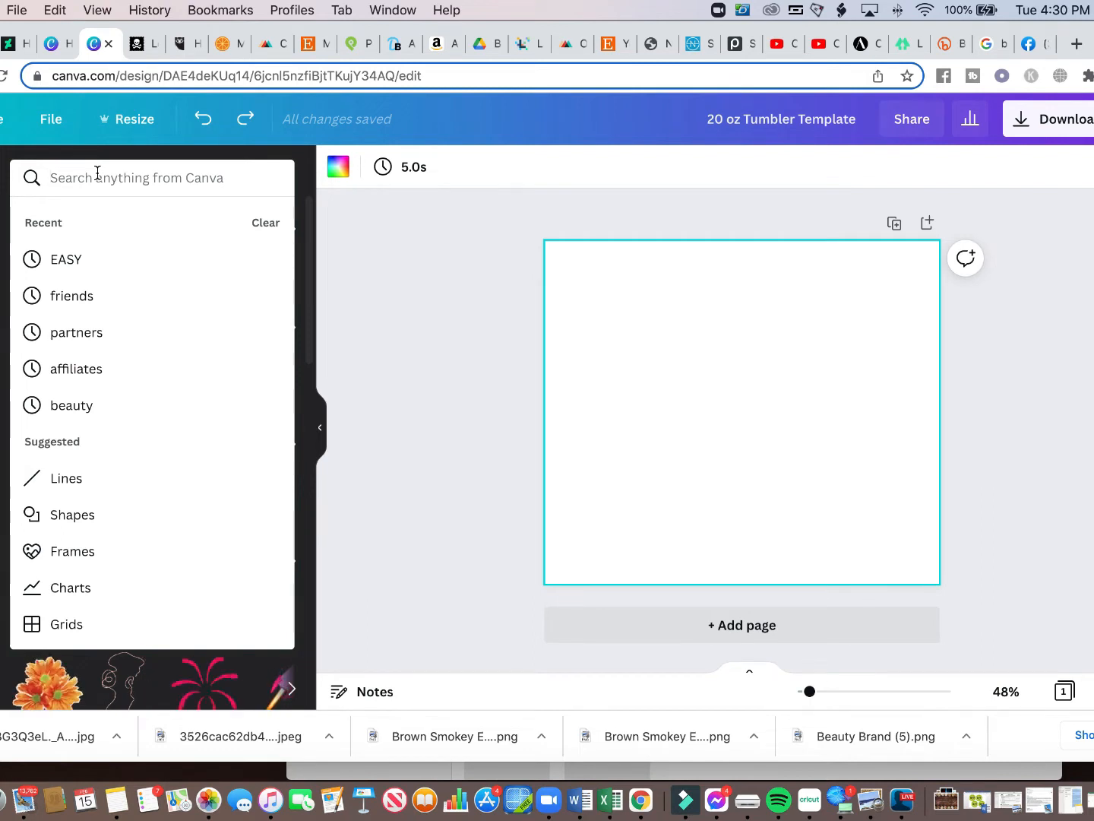
{"action": "type", "text": "flower"}
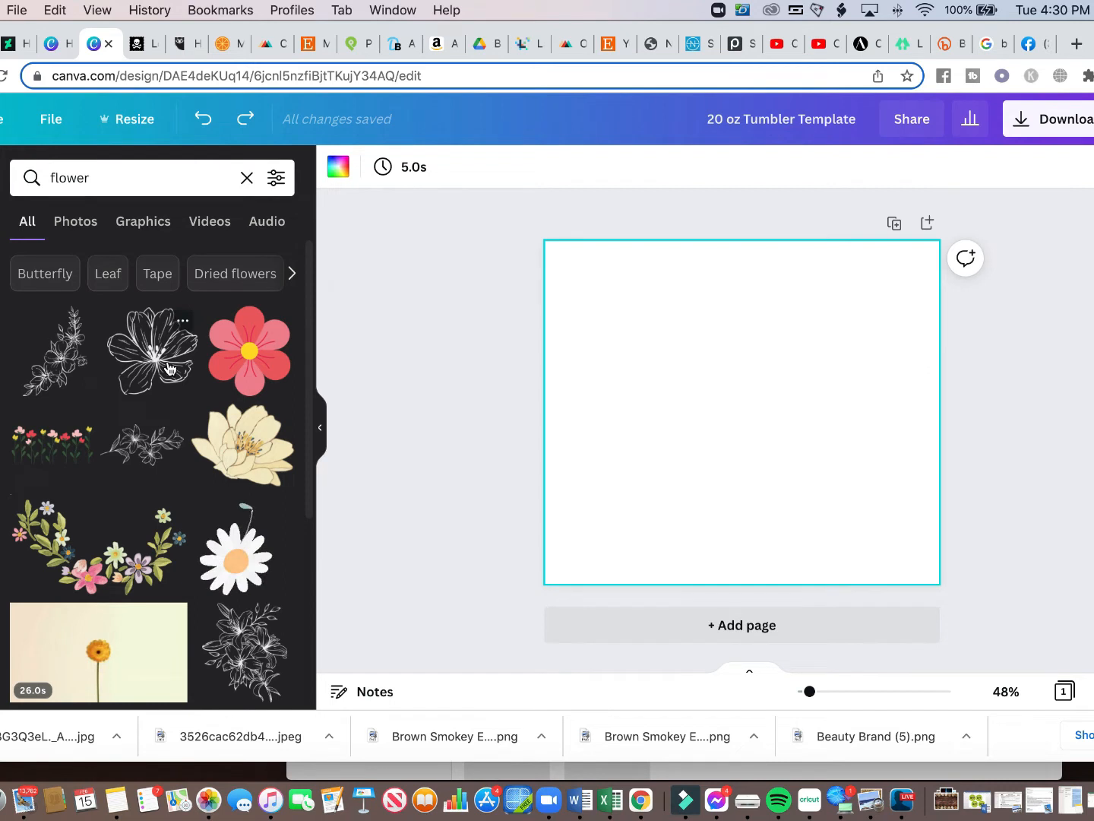
{"action": "scroll", "scroll_direction": "down", "scroll_amount": 3}
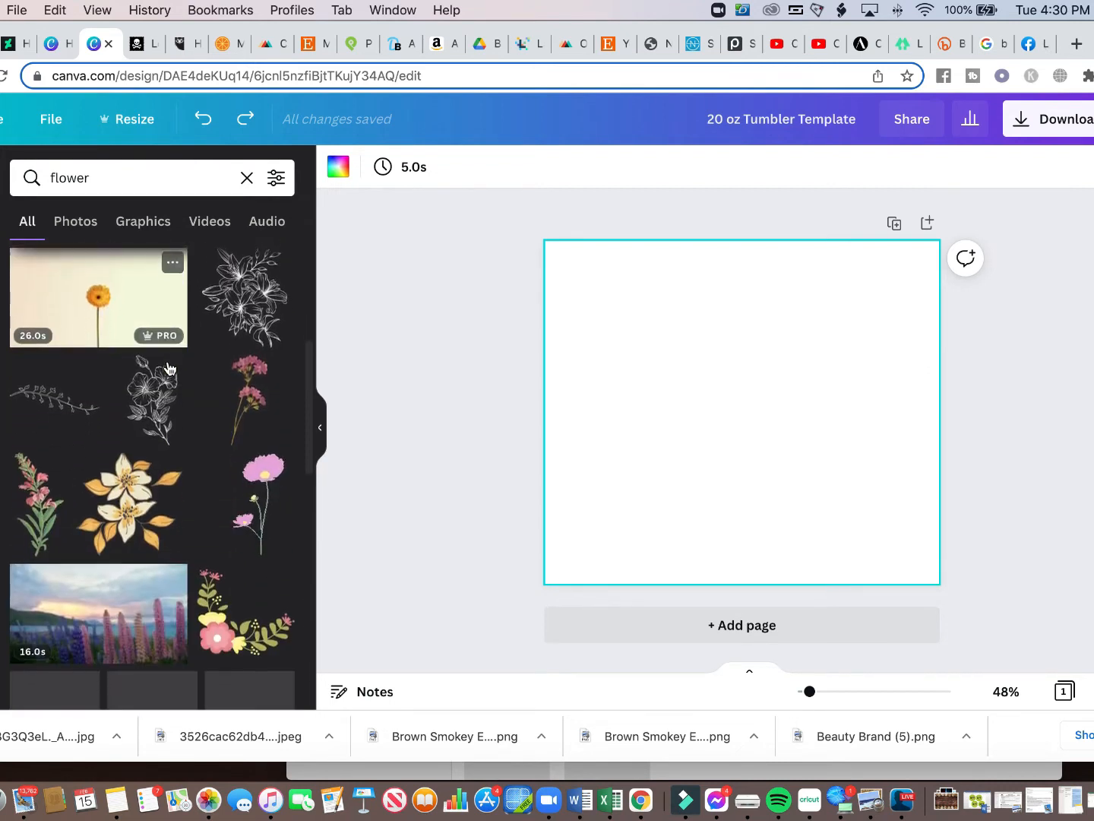
{"action": "scroll", "scroll_direction": "down", "scroll_amount": 3}
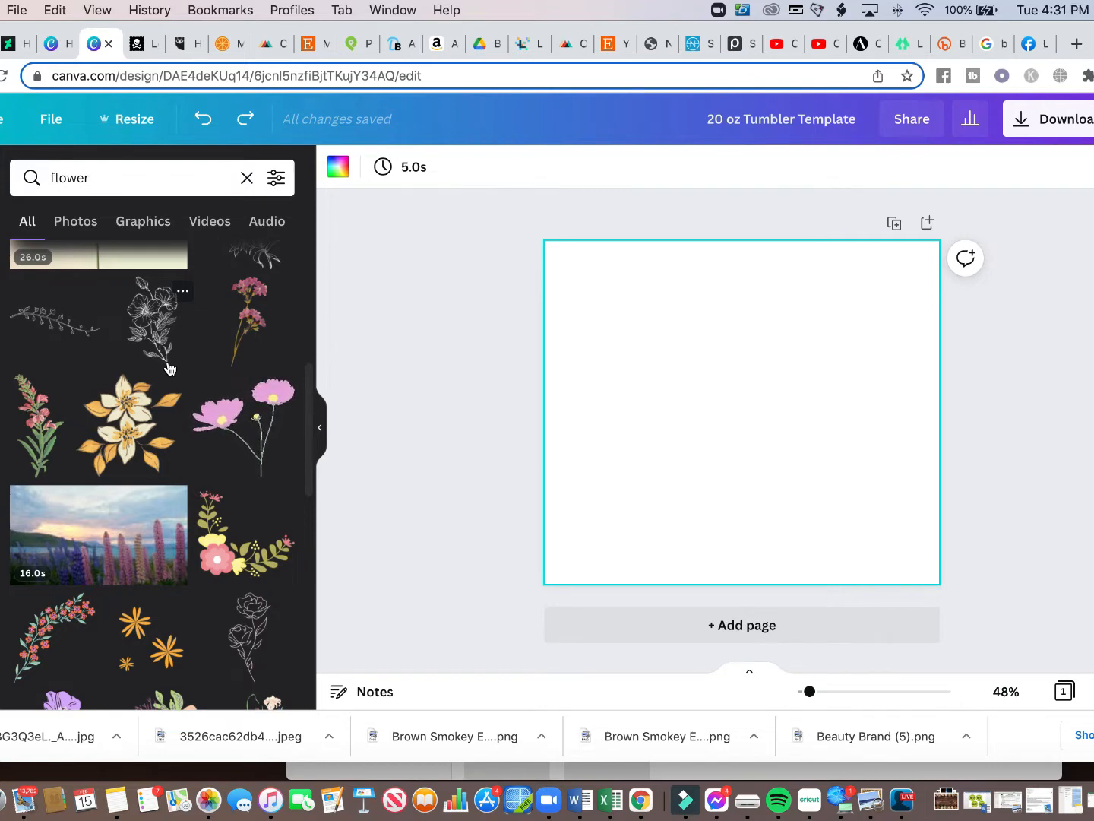
{"action": "scroll", "scroll_direction": "down", "scroll_amount": 3}
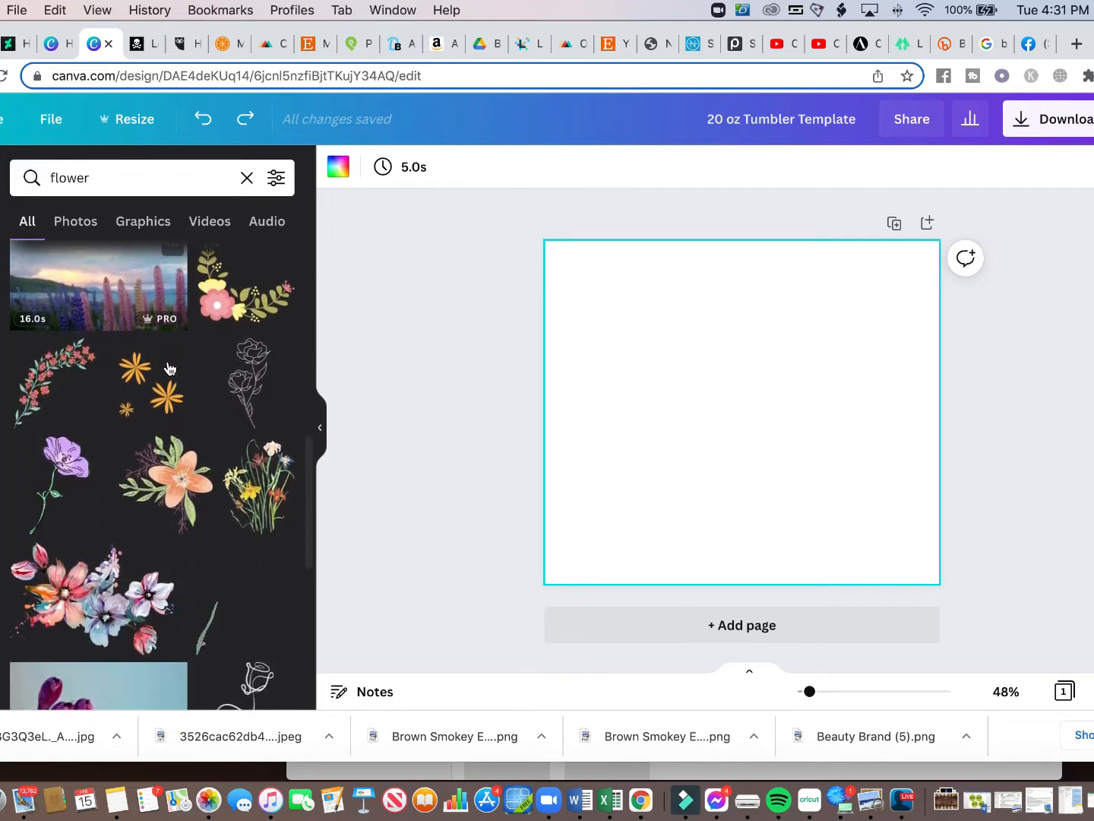
{"action": "scroll", "scroll_direction": "down", "scroll_amount": 3}
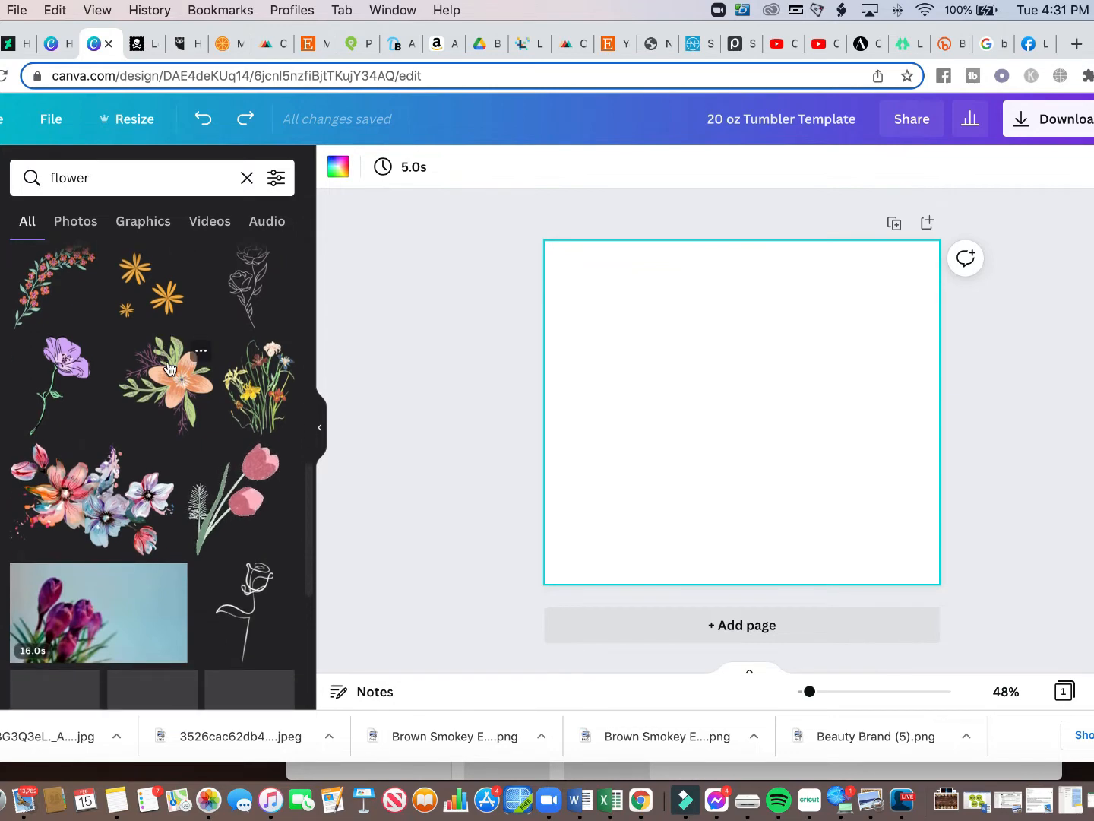
{"action": "scroll", "scroll_direction": "down", "scroll_amount": 3}
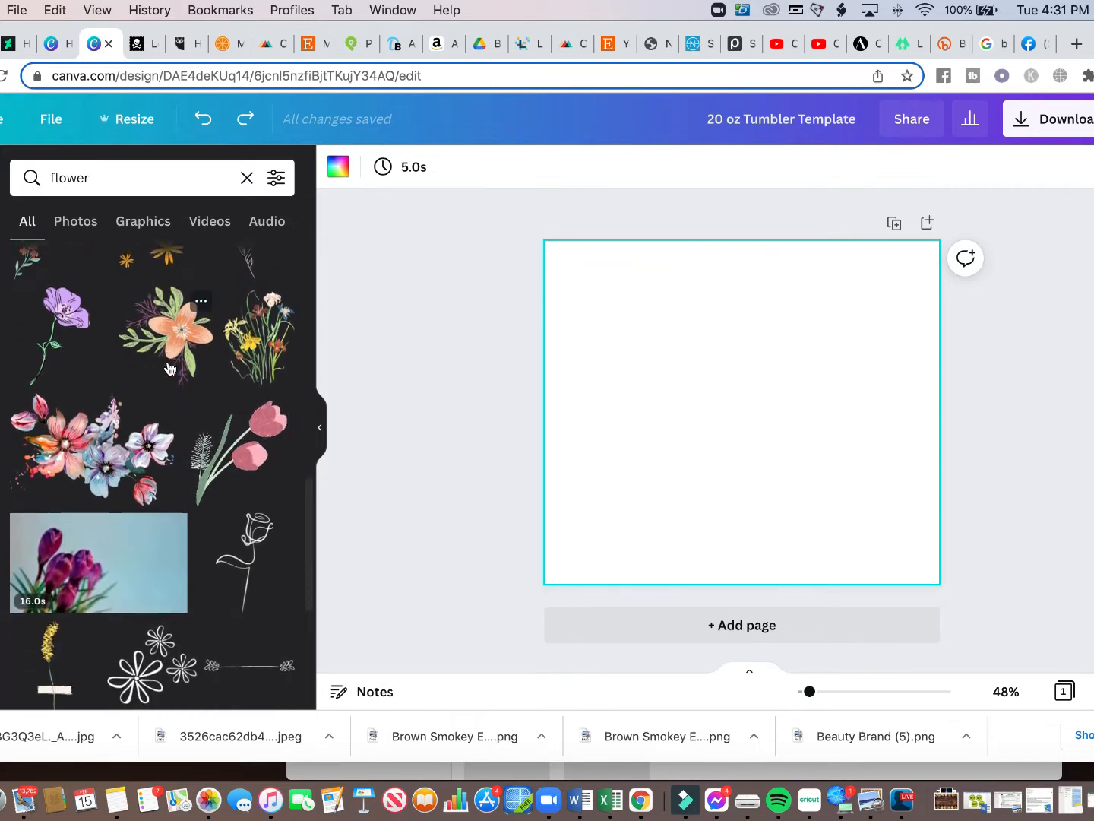
{"action": "scroll", "scroll_direction": "down", "scroll_amount": 3}
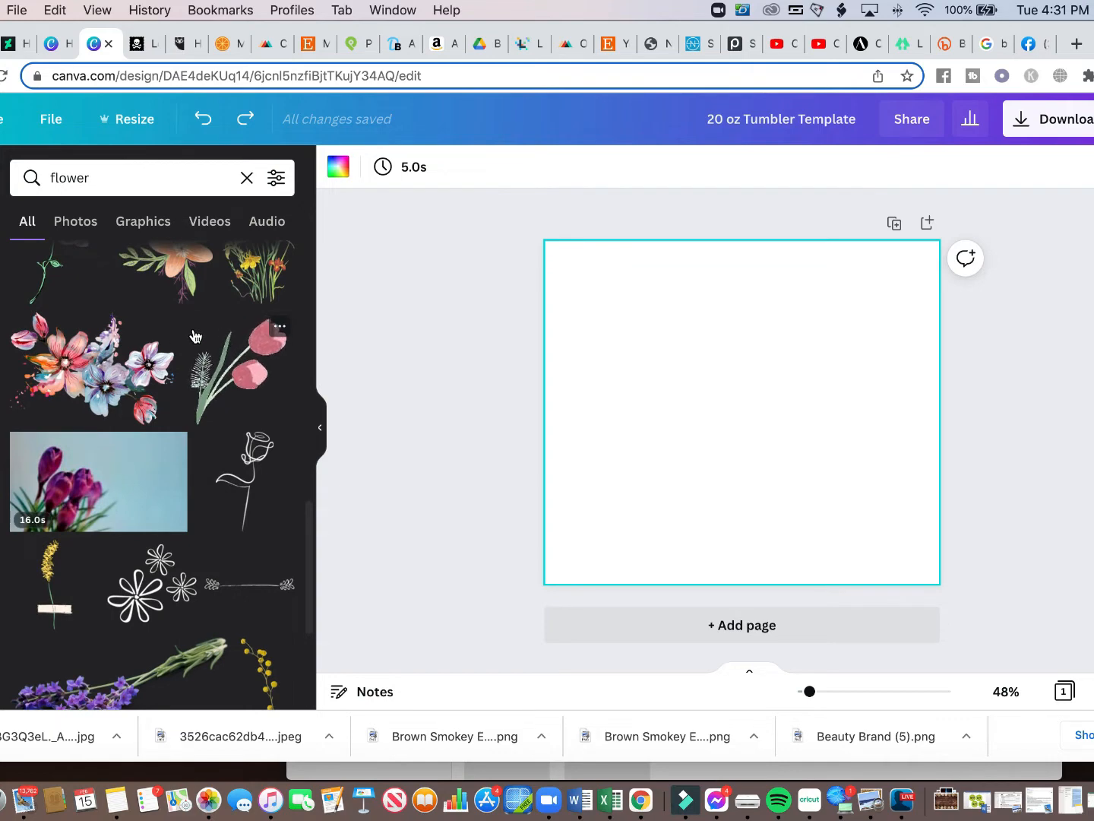
{"action": "scroll", "scroll_direction": "down", "scroll_amount": 3}
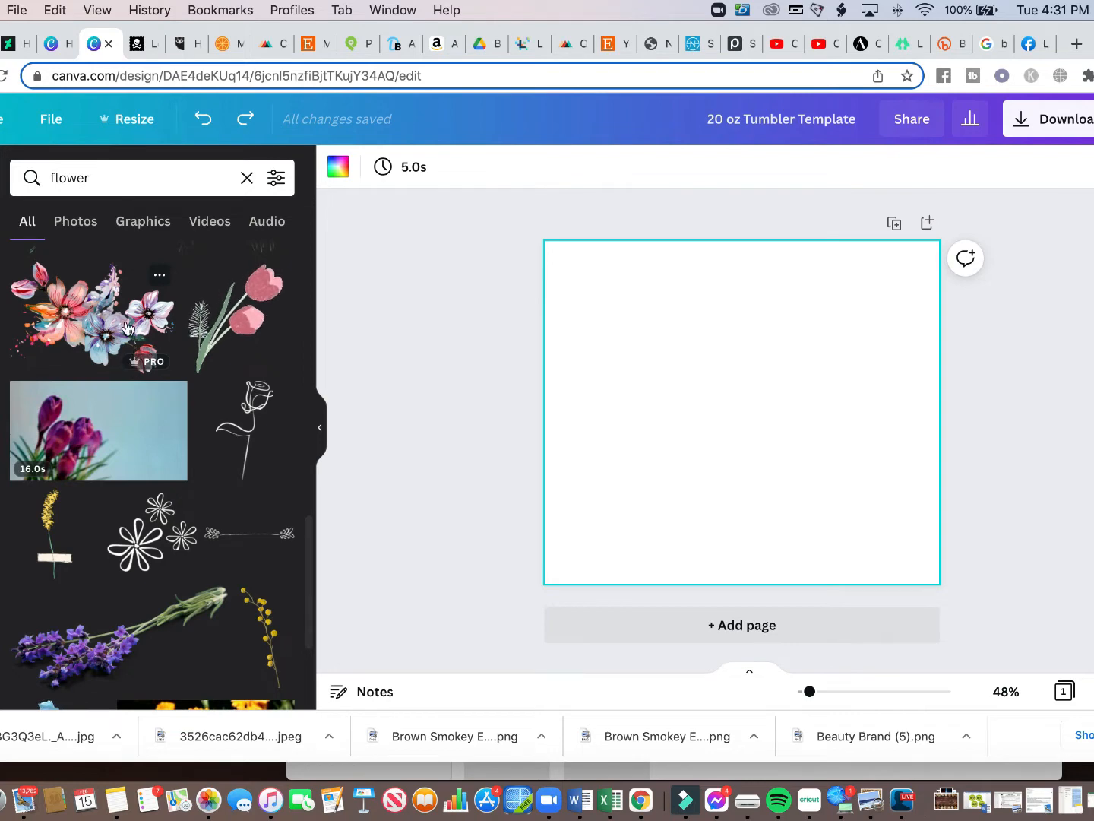
{"action": "scroll", "scroll_direction": "down", "scroll_amount": 3}
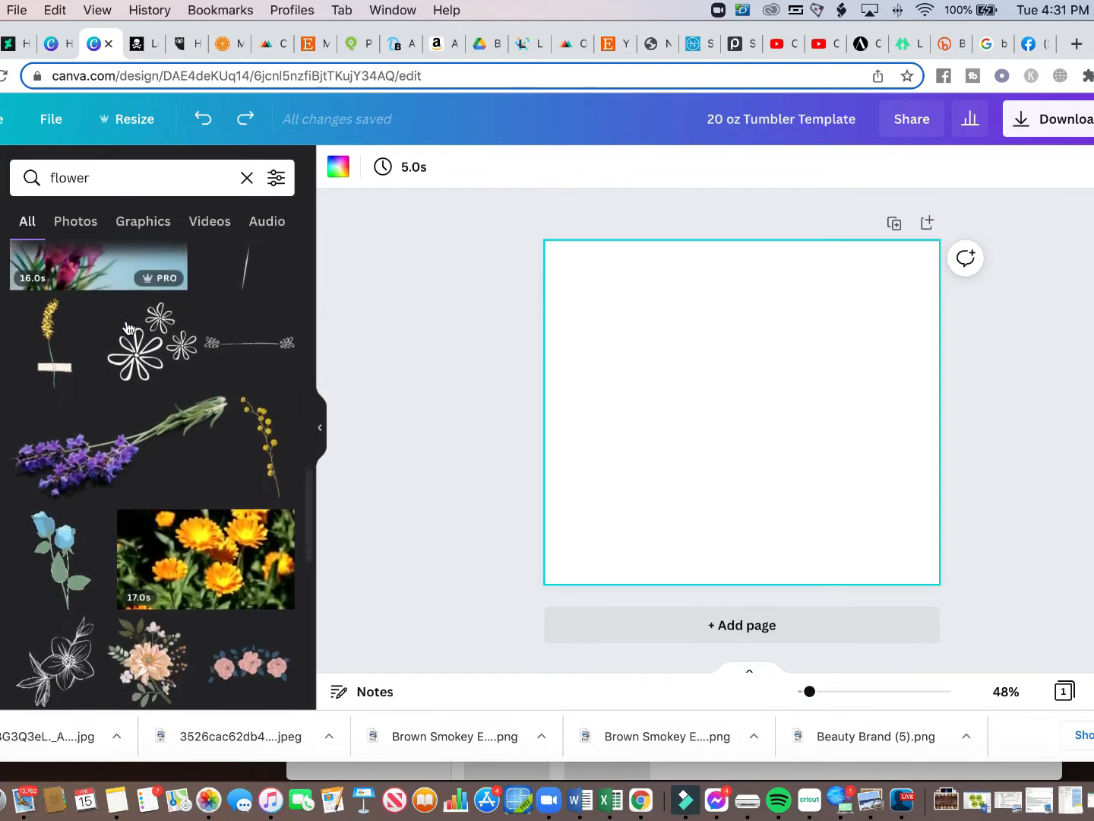
{"action": "scroll", "scroll_direction": "down", "scroll_amount": 3}
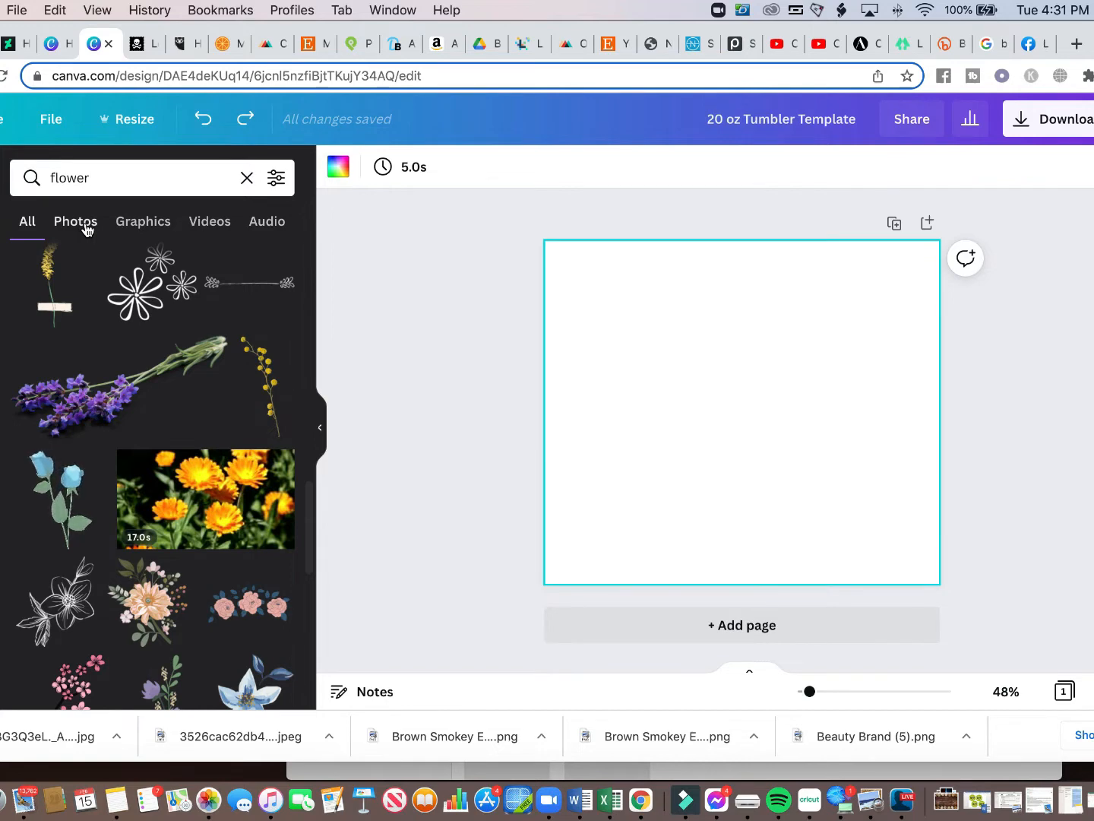
Filter the flower search results by Photos, Graphics, Videos and finally Audio.
{"action": "left_click", "coordinate": [76, 222]}
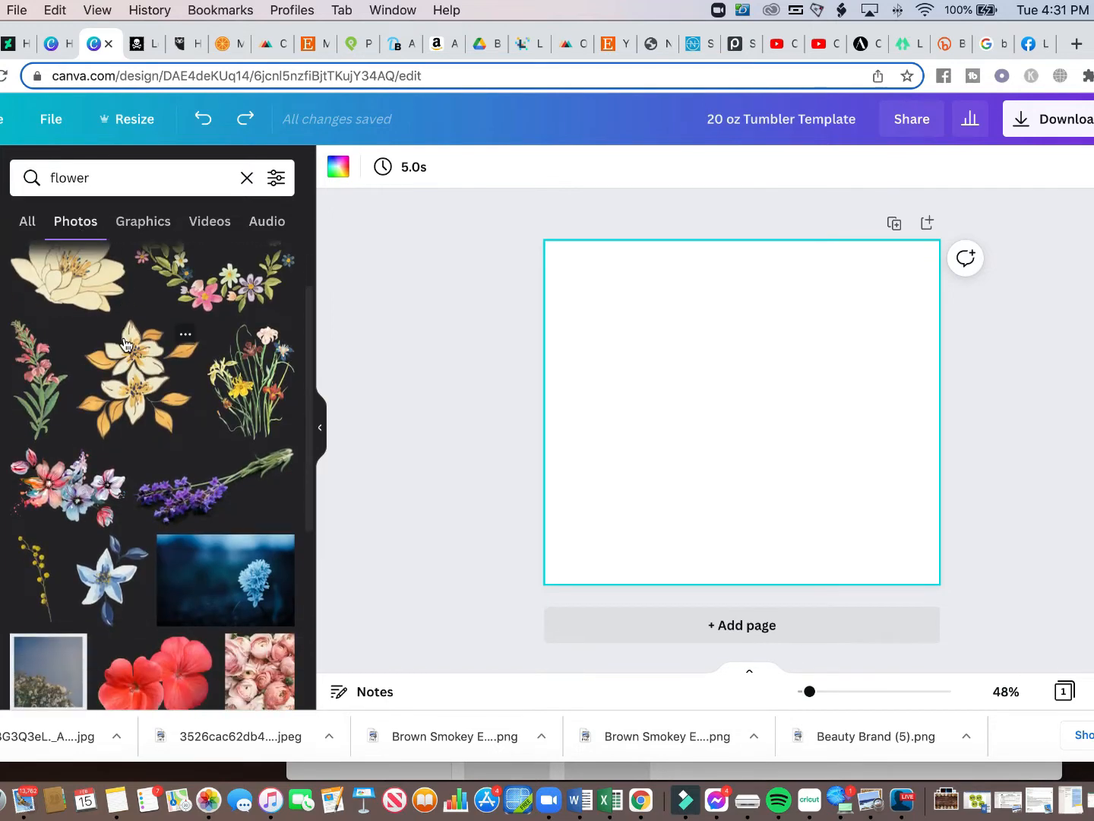
{"action": "scroll", "scroll_direction": "down", "scroll_amount": 3}
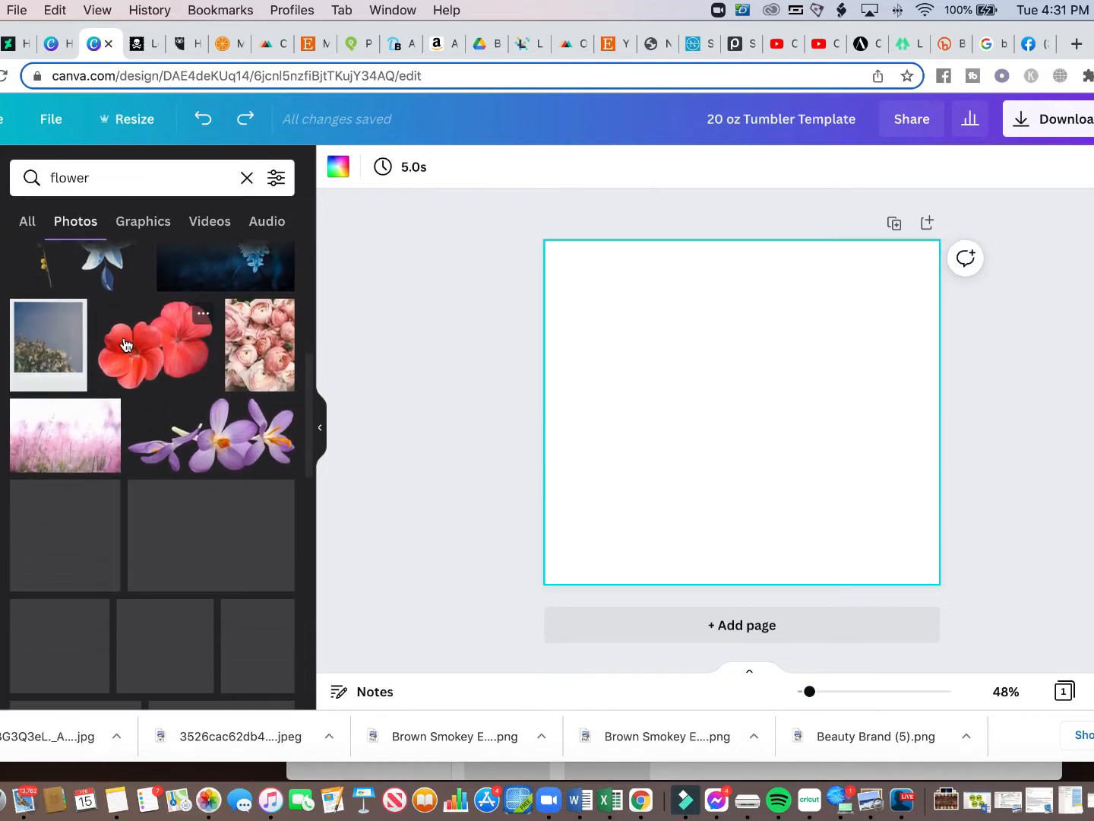
{"action": "scroll", "scroll_direction": "down", "scroll_amount": 3}
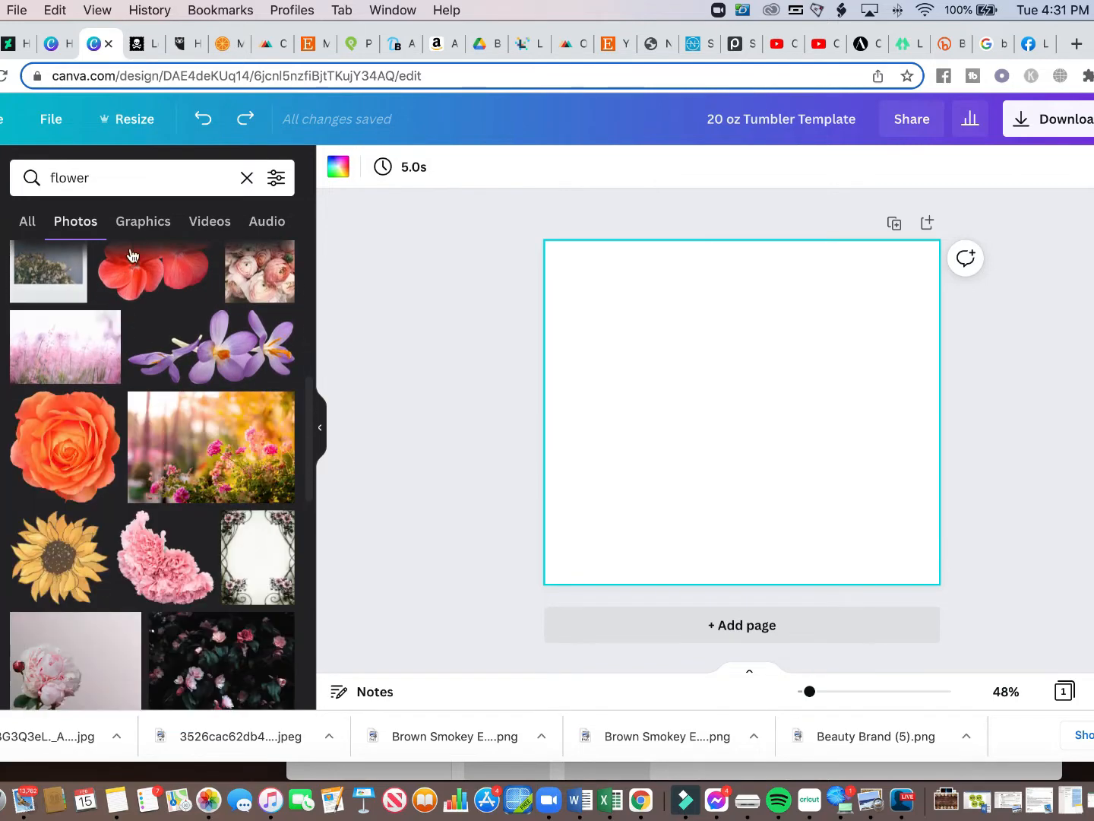
{"action": "left_click", "coordinate": [143, 222]}
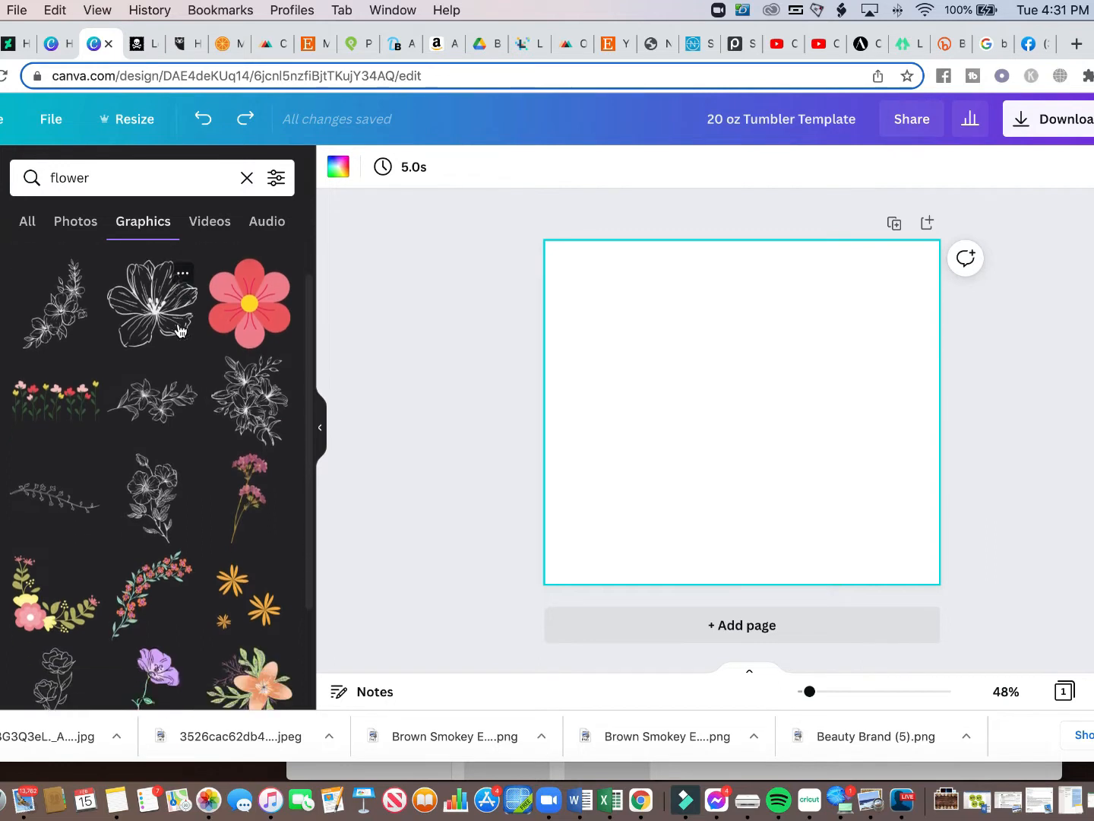
{"action": "left_click", "coordinate": [210, 222]}
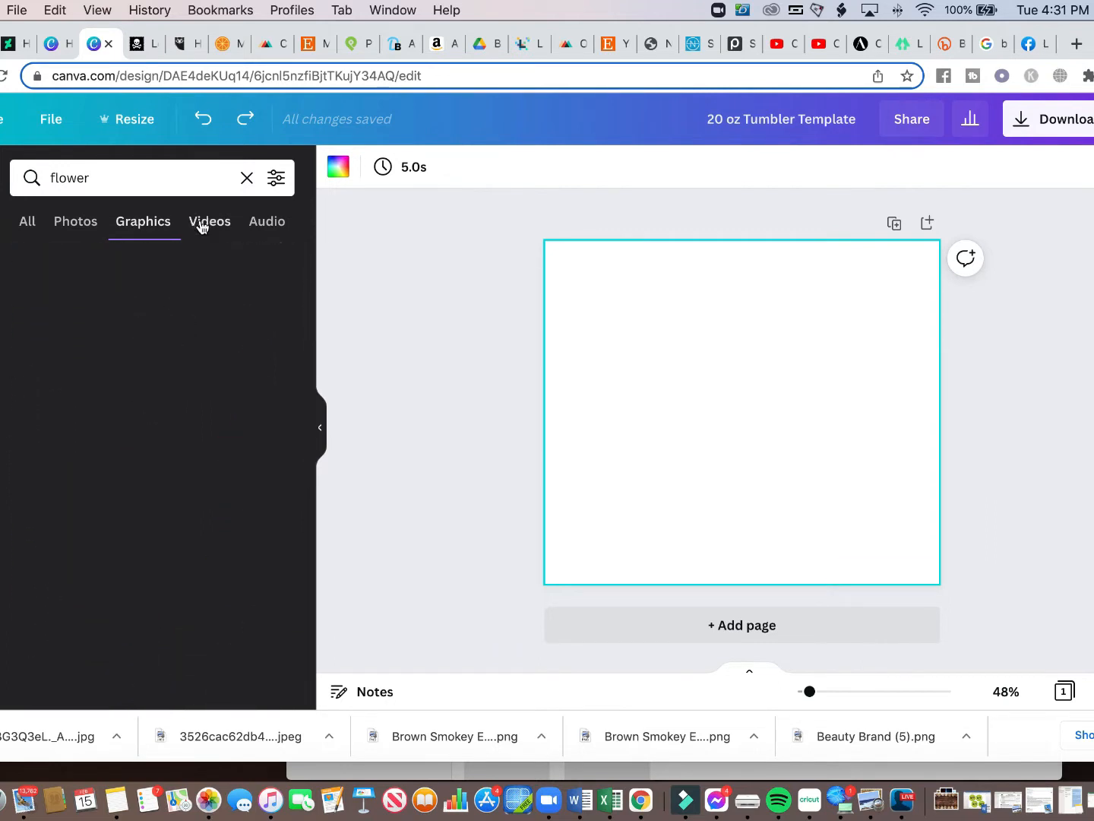
{"action": "left_click", "coordinate": [210, 221]}
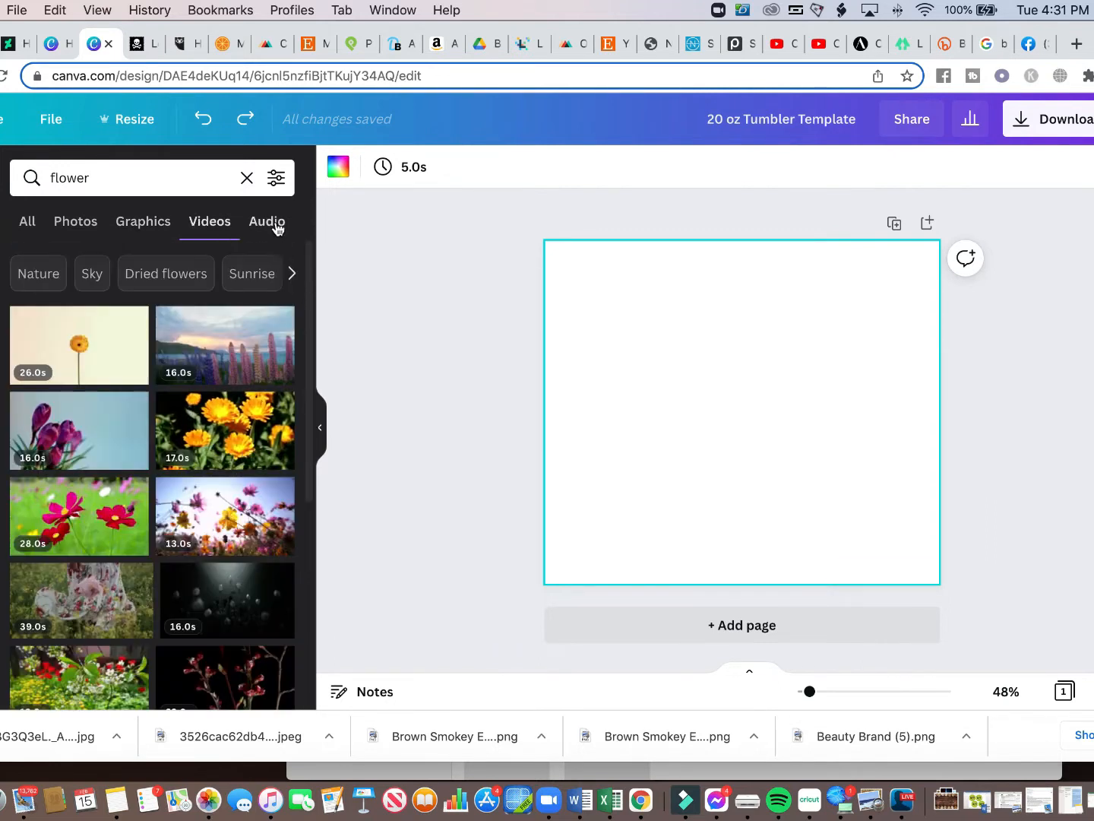
{"action": "left_click", "coordinate": [267, 222]}
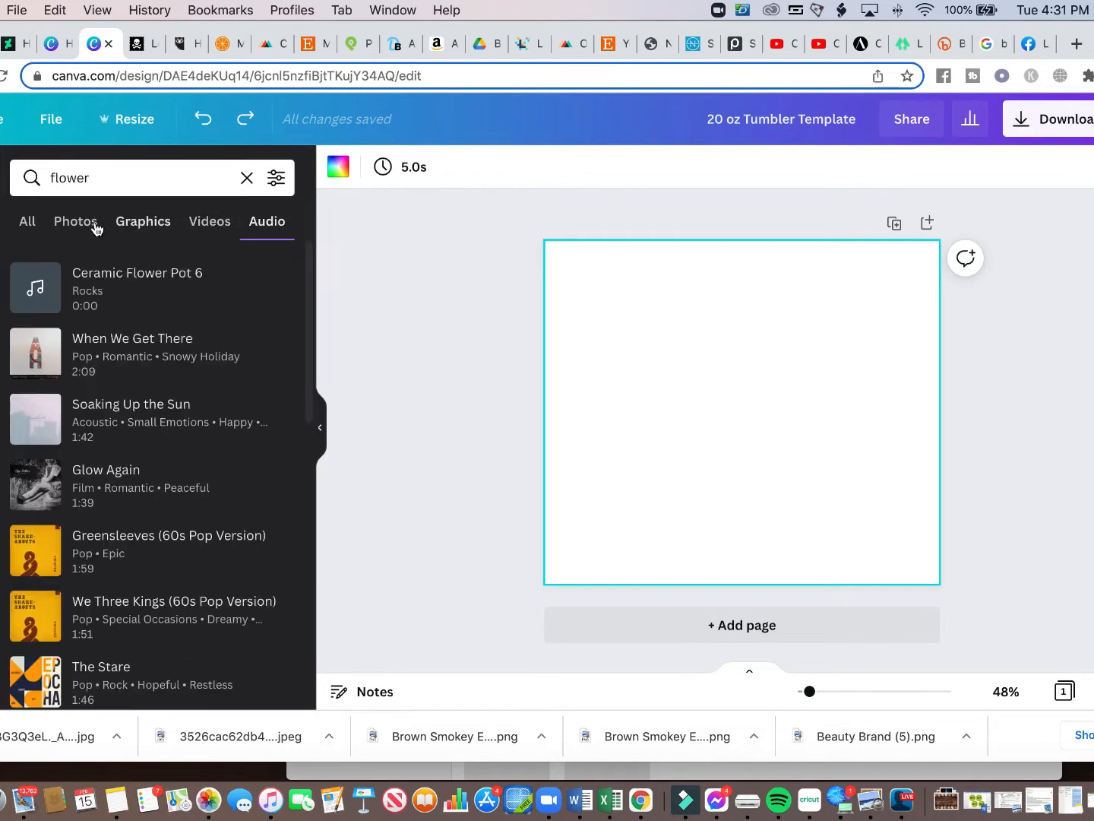
Return to the flower photo results and browse them before switching to Uploads.
{"action": "left_click", "coordinate": [76, 222]}
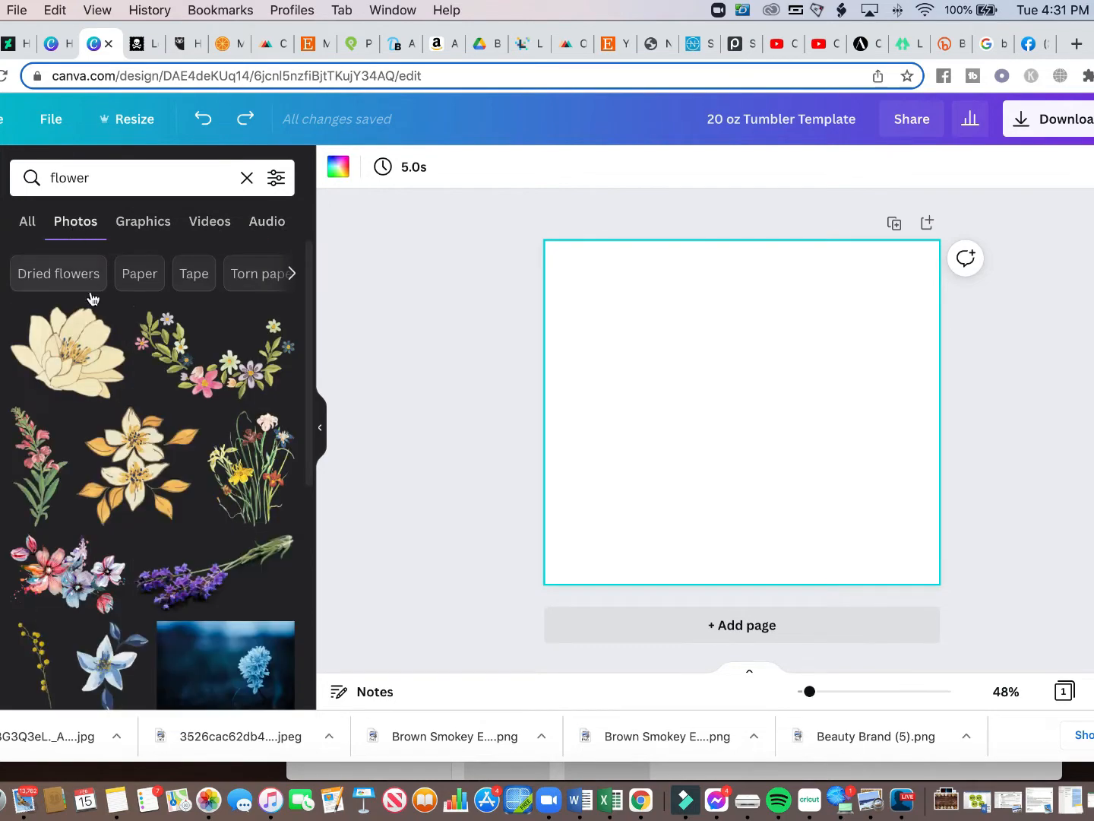
{"action": "scroll", "scroll_direction": "down", "scroll_amount": 3}
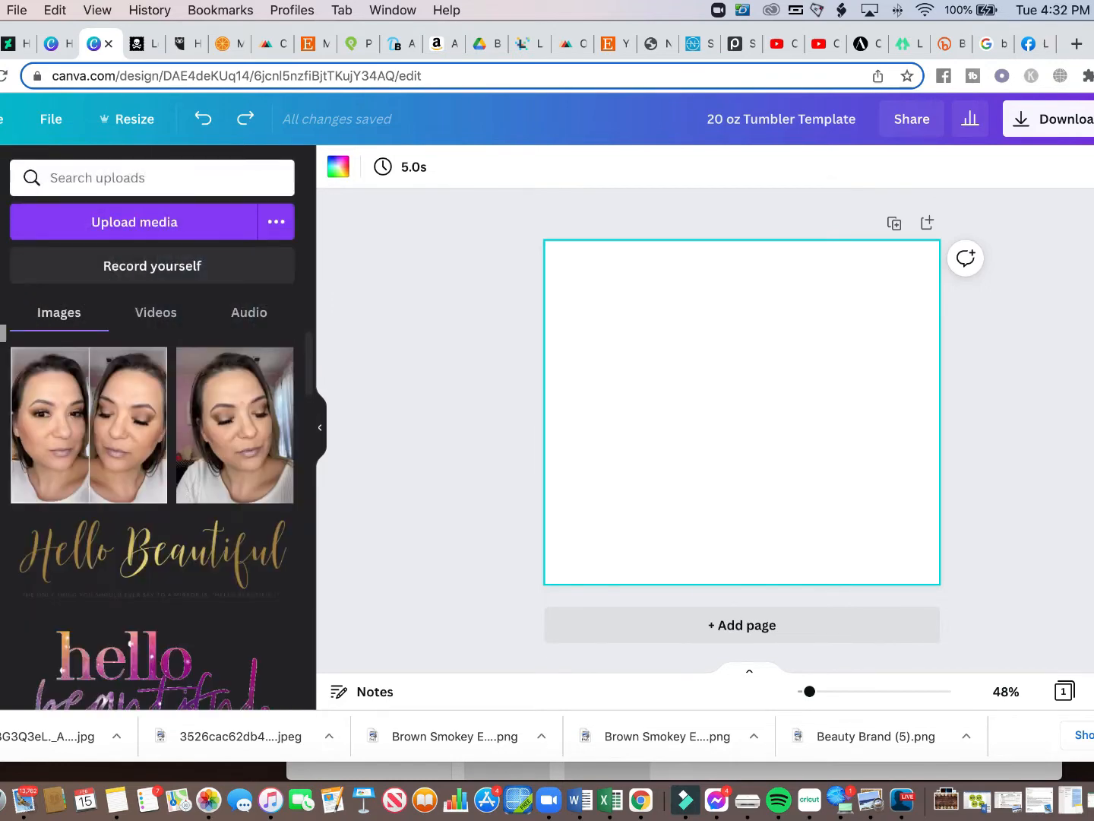
{"action": "mouse_move", "coordinate": [92, 388]}
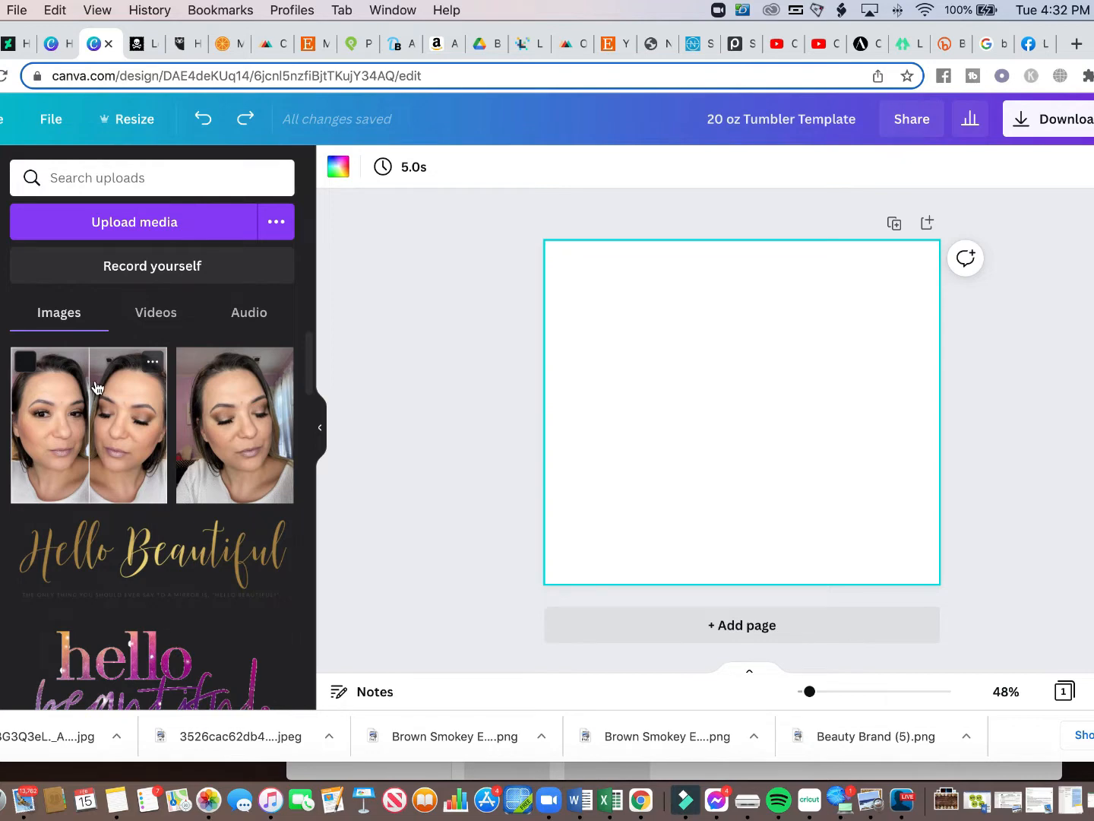
{"action": "mouse_move", "coordinate": [562, 412]}
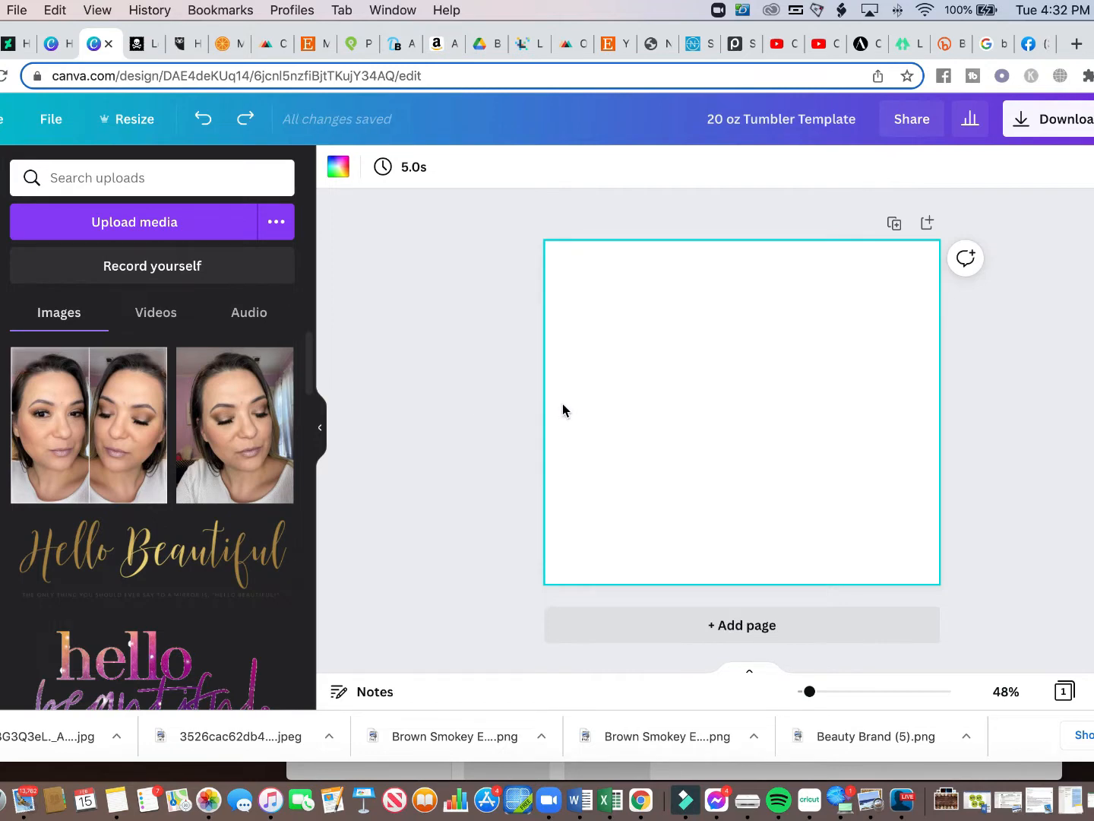
{"action": "mouse_move", "coordinate": [660, 411]}
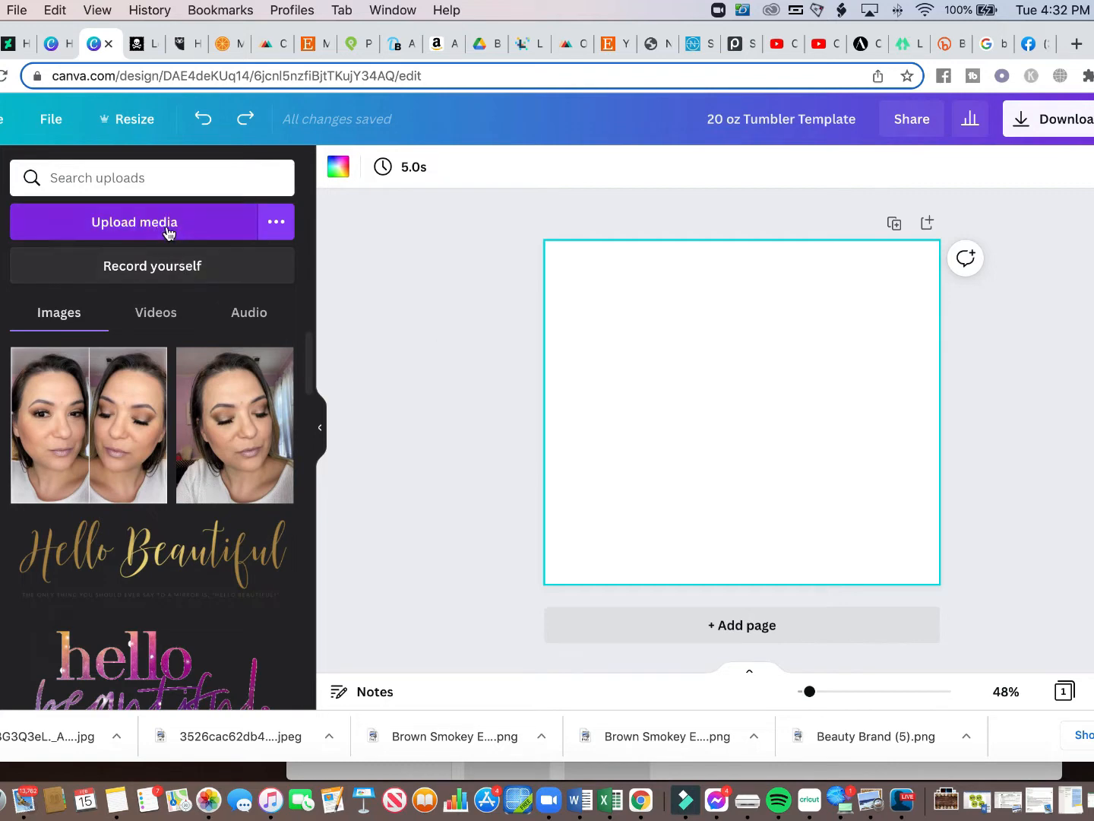
Upload the fiery baseball image and the baseballs-on-wood photo from Downloads.
{"action": "left_click", "coordinate": [133, 222]}
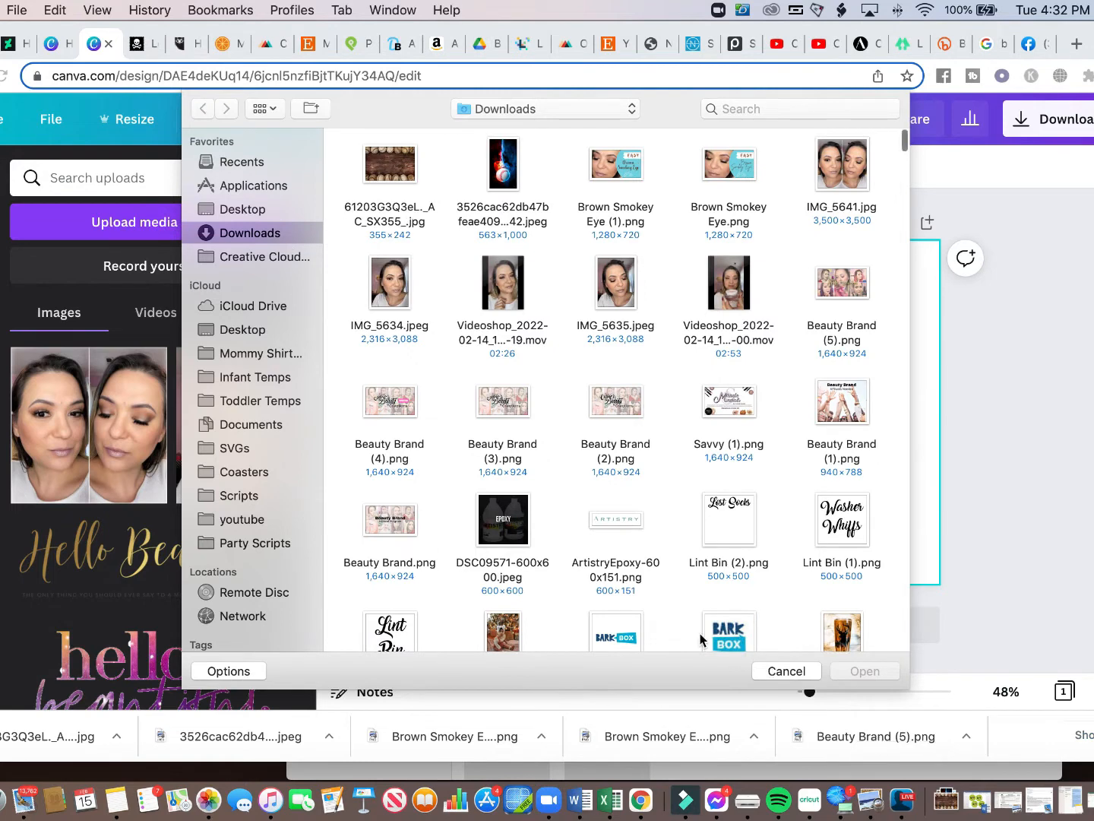
{"action": "mouse_move", "coordinate": [651, 204]}
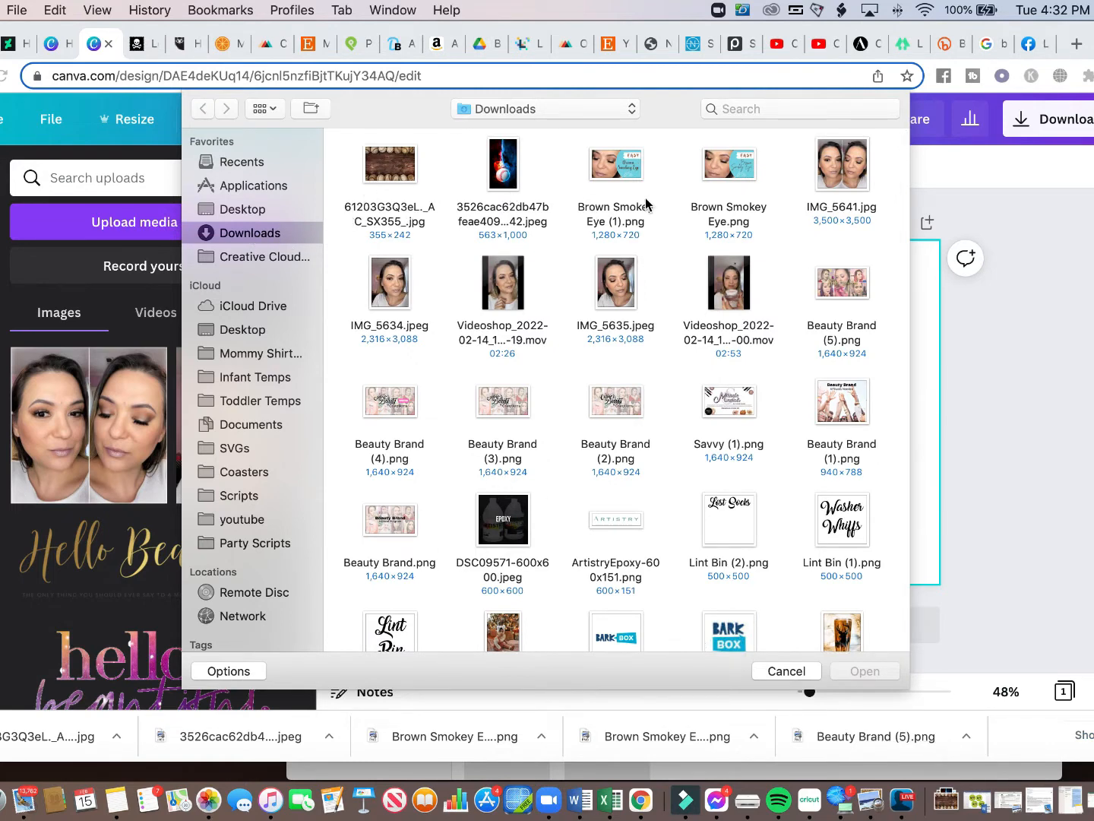
{"action": "mouse_move", "coordinate": [532, 214]}
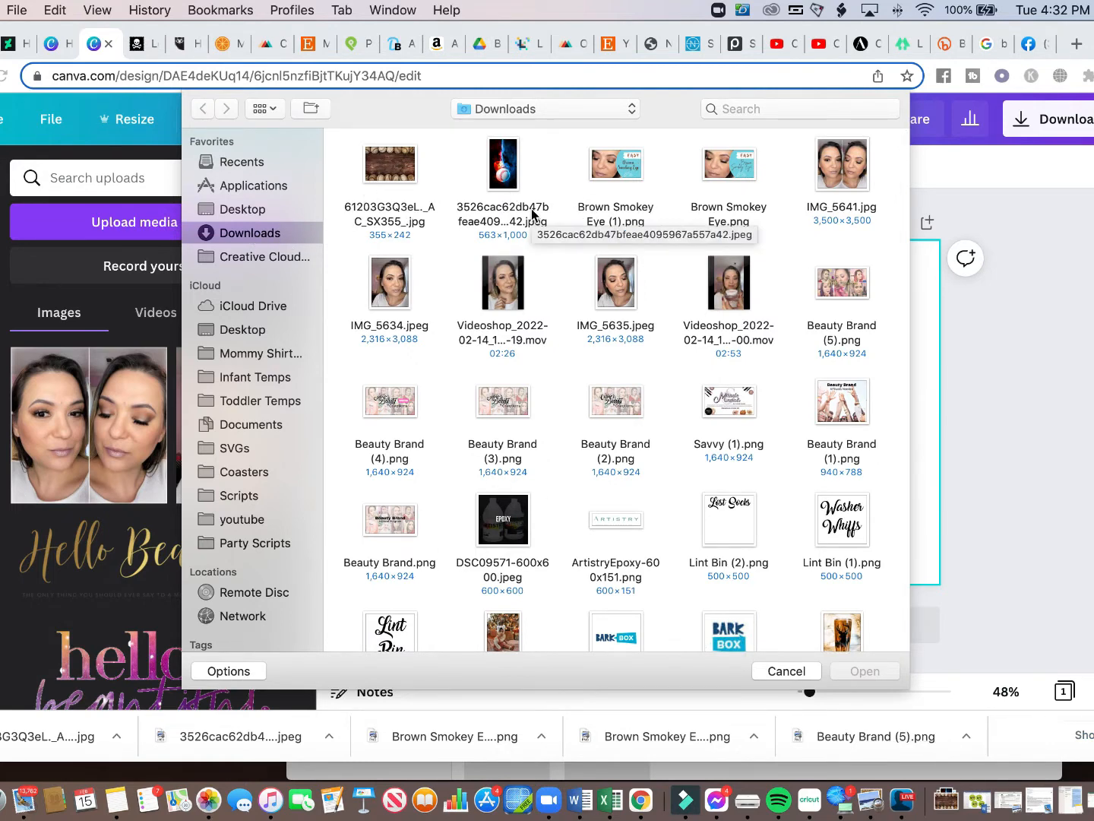
{"action": "scroll", "scroll_direction": "down", "scroll_amount": 3}
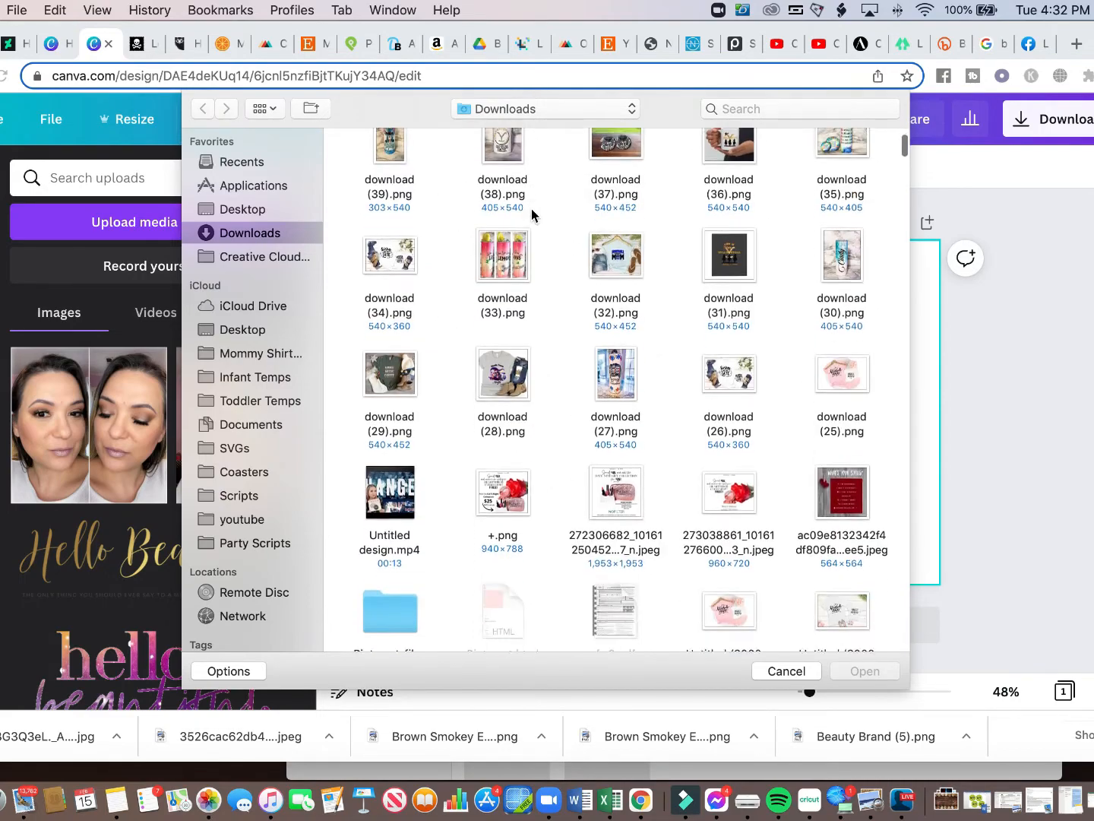
{"action": "scroll", "scroll_direction": "down", "scroll_amount": 3}
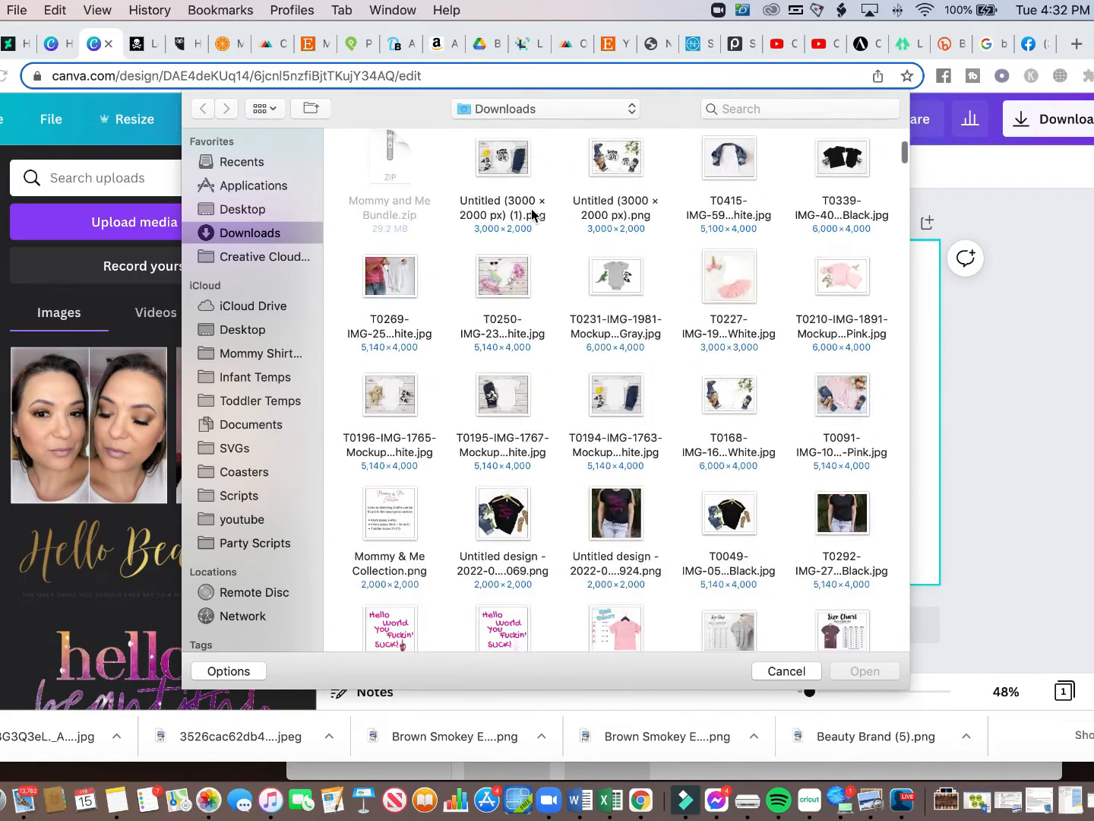
{"action": "scroll", "scroll_direction": "down", "scroll_amount": 3}
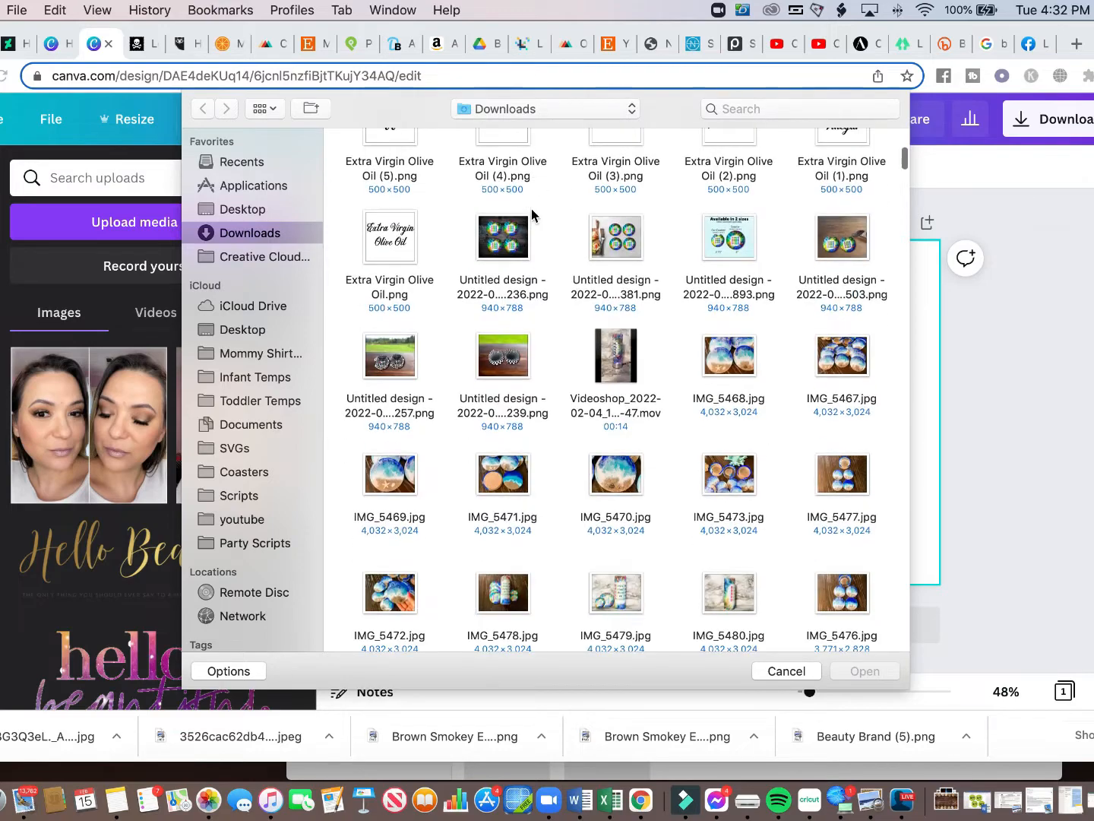
{"action": "scroll", "scroll_direction": "down", "scroll_amount": 3}
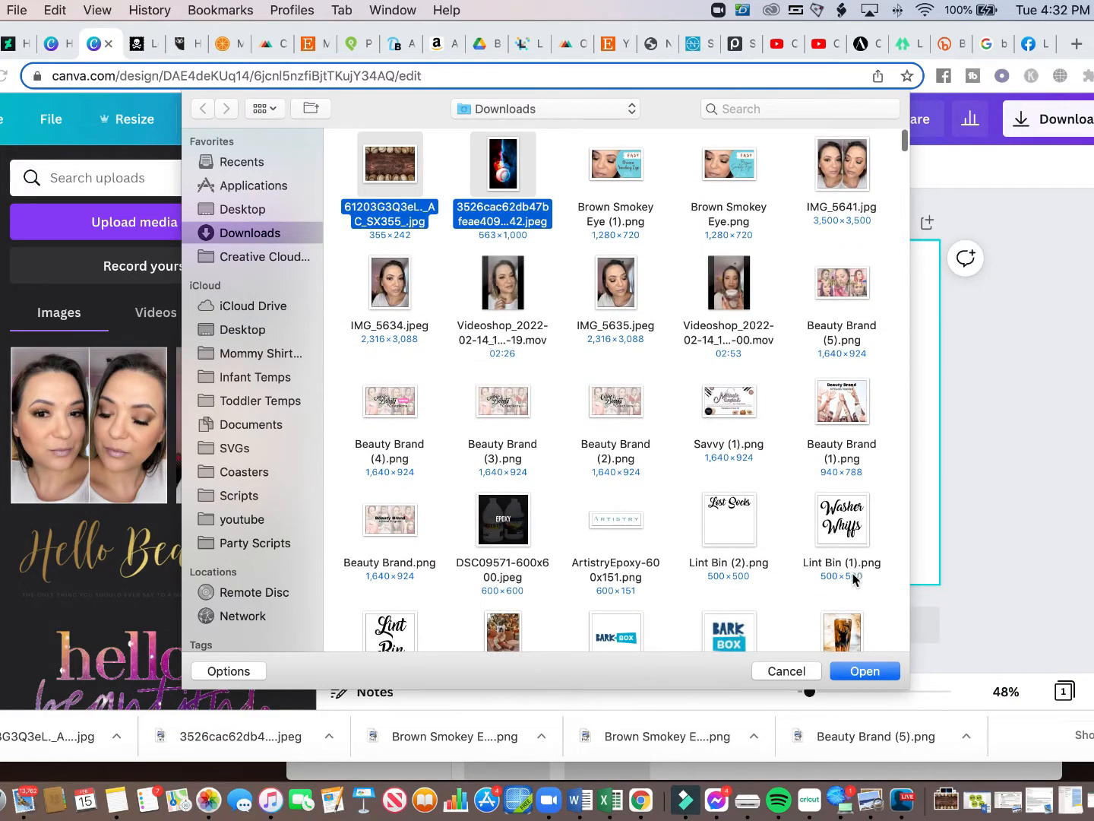
{"action": "left_click", "coordinate": [787, 671]}
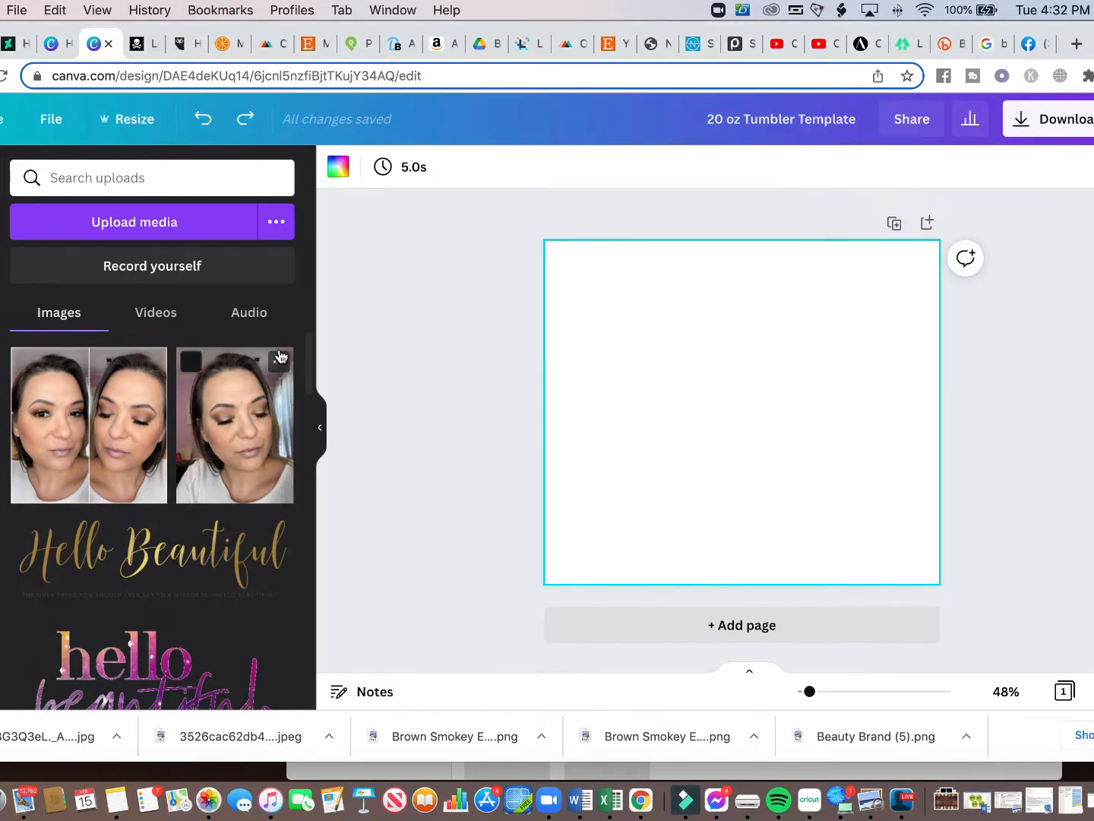
{"action": "scroll", "scroll_direction": "down", "scroll_amount": 3}
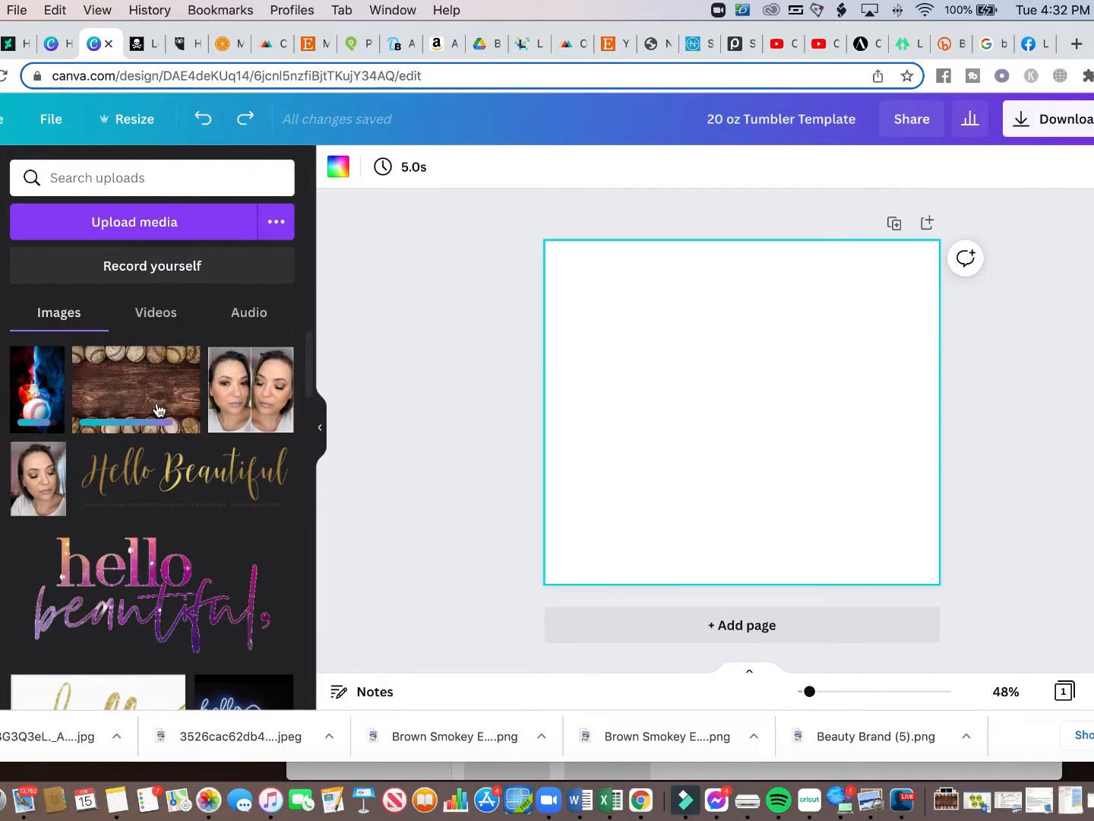
{"action": "mouse_move", "coordinate": [443, 368]}
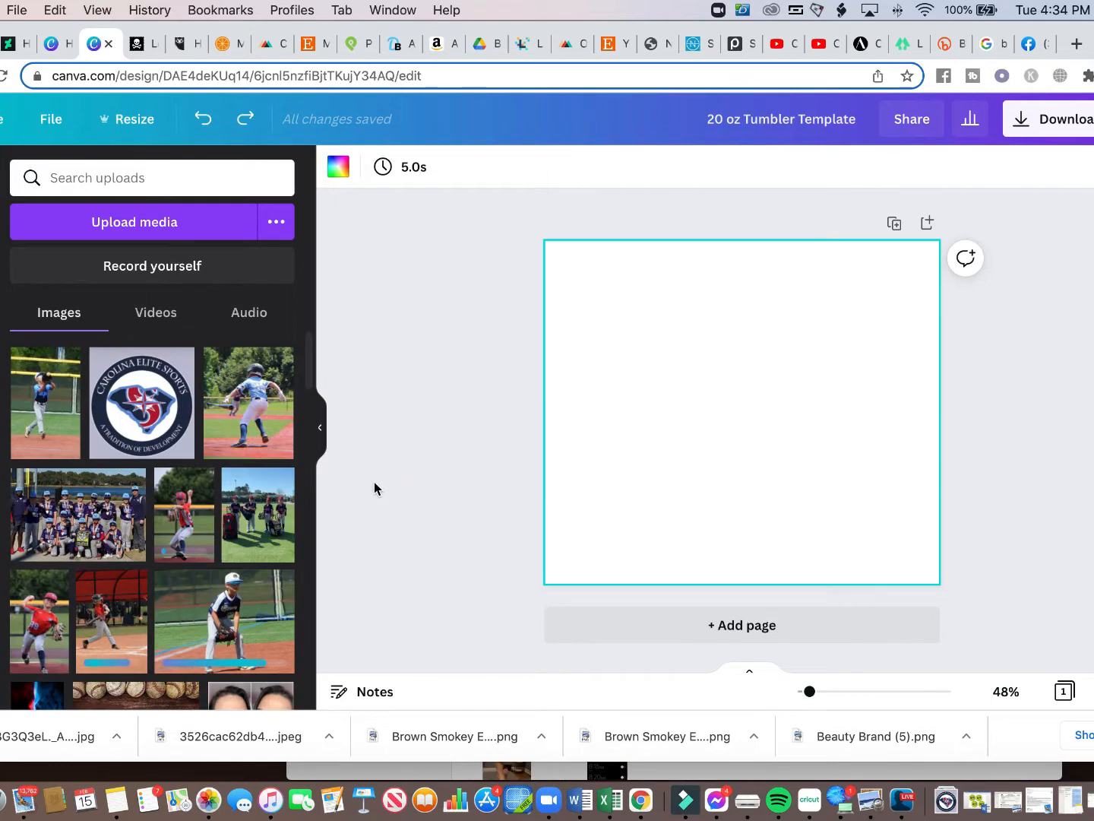
{"action": "scroll", "scroll_direction": "down", "scroll_amount": 3}
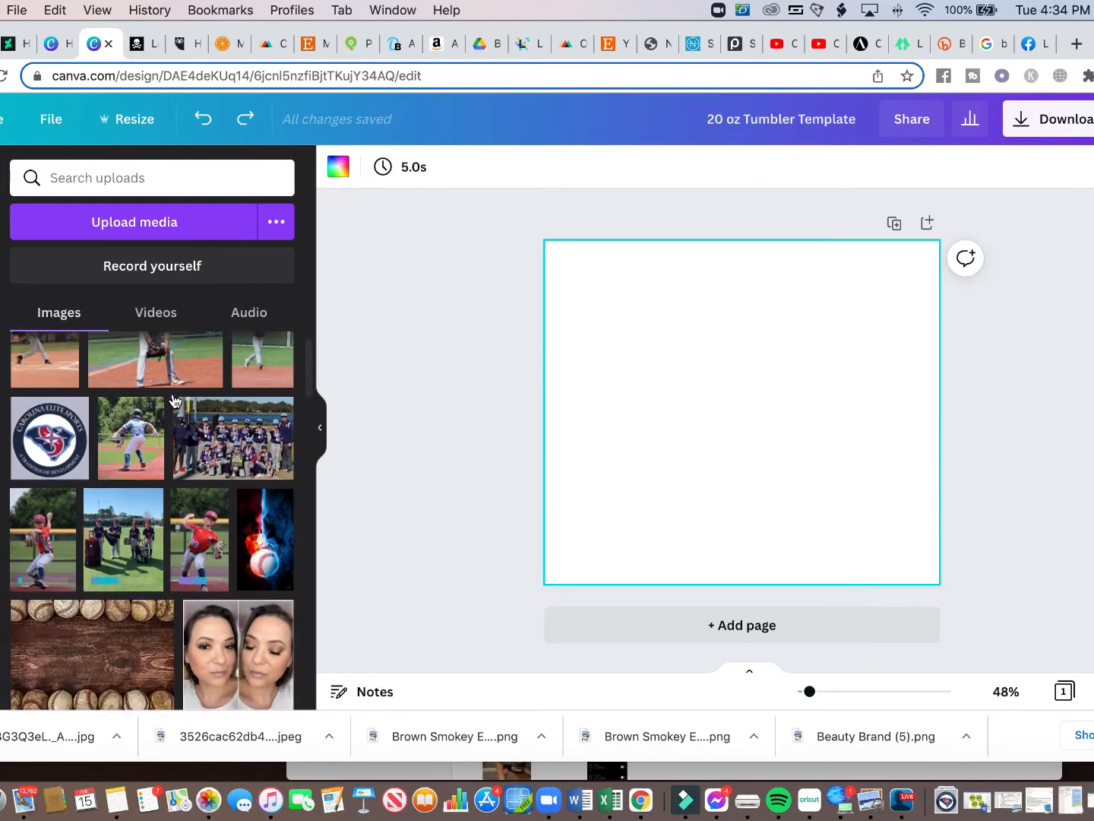
{"action": "scroll", "scroll_direction": "down", "scroll_amount": 3}
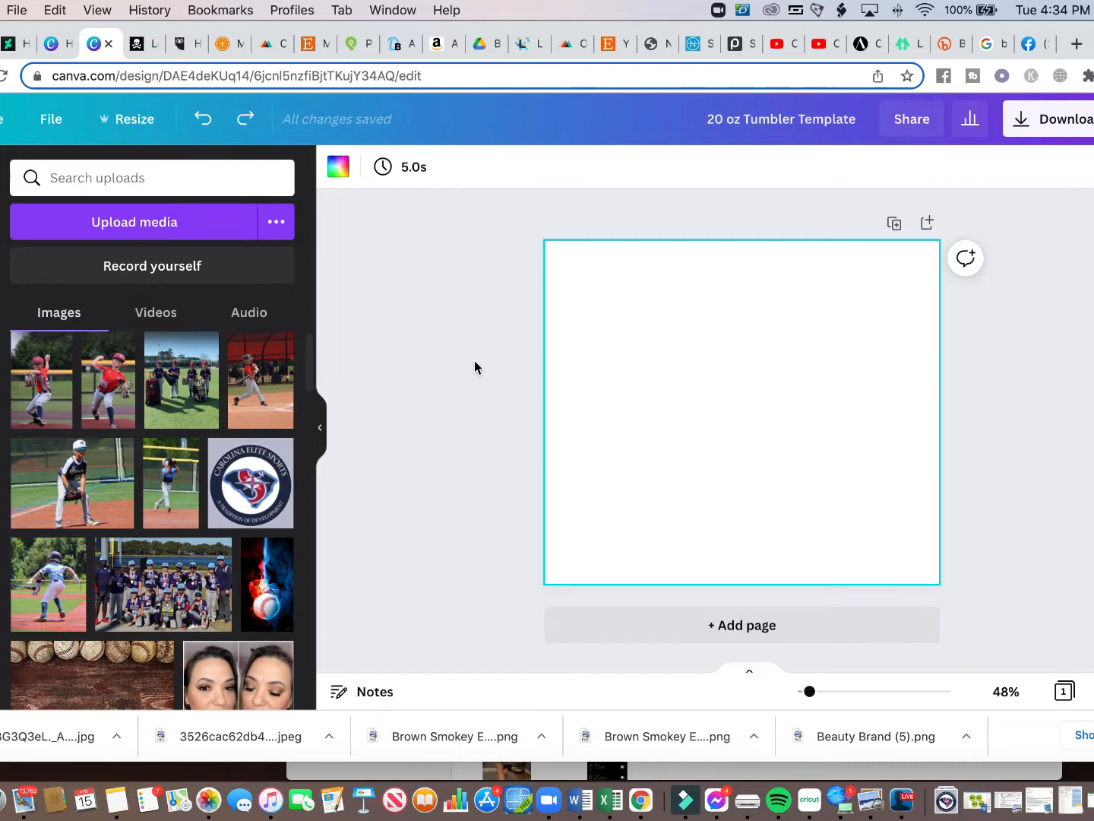
{"action": "mouse_move", "coordinate": [645, 316]}
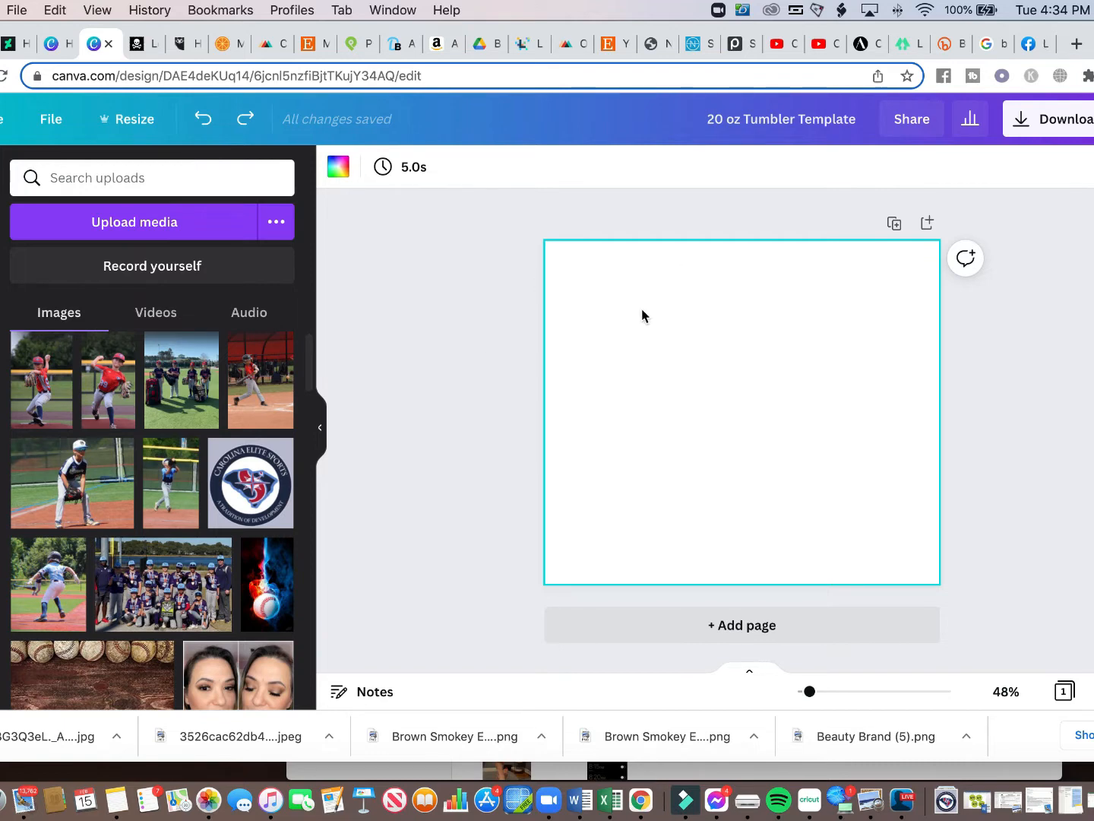
{"action": "mouse_move", "coordinate": [520, 365]}
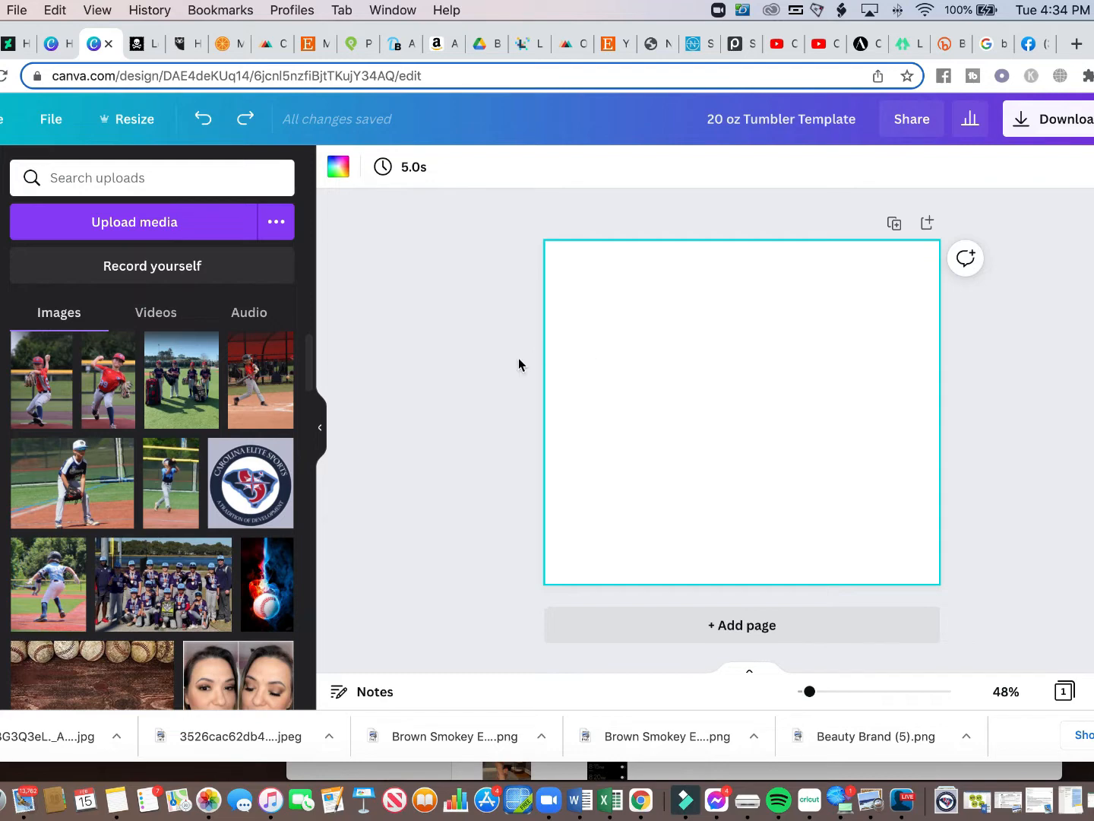
{"action": "scroll", "scroll_direction": "down", "scroll_amount": 3}
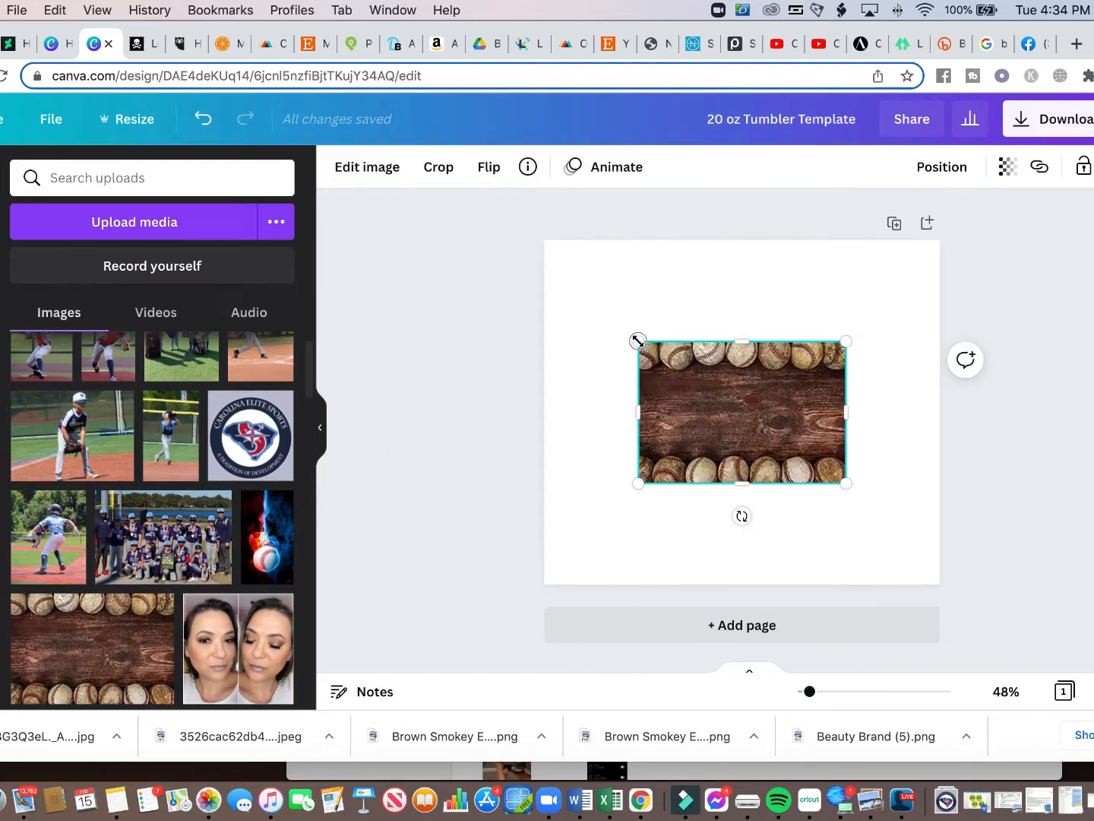
Place the fiery baseball photo on the page and rotate it to lie level and horizontal.
{"action": "left_click_drag", "start_coordinate": [638, 340], "coordinate": [553, 283]}
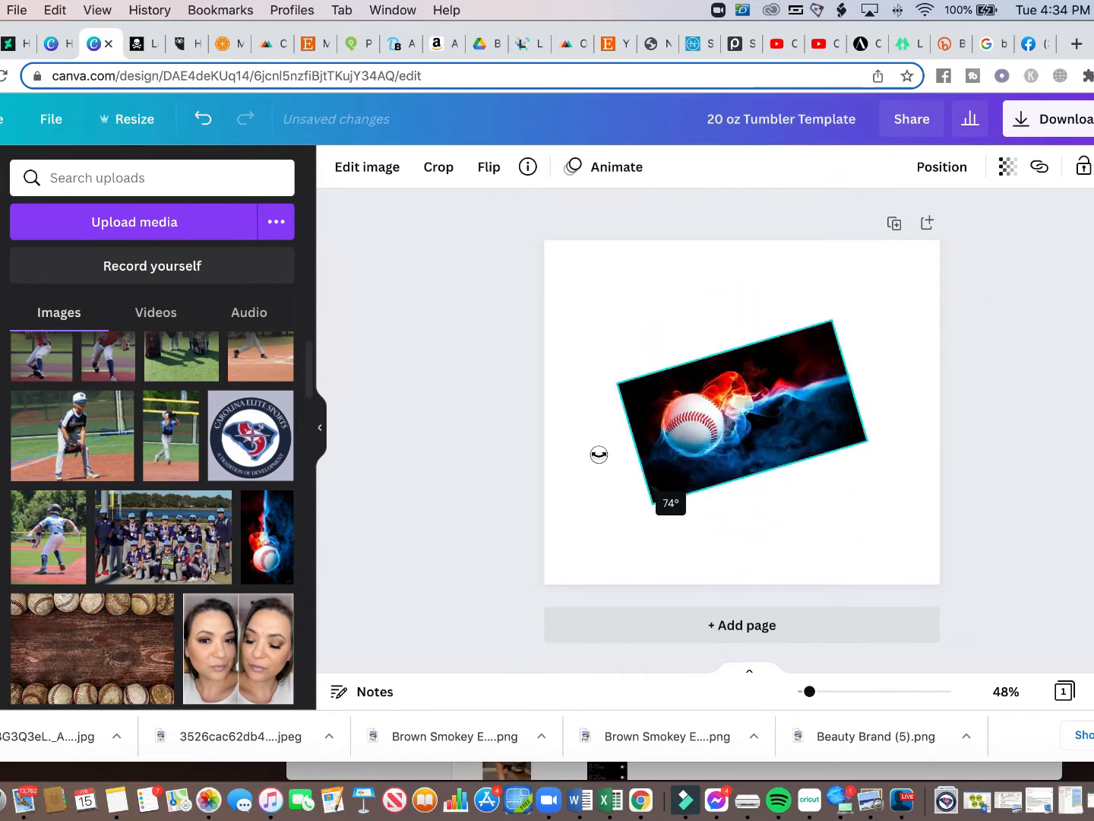
{"action": "left_click_drag", "start_coordinate": [599, 455], "coordinate": [575, 423]}
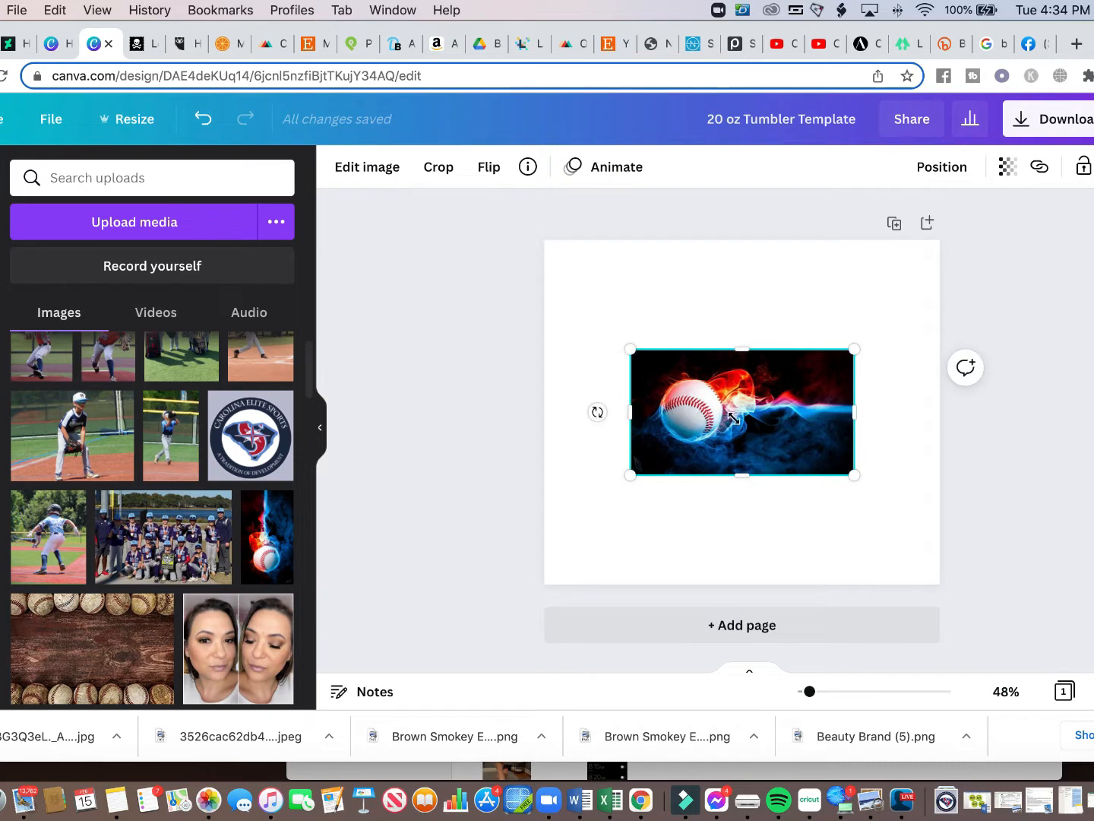
{"action": "mouse_move", "coordinate": [742, 423]}
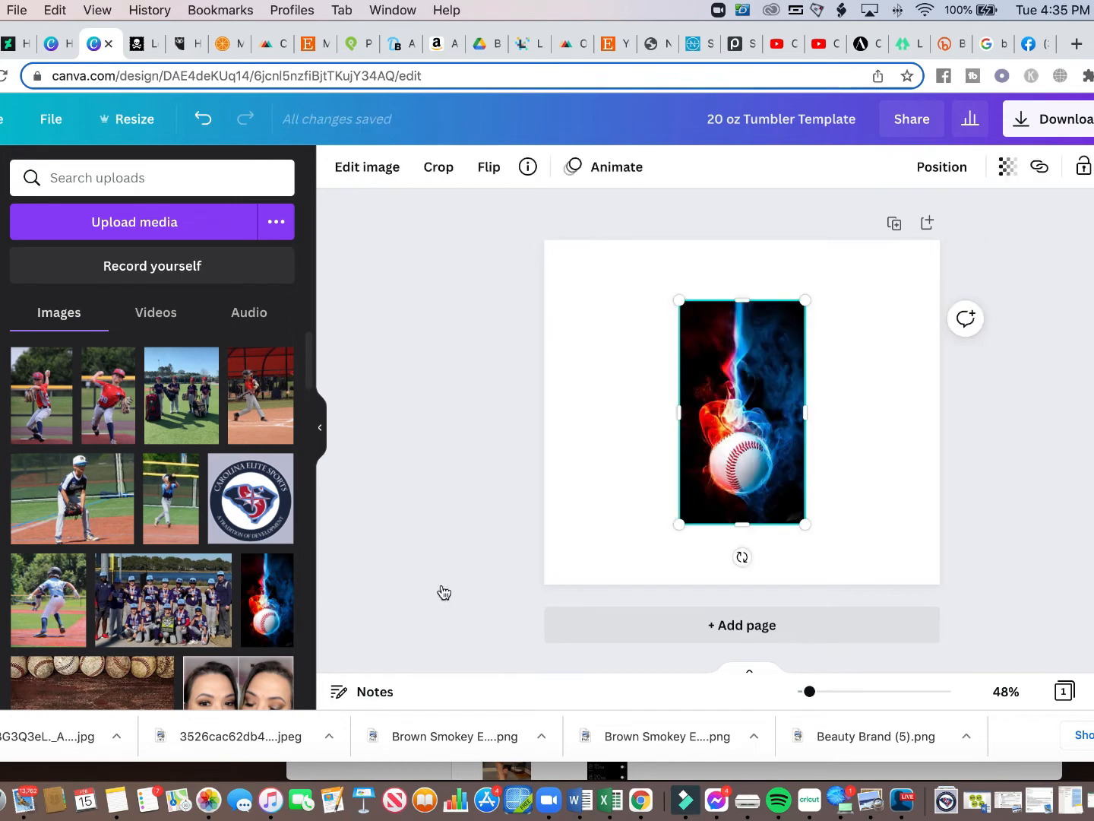
{"action": "mouse_move", "coordinate": [894, 437]}
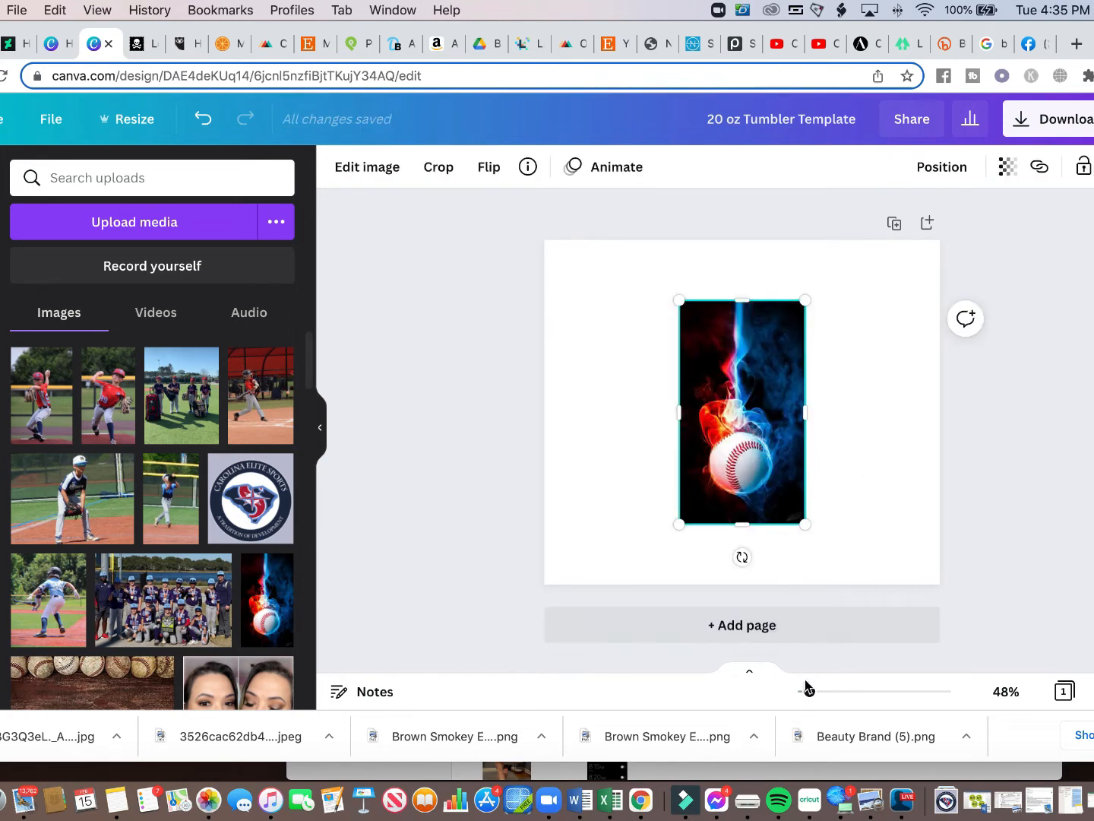
{"action": "left_click_drag", "start_coordinate": [809, 690], "coordinate": [815, 691]}
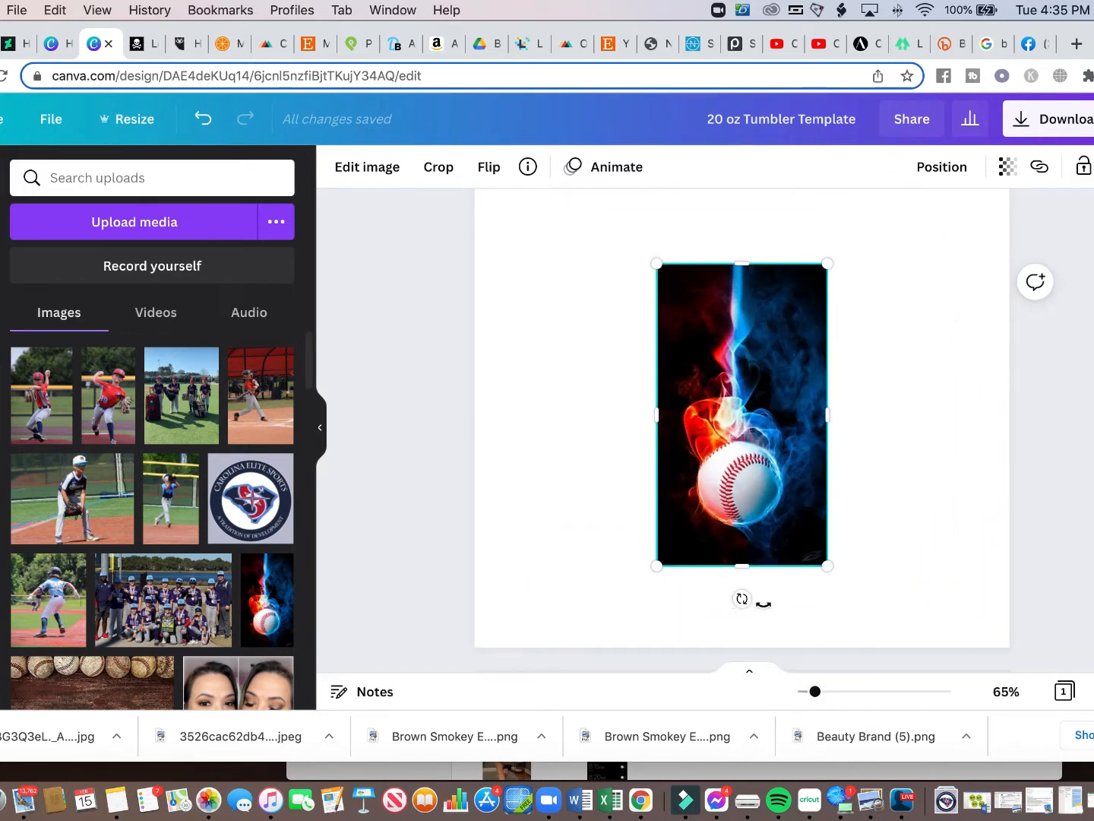
{"action": "left_click_drag", "start_coordinate": [741, 601], "coordinate": [581, 493]}
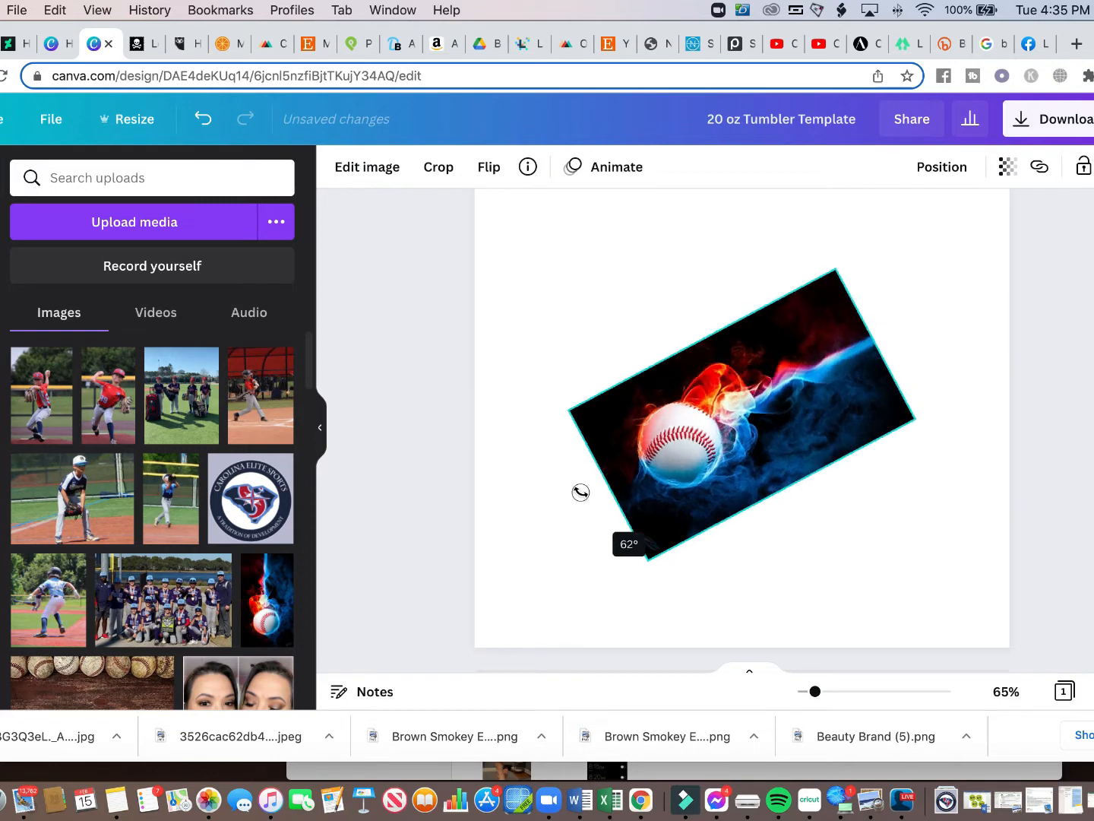
{"action": "left_click_drag", "start_coordinate": [581, 492], "coordinate": [603, 423]}
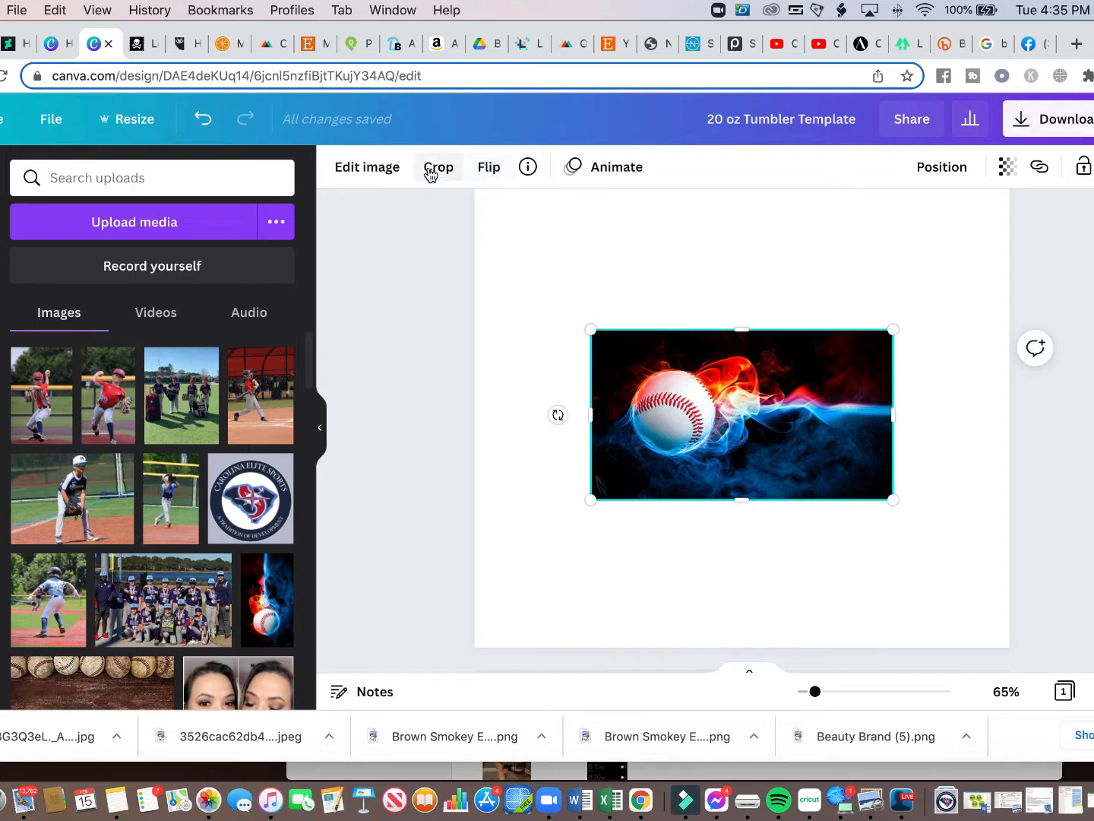
{"action": "left_click", "coordinate": [437, 167]}
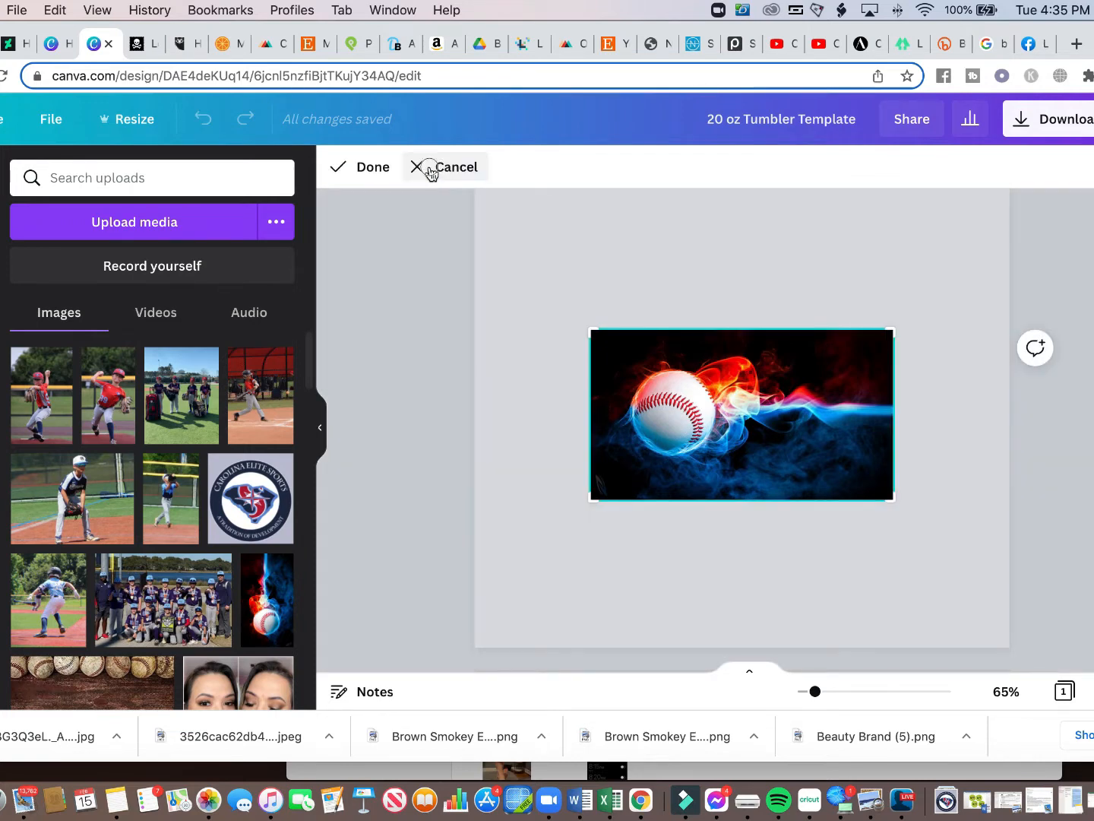
{"action": "left_click", "coordinate": [490, 167]}
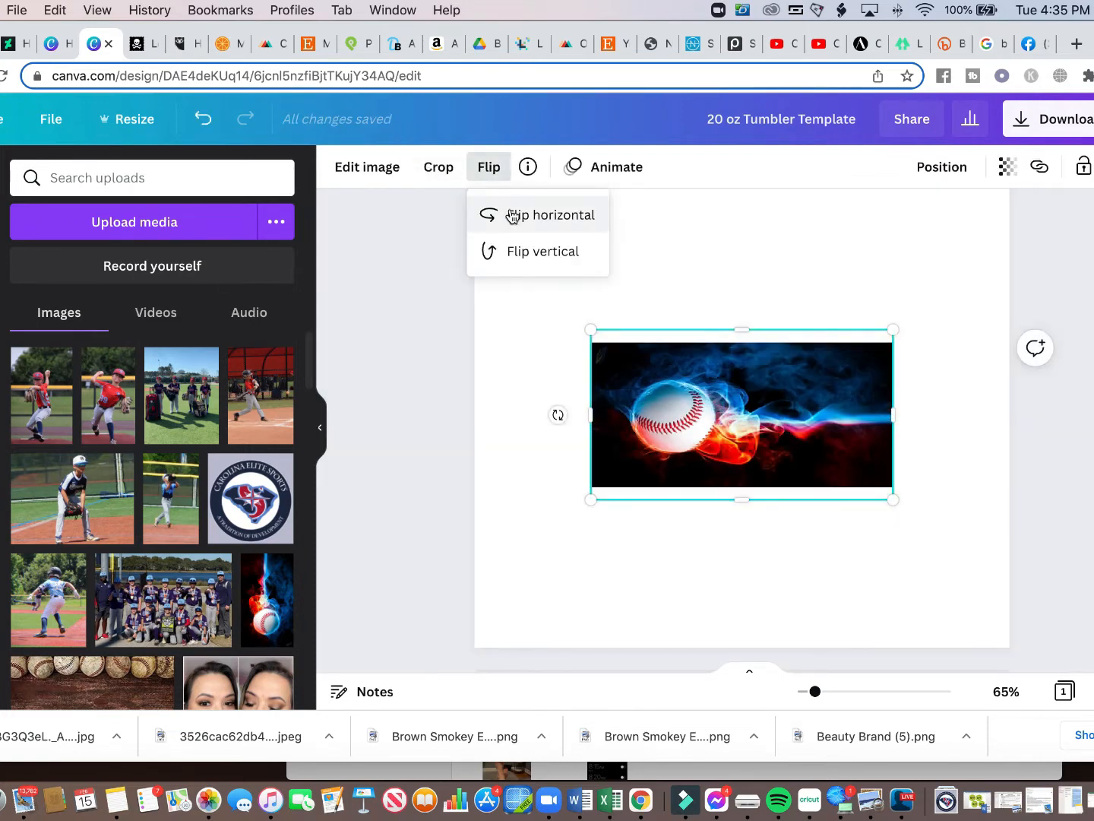
{"action": "left_click", "coordinate": [550, 214]}
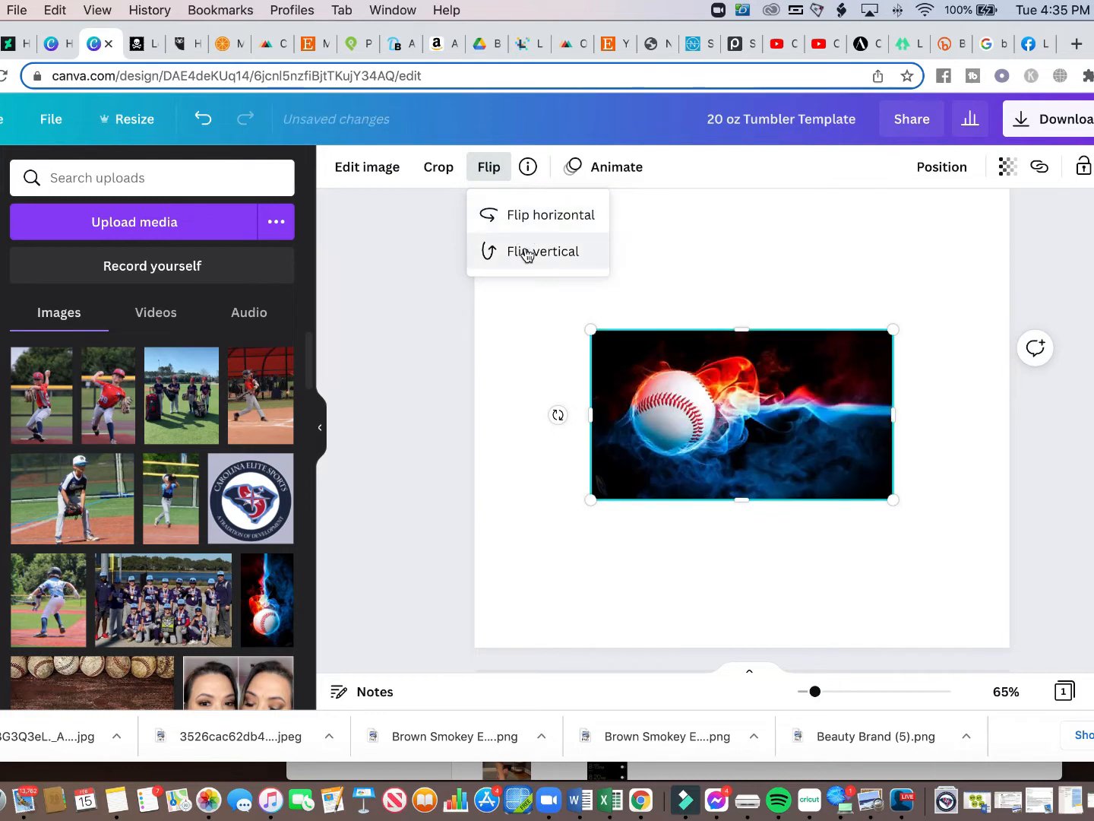
{"action": "left_click", "coordinate": [544, 252]}
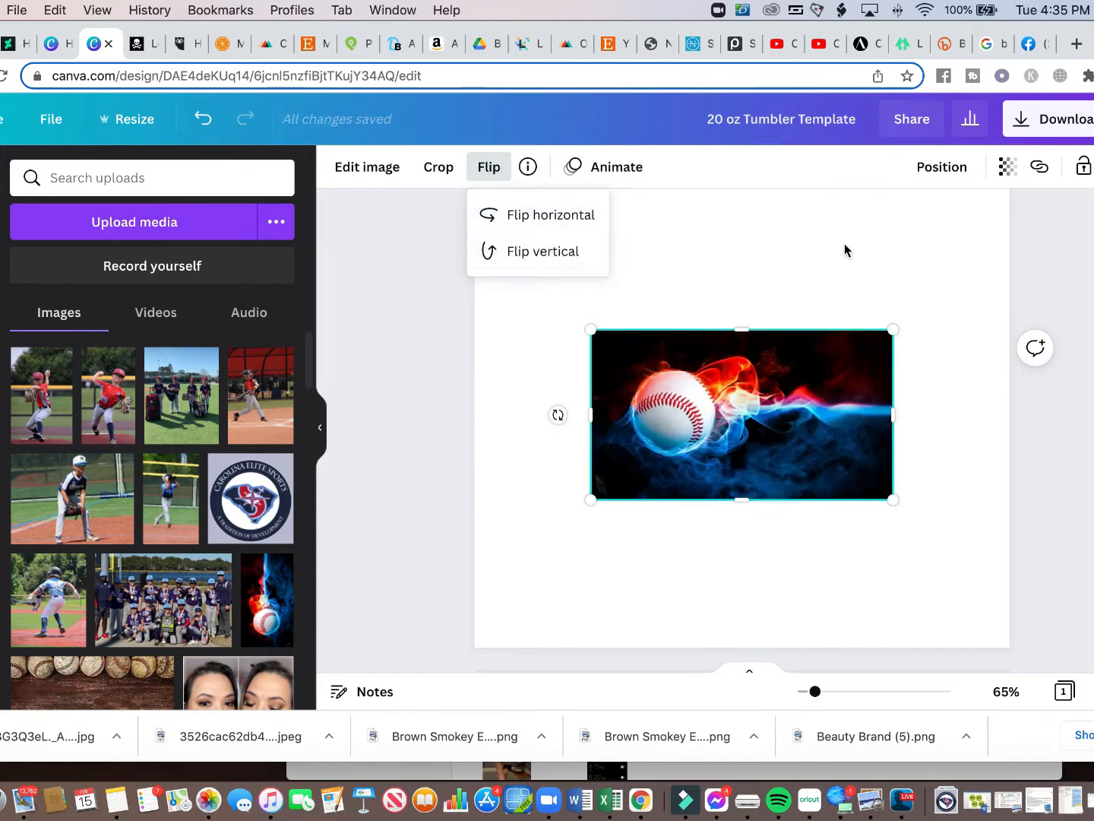
{"action": "left_click", "coordinate": [550, 214]}
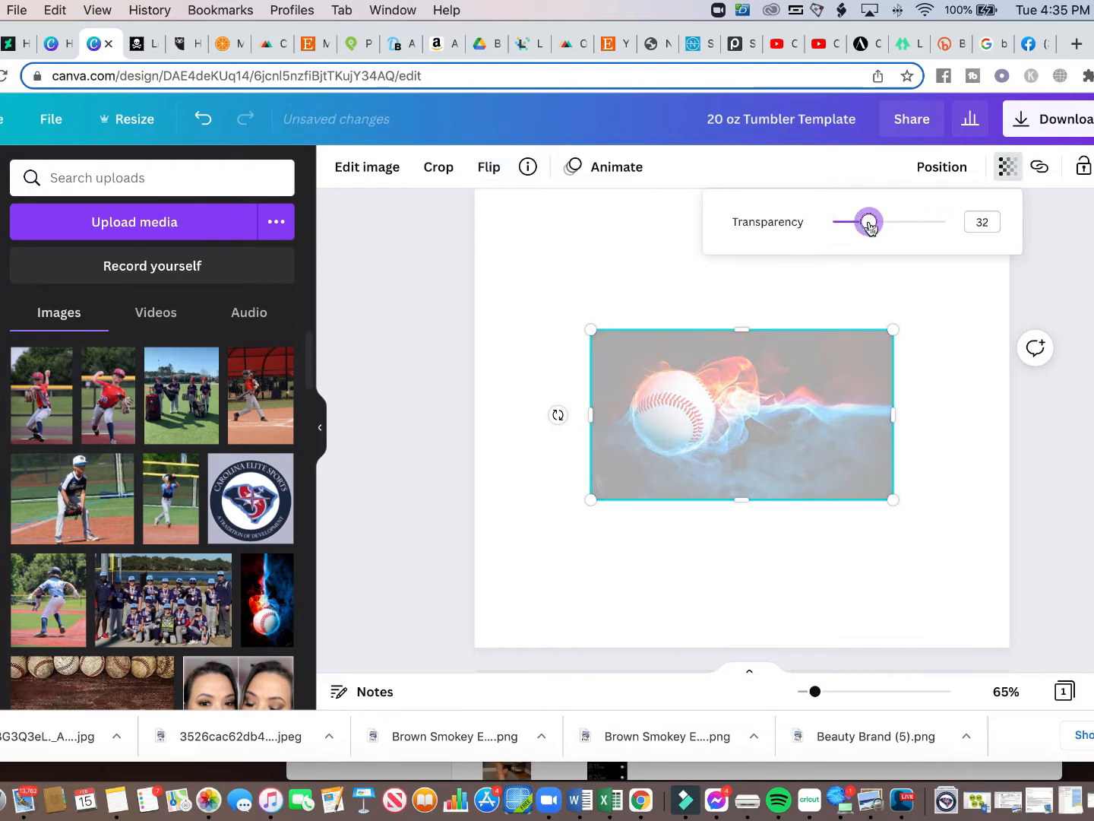
{"action": "left_click_drag", "start_coordinate": [869, 222], "coordinate": [946, 222]}
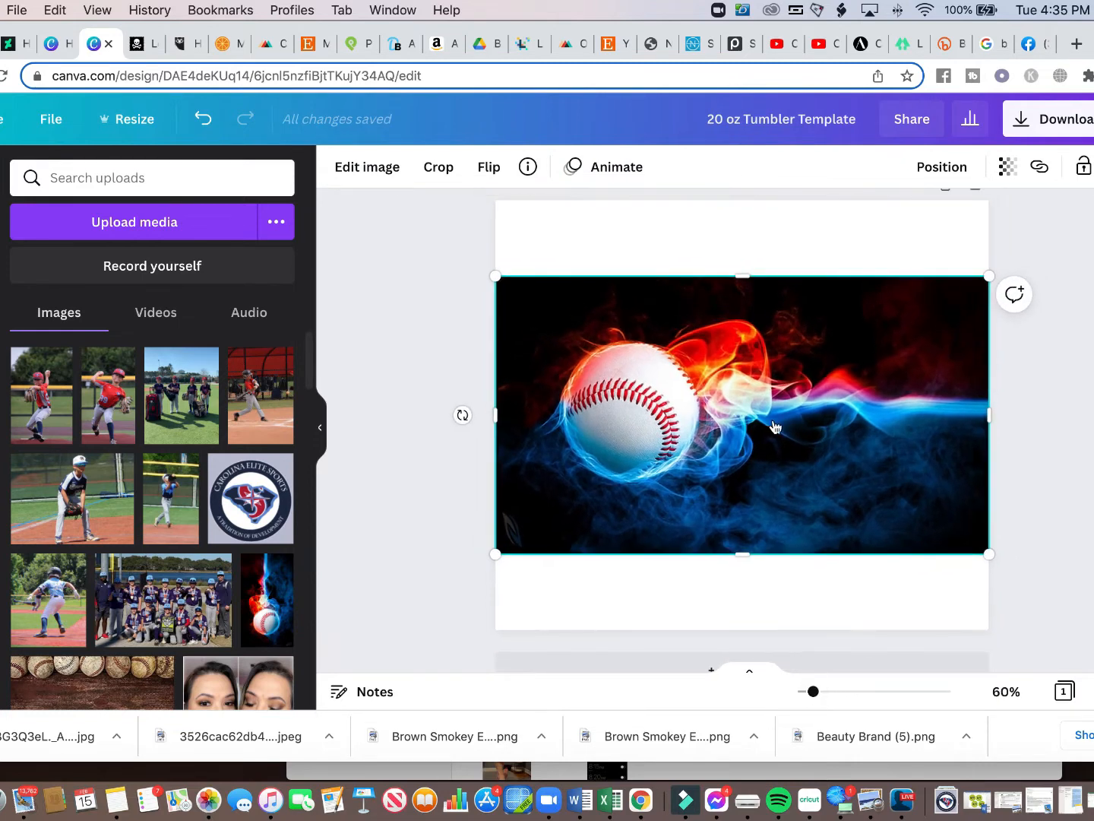
Enlarge the fiery baseball photo to span the page width, leaving thin white bands.
{"action": "left_click_drag", "start_coordinate": [742, 277], "coordinate": [747, 255]}
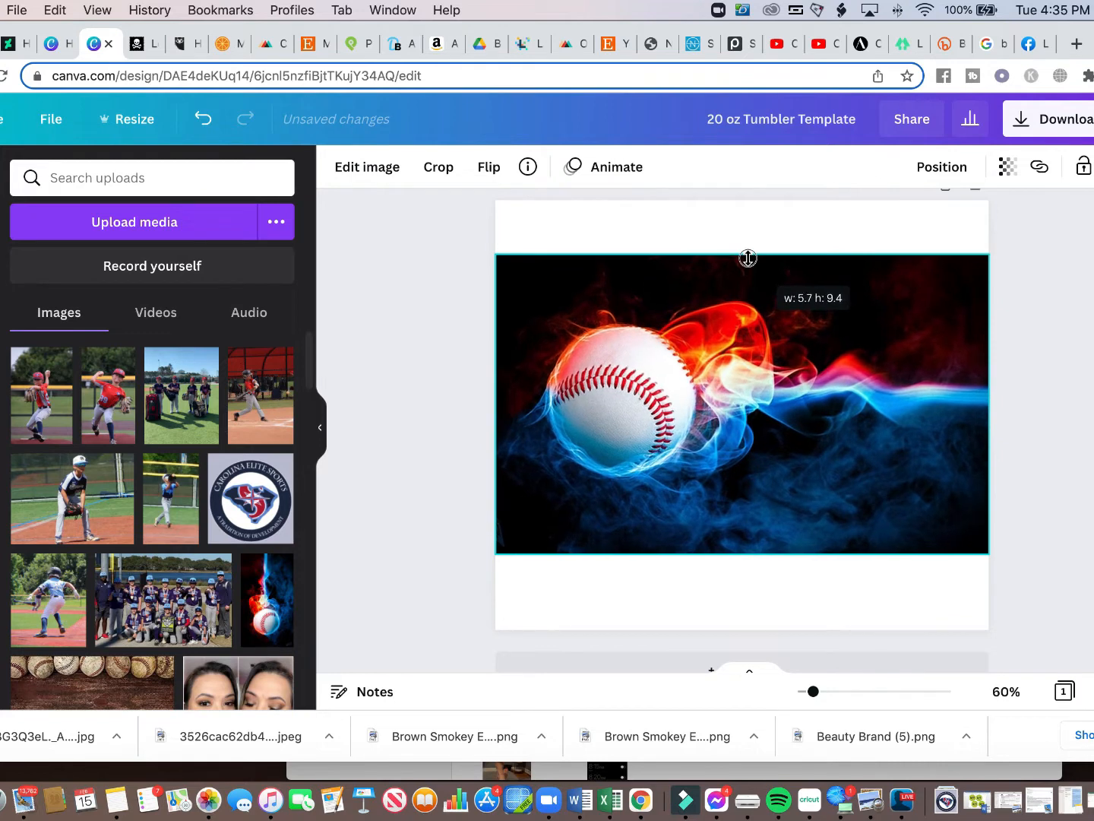
{"action": "left_click_drag", "start_coordinate": [748, 259], "coordinate": [739, 568]}
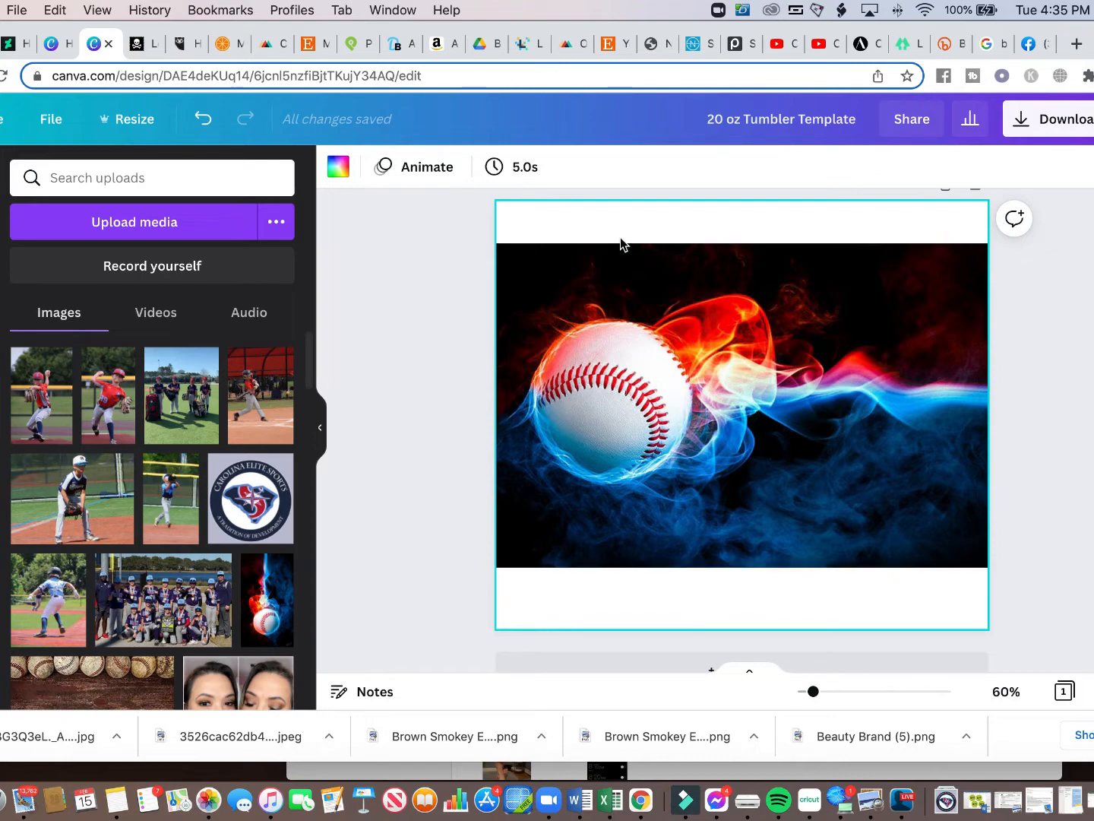
{"action": "left_click", "coordinate": [337, 167]}
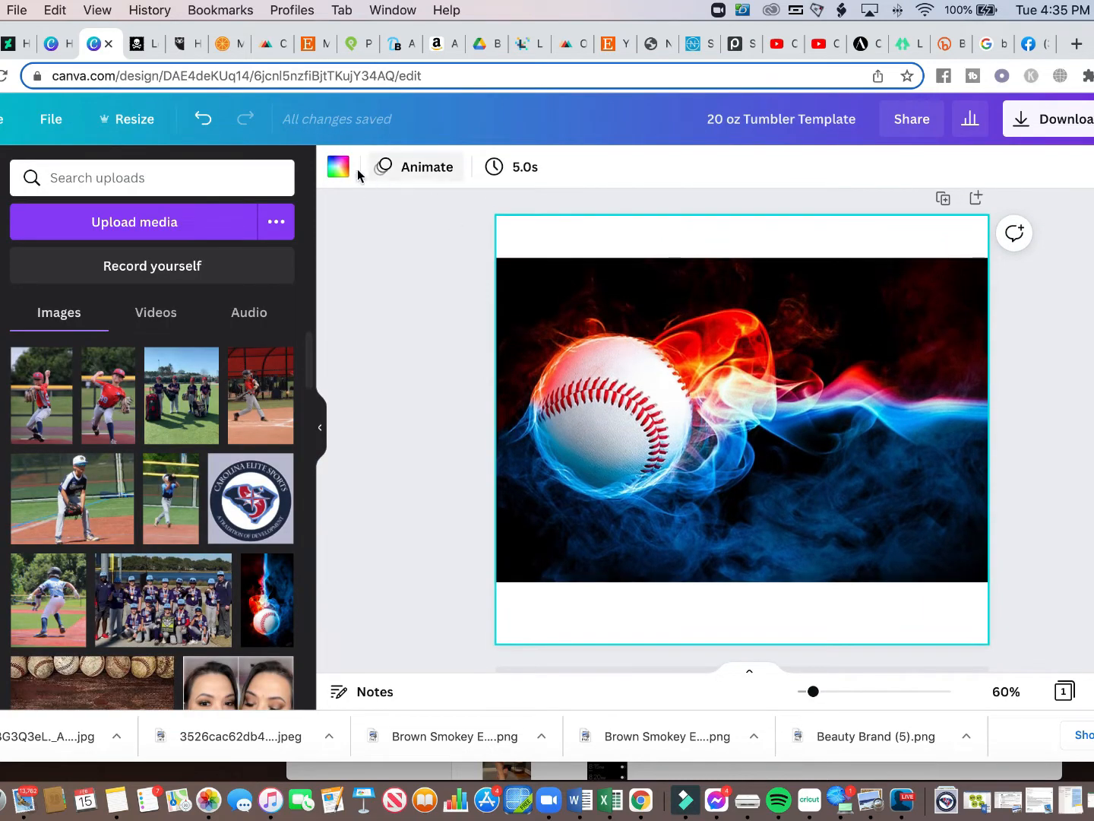
{"action": "mouse_move", "coordinate": [338, 167]}
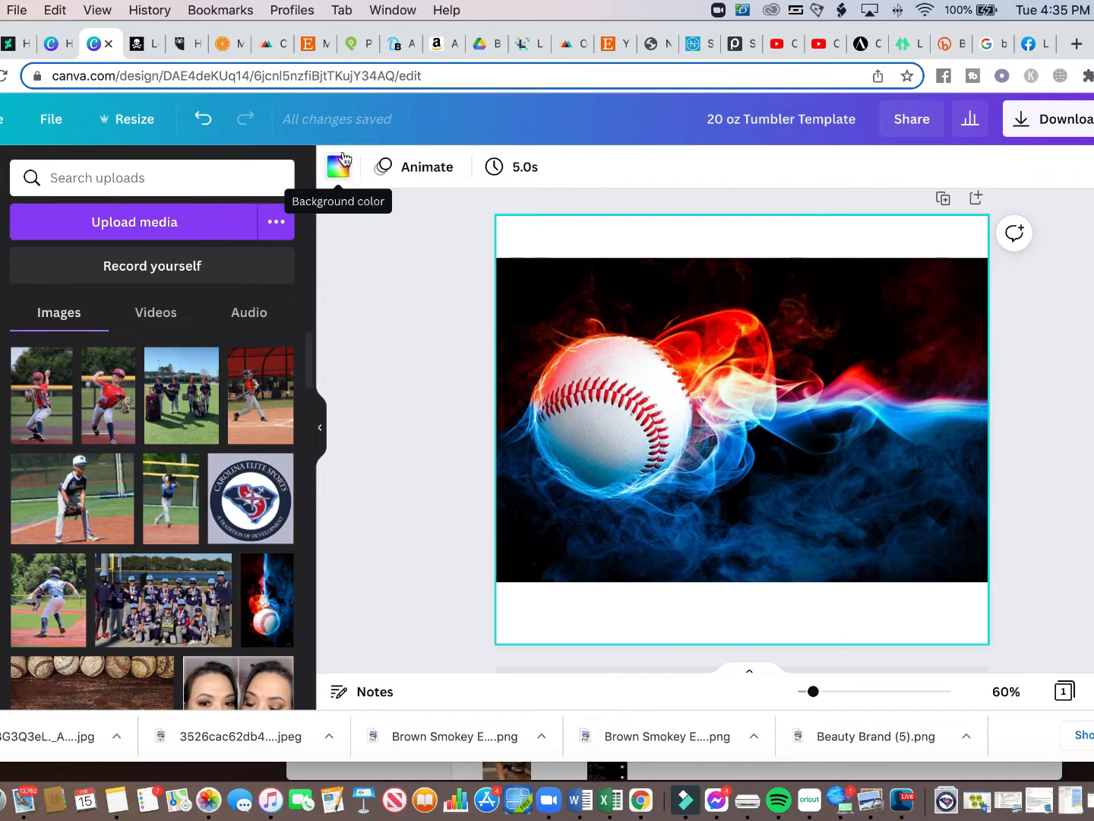
Set the page background colour to black from the Default Colors.
{"action": "left_click", "coordinate": [338, 167]}
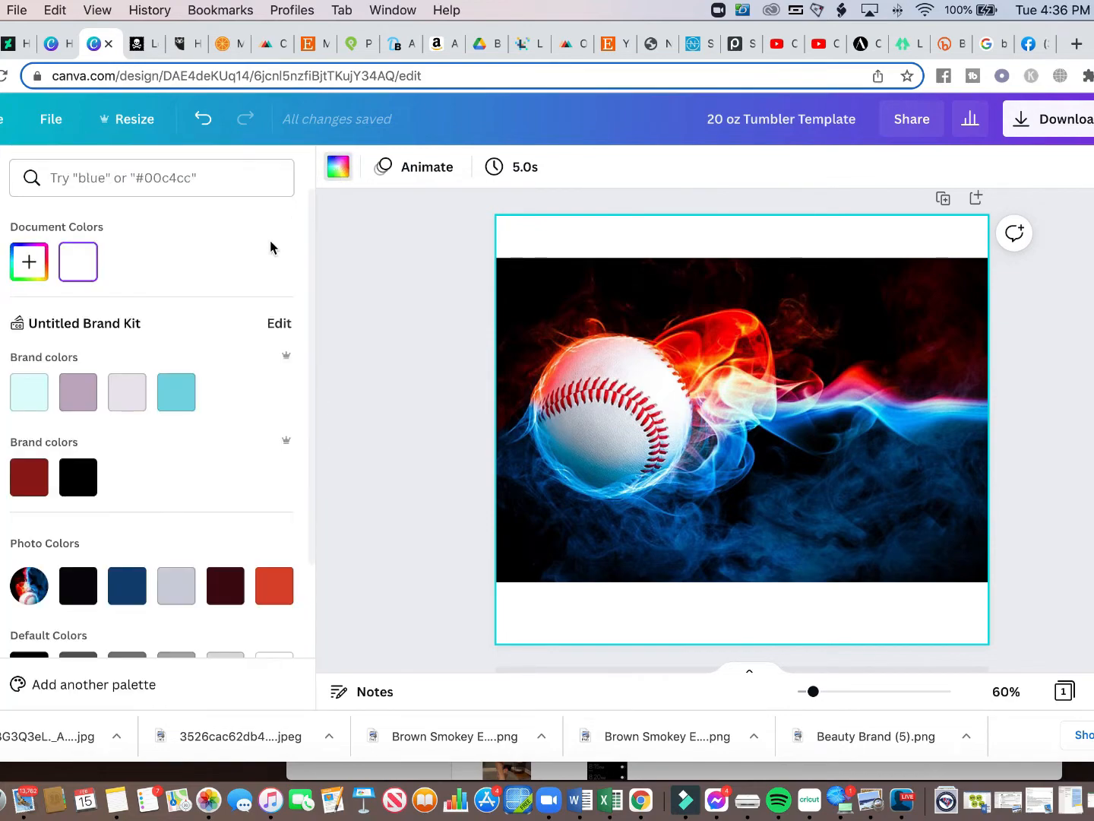
{"action": "scroll", "scroll_direction": "down", "scroll_amount": 3}
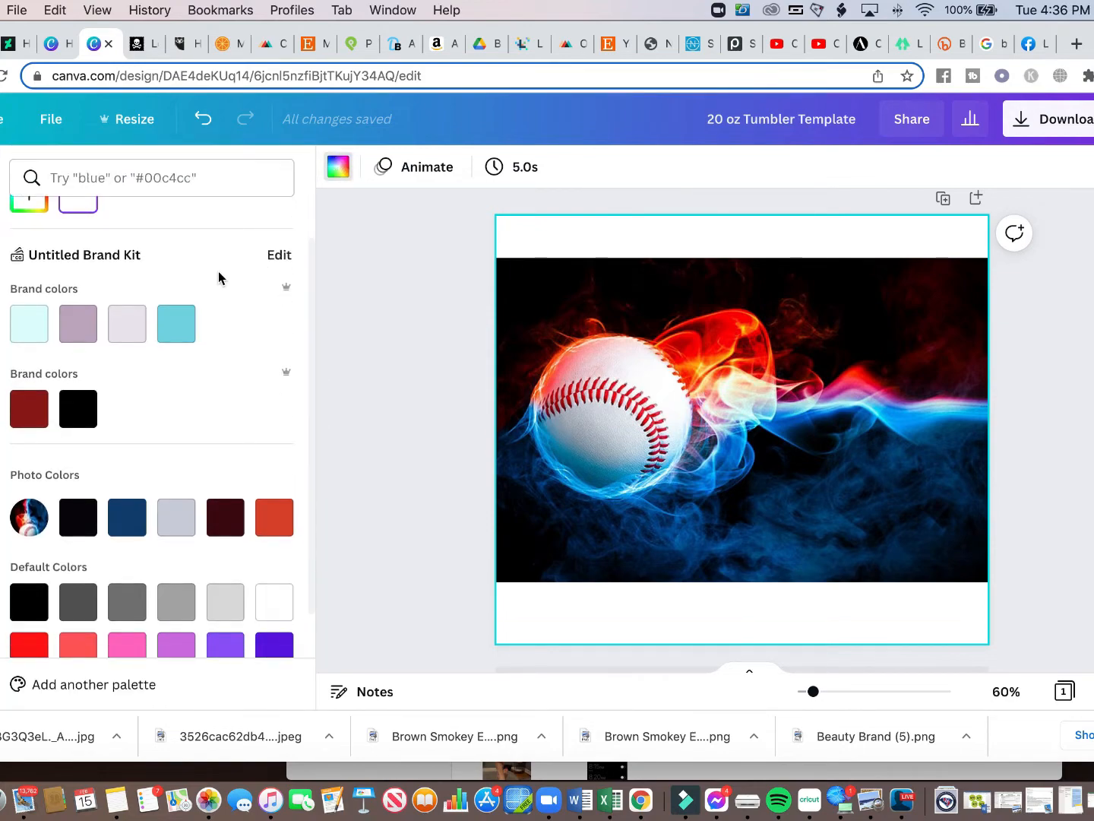
{"action": "scroll", "scroll_direction": "down", "scroll_amount": 3}
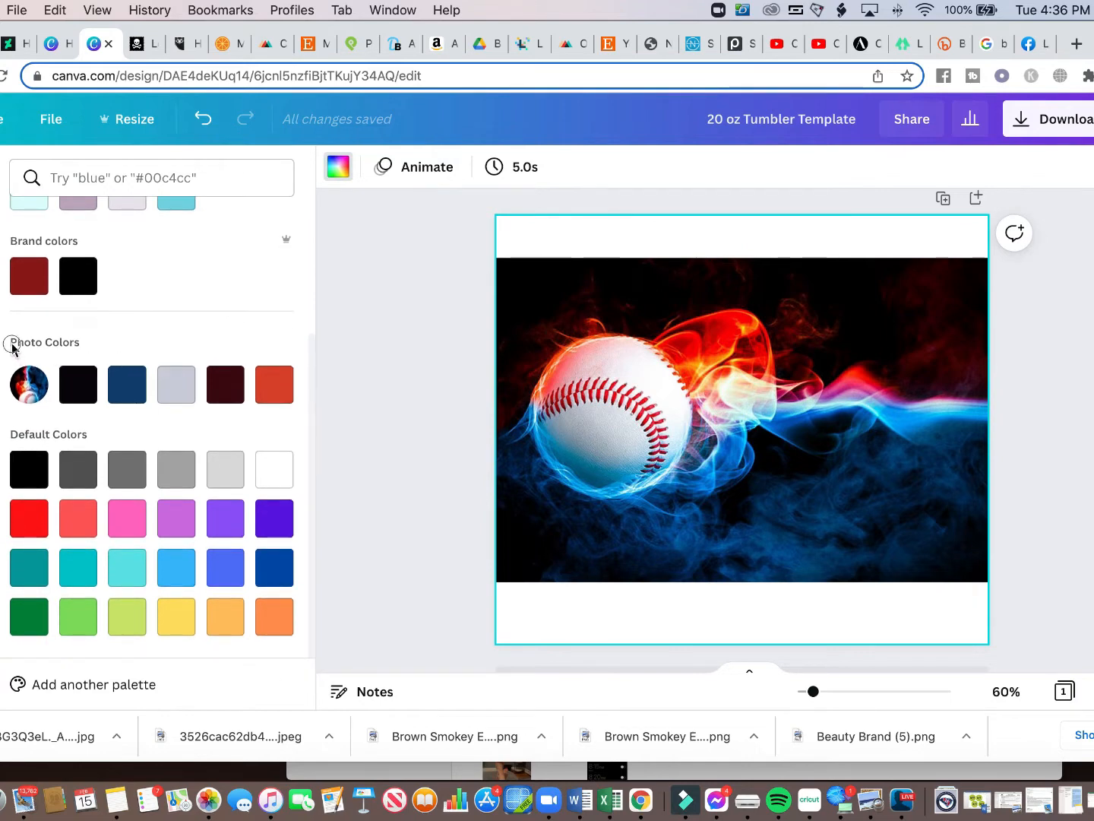
{"action": "mouse_move", "coordinate": [36, 395]}
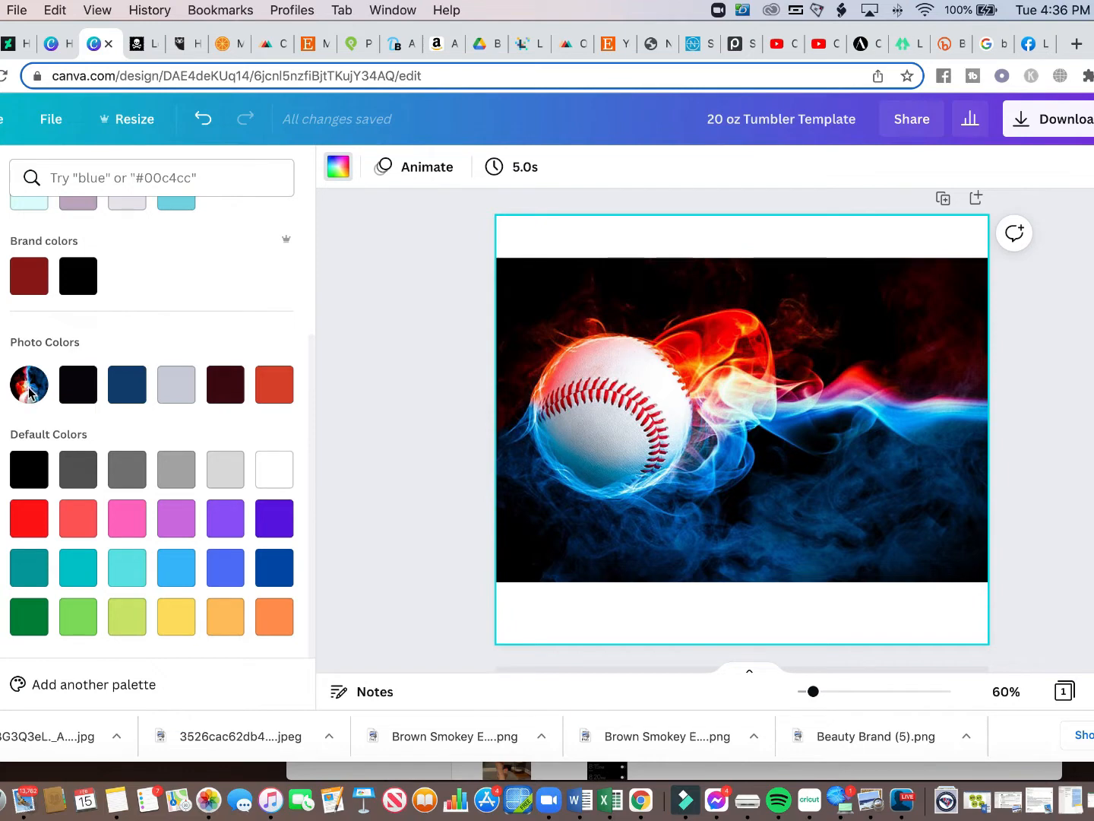
{"action": "left_click", "coordinate": [78, 384]}
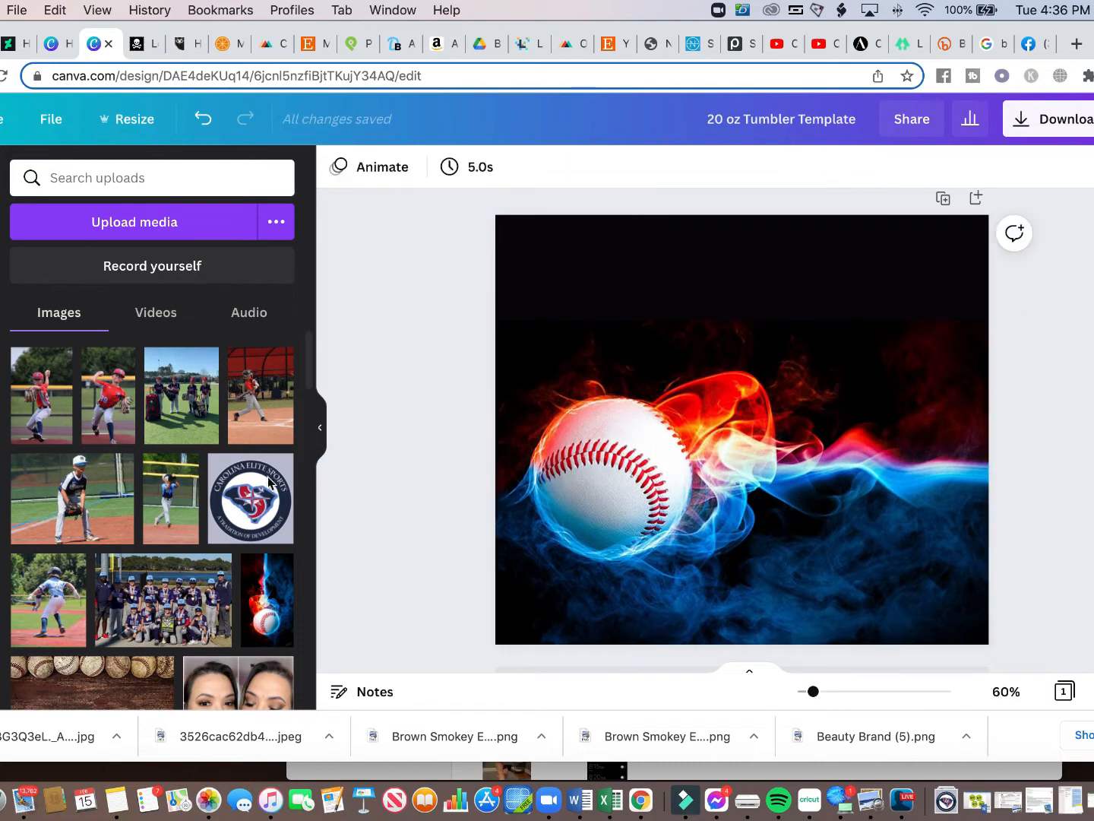
Search Photos for 'blue smoke' and browse the results.
{"action": "type", "text": "flower"}
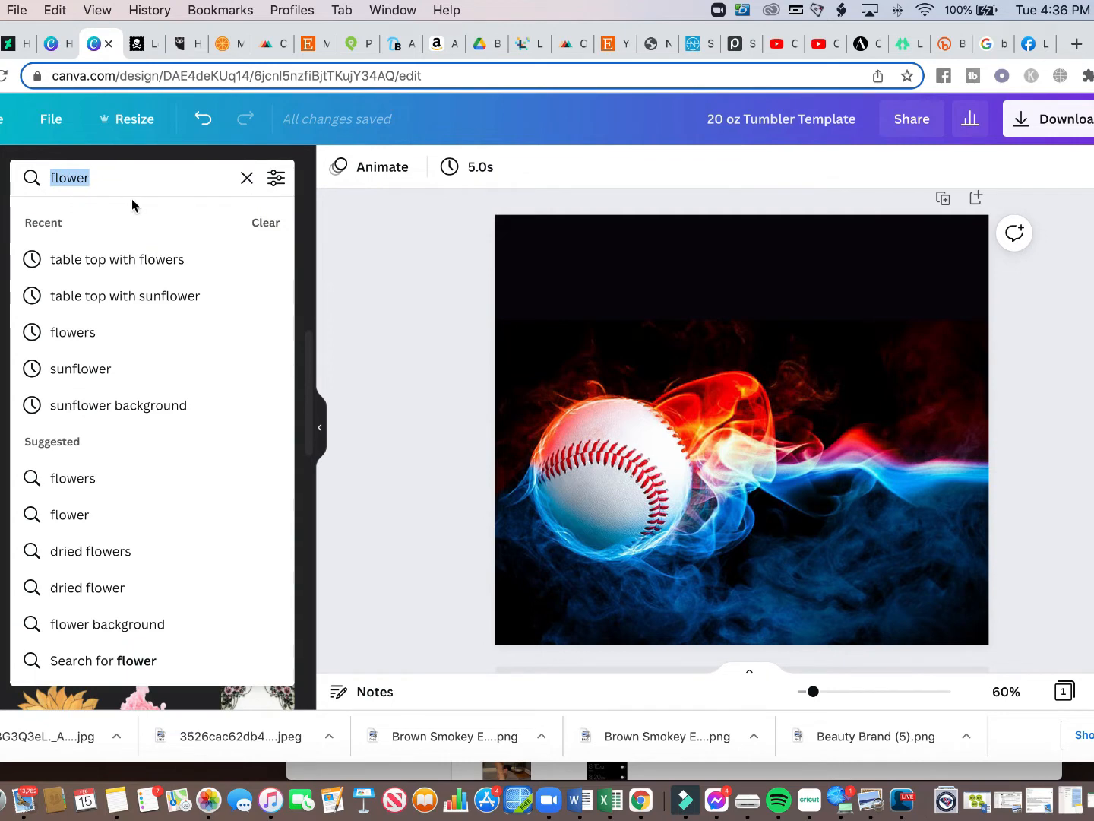
{"action": "type", "text": "blue smoke"}
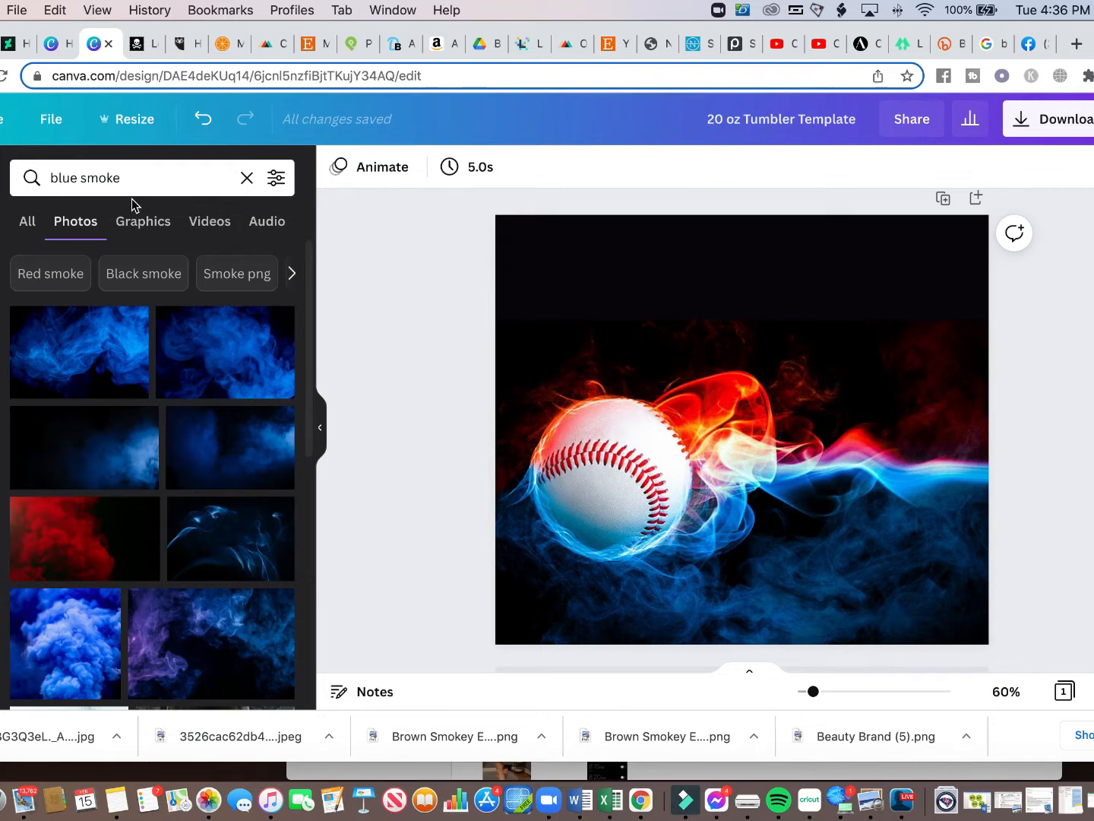
{"action": "mouse_move", "coordinate": [374, 401]}
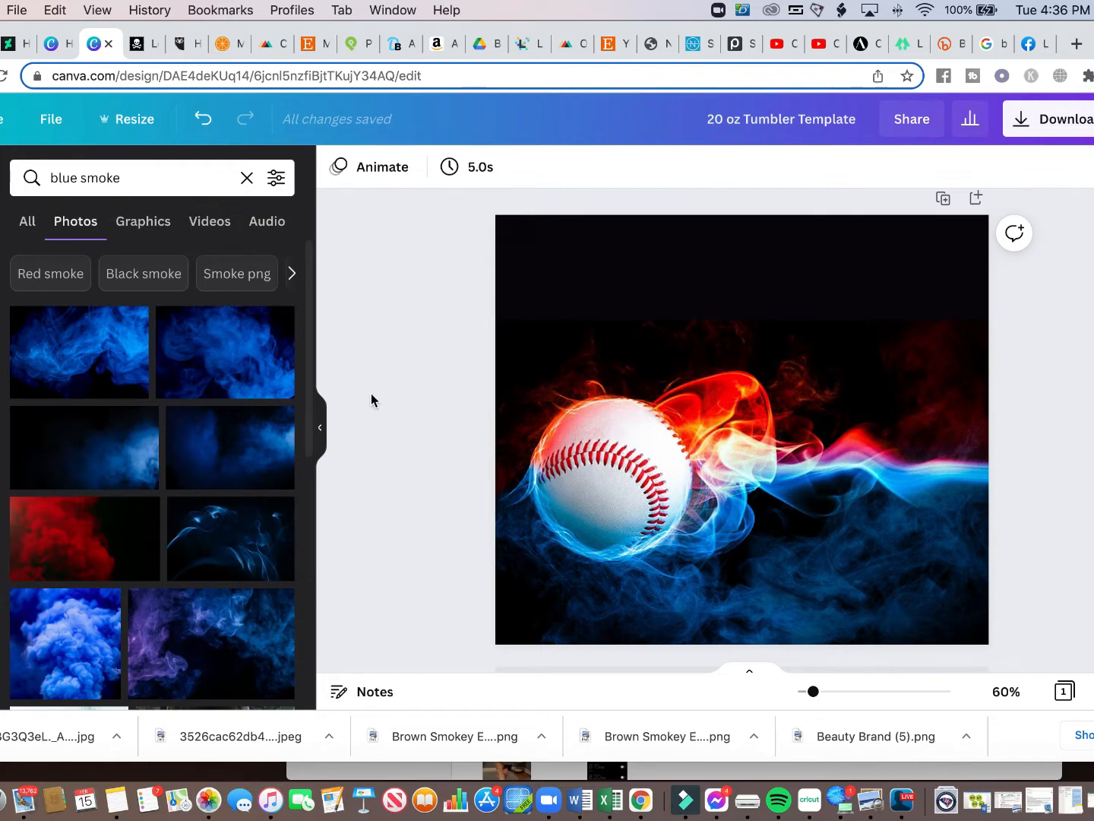
{"action": "scroll", "scroll_direction": "down", "scroll_amount": 3}
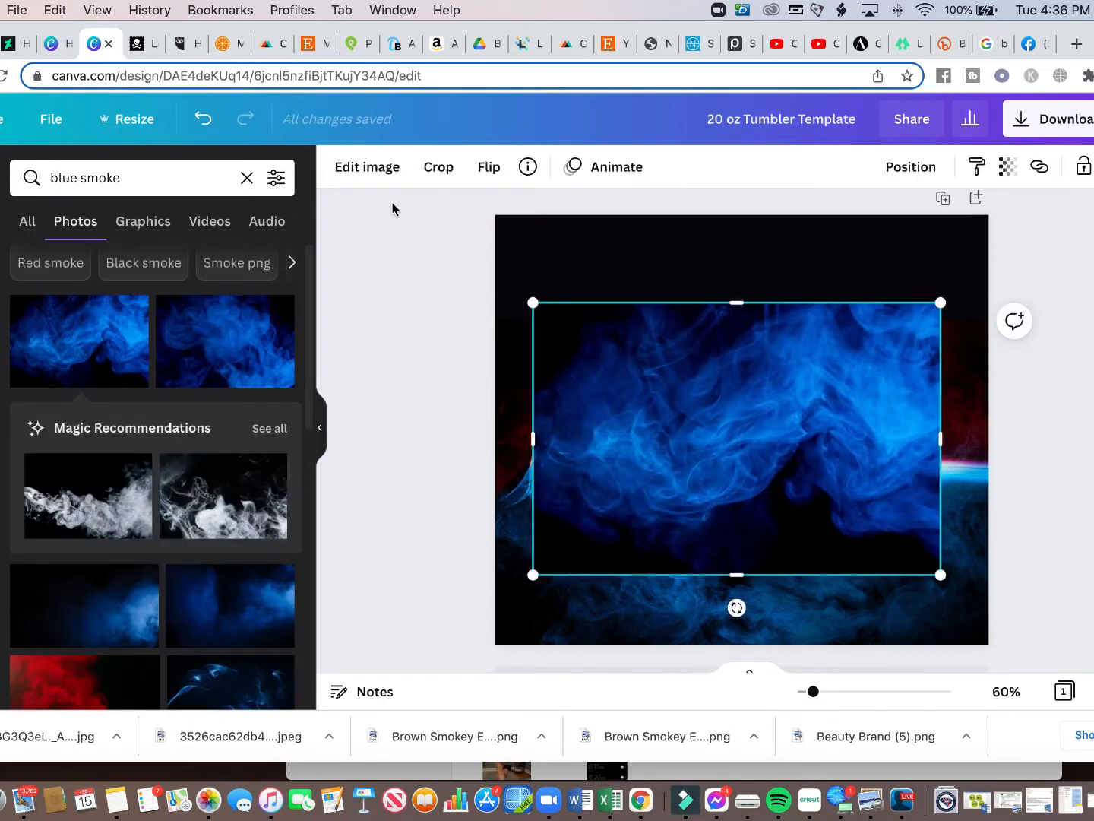
{"action": "mouse_move", "coordinate": [556, 315]}
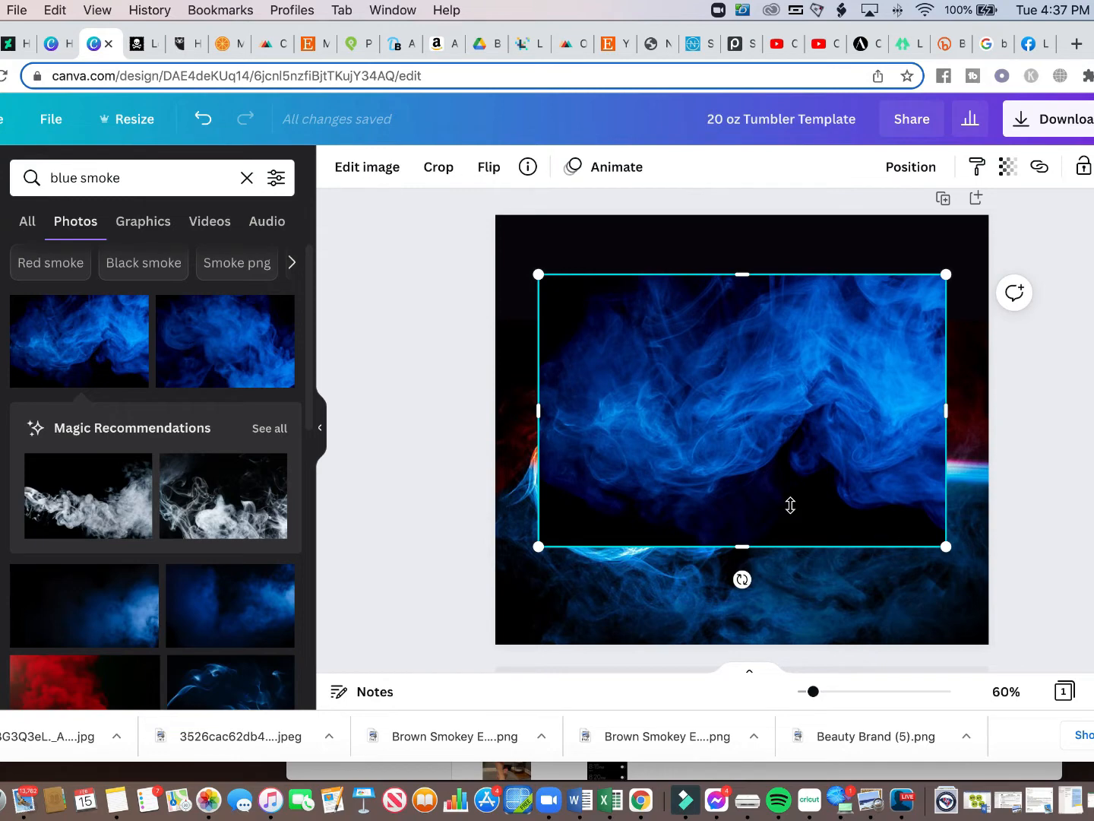
{"action": "mouse_move", "coordinate": [704, 432]}
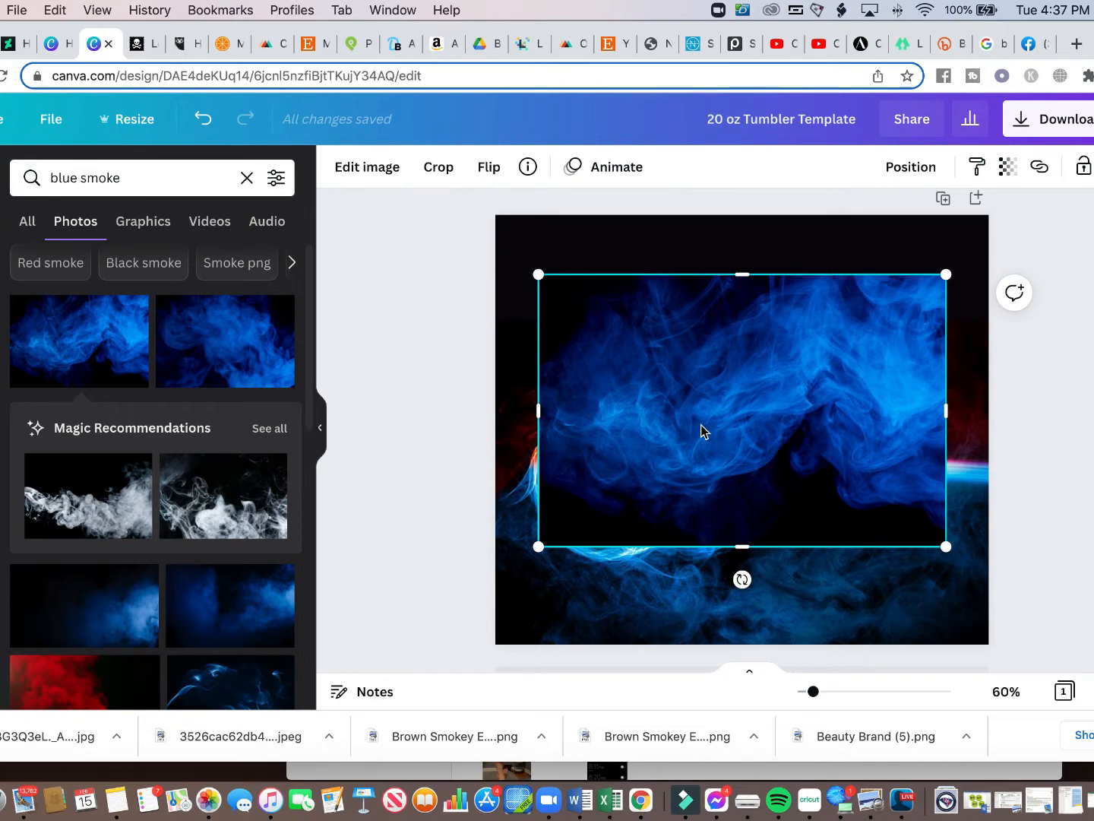
Remove the covering smoke photo via Edit image and search Photos for 'blue smoke'.
{"action": "left_click", "coordinate": [366, 167]}
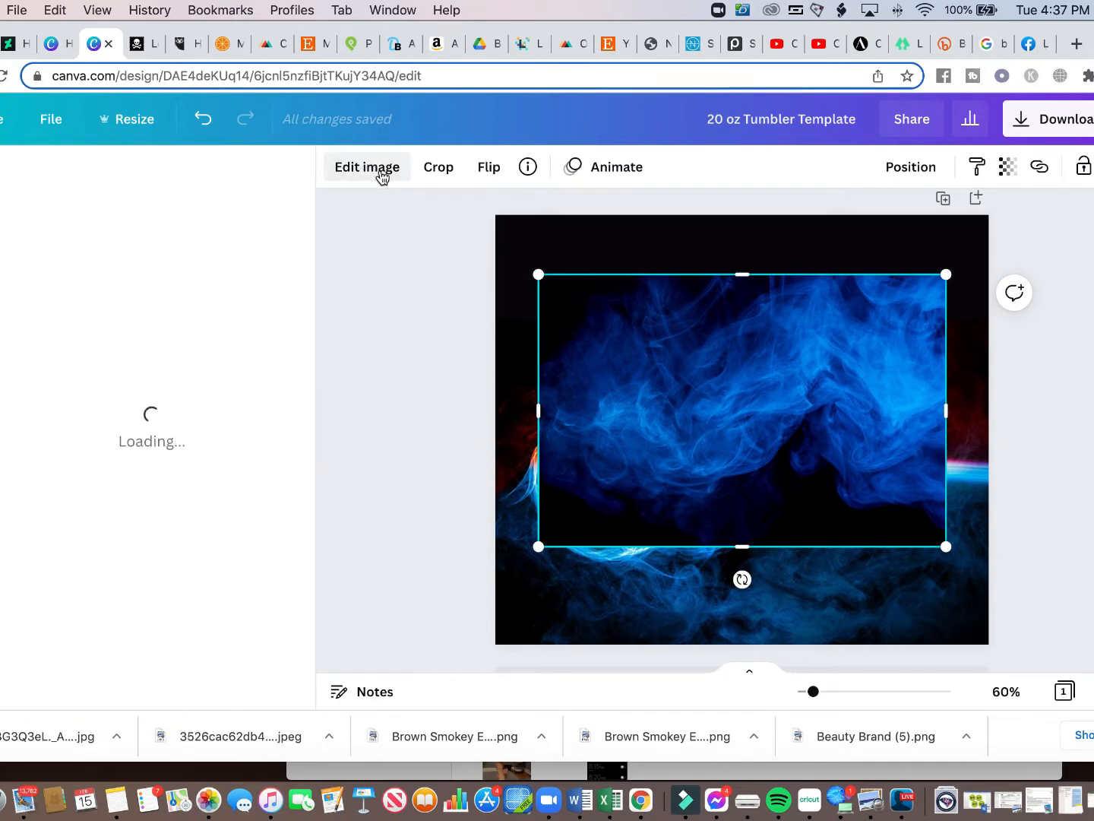
{"action": "left_click", "coordinate": [367, 167]}
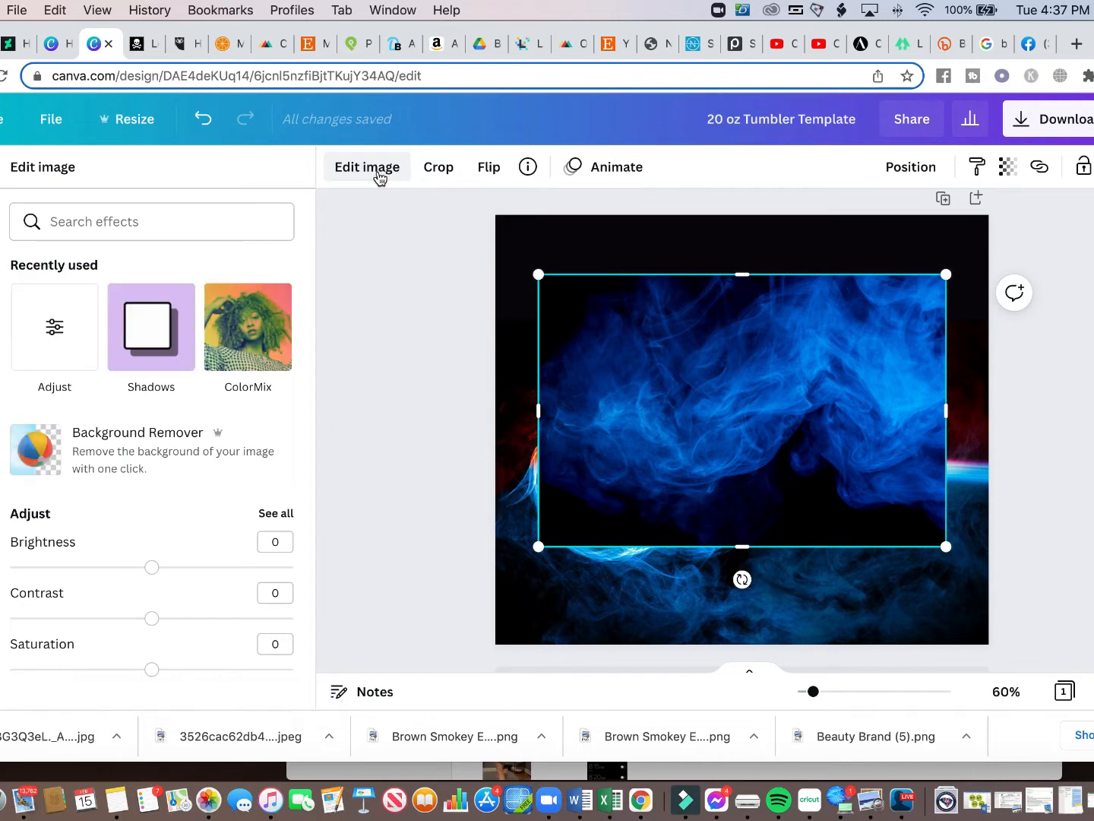
{"action": "mouse_move", "coordinate": [173, 453]}
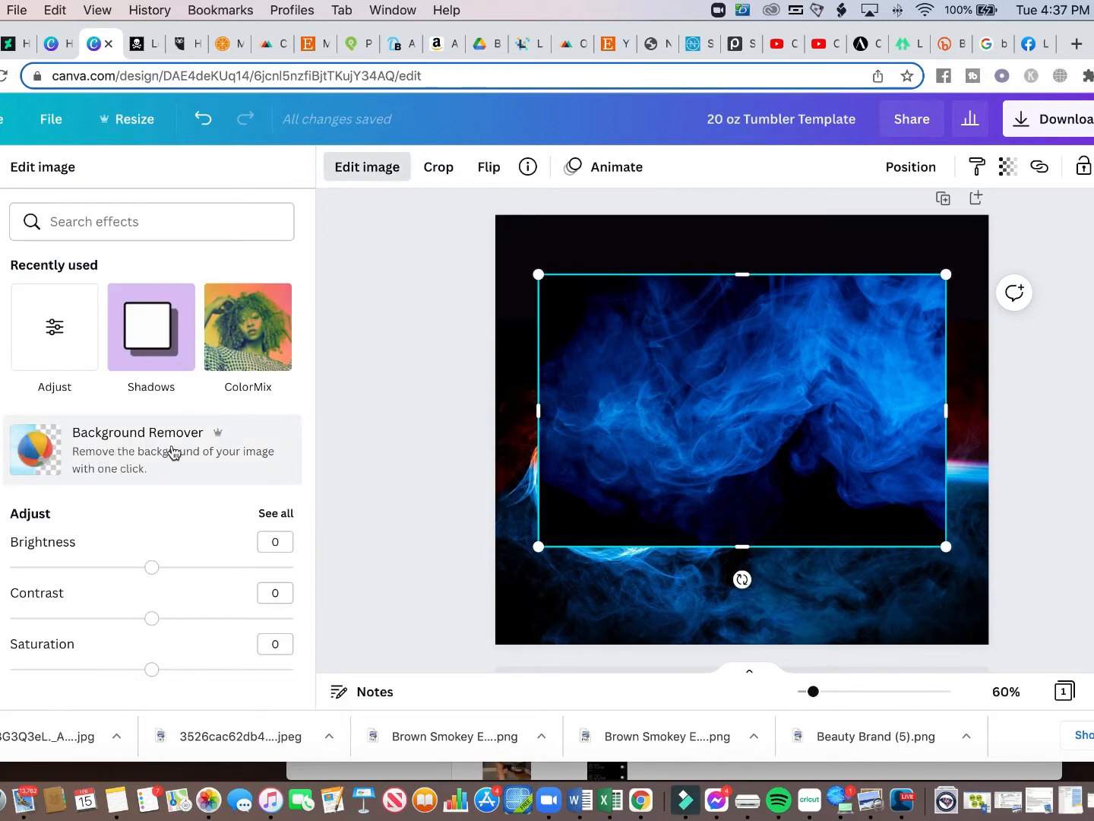
{"action": "left_click", "coordinate": [137, 432]}
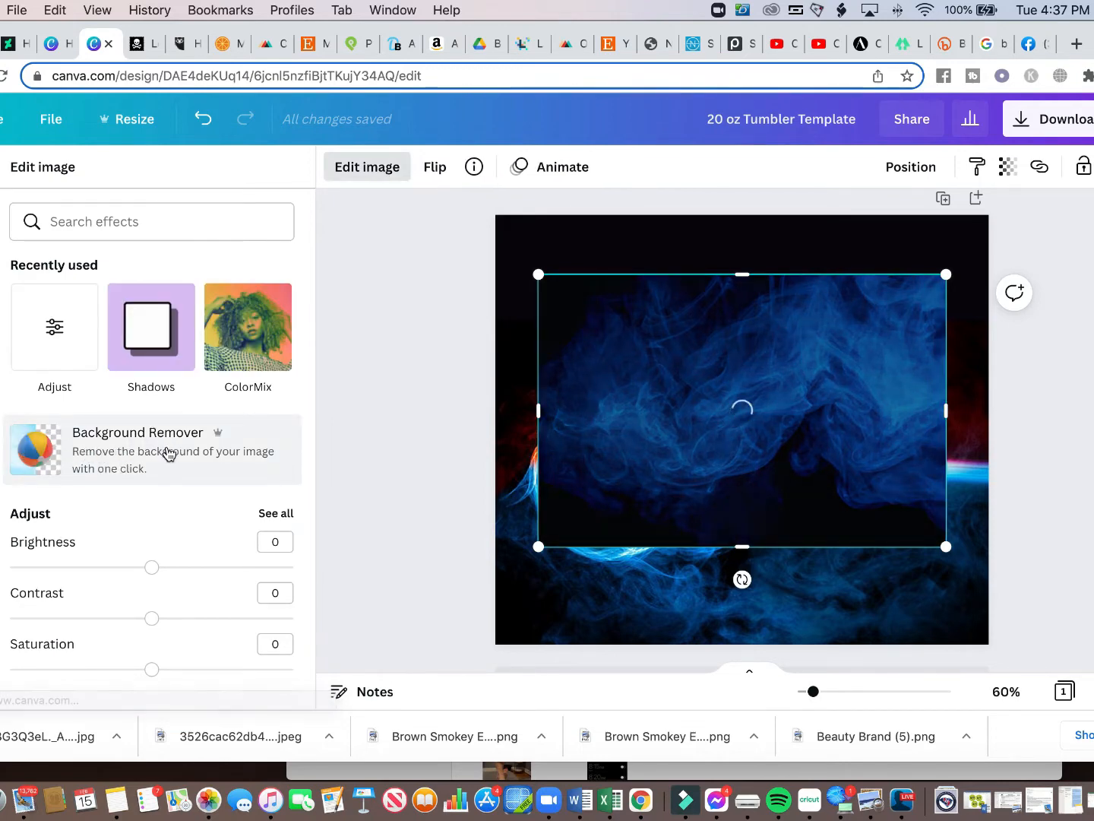
{"action": "left_click", "coordinate": [137, 450]}
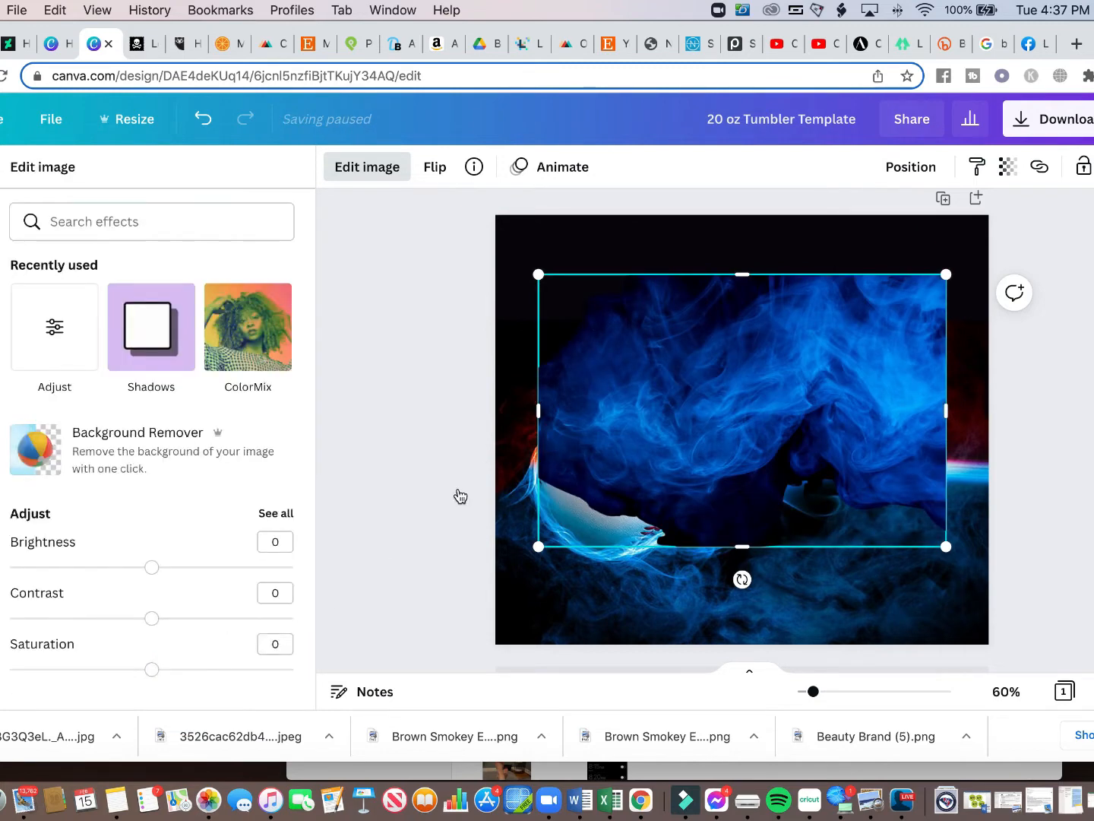
{"action": "type", "text": "blue smoke"}
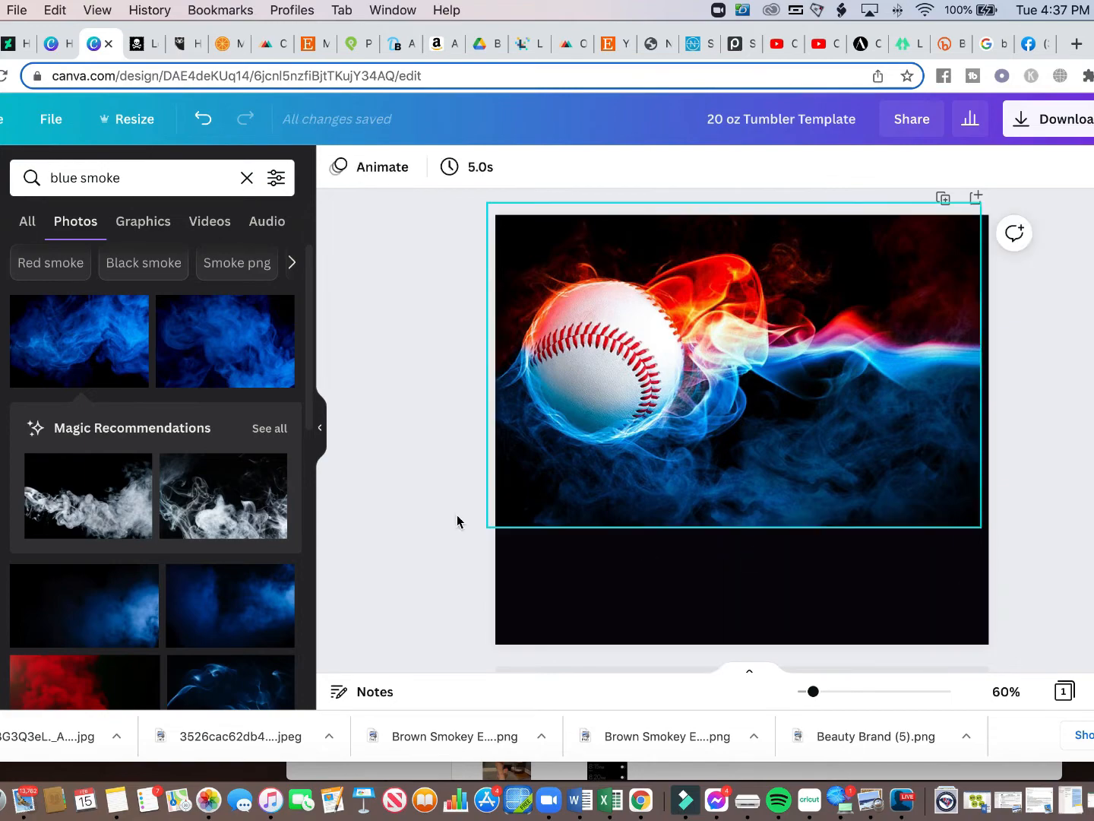
Add a blue smoke graphic from the Graphics results and place it in the bottom-right corner.
{"action": "scroll", "scroll_direction": "down", "scroll_amount": 3}
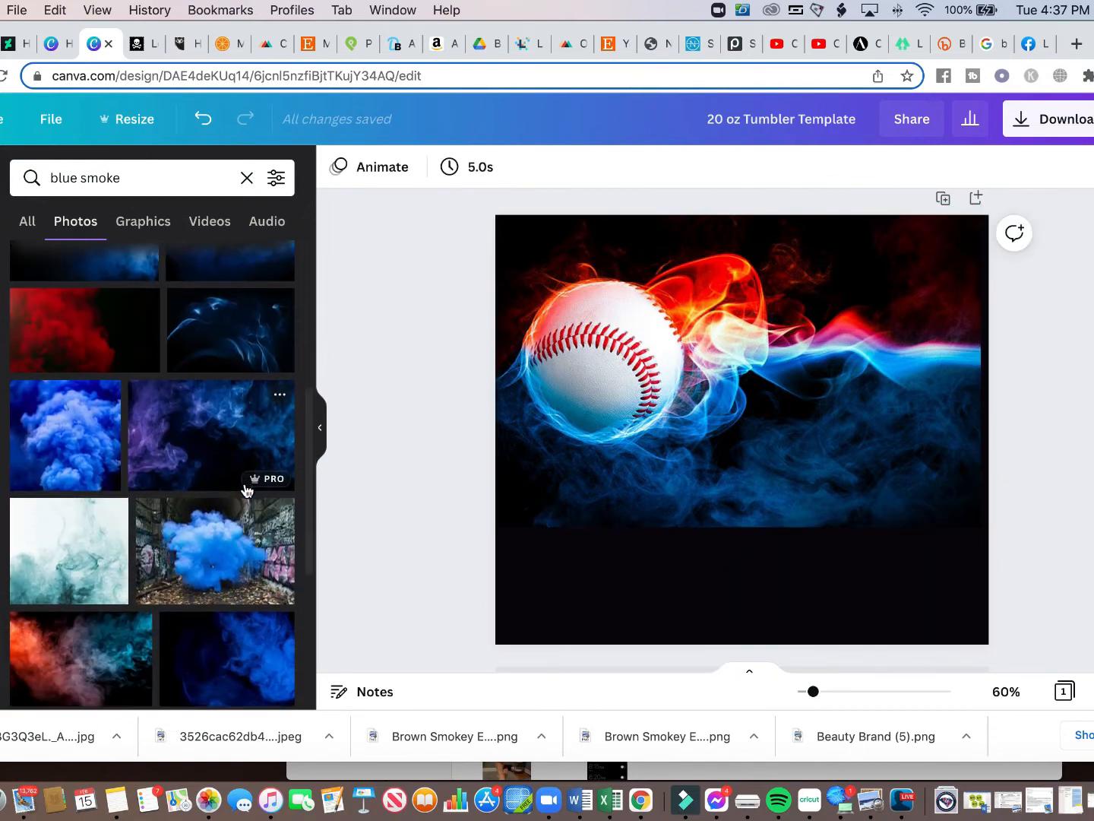
{"action": "scroll", "scroll_direction": "down", "scroll_amount": 3}
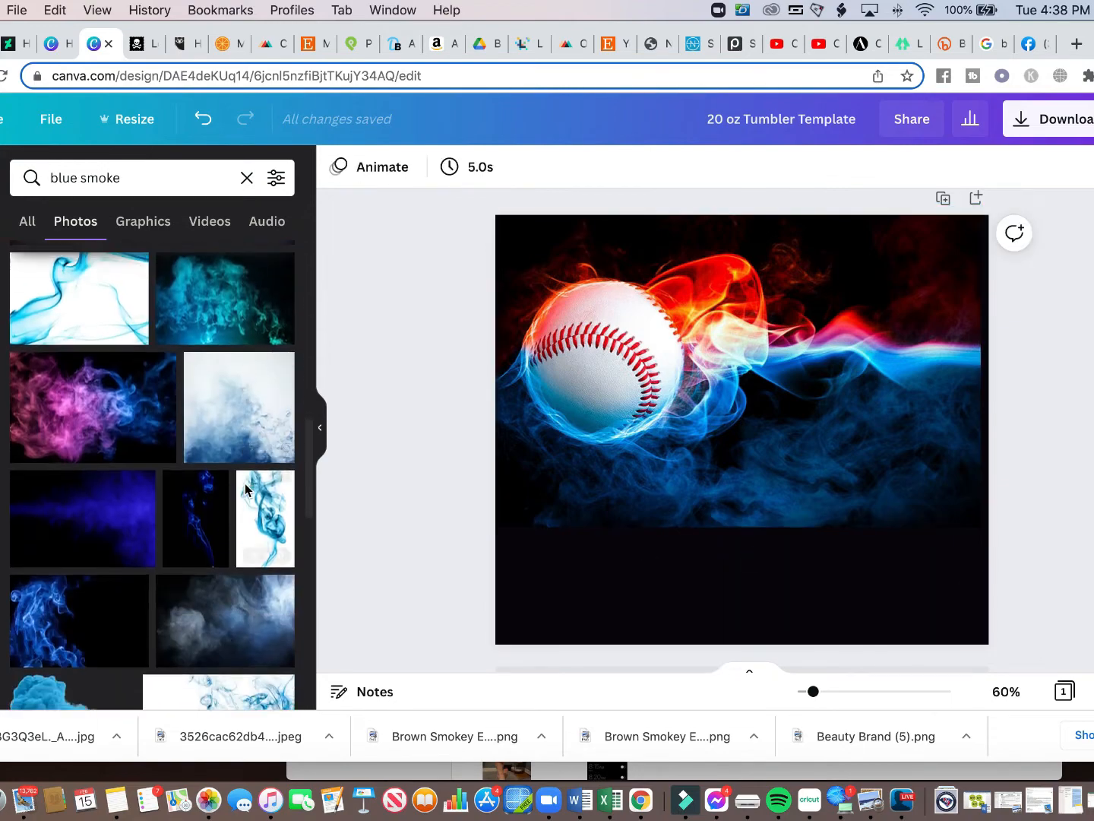
{"action": "left_click", "coordinate": [143, 222]}
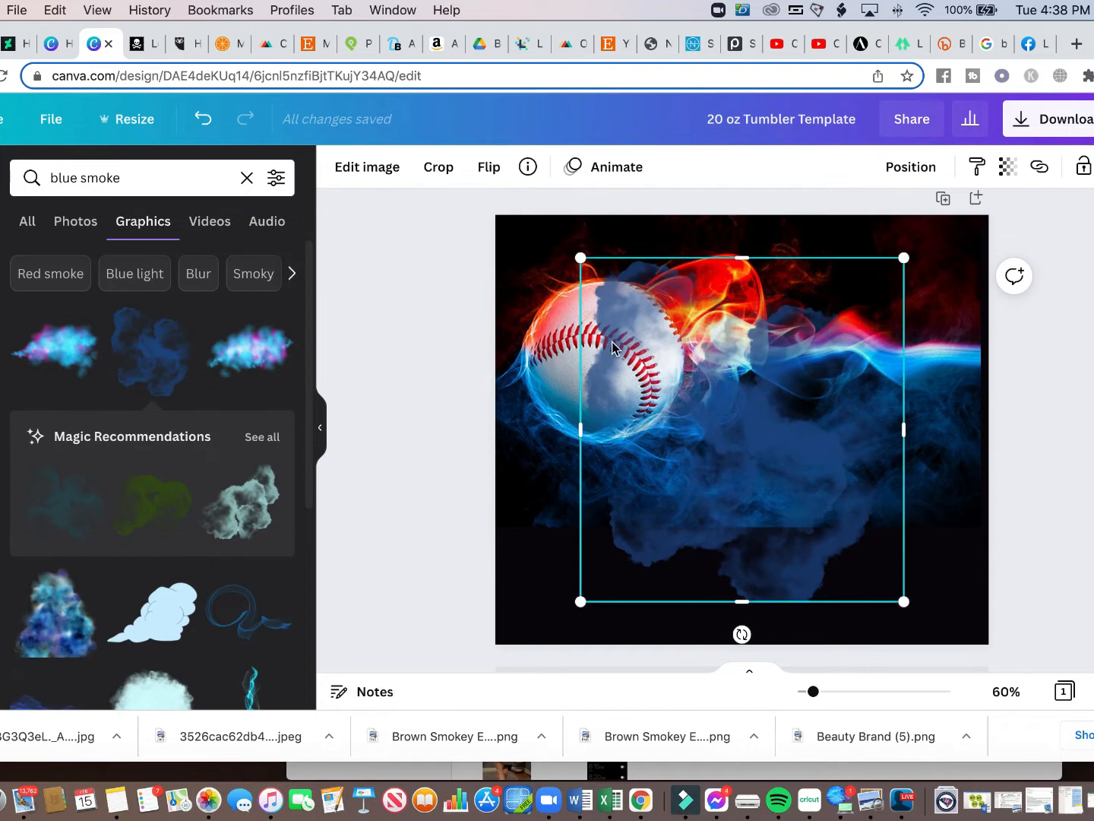
{"action": "left_click_drag", "start_coordinate": [616, 348], "coordinate": [830, 511]}
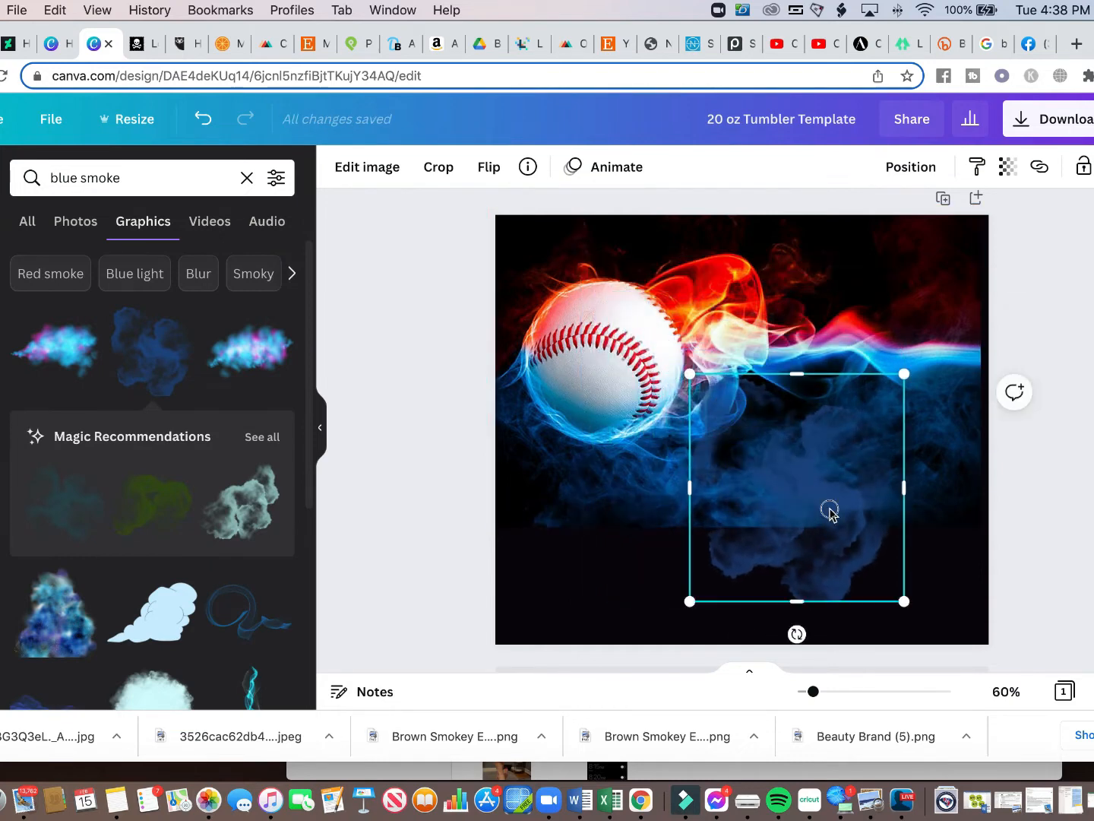
{"action": "left_click_drag", "start_coordinate": [830, 509], "coordinate": [909, 544]}
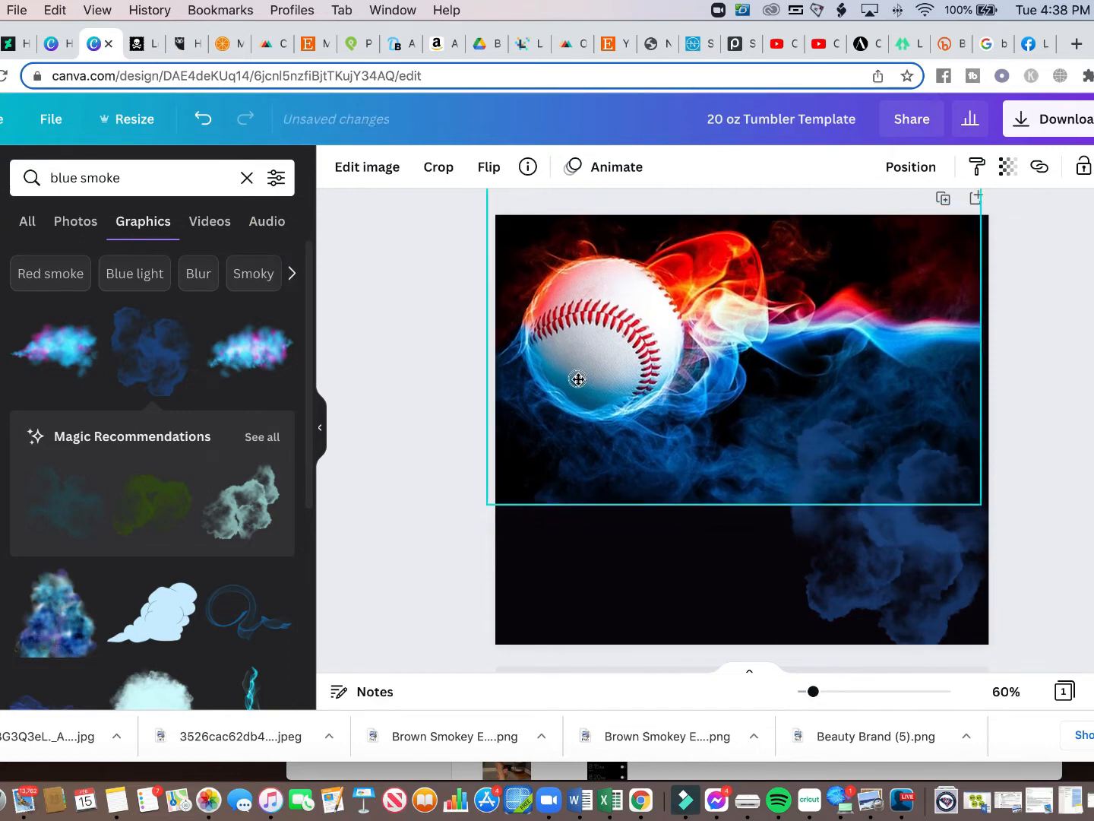
Align the baseball image with the page edges and review the layout.
{"action": "left_click_drag", "start_coordinate": [578, 378], "coordinate": [570, 386]}
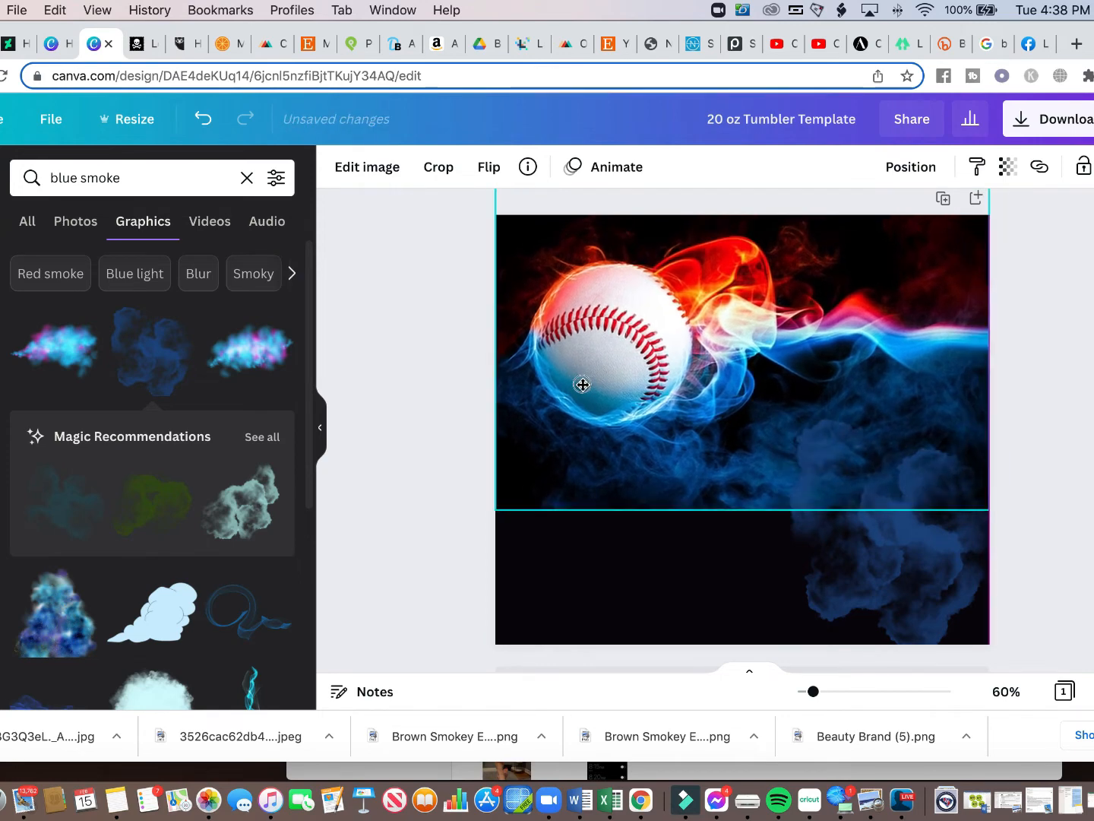
{"action": "left_click", "coordinate": [584, 383]}
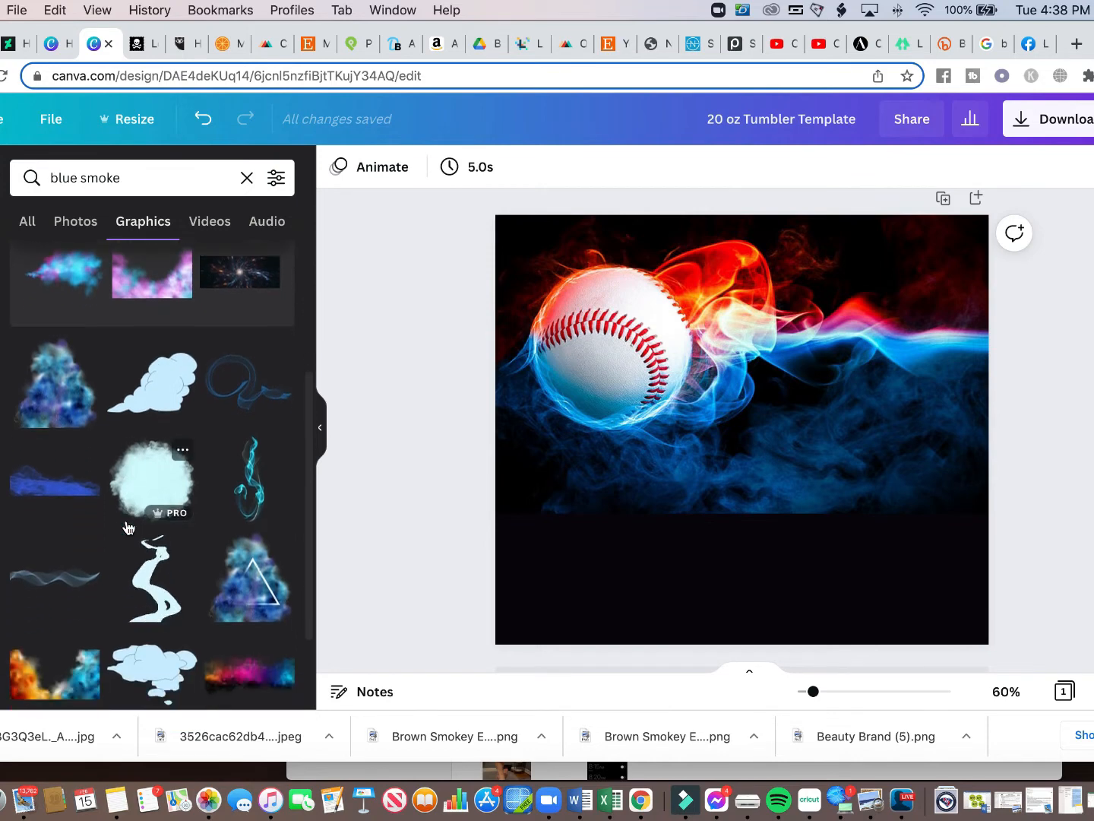
{"action": "scroll", "scroll_direction": "down", "scroll_amount": 3}
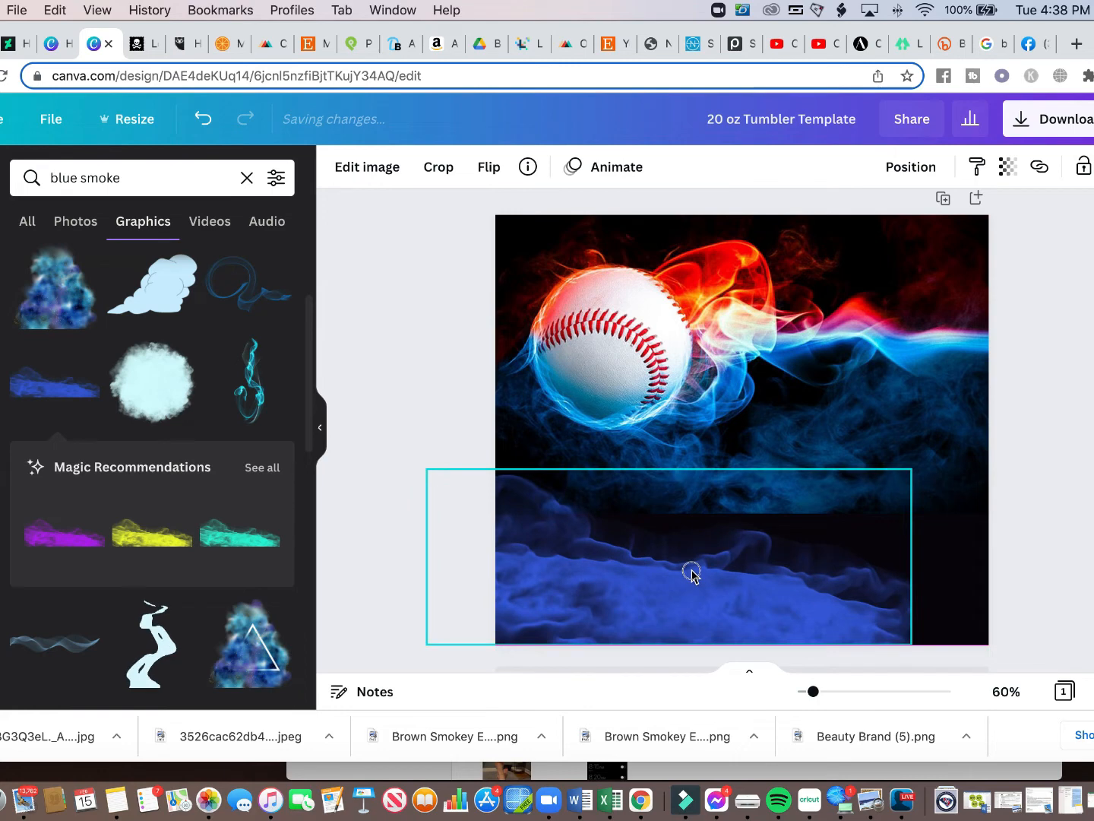
Lay a blue wave smoke graphic along the bottom edge and a hazy cloud graphic at the right.
{"action": "left_click_drag", "start_coordinate": [692, 572], "coordinate": [733, 572]}
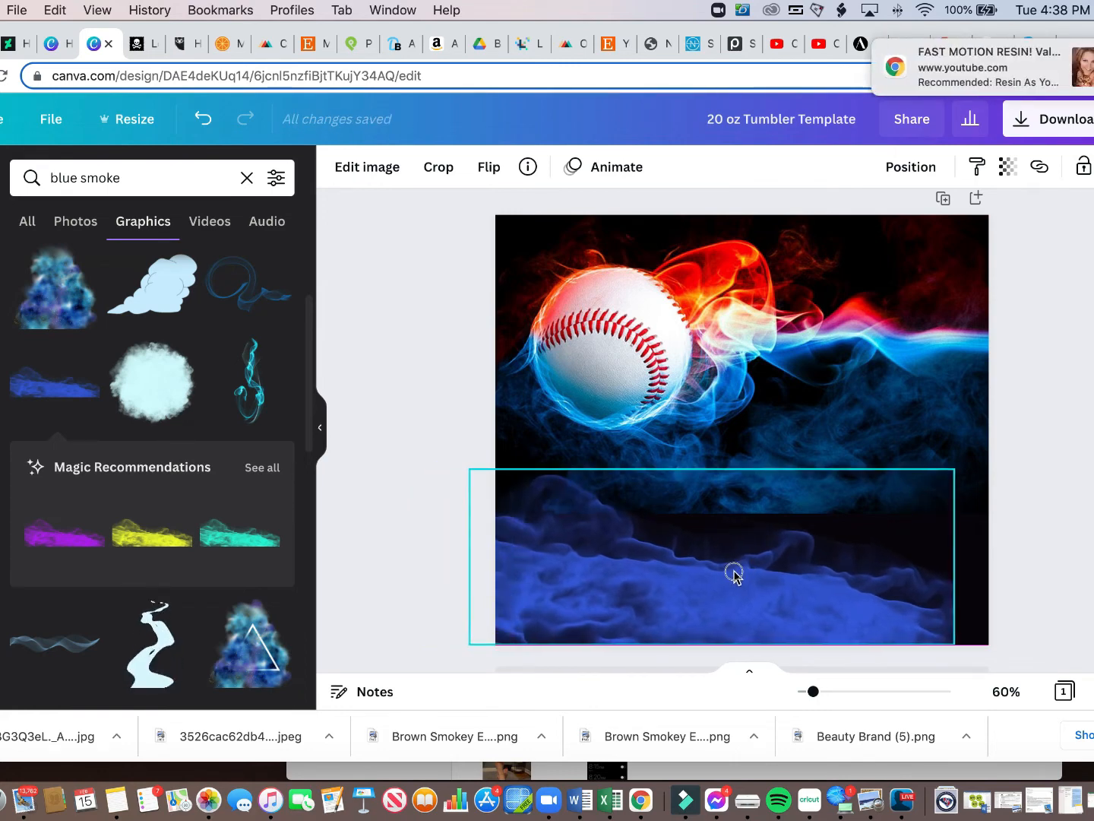
{"action": "left_click_drag", "start_coordinate": [732, 571], "coordinate": [770, 592]}
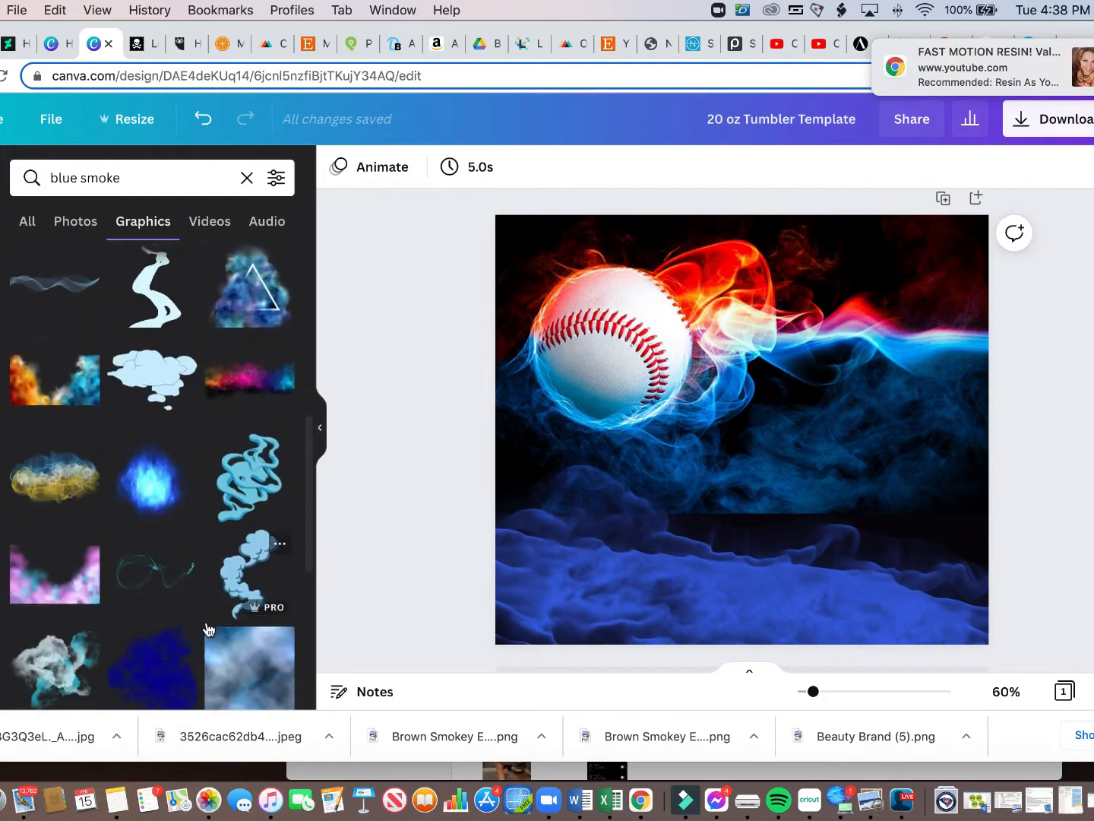
{"action": "scroll", "scroll_direction": "down", "scroll_amount": 3}
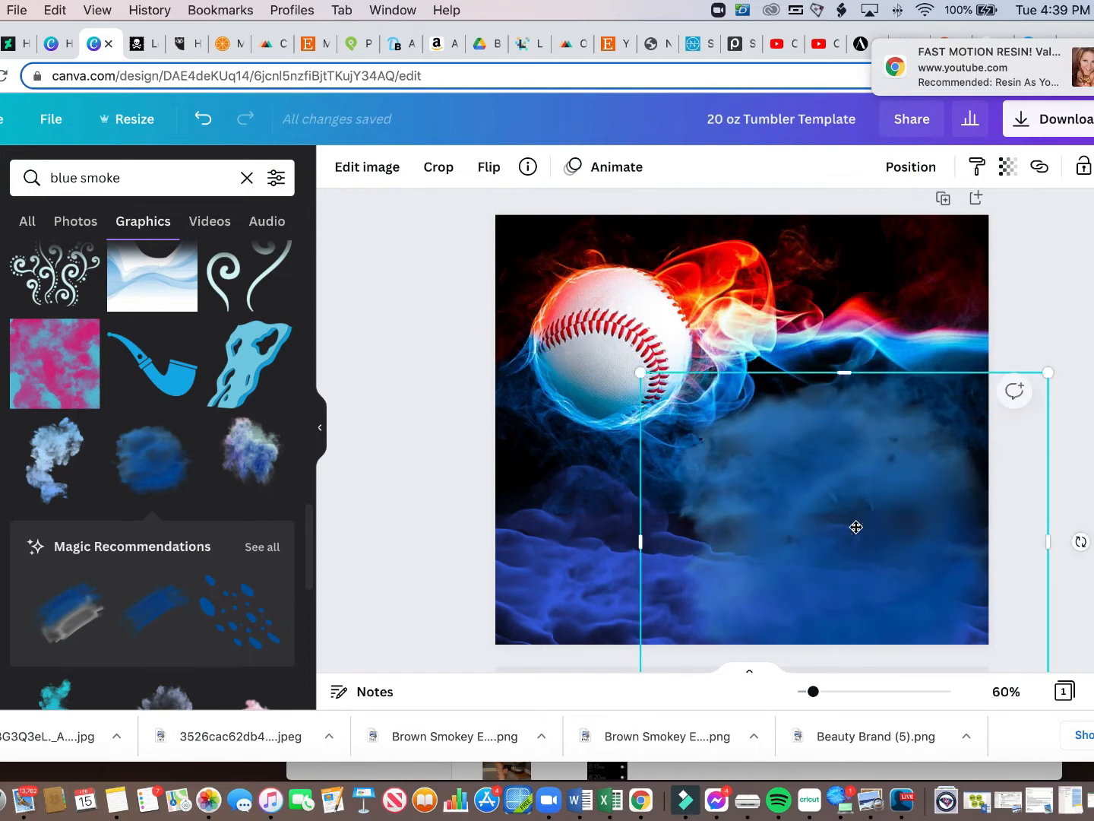
{"action": "left_click", "coordinate": [909, 167]}
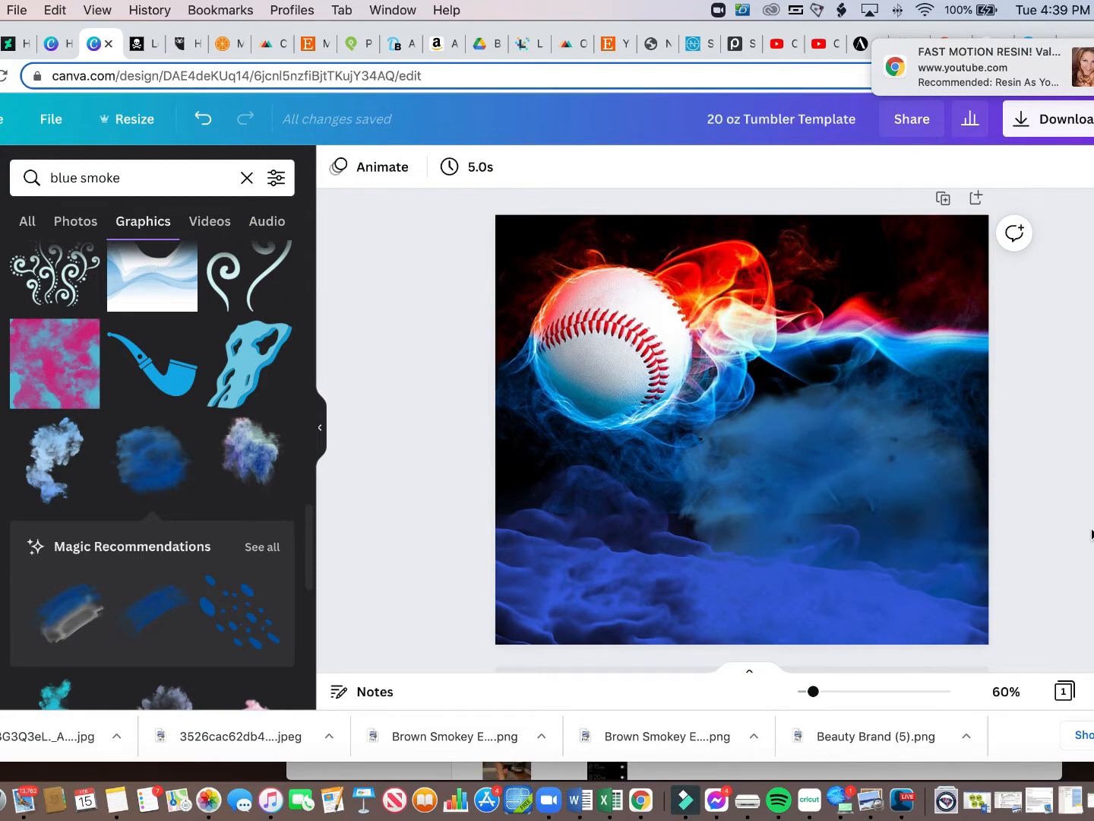
{"action": "scroll", "scroll_direction": "down", "scroll_amount": 3}
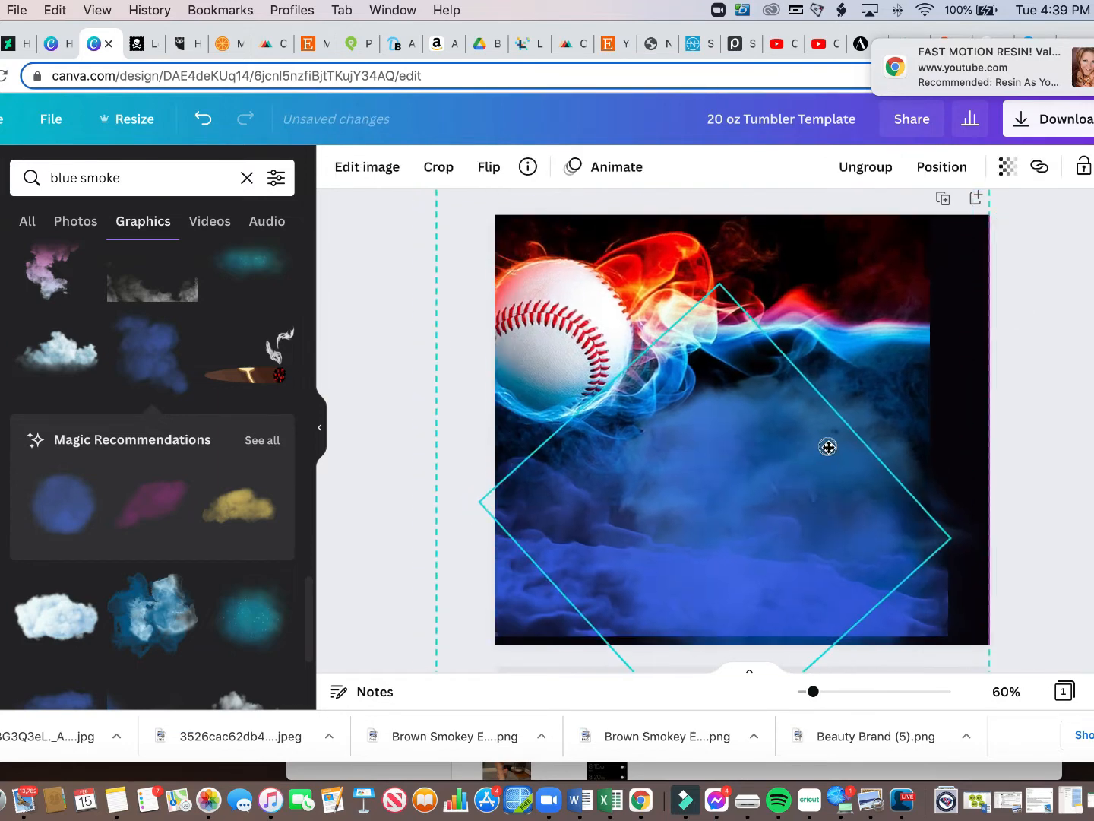
{"action": "left_click_drag", "start_coordinate": [829, 446], "coordinate": [879, 453]}
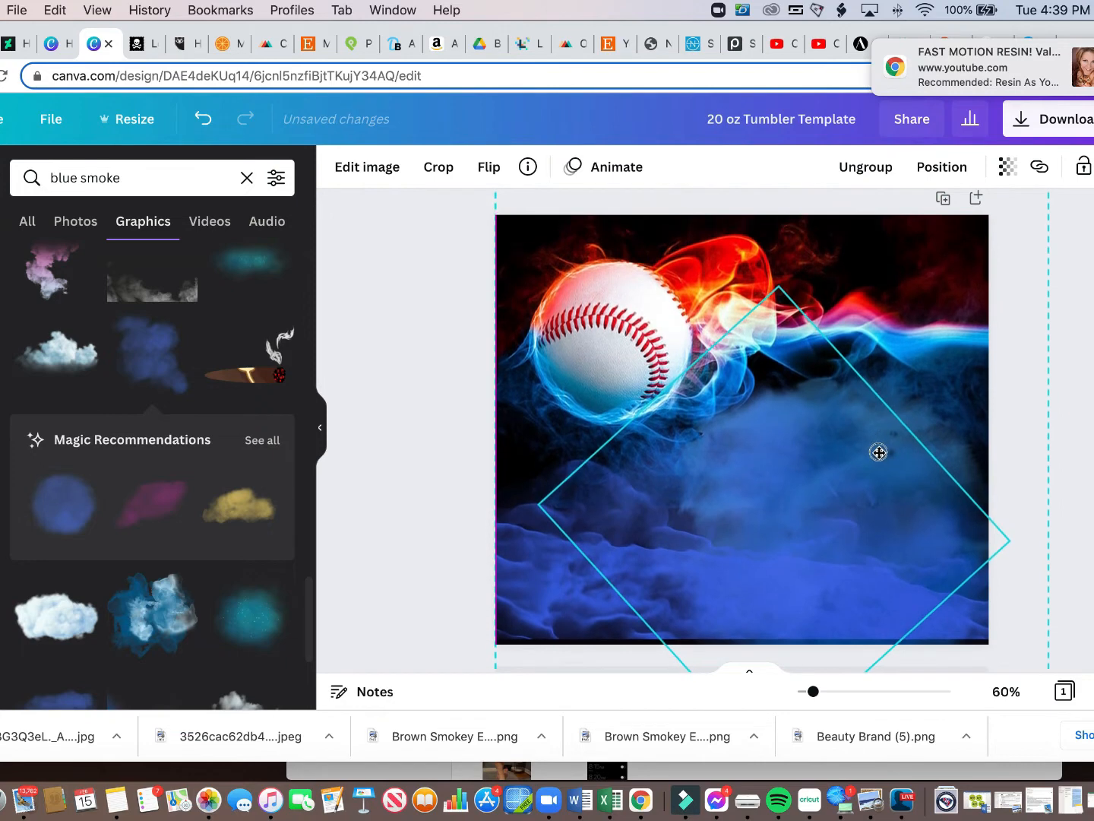
{"action": "left_click", "coordinate": [453, 471]}
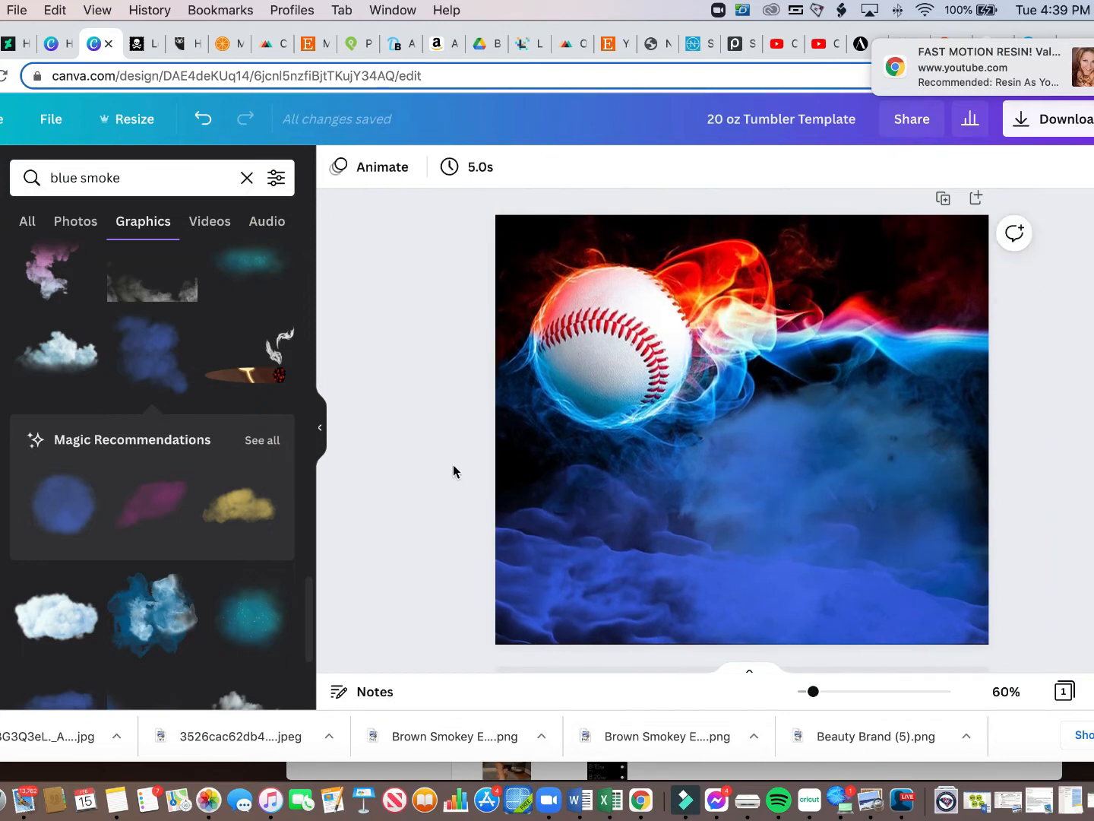
{"action": "mouse_move", "coordinate": [213, 423]}
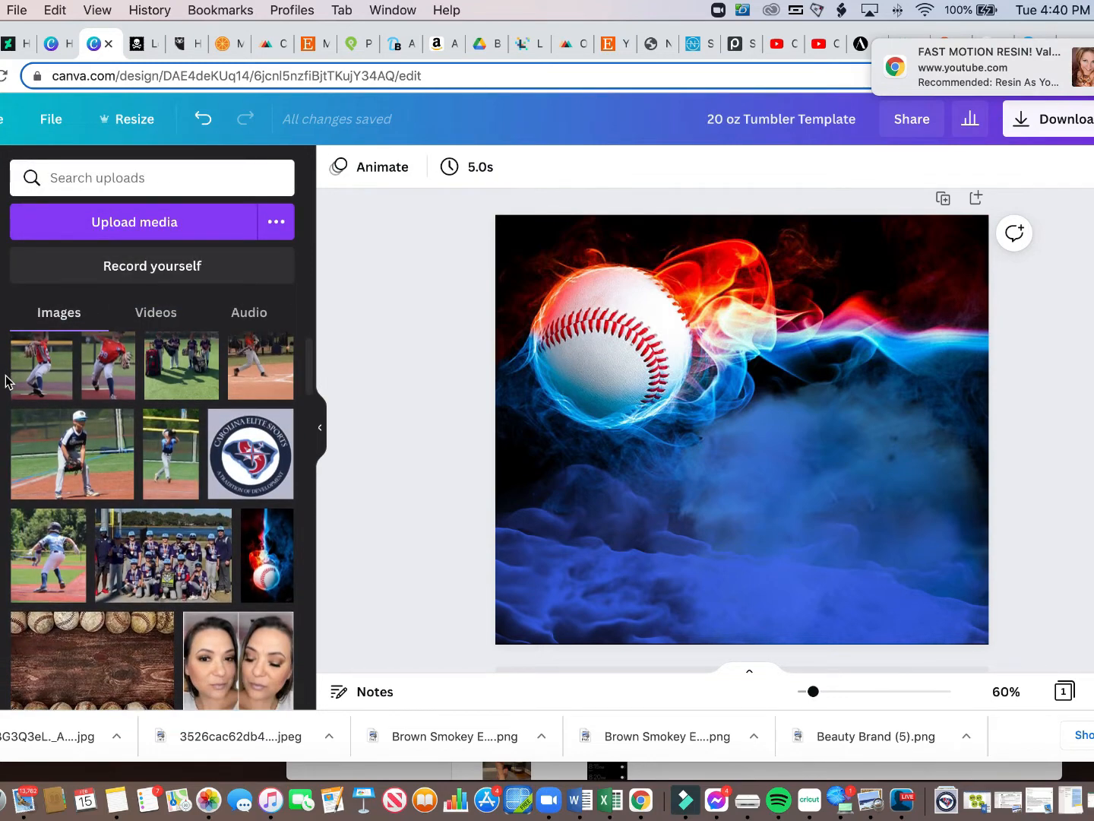
{"action": "mouse_move", "coordinate": [249, 453]}
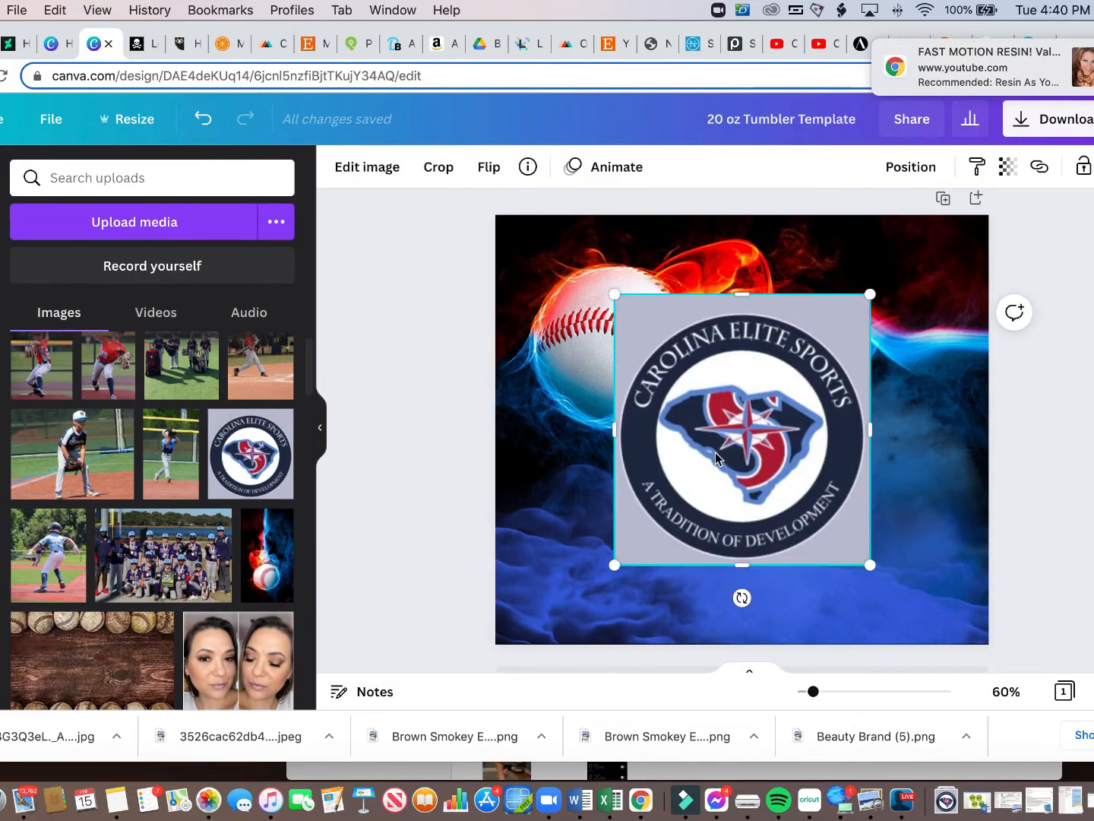
{"action": "mouse_move", "coordinate": [757, 510]}
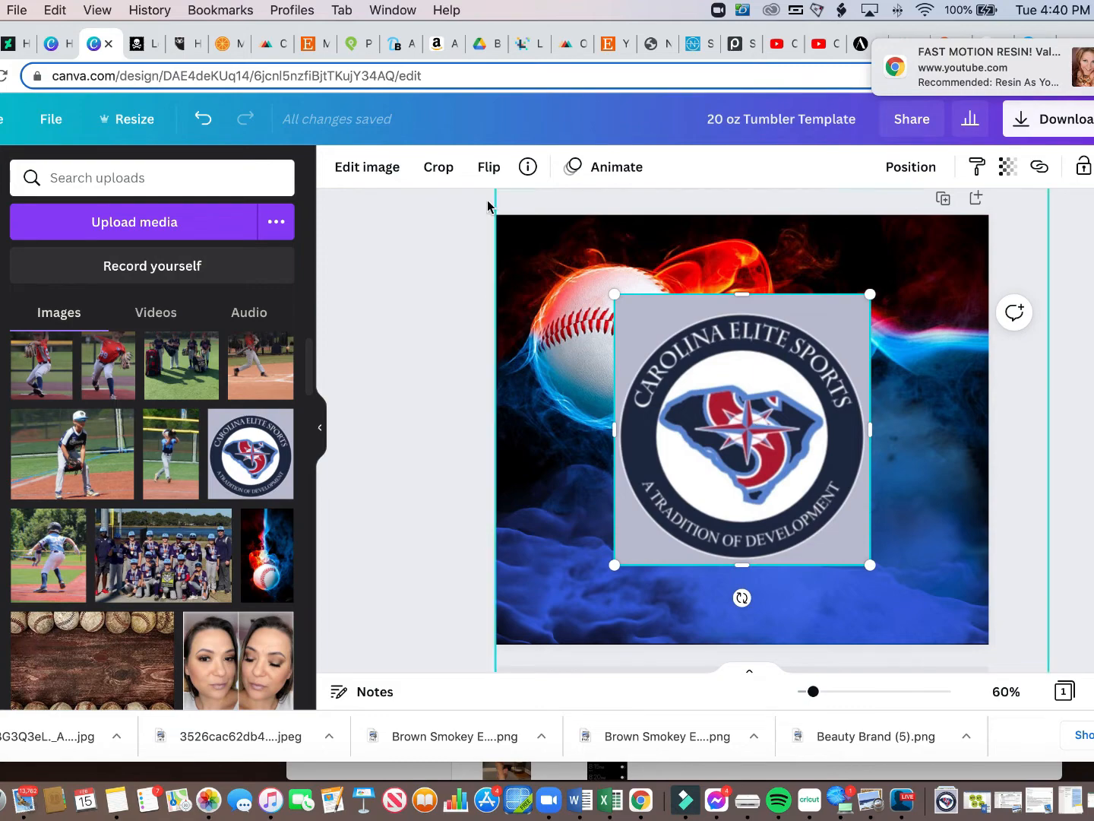
Add the Carolina Elite Sports logo from Uploads onto the center of the design.
{"action": "left_click", "coordinate": [367, 167]}
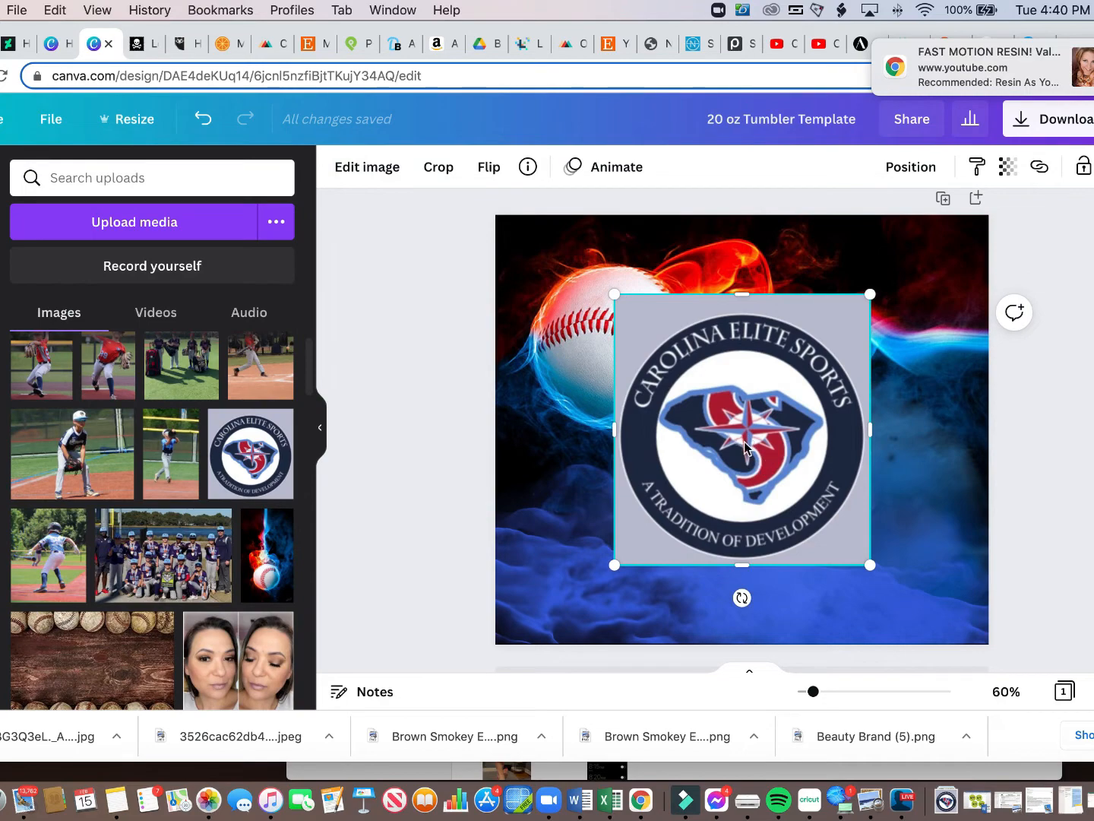
{"action": "left_click", "coordinate": [367, 168]}
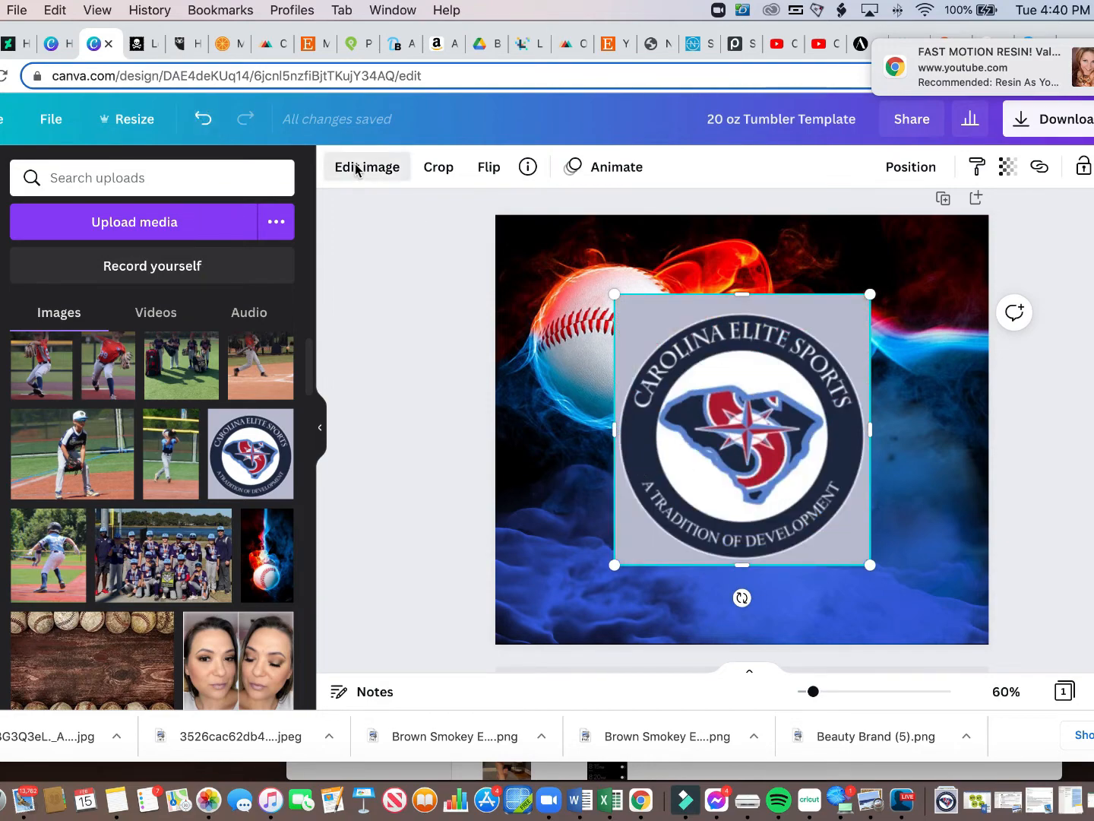
Remove the logo's background and switch to the Restore brush.
{"action": "left_click", "coordinate": [366, 167]}
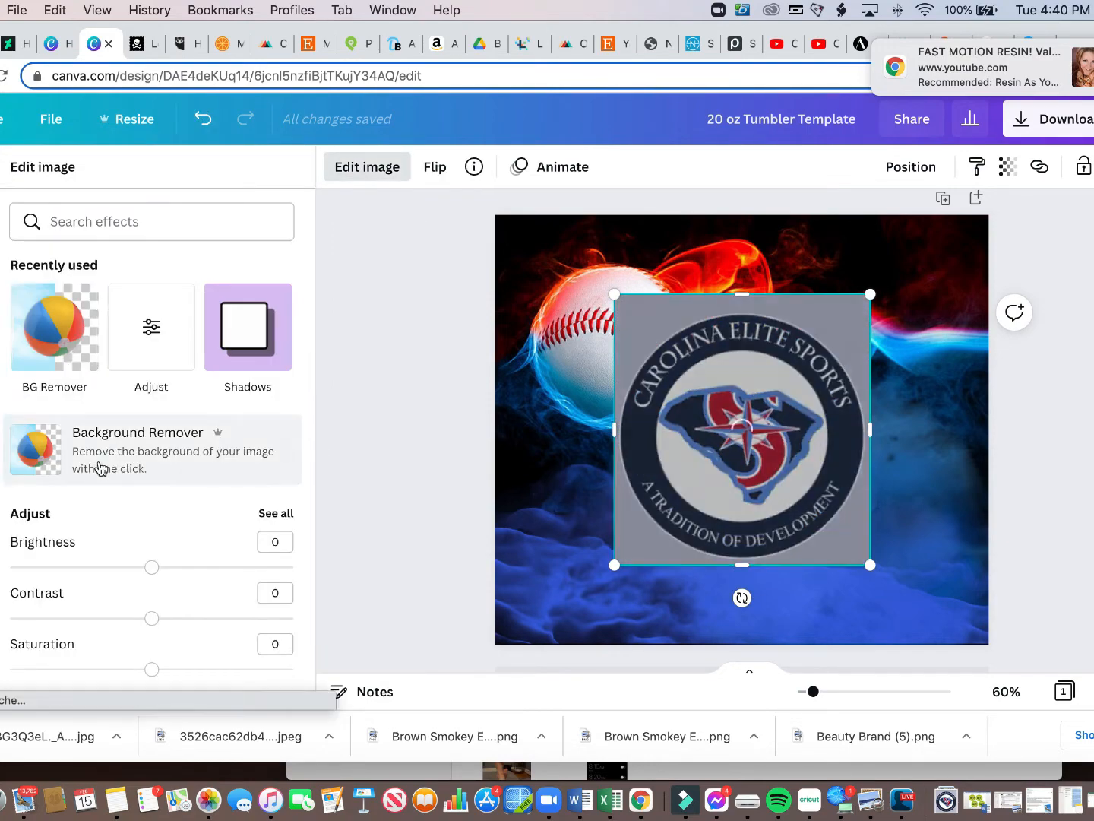
{"action": "left_click", "coordinate": [137, 450]}
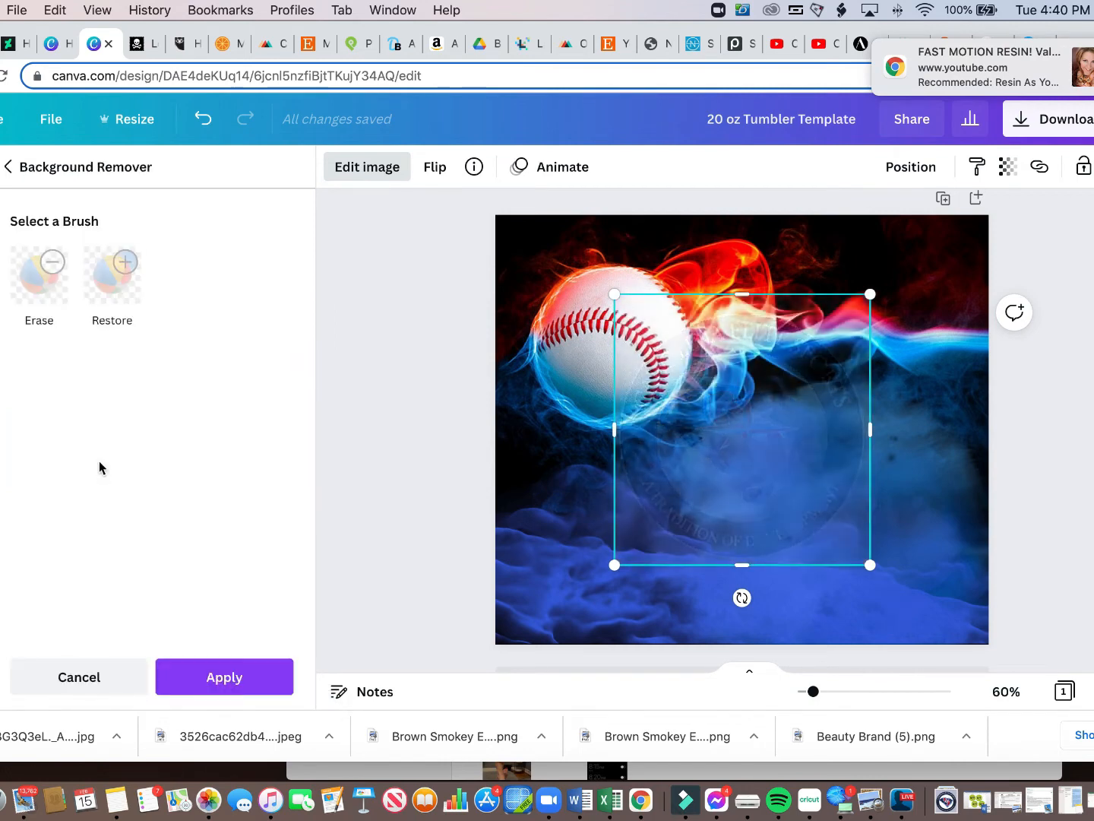
{"action": "left_click", "coordinate": [111, 262]}
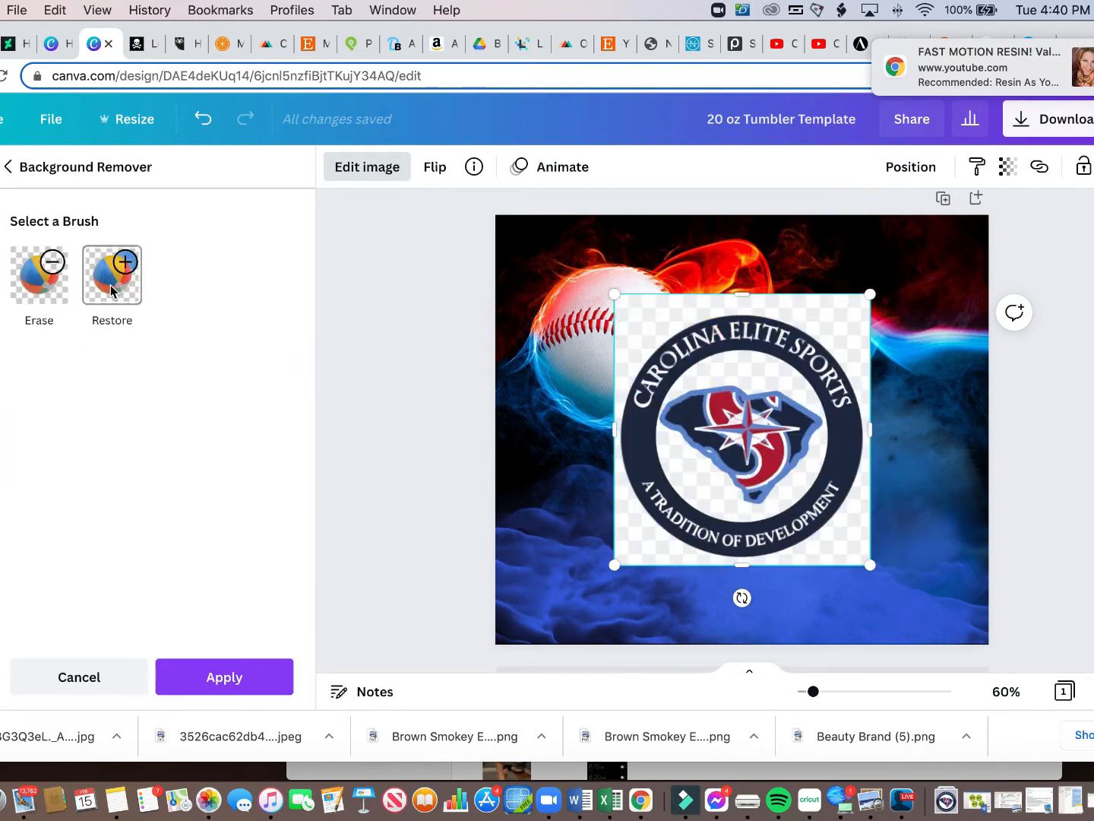
{"action": "left_click", "coordinate": [111, 275]}
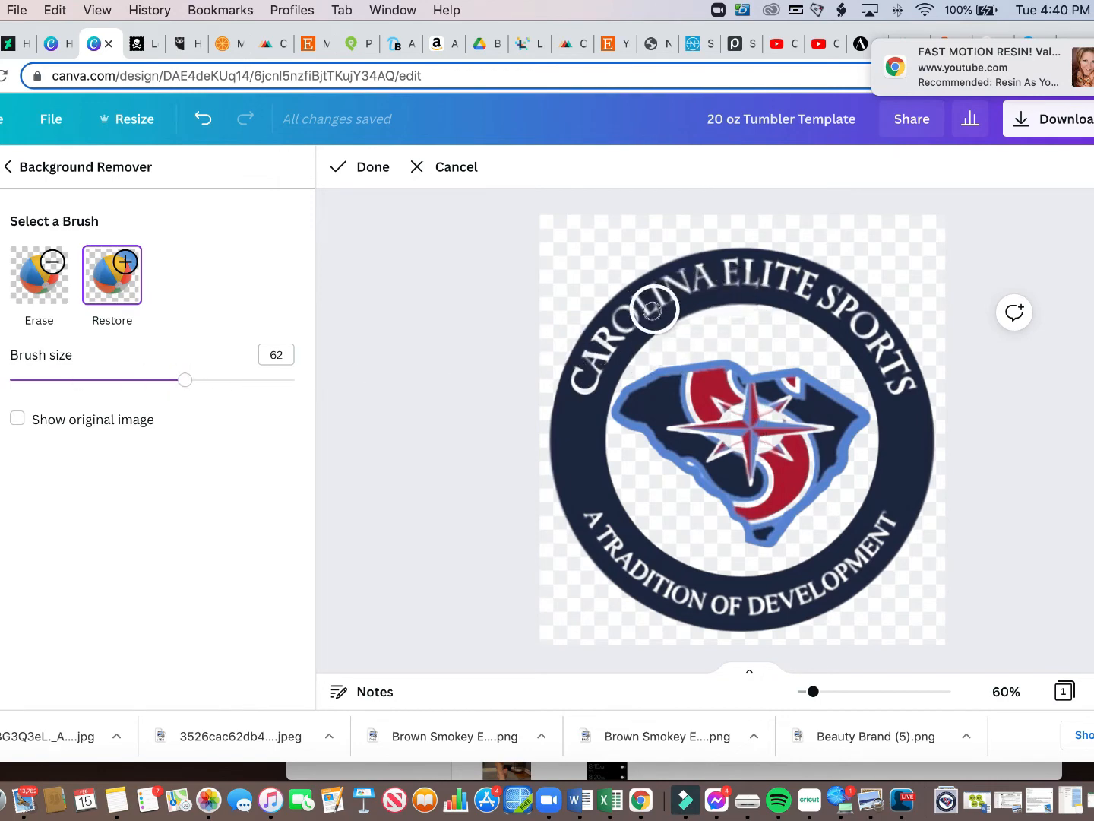
Paint back the logo's erased lettering and white centre, then confirm the cutout.
{"action": "left_click_drag", "start_coordinate": [650, 310], "coordinate": [718, 295]}
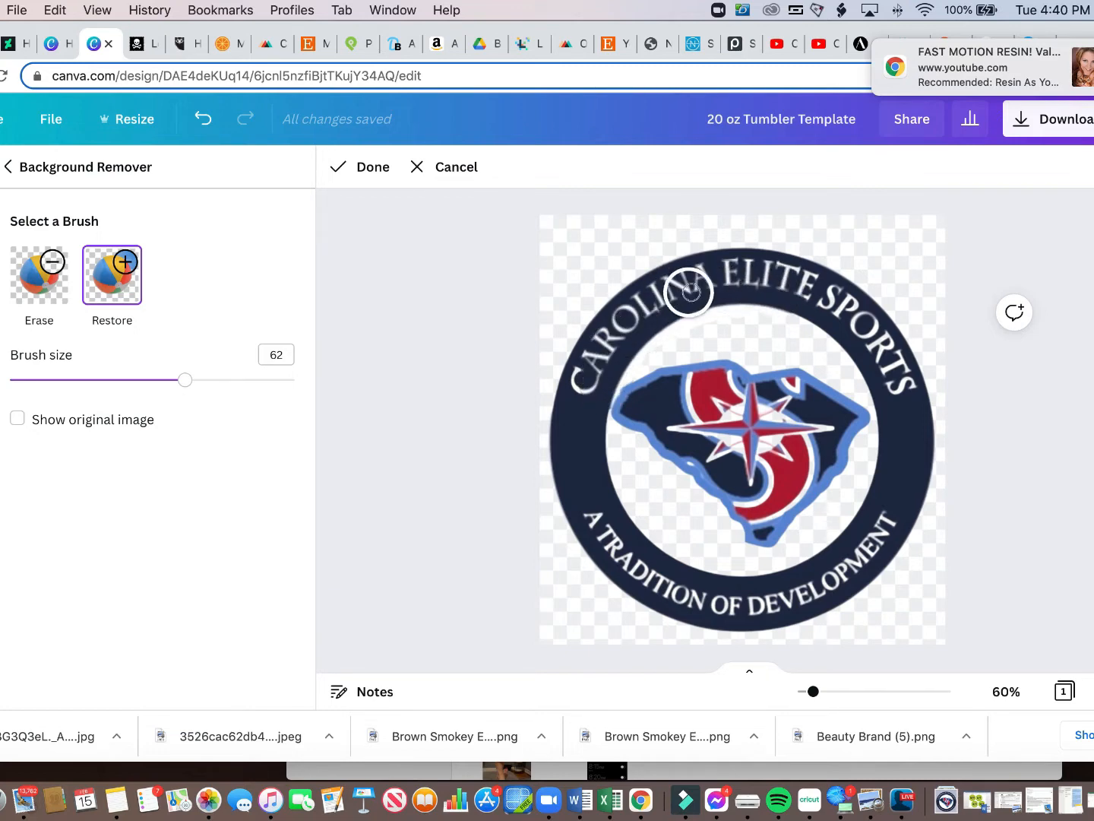
{"action": "left_click_drag", "start_coordinate": [687, 292], "coordinate": [832, 312]}
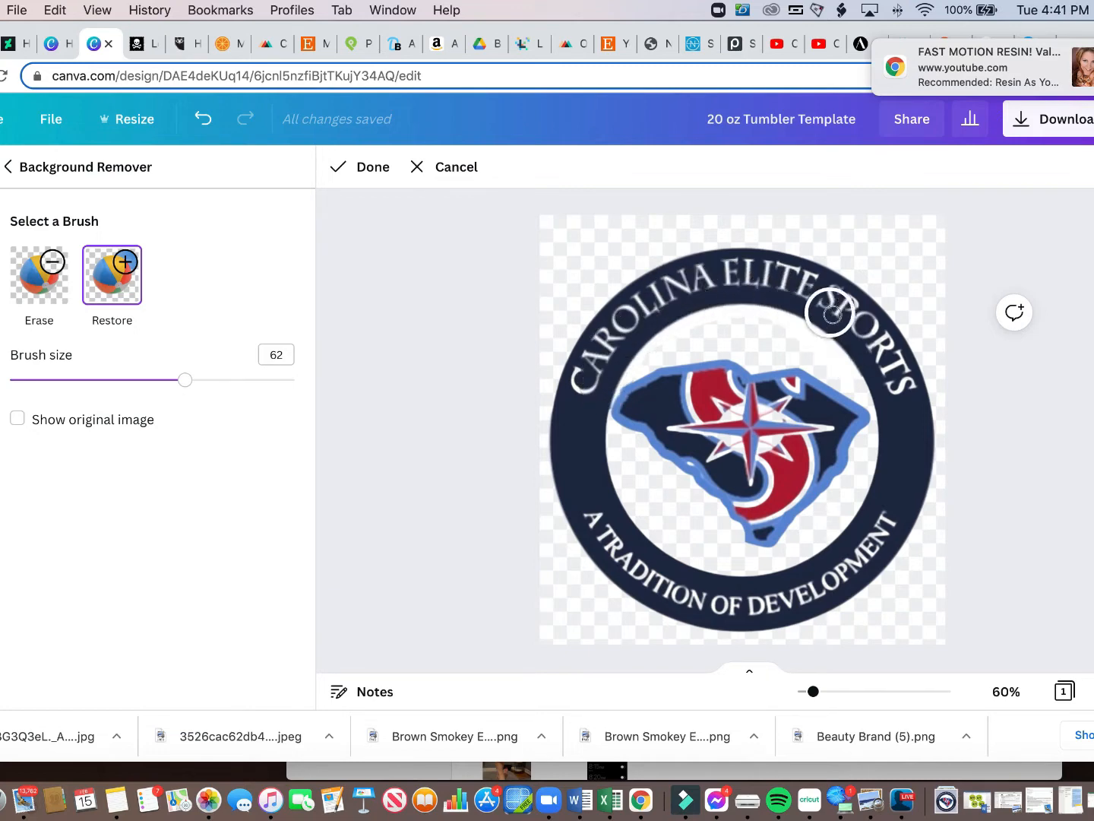
{"action": "left_click_drag", "start_coordinate": [833, 313], "coordinate": [824, 327]}
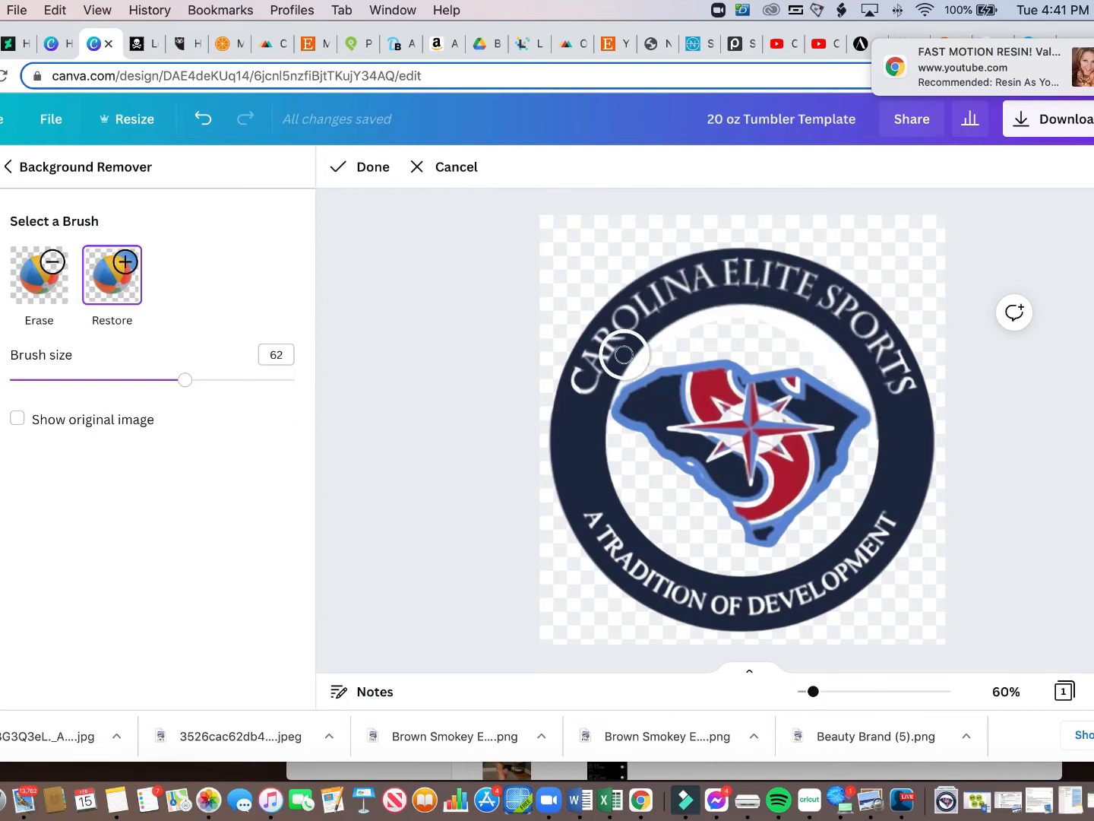
{"action": "left_click_drag", "start_coordinate": [623, 356], "coordinate": [620, 427]}
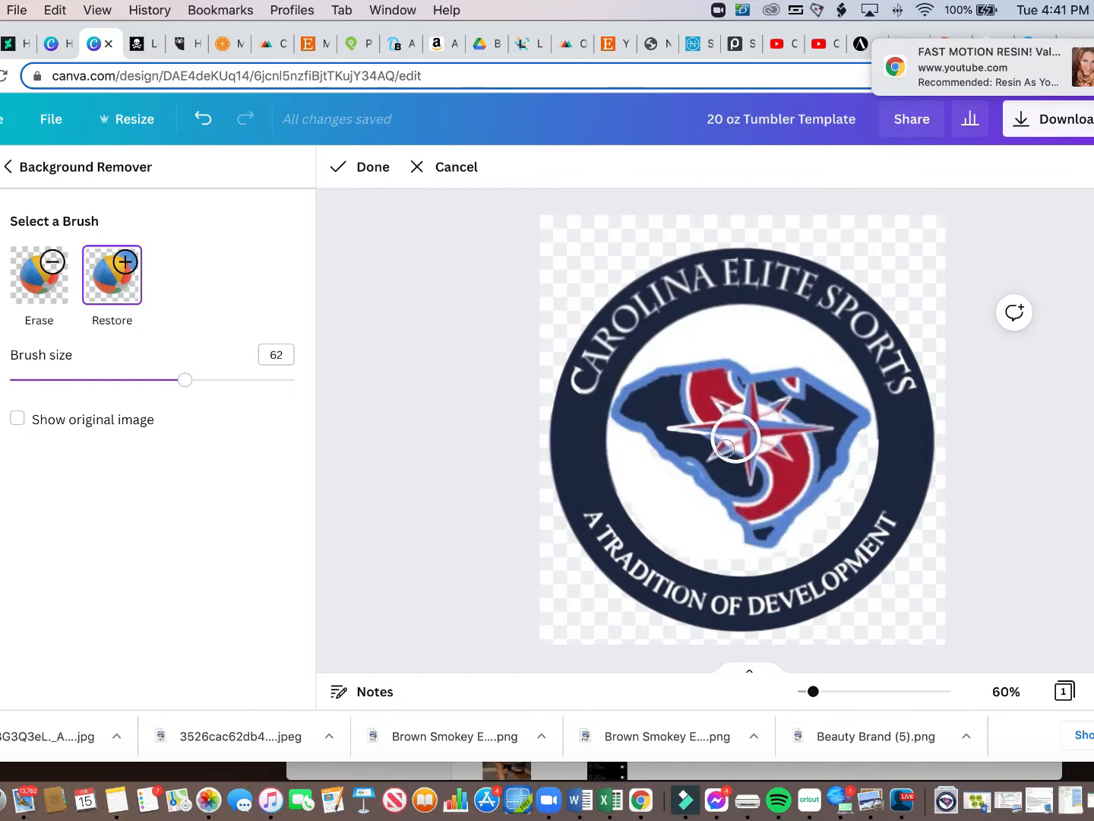
{"action": "left_click_drag", "start_coordinate": [733, 444], "coordinate": [615, 485]}
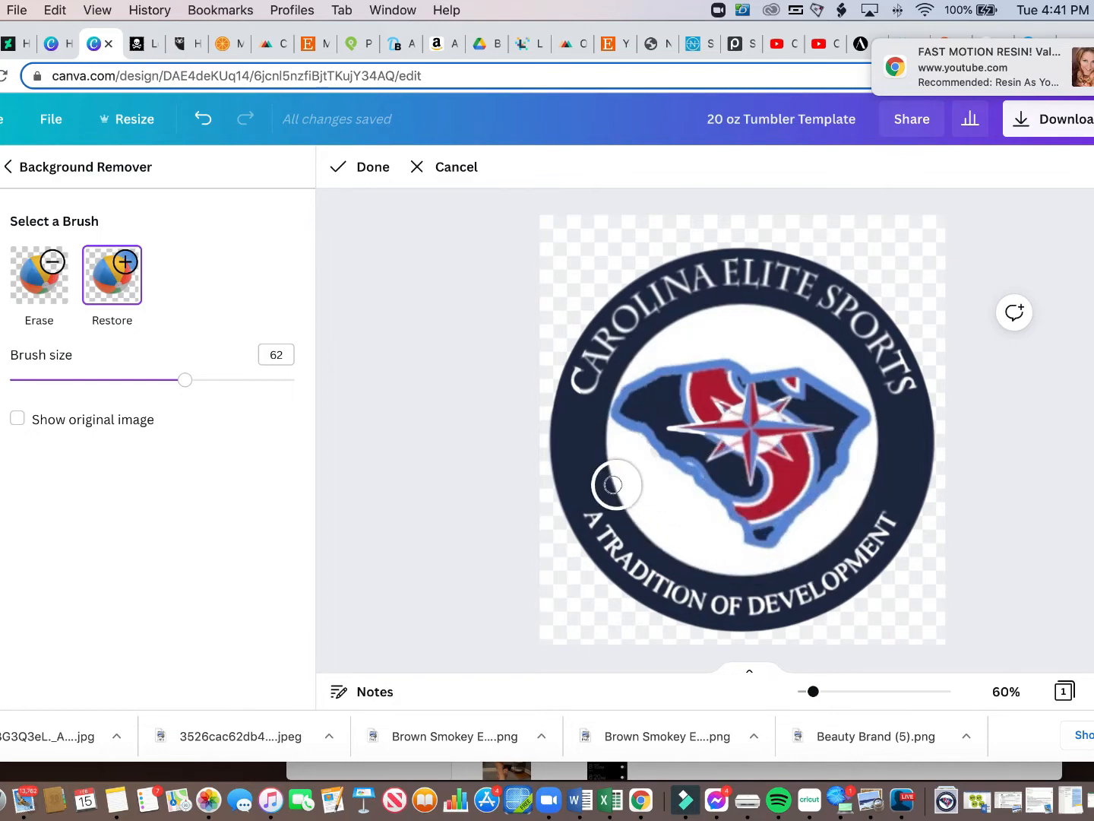
{"action": "left_click_drag", "start_coordinate": [615, 485], "coordinate": [781, 584]}
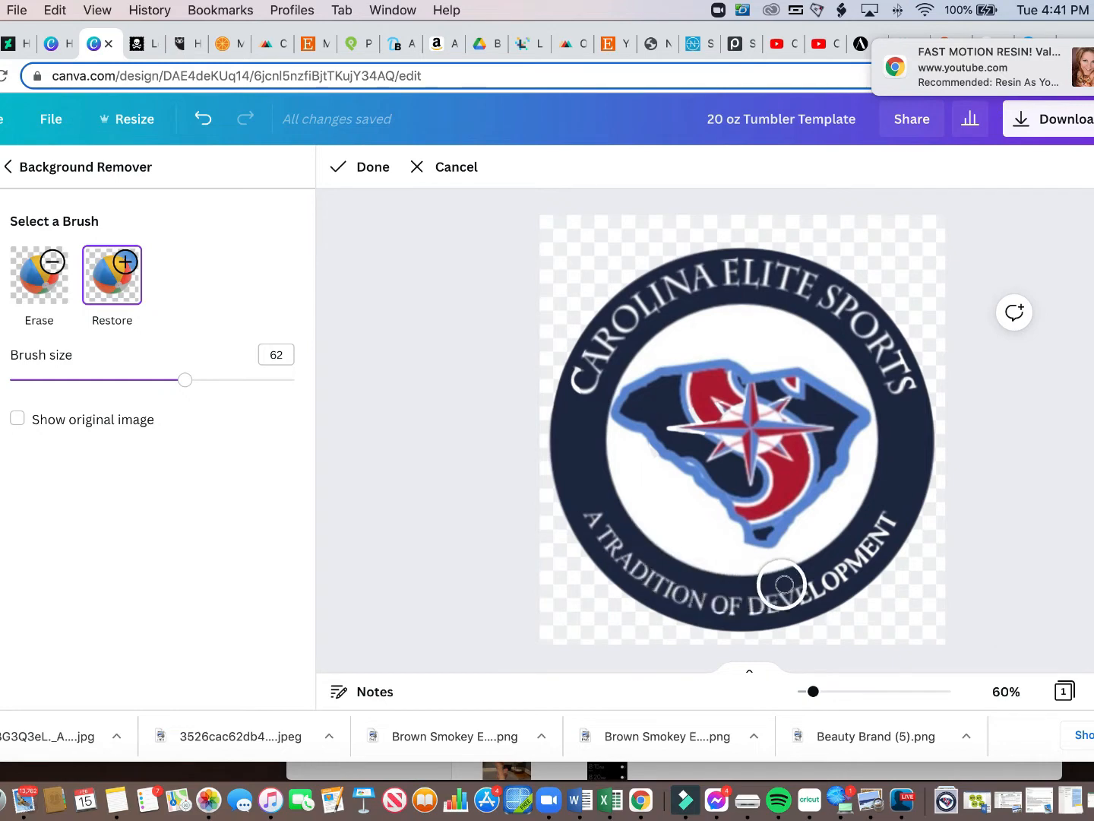
{"action": "left_click_drag", "start_coordinate": [781, 584], "coordinate": [659, 423]}
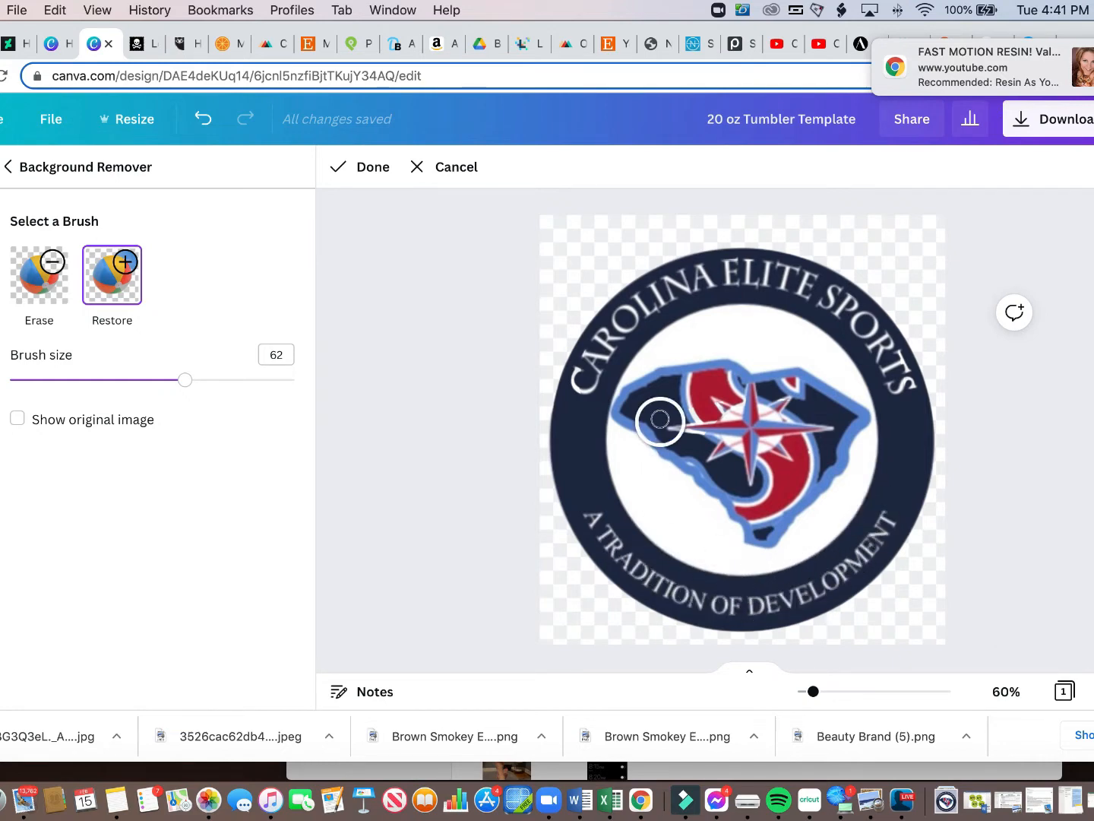
{"action": "left_click_drag", "start_coordinate": [659, 422], "coordinate": [611, 367]}
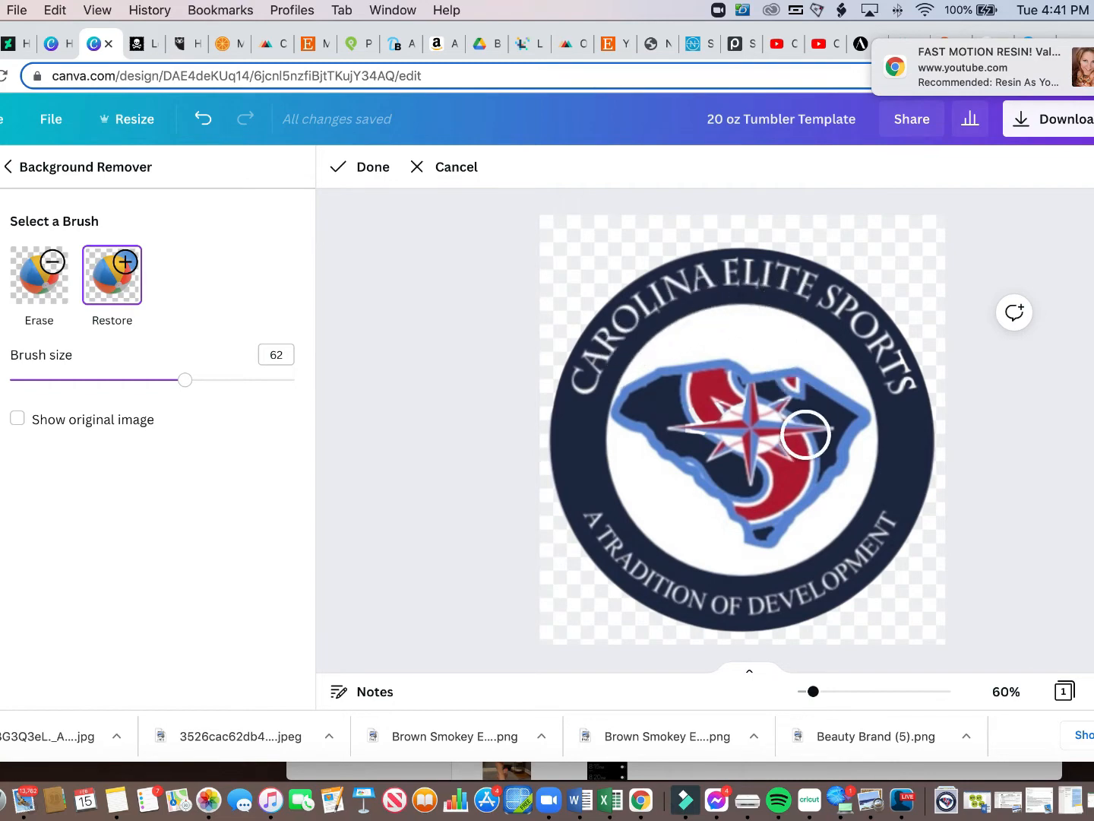
{"action": "left_click", "coordinate": [370, 167]}
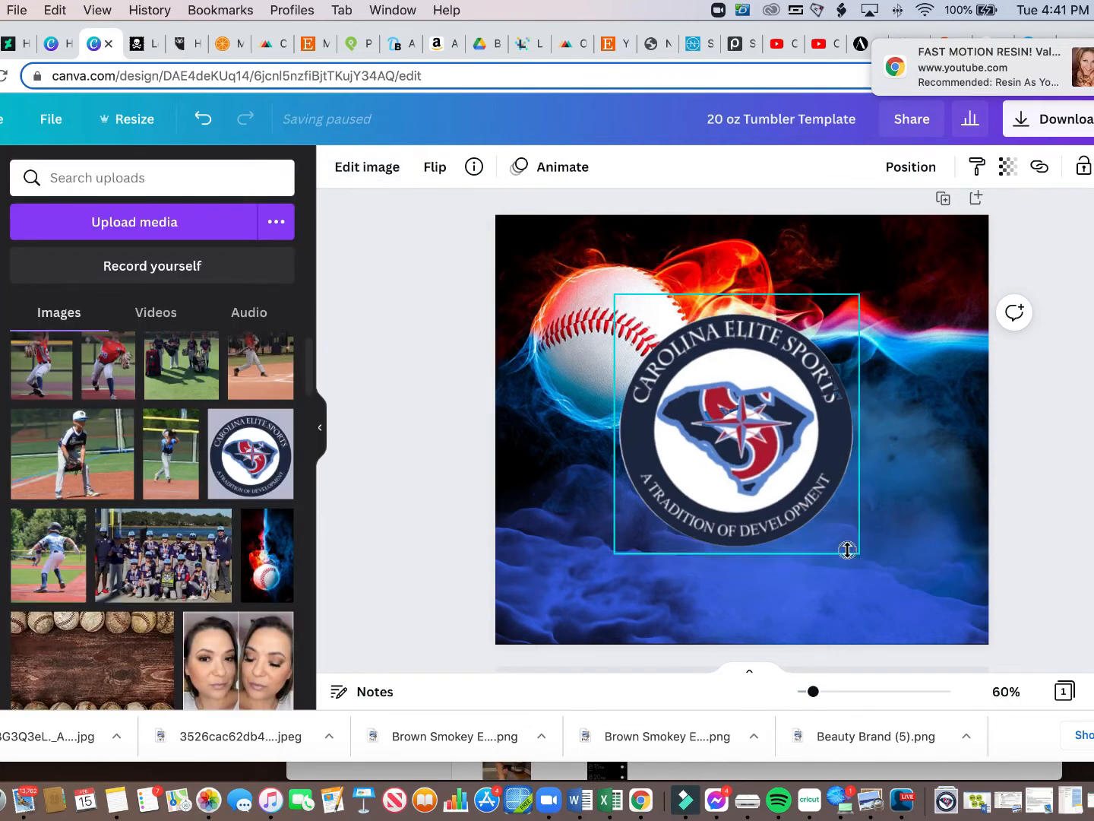
Shrink the logo and move it onto the flaming baseball at the upper left.
{"action": "left_click_drag", "start_coordinate": [848, 550], "coordinate": [824, 493]}
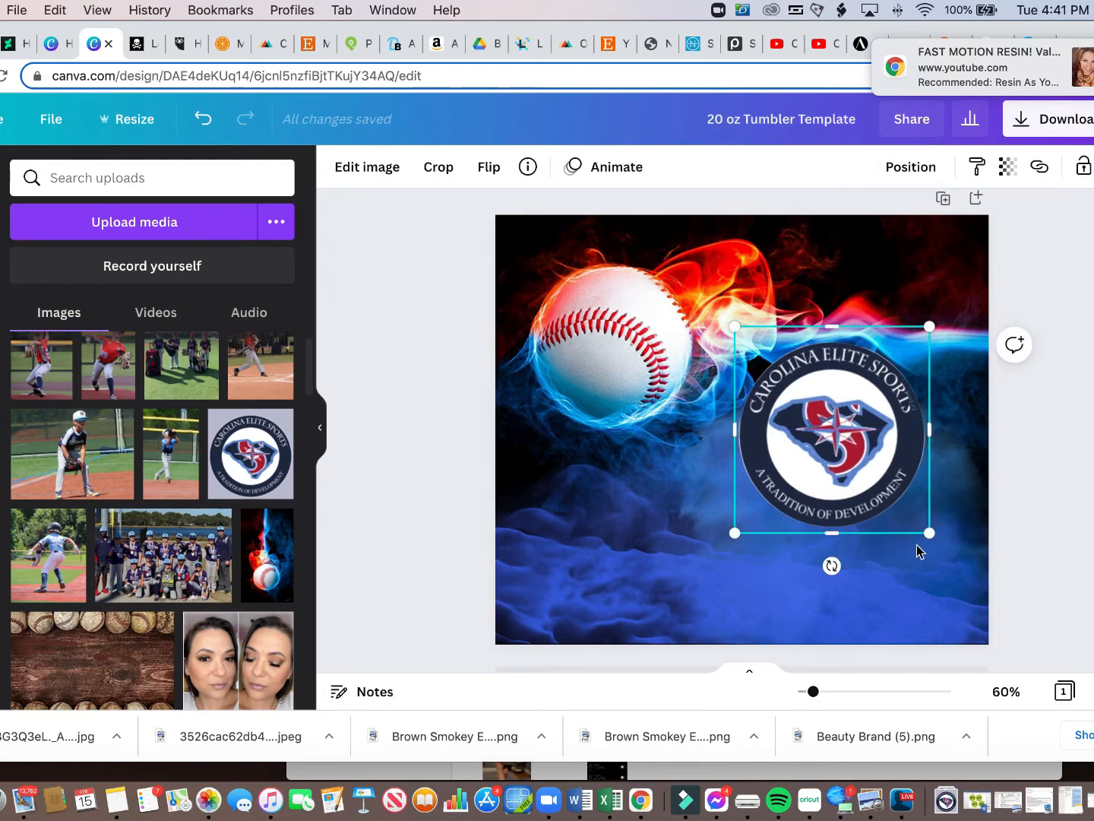
{"action": "left_click_drag", "start_coordinate": [930, 532], "coordinate": [889, 490]}
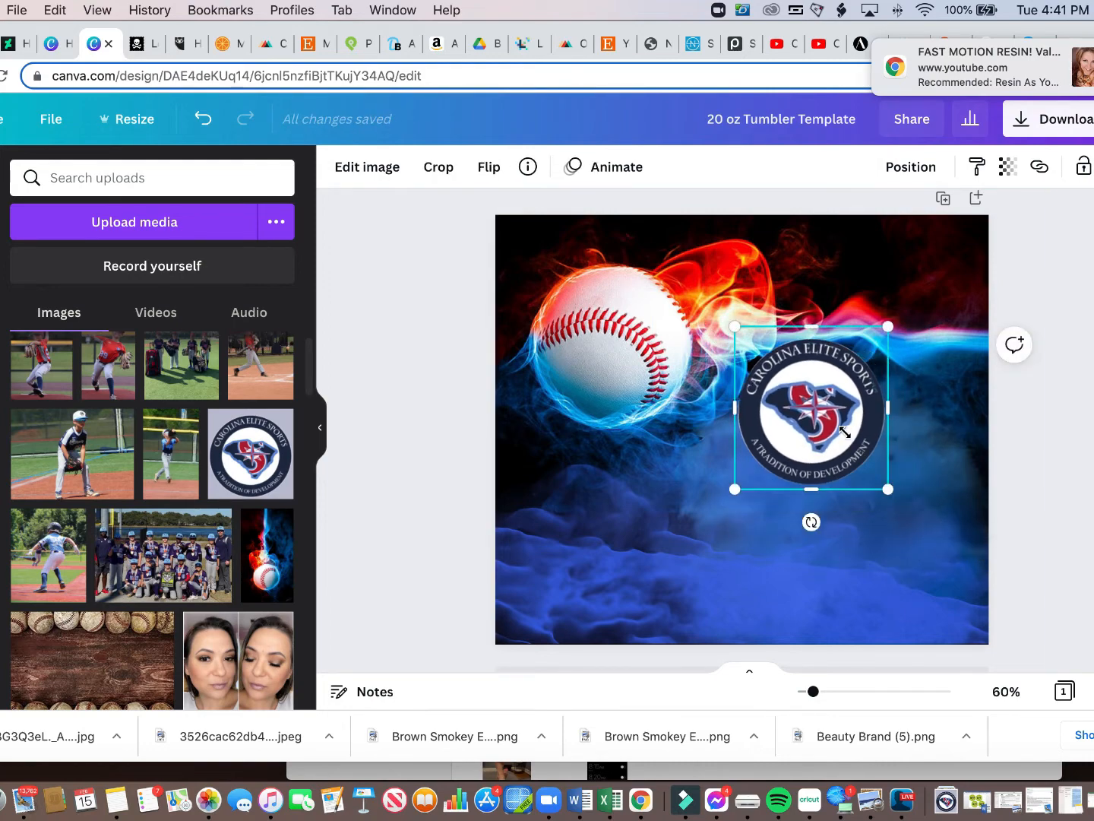
{"action": "left_click_drag", "start_coordinate": [812, 408], "coordinate": [614, 348]}
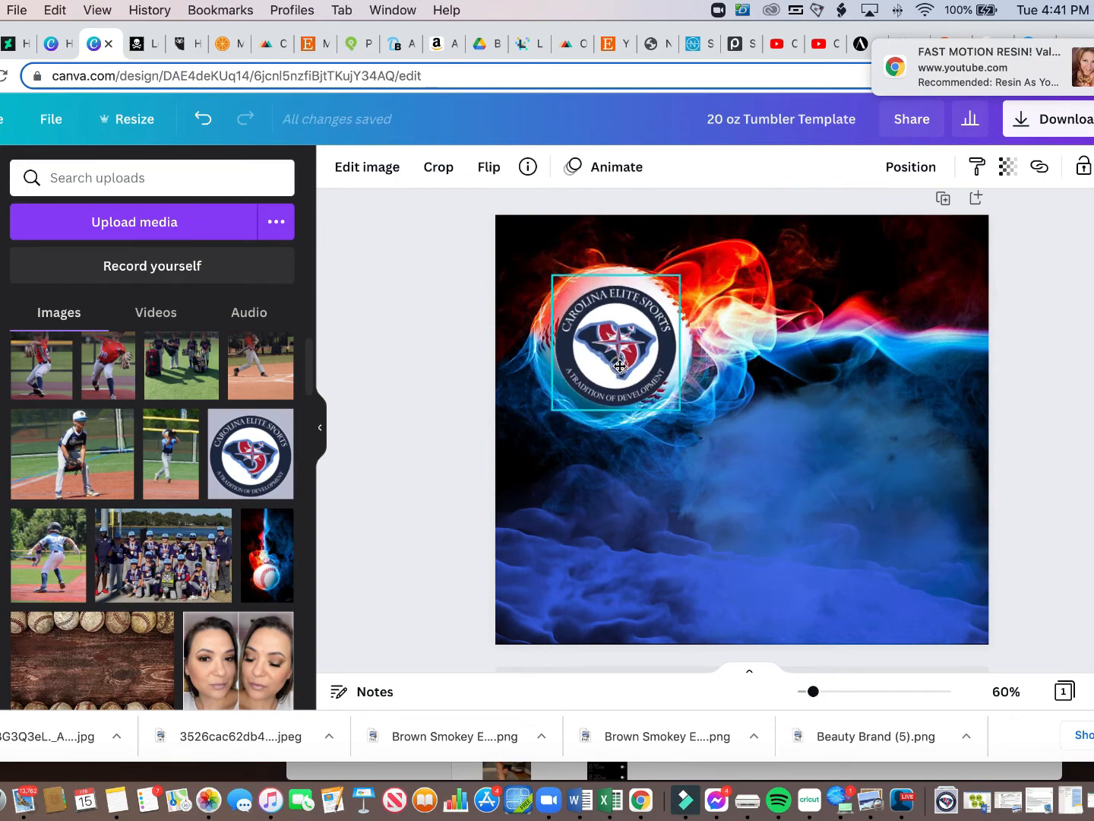
{"action": "left_click", "coordinate": [423, 462]}
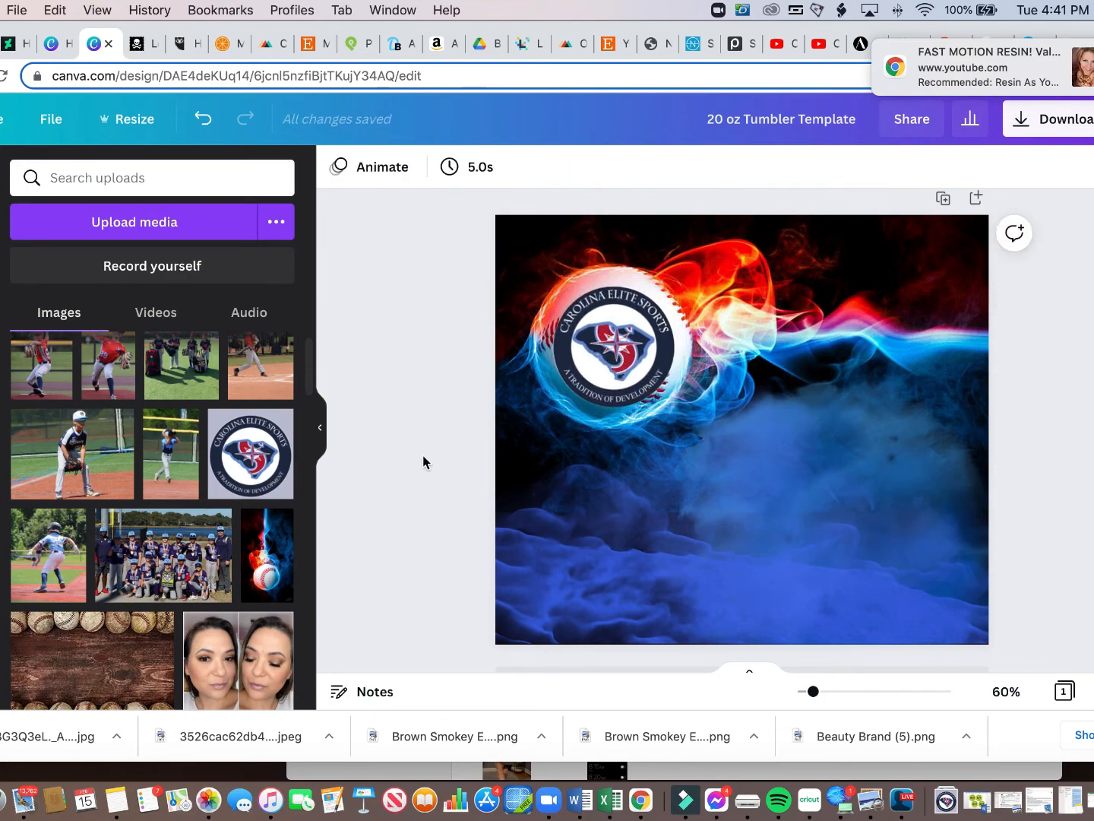
{"action": "left_click", "coordinate": [608, 342]}
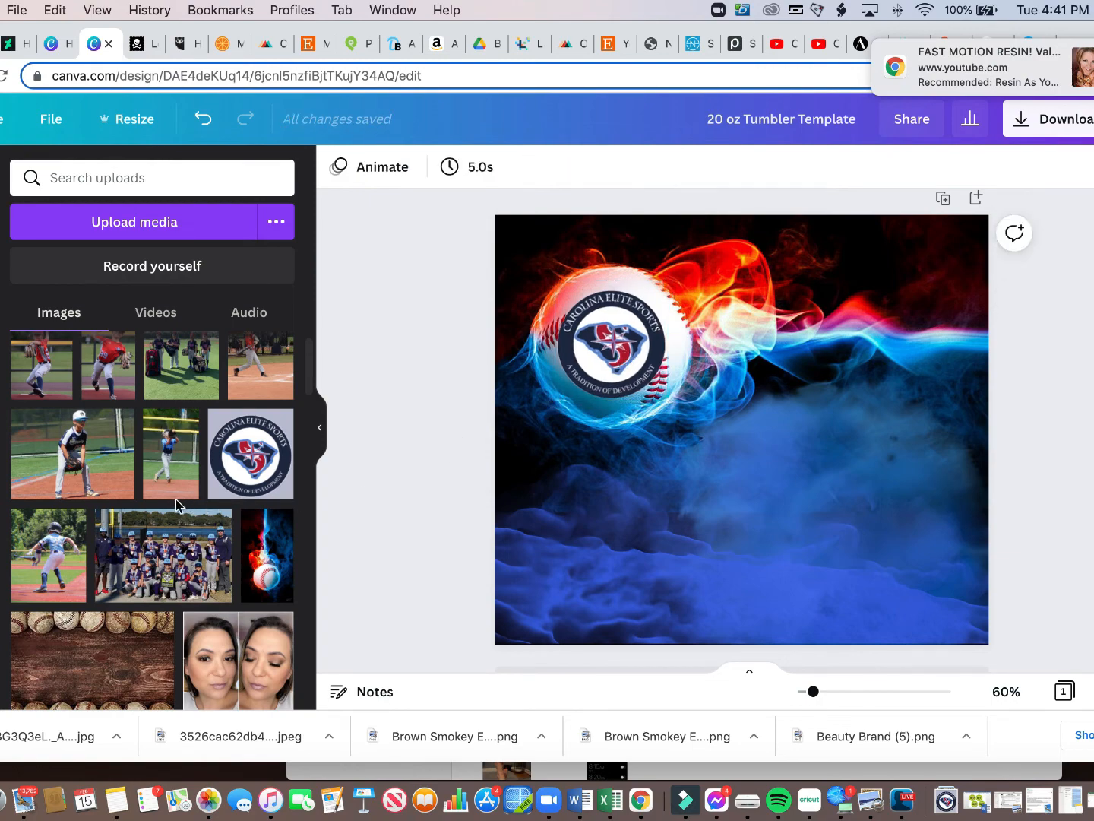
{"action": "scroll", "scroll_direction": "down", "scroll_amount": 3}
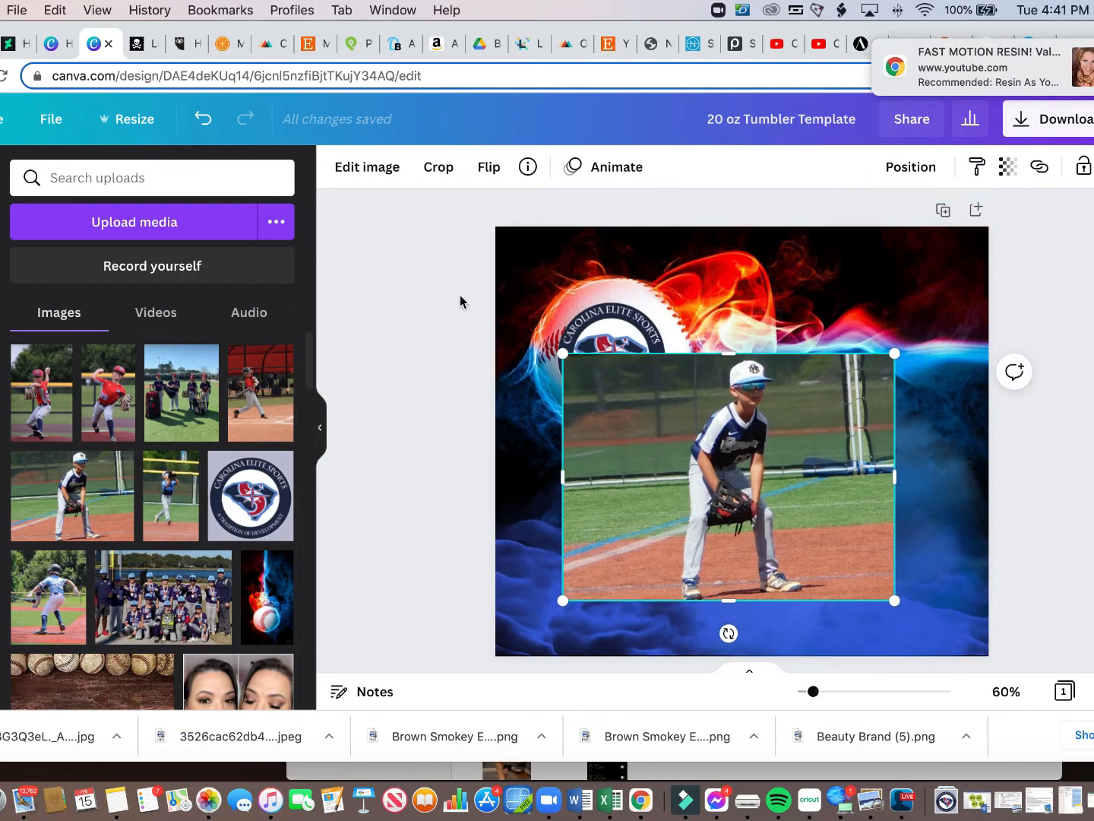
Cut out the crouching fielder with BG Remover and move him to the lower left.
{"action": "left_click", "coordinate": [366, 168]}
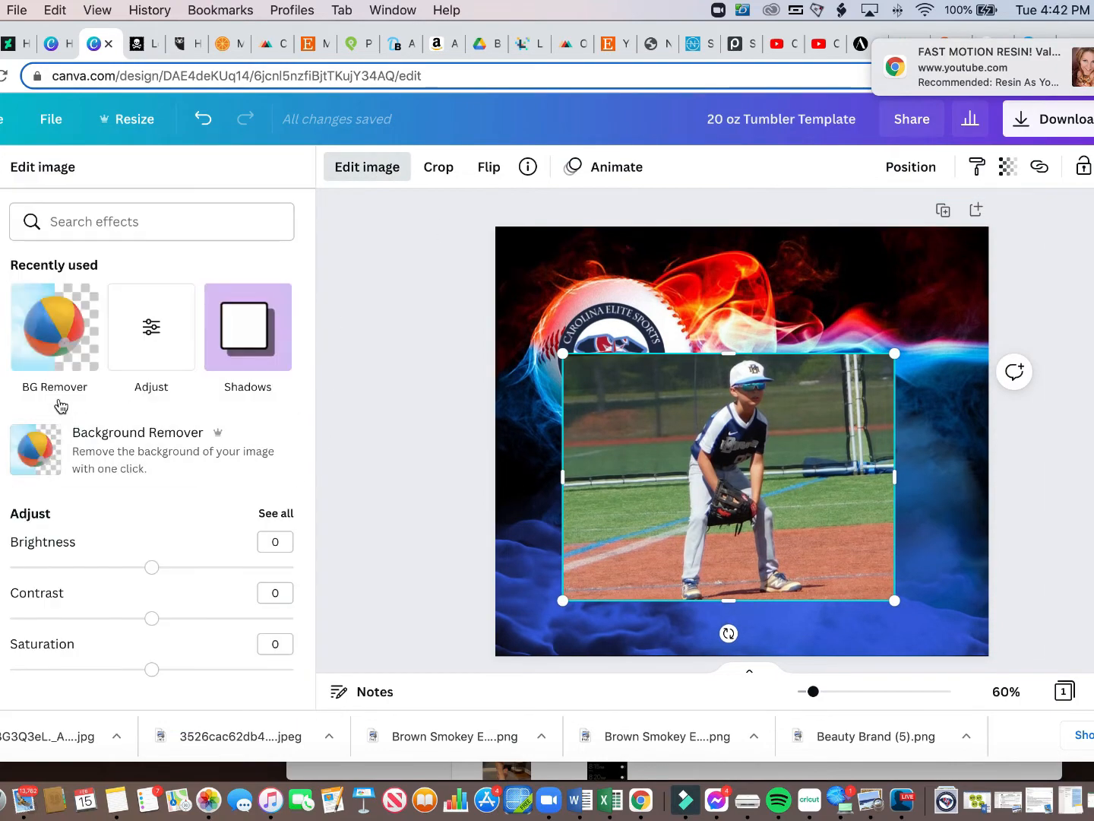
{"action": "left_click", "coordinate": [55, 327]}
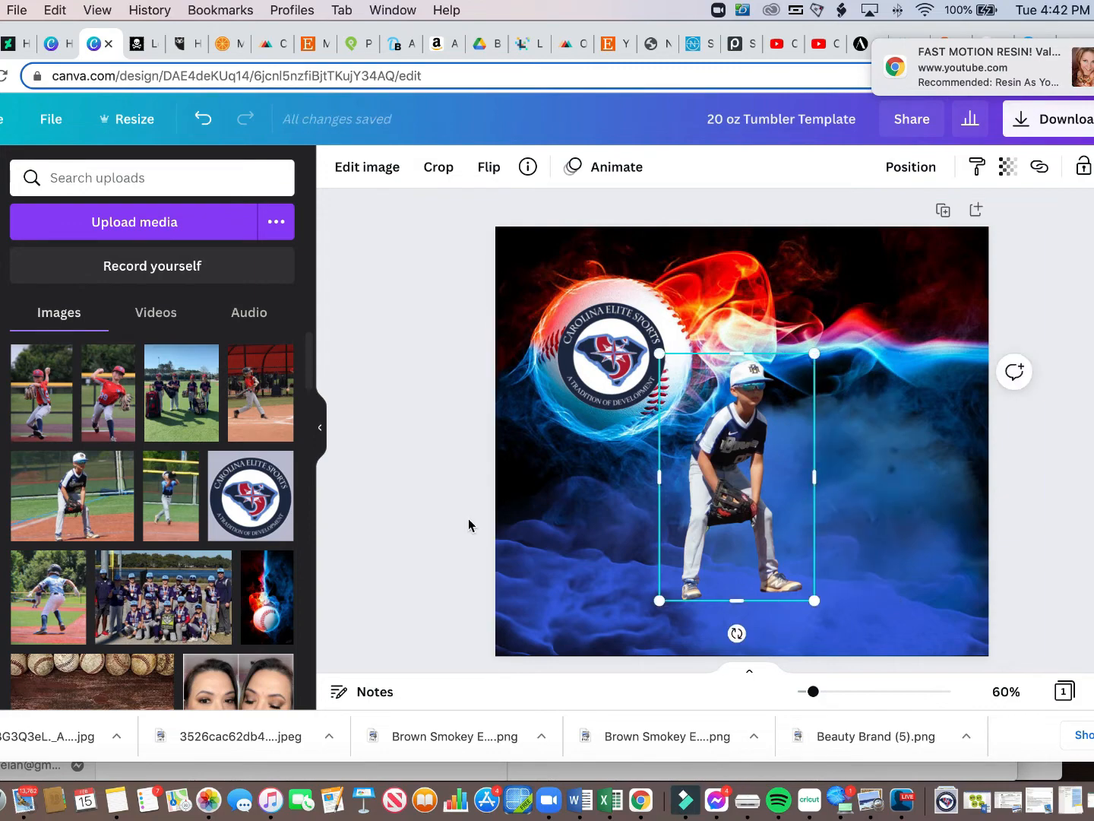
{"action": "left_click_drag", "start_coordinate": [737, 478], "coordinate": [593, 525]}
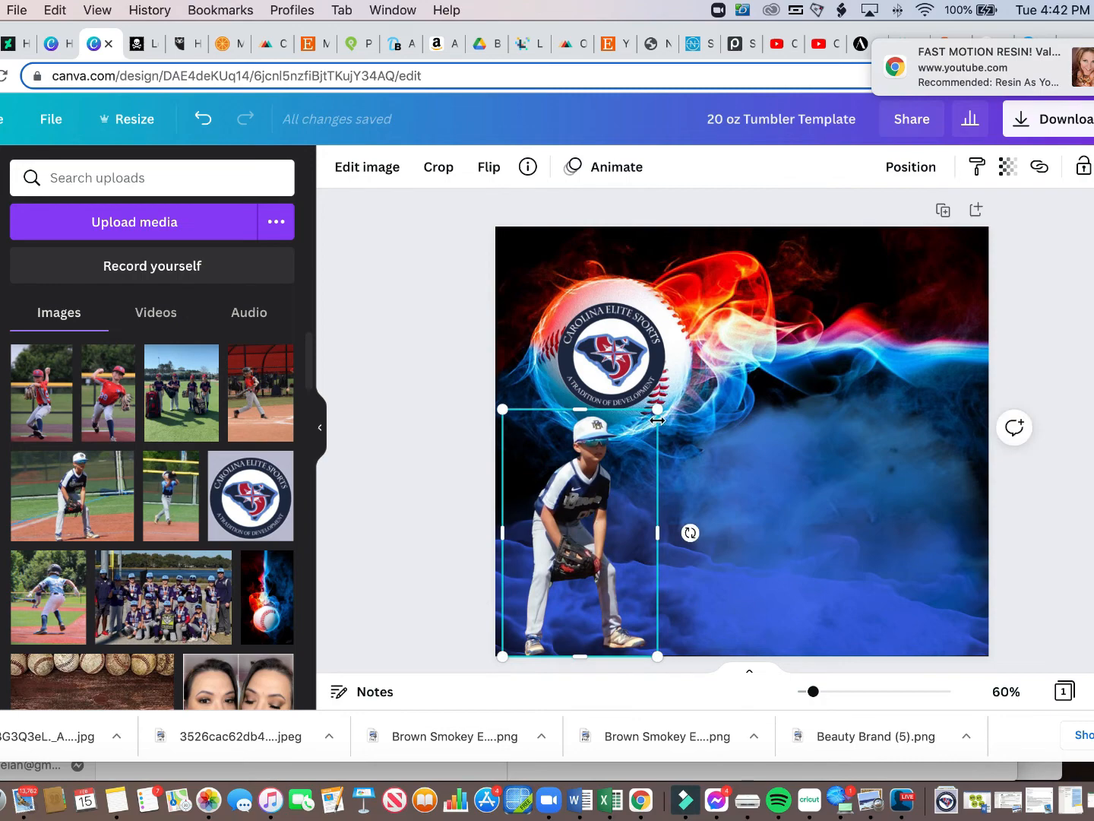
{"action": "mouse_move", "coordinate": [134, 509]}
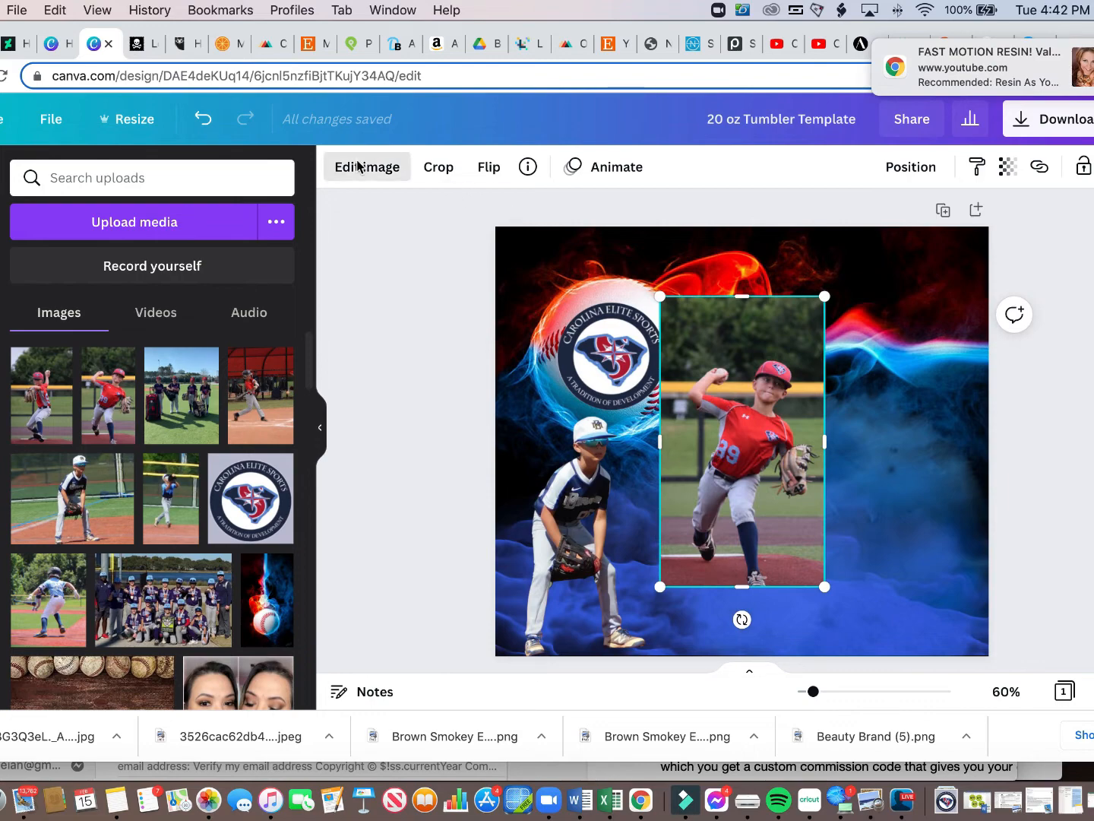
Cut out the red-jersey pitcher with BG Remover and stand him beside the fielder.
{"action": "left_click", "coordinate": [366, 168]}
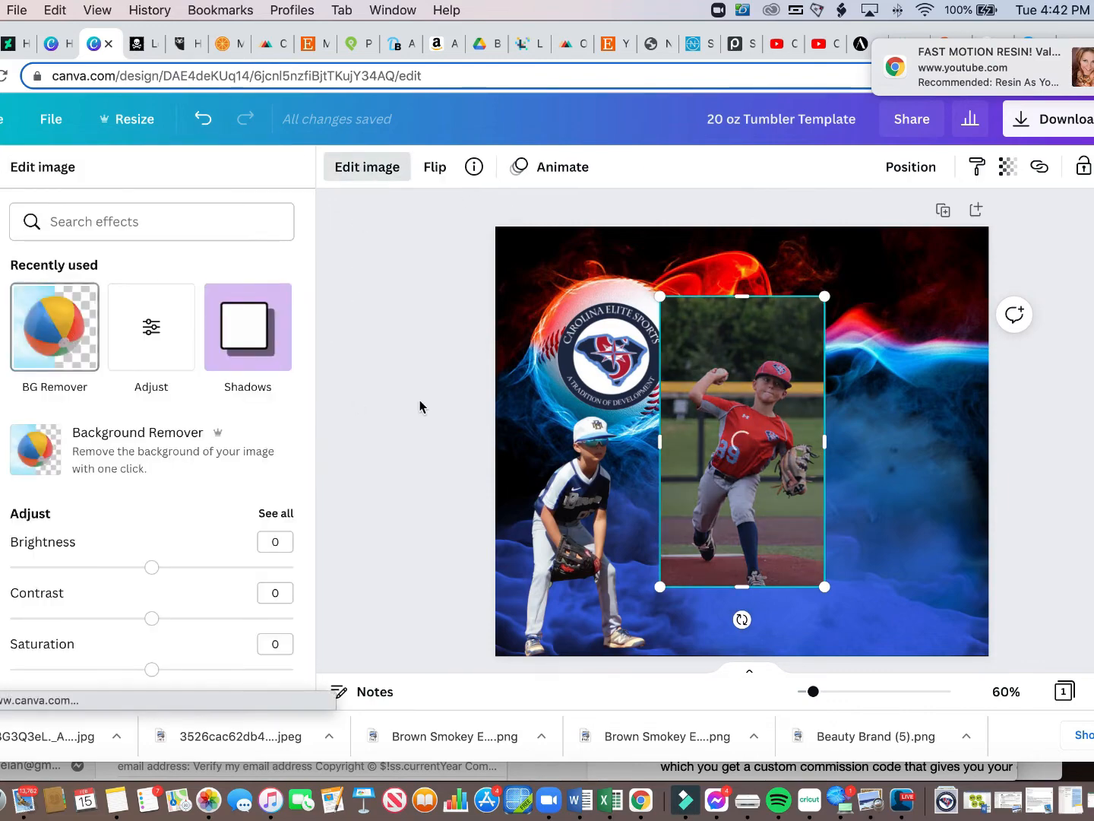
{"action": "left_click", "coordinate": [53, 327]}
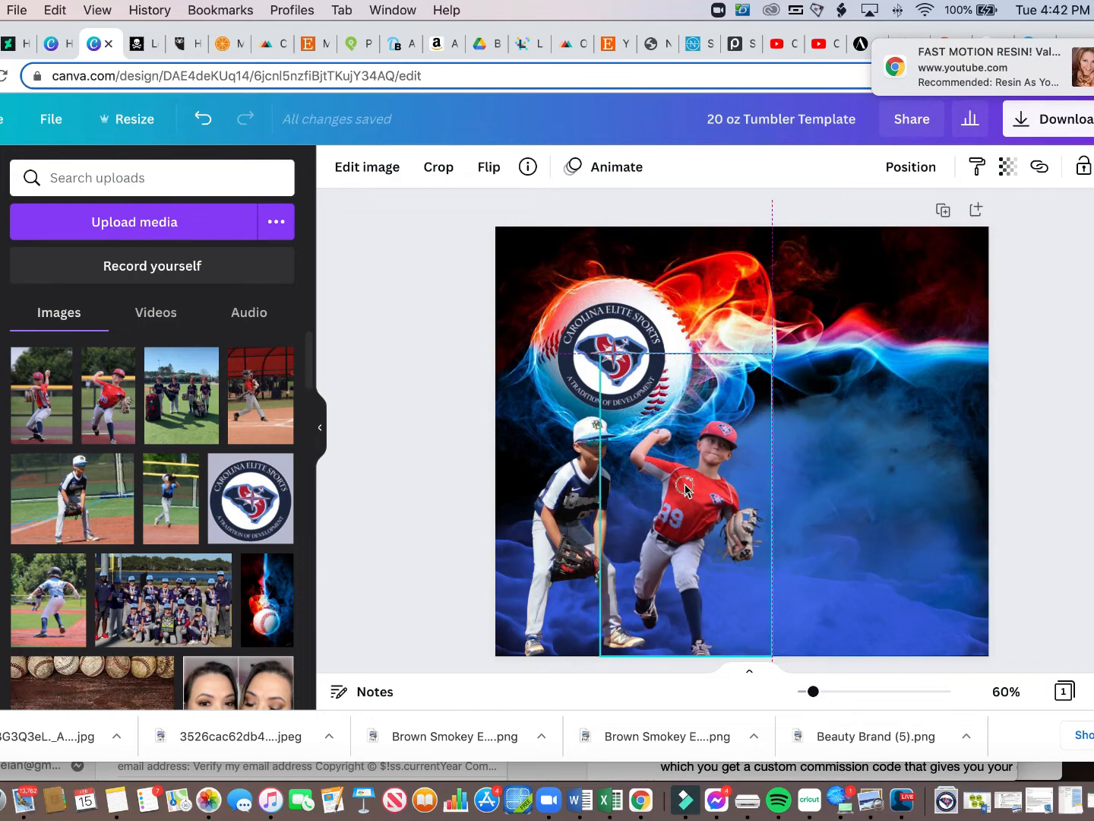
{"action": "left_click_drag", "start_coordinate": [685, 489], "coordinate": [690, 477]}
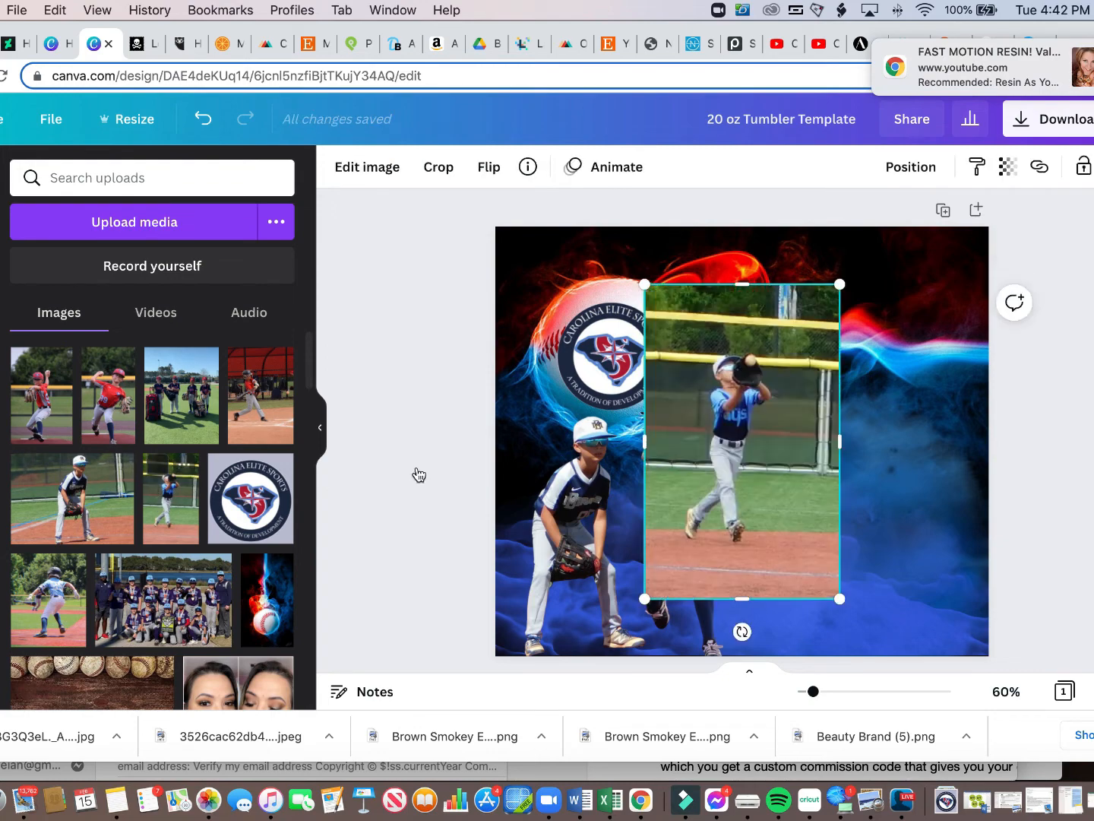
Cut out the catching player and place him to the right of the pitcher.
{"action": "left_click", "coordinate": [366, 167]}
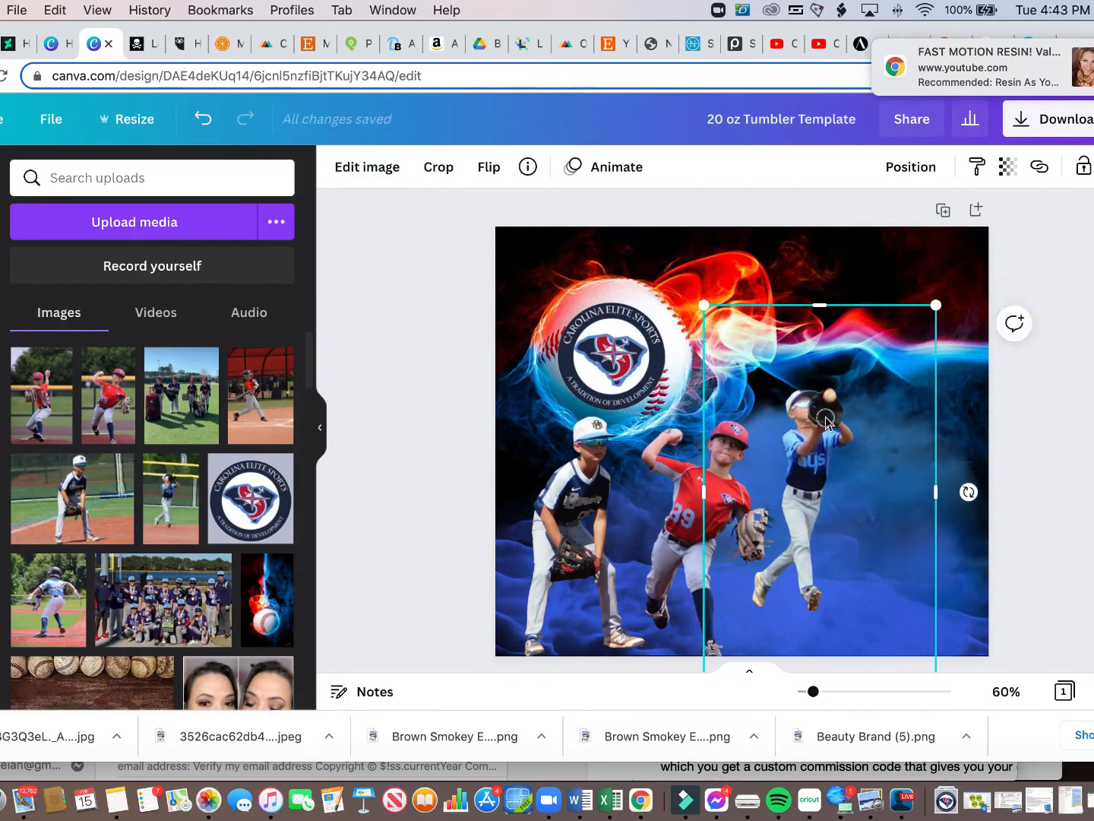
{"action": "left_click_drag", "start_coordinate": [826, 420], "coordinate": [806, 448]}
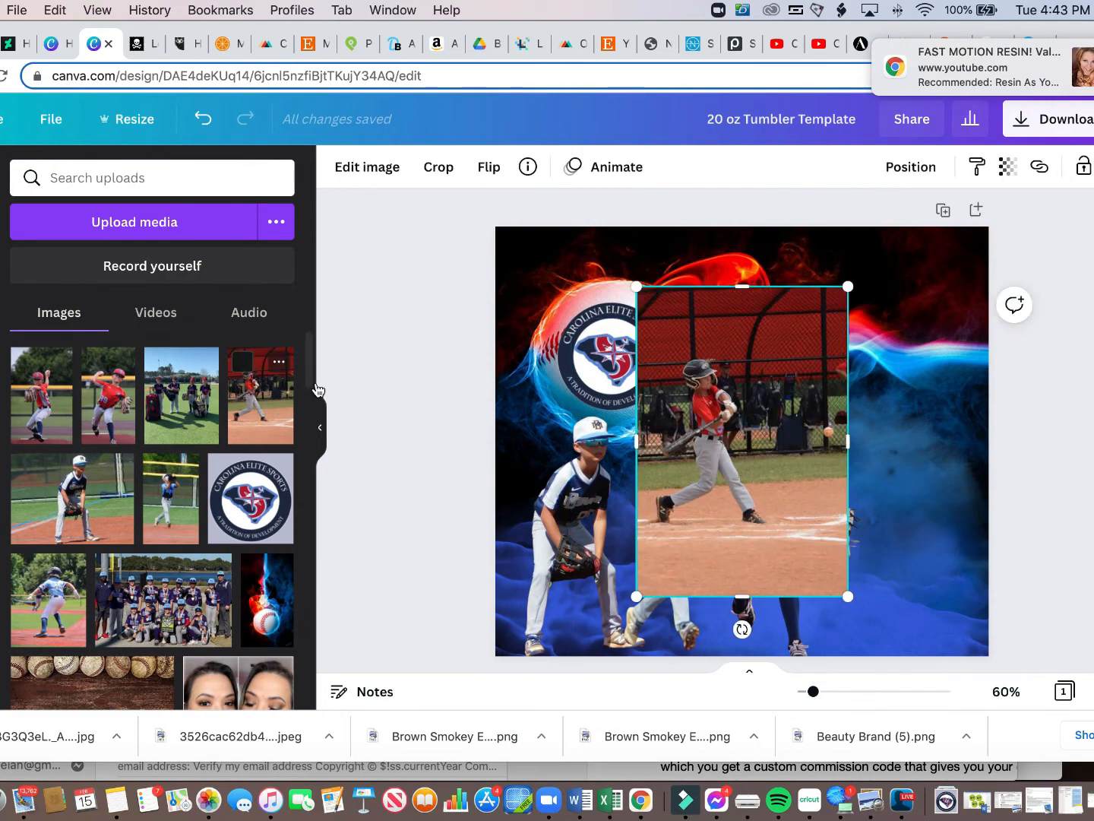
Cut out the batter with BG Remover so all four players stand in a row.
{"action": "left_click", "coordinate": [367, 167]}
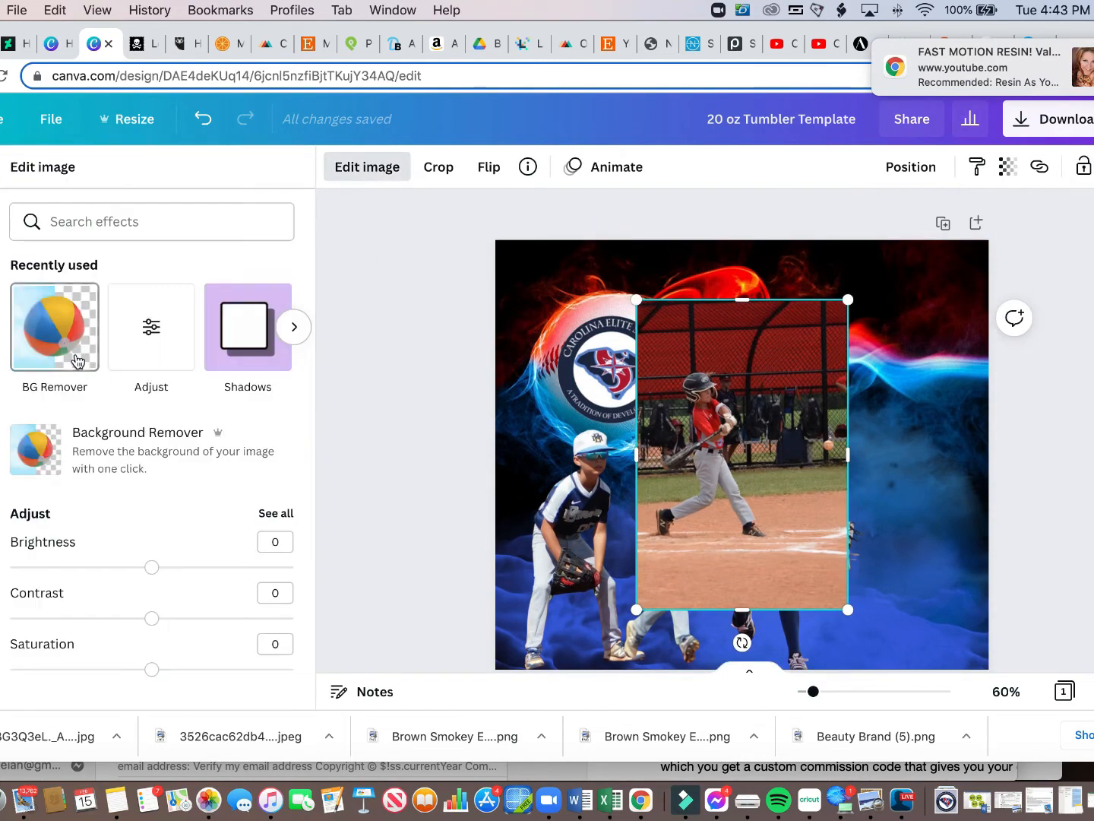
{"action": "left_click", "coordinate": [53, 327]}
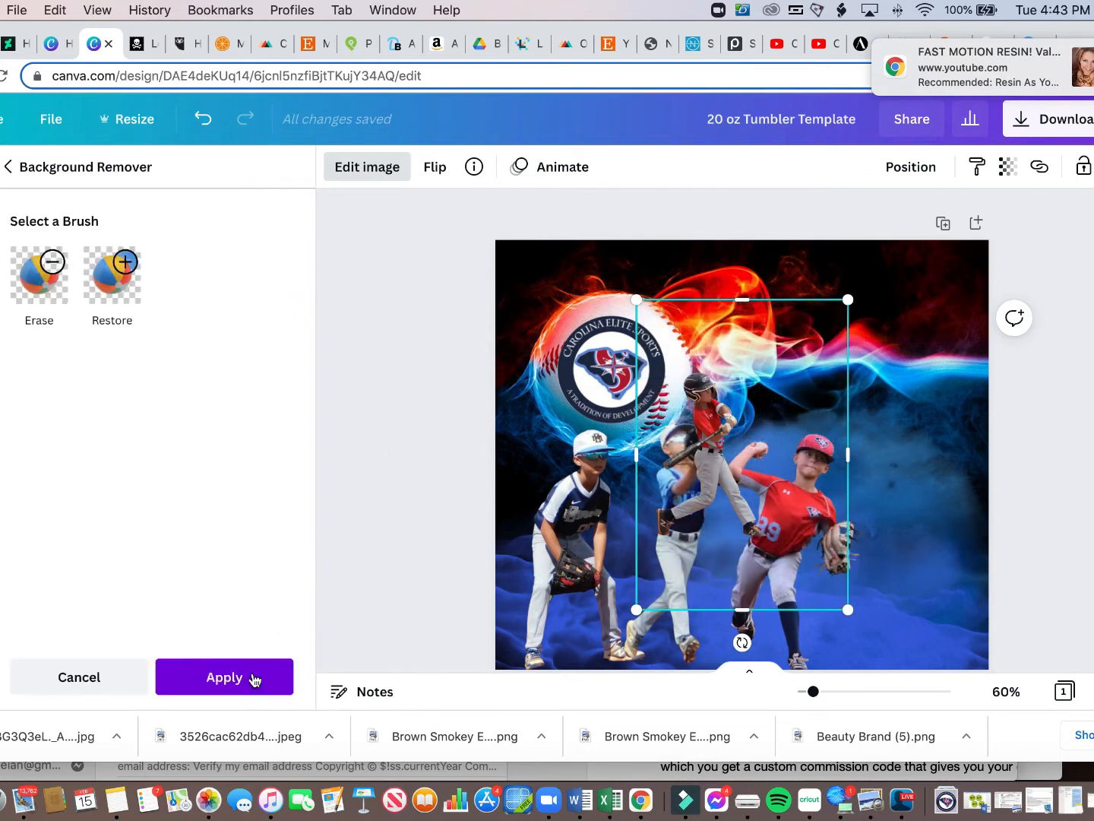
{"action": "left_click", "coordinate": [224, 678]}
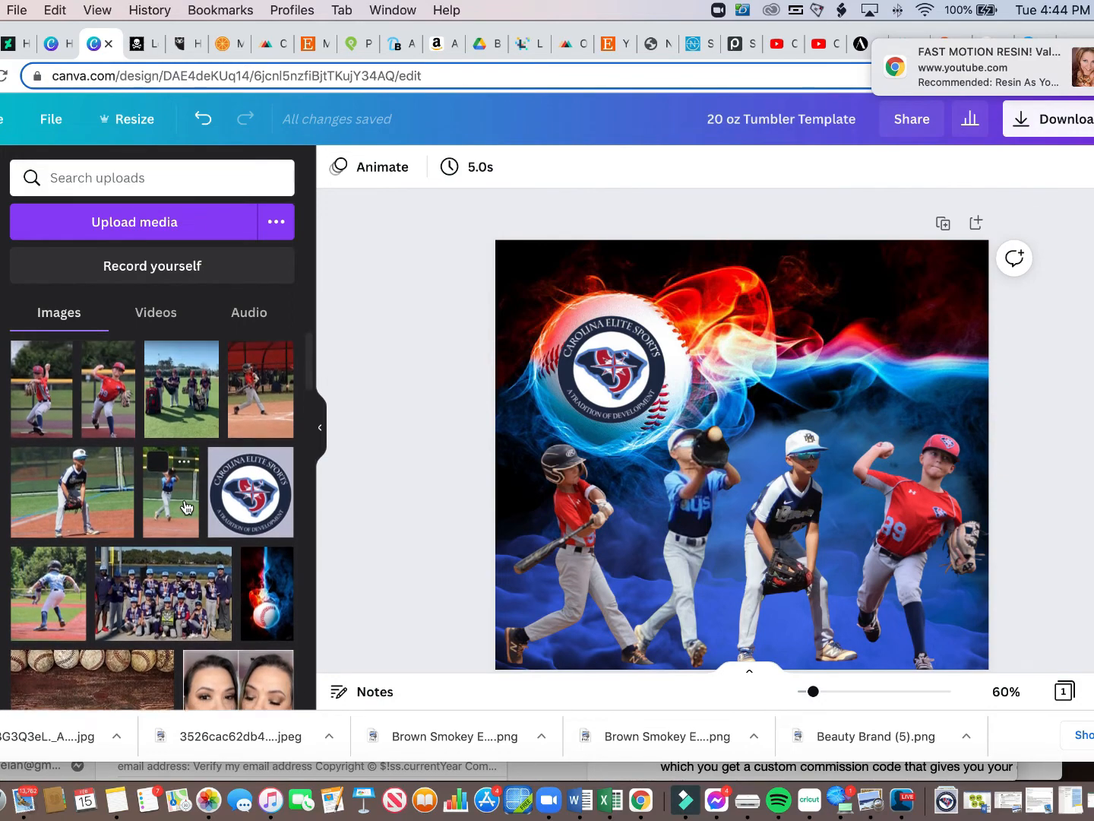
Resize the fiery logo so it fits over the baseball at the top of the design.
{"action": "left_click", "coordinate": [791, 509]}
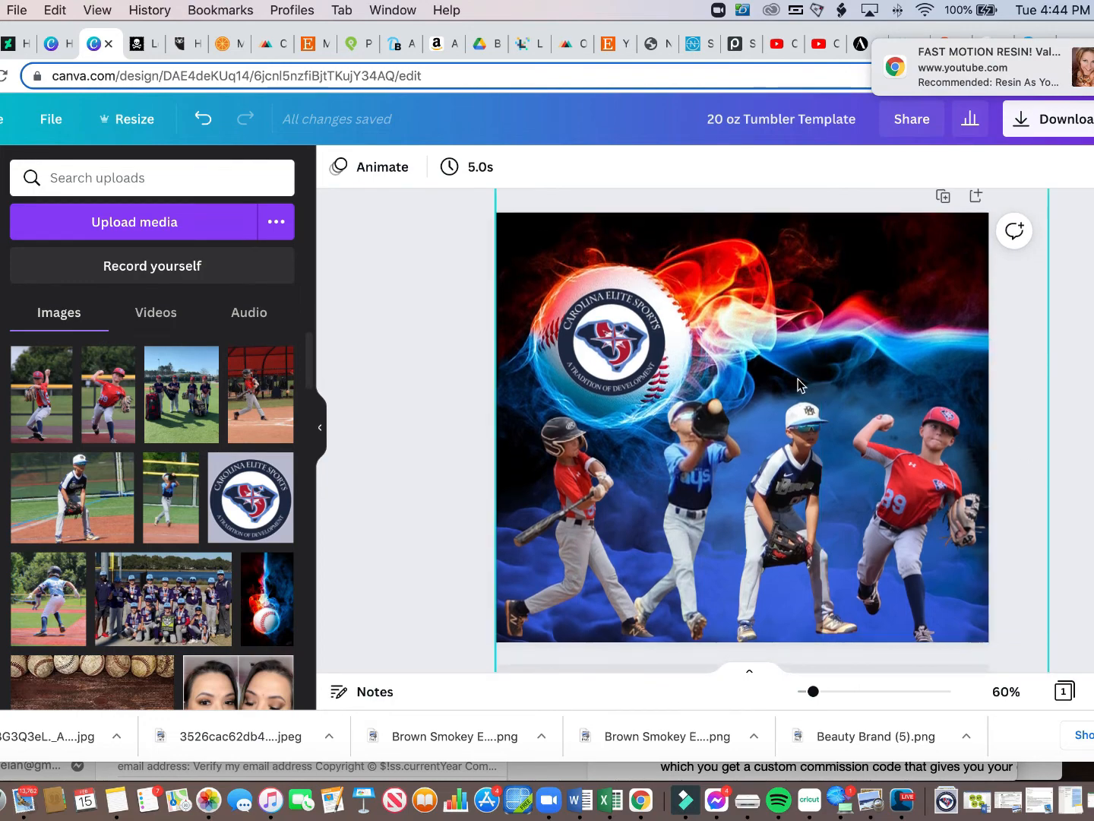
{"action": "mouse_move", "coordinate": [754, 335]}
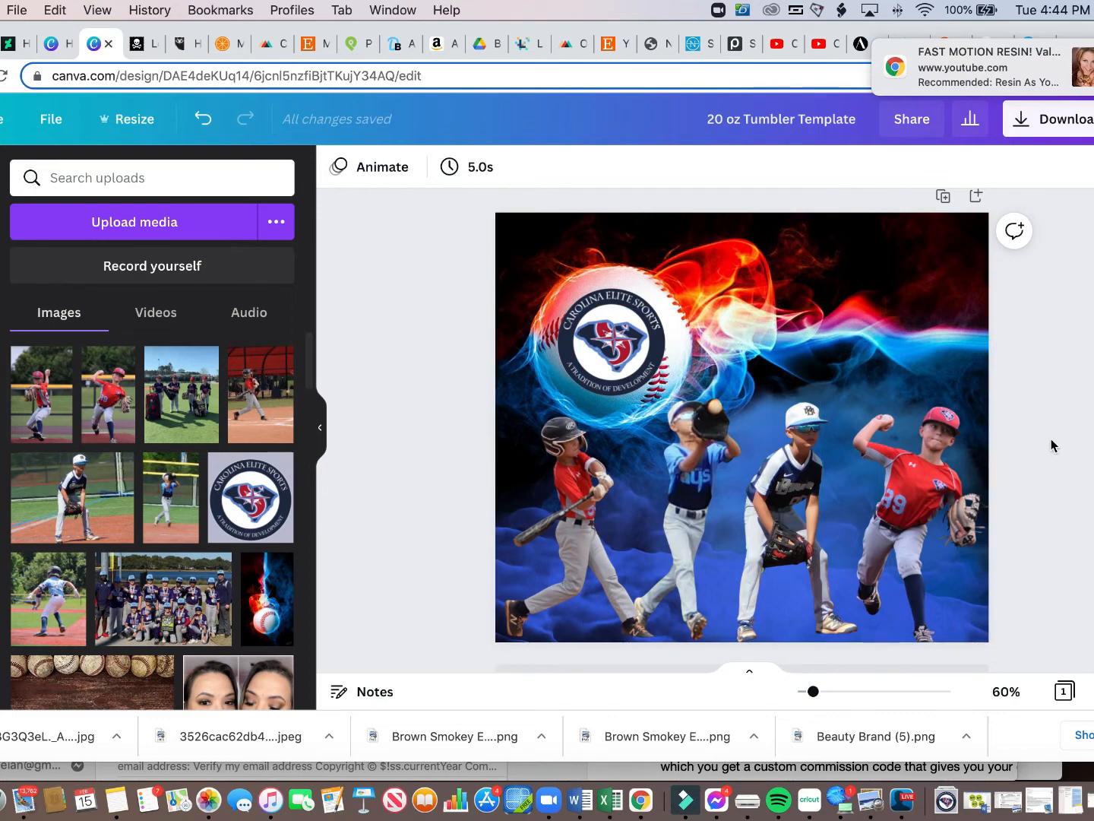
{"action": "left_click", "coordinate": [614, 347]}
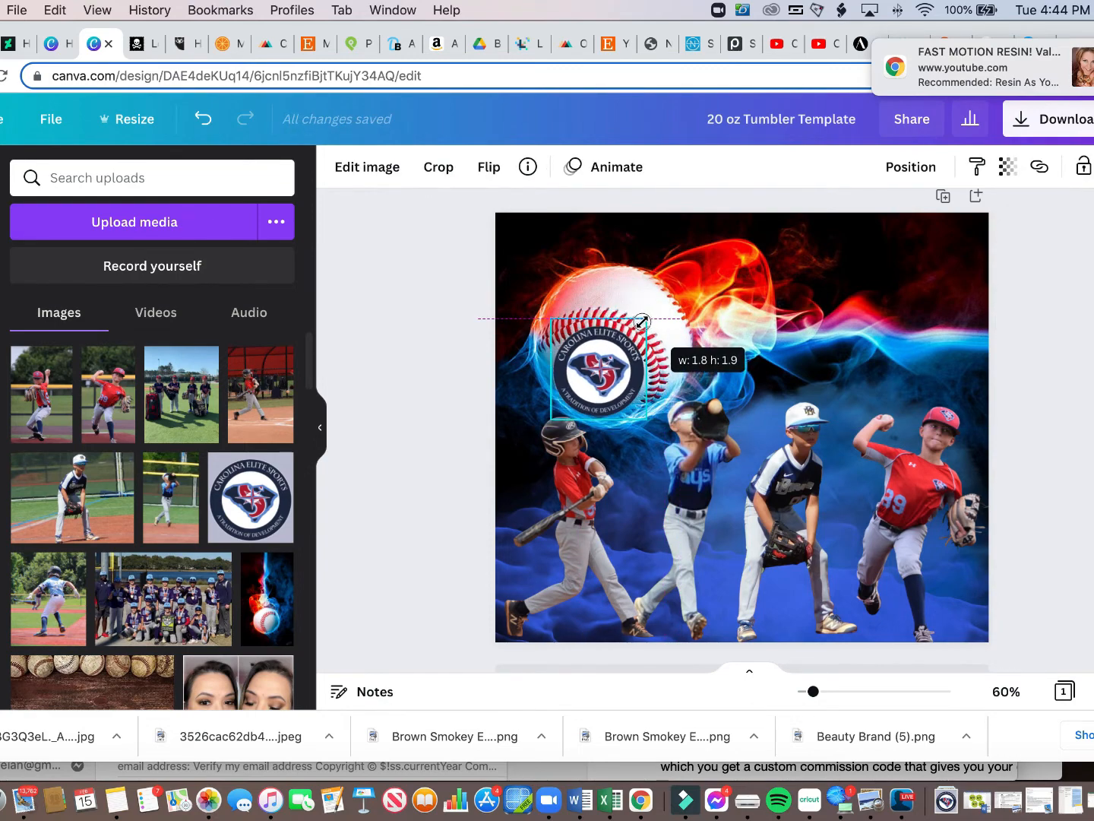
{"action": "left_click_drag", "start_coordinate": [642, 322], "coordinate": [635, 329]}
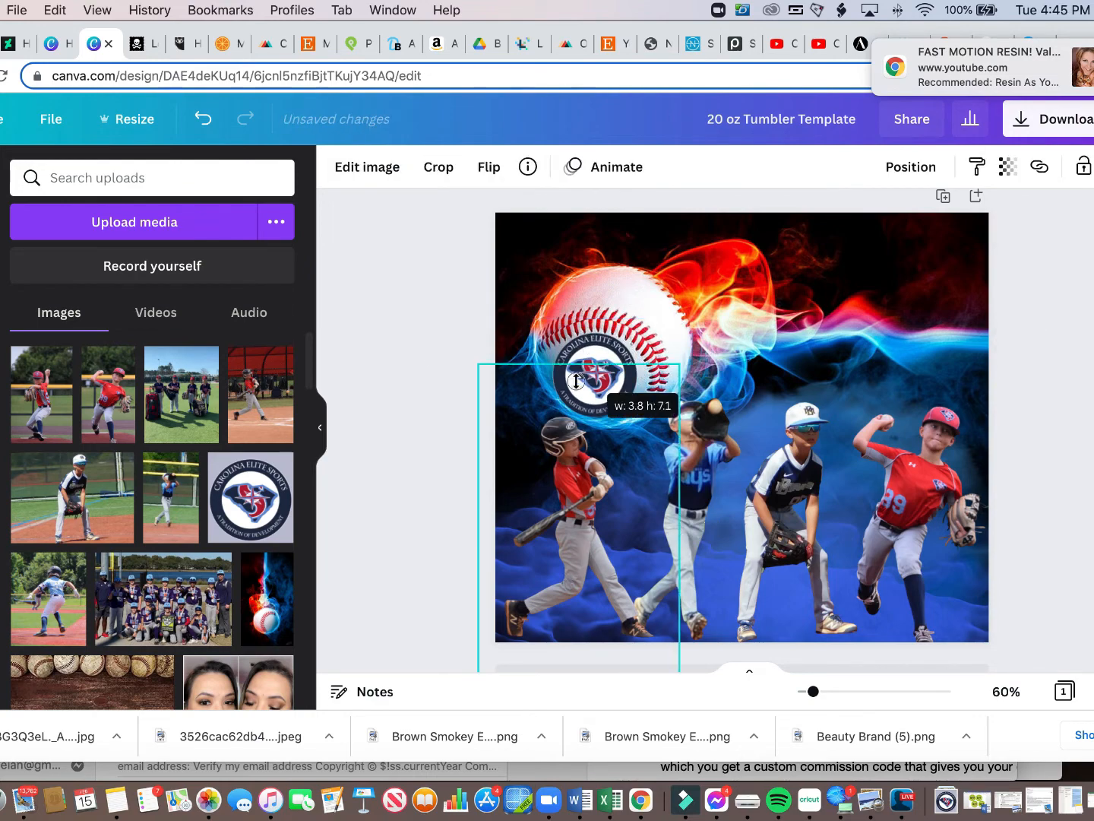
{"action": "left_click_drag", "start_coordinate": [576, 380], "coordinate": [612, 348]}
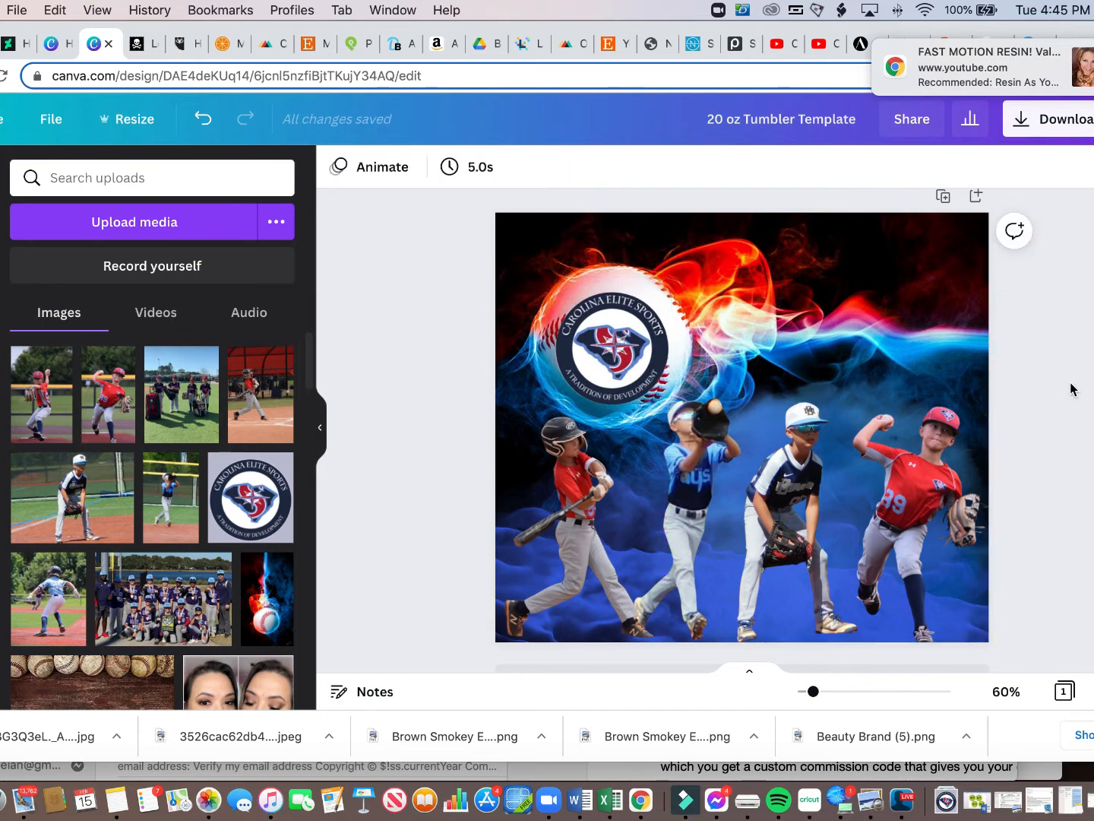
Select the pitcher cutout on the right, then deselect by clicking the canvas.
{"action": "left_click", "coordinate": [905, 494]}
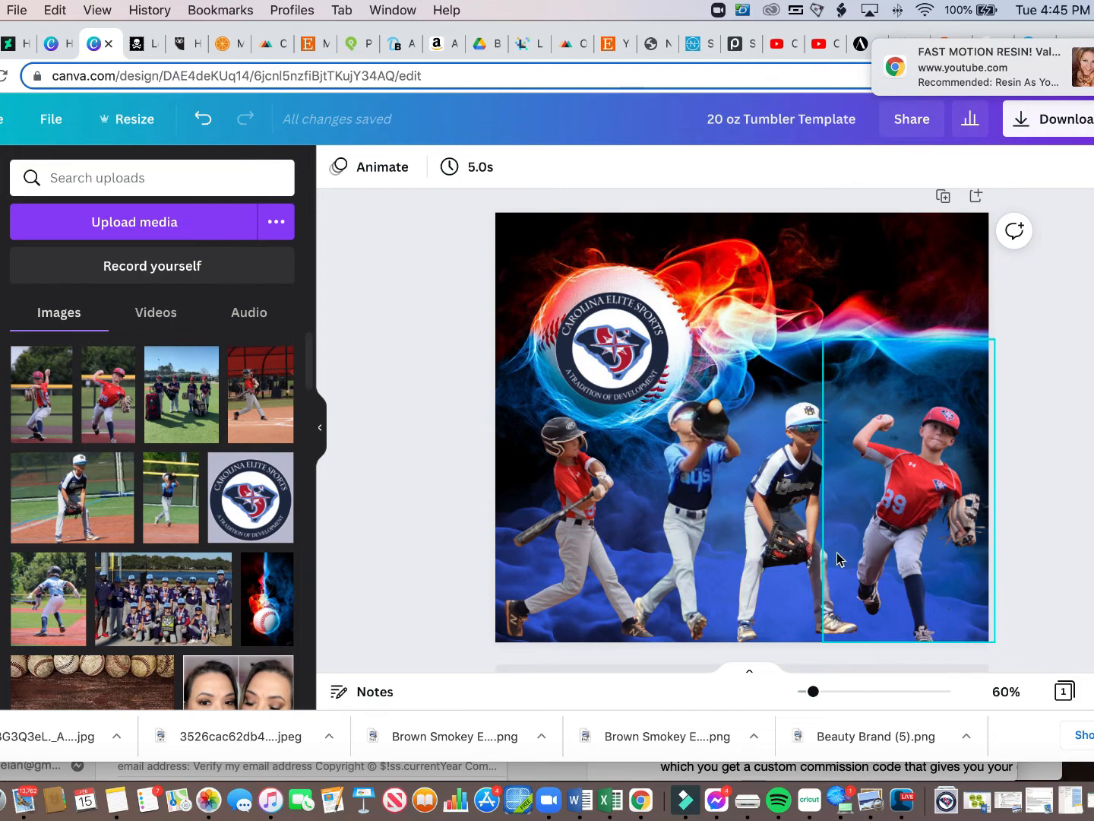
{"action": "mouse_move", "coordinate": [963, 580]}
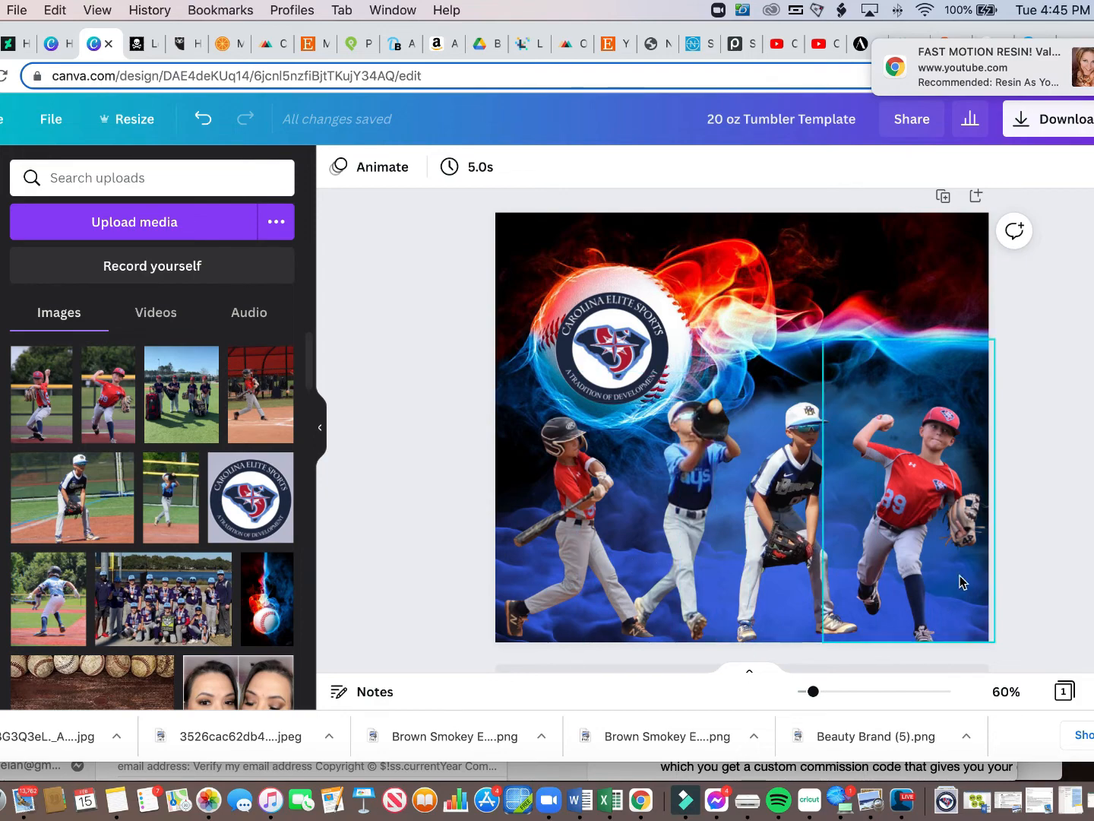
{"action": "left_click", "coordinate": [1018, 587]}
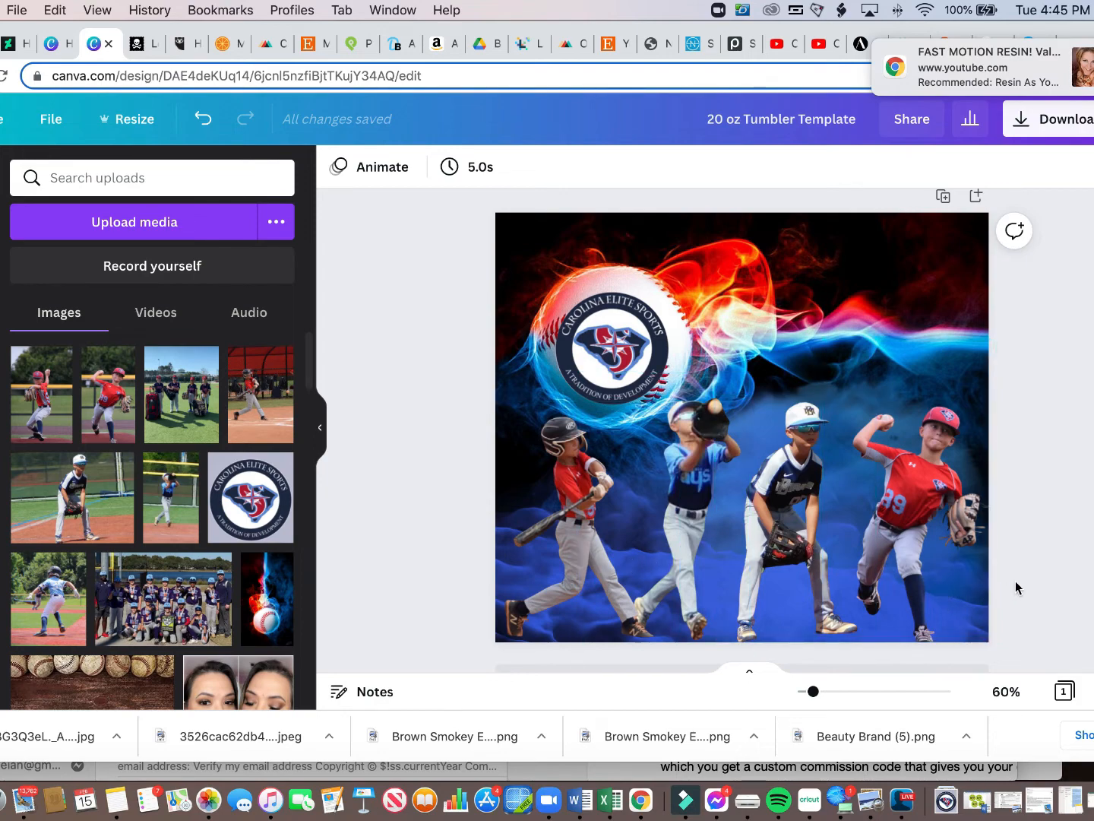
{"action": "scroll", "scroll_direction": "down", "scroll_amount": 3}
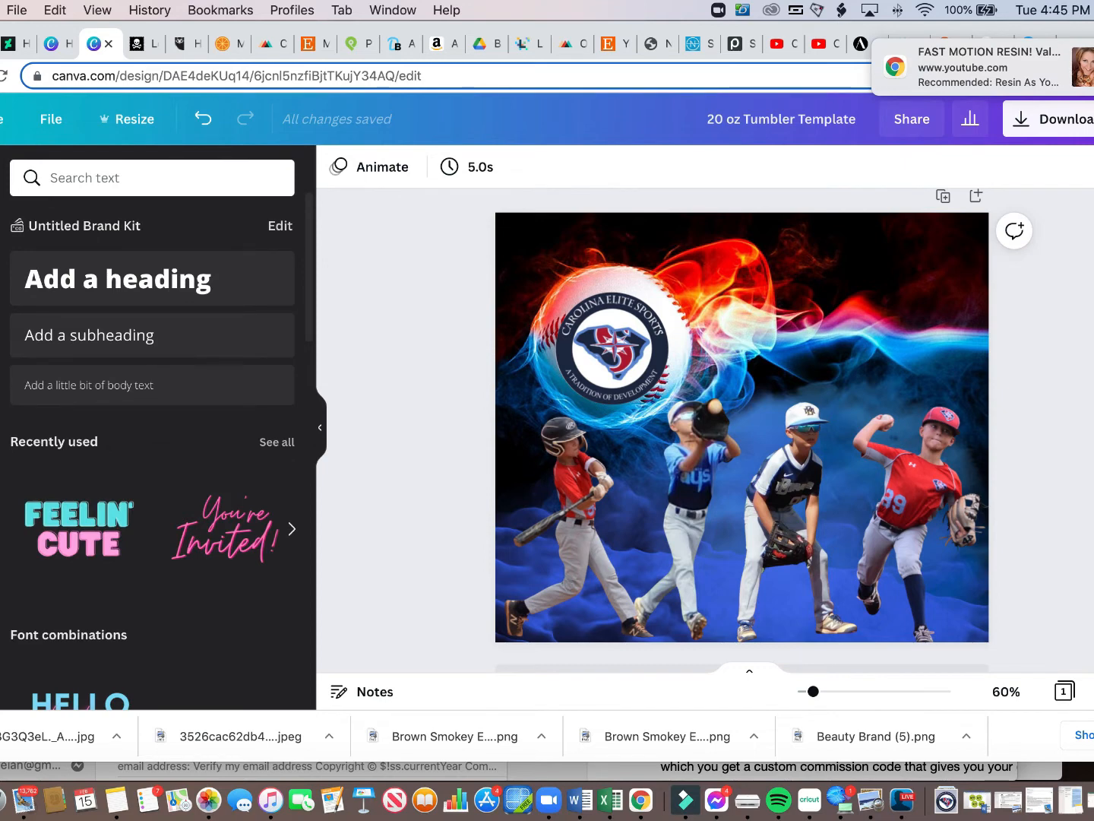
{"action": "mouse_move", "coordinate": [76, 304]}
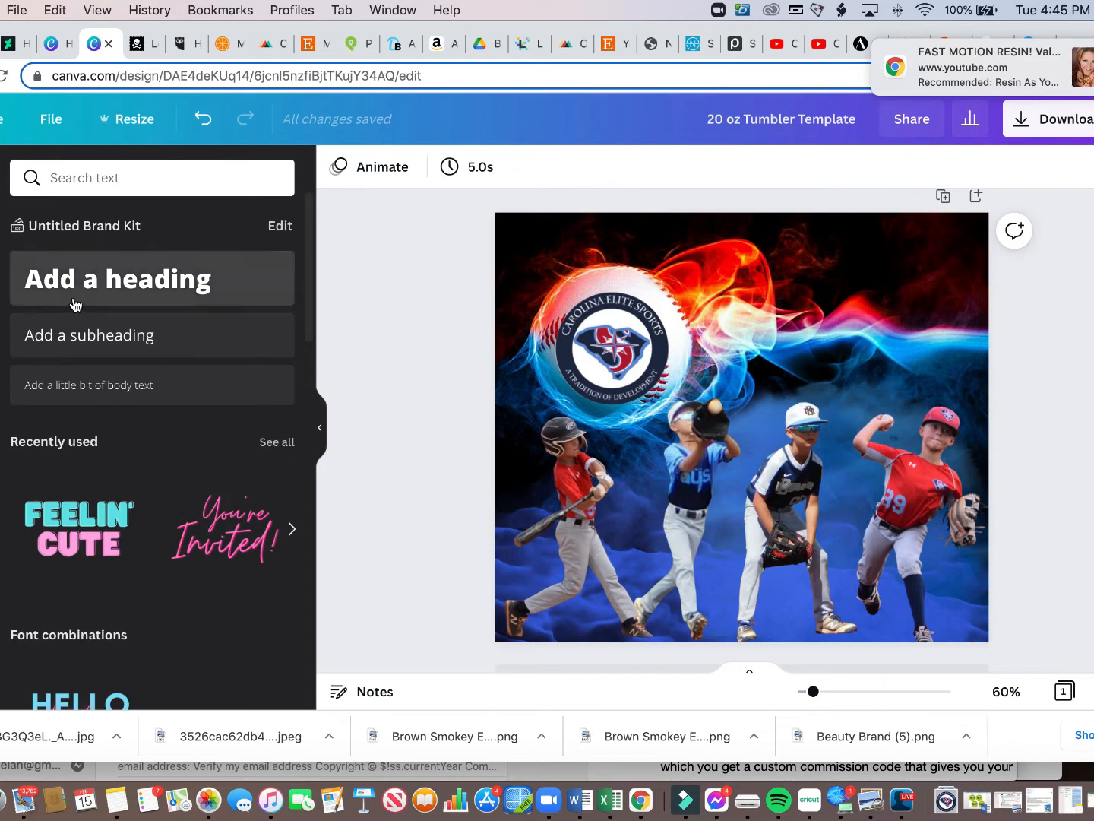
{"action": "scroll", "scroll_direction": "down", "scroll_amount": 3}
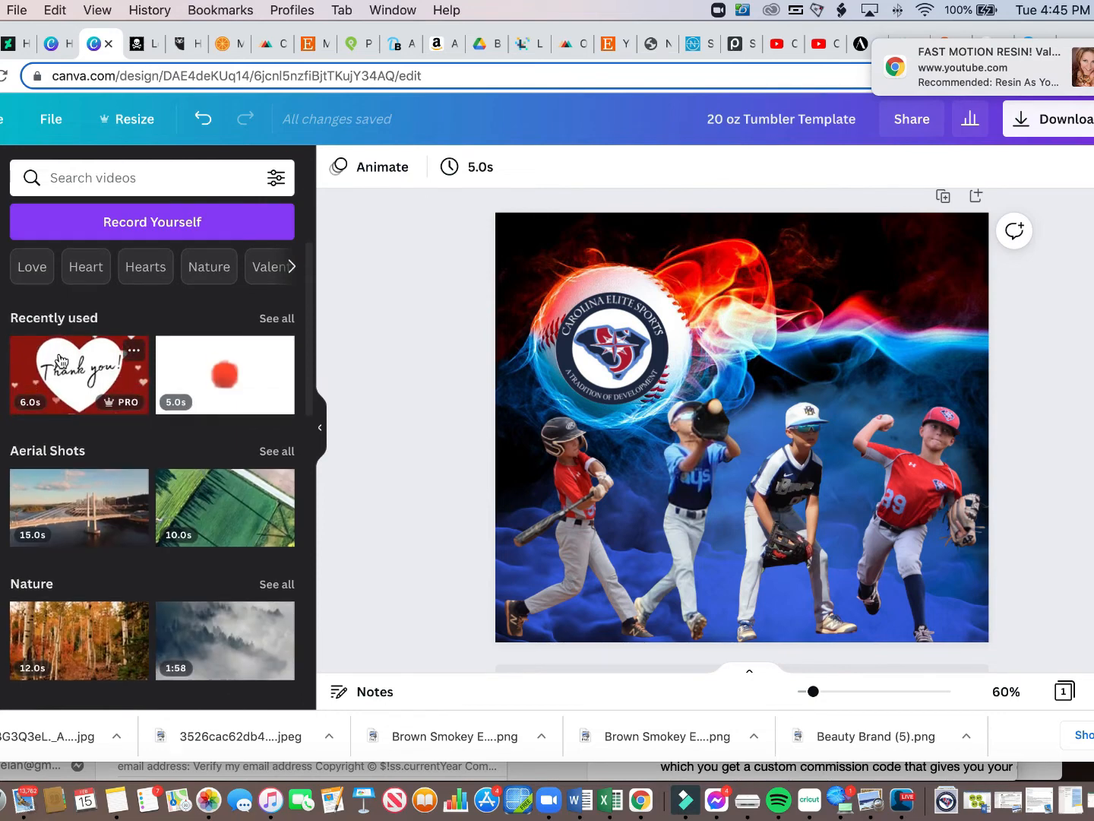
{"action": "scroll", "scroll_direction": "down", "scroll_amount": 3}
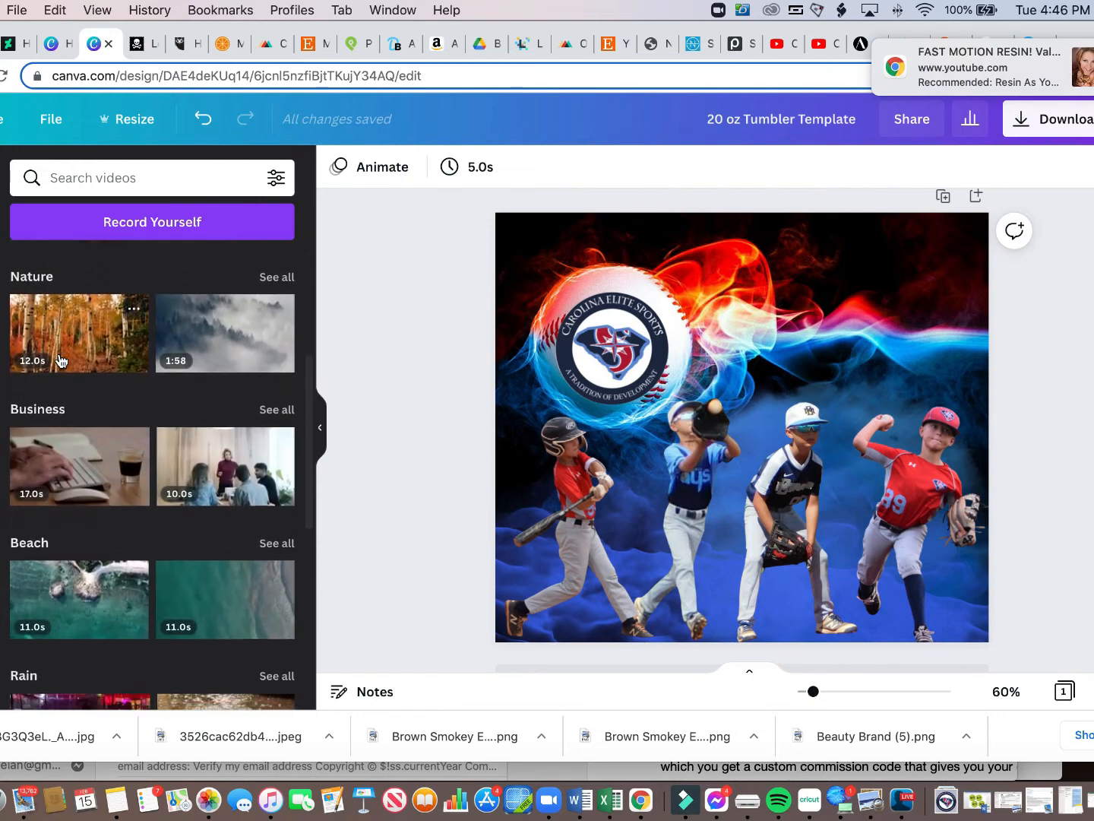
{"action": "scroll", "scroll_direction": "down", "scroll_amount": 3}
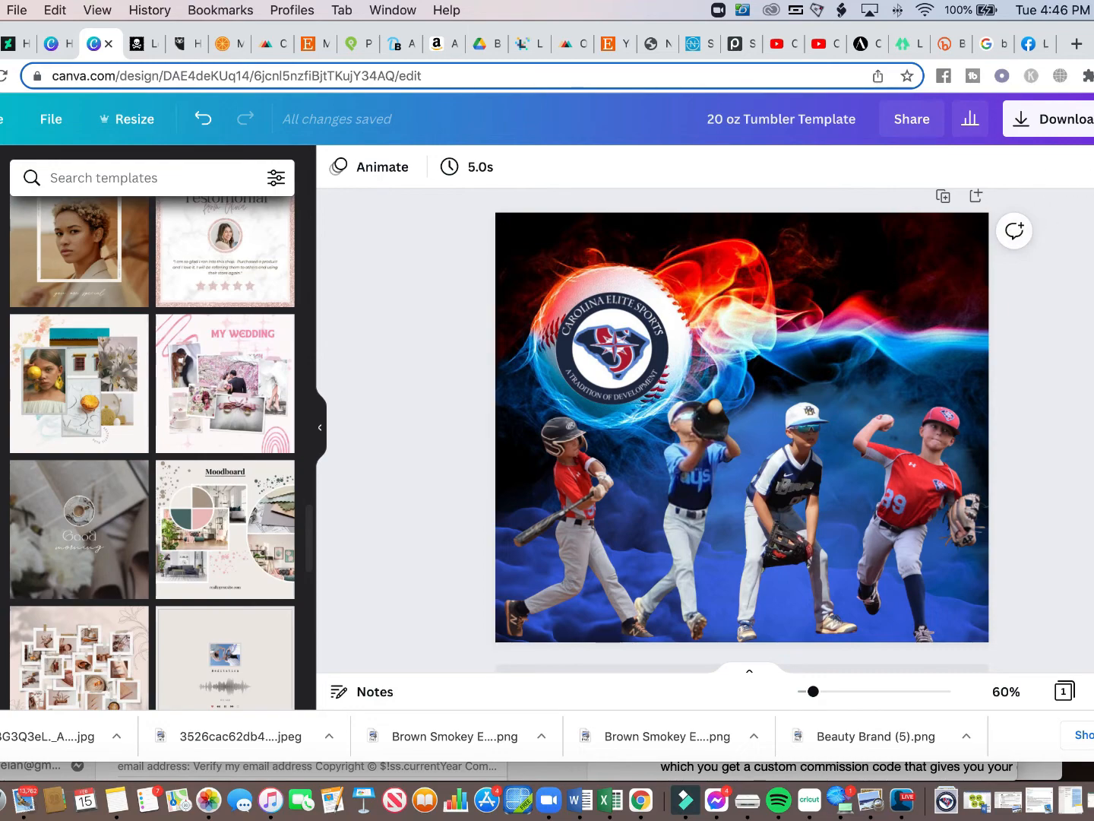
{"action": "left_click", "coordinate": [781, 118]}
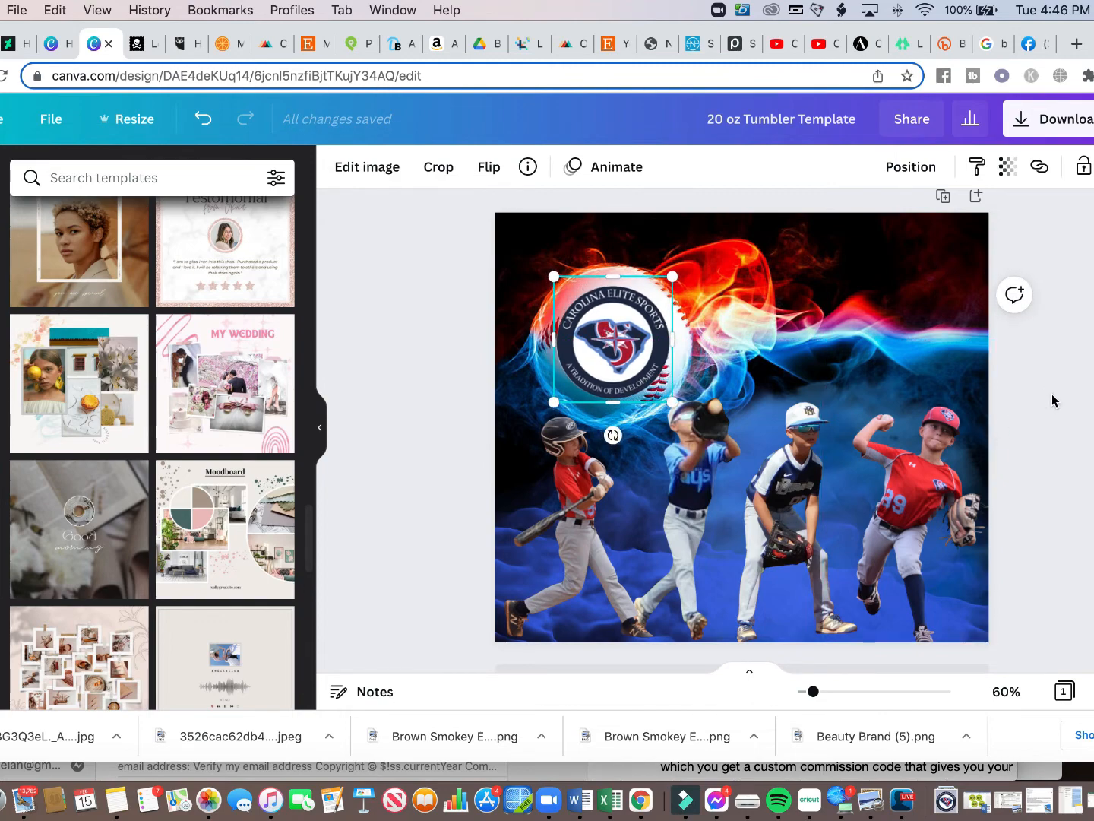
Bring up the design's download options and browse the file types, trying SVG.
{"action": "left_click", "coordinate": [742, 425]}
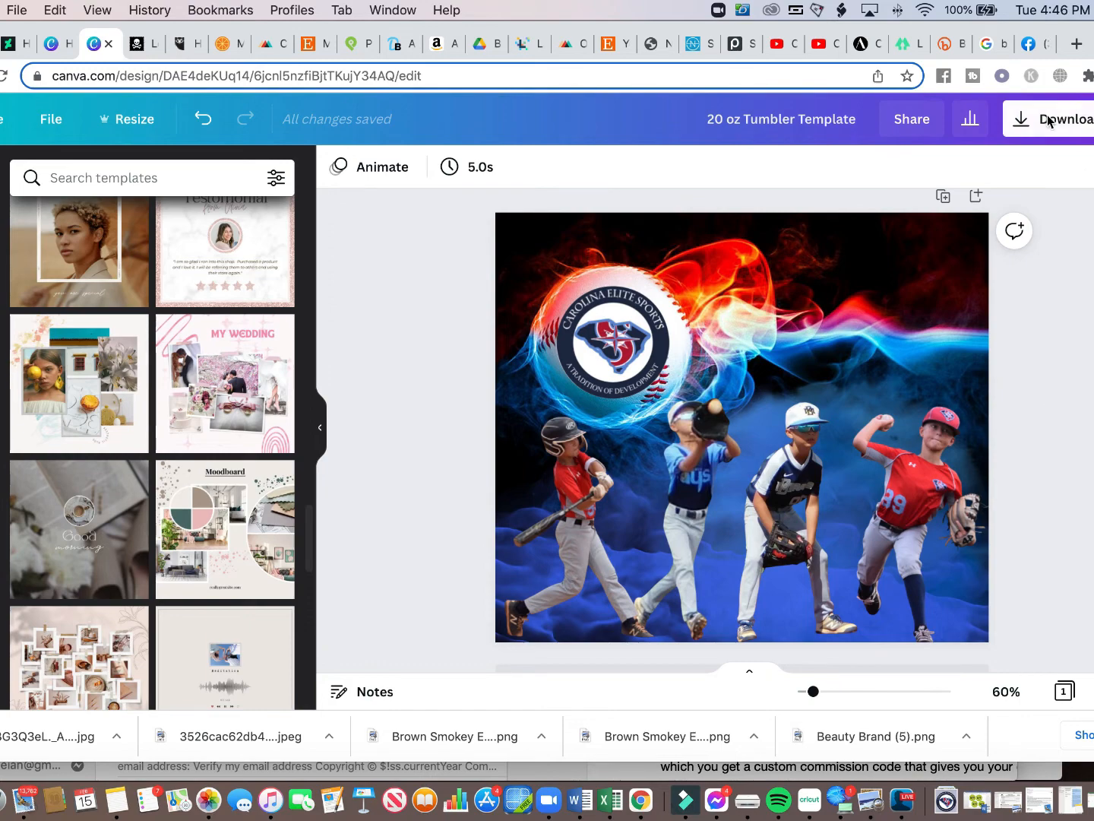
{"action": "left_click", "coordinate": [1052, 119]}
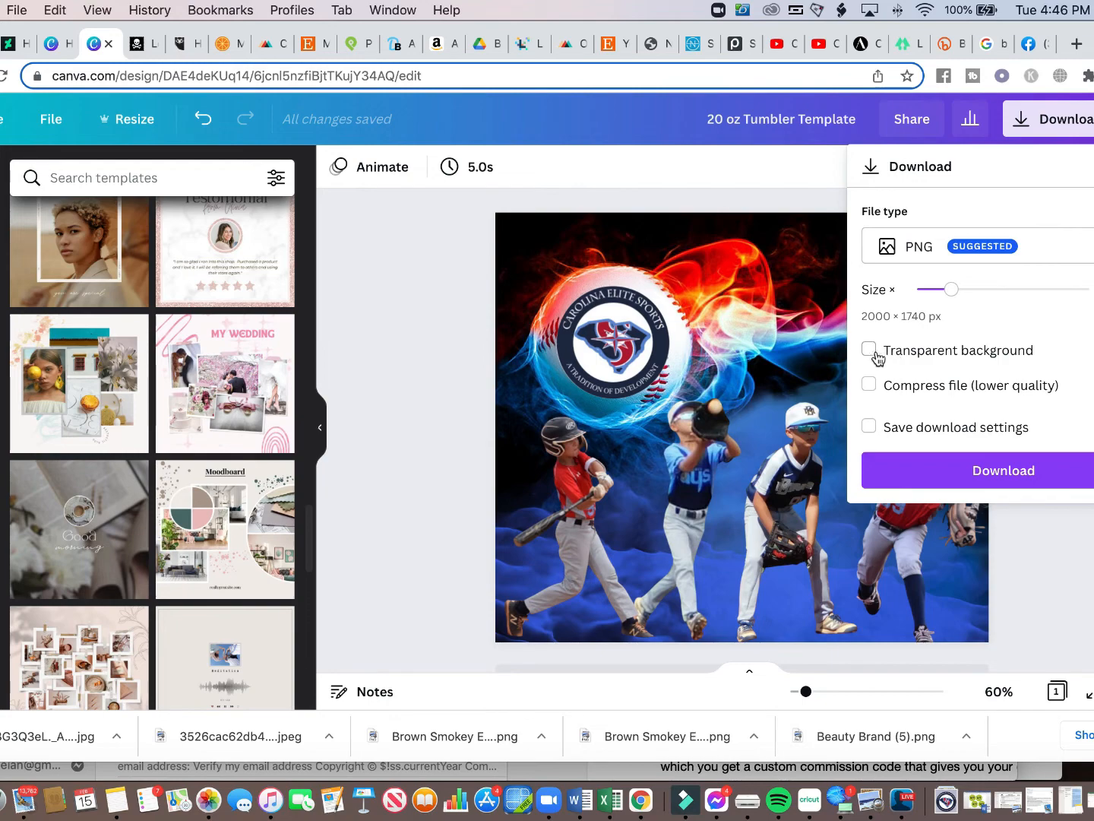
{"action": "mouse_move", "coordinate": [1013, 356]}
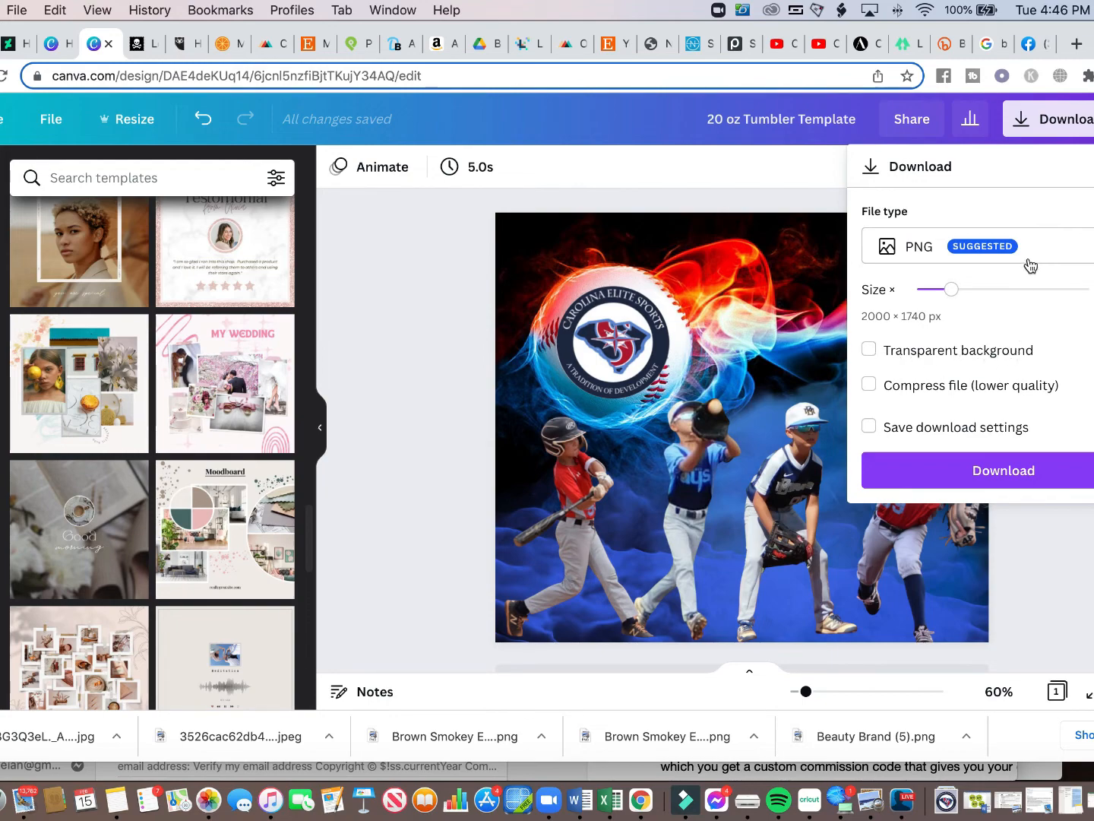
{"action": "left_click", "coordinate": [918, 247]}
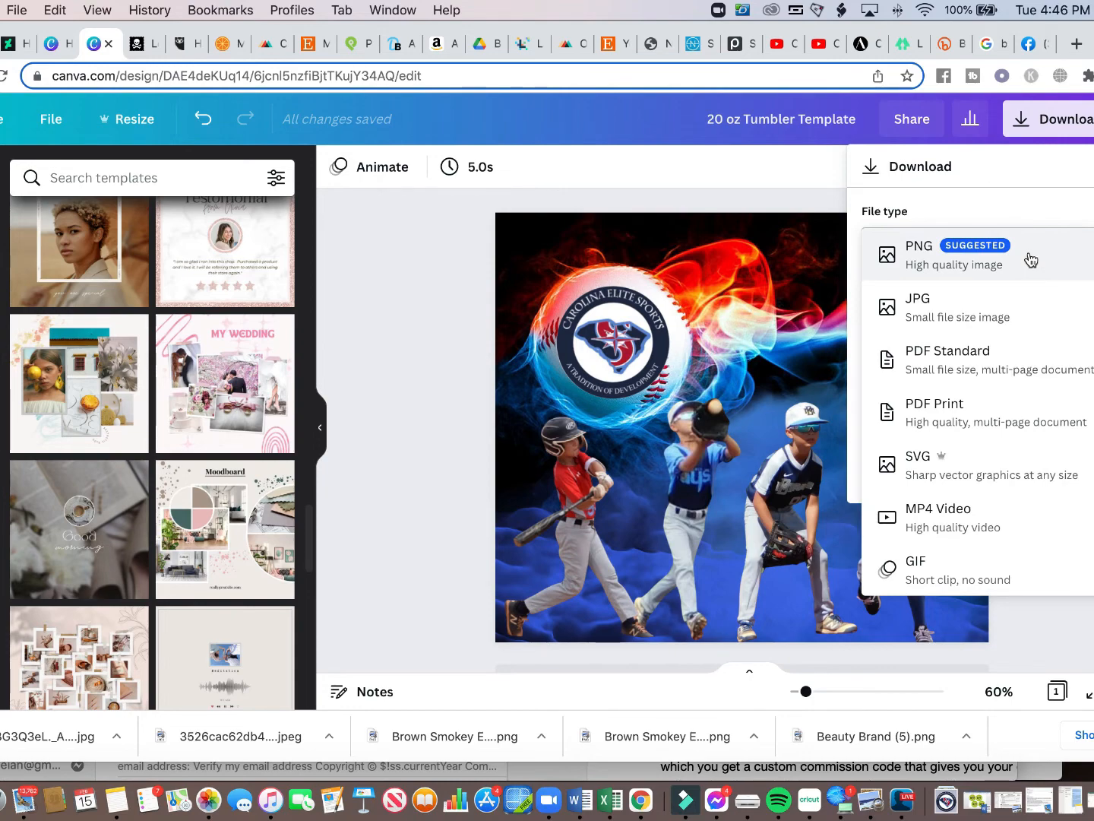
{"action": "mouse_move", "coordinate": [962, 465]}
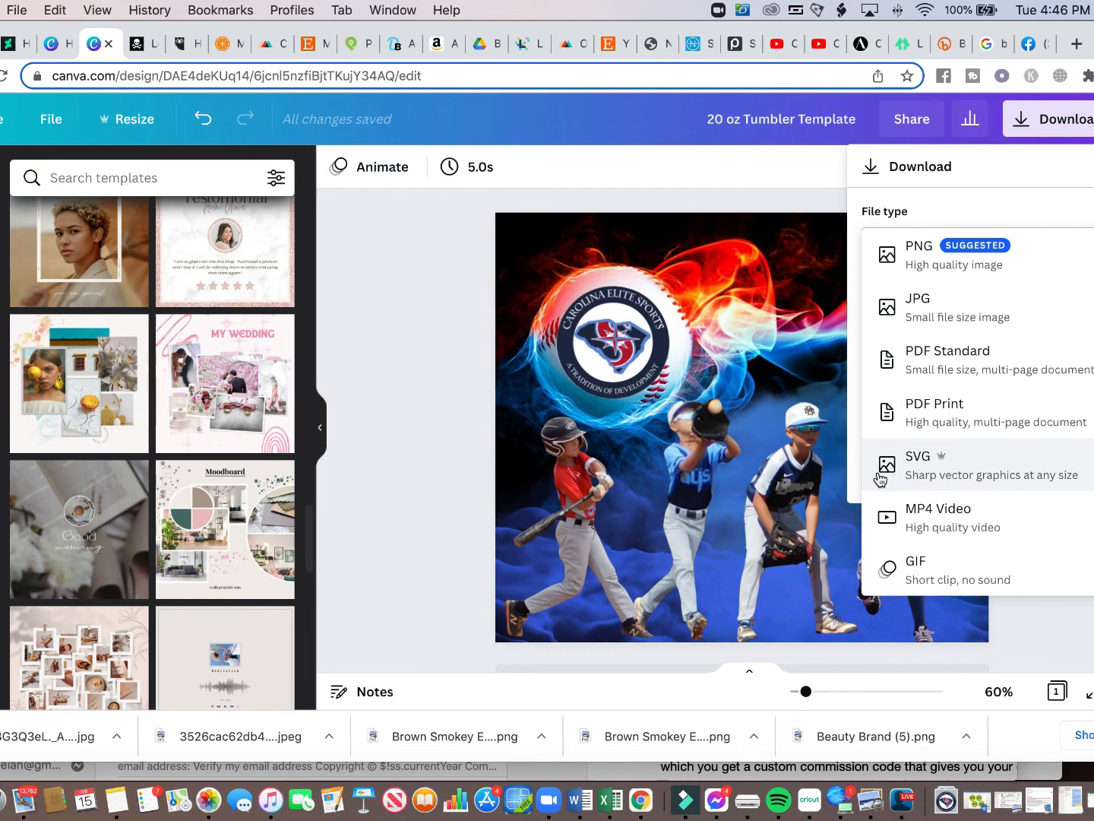
{"action": "mouse_move", "coordinate": [898, 483]}
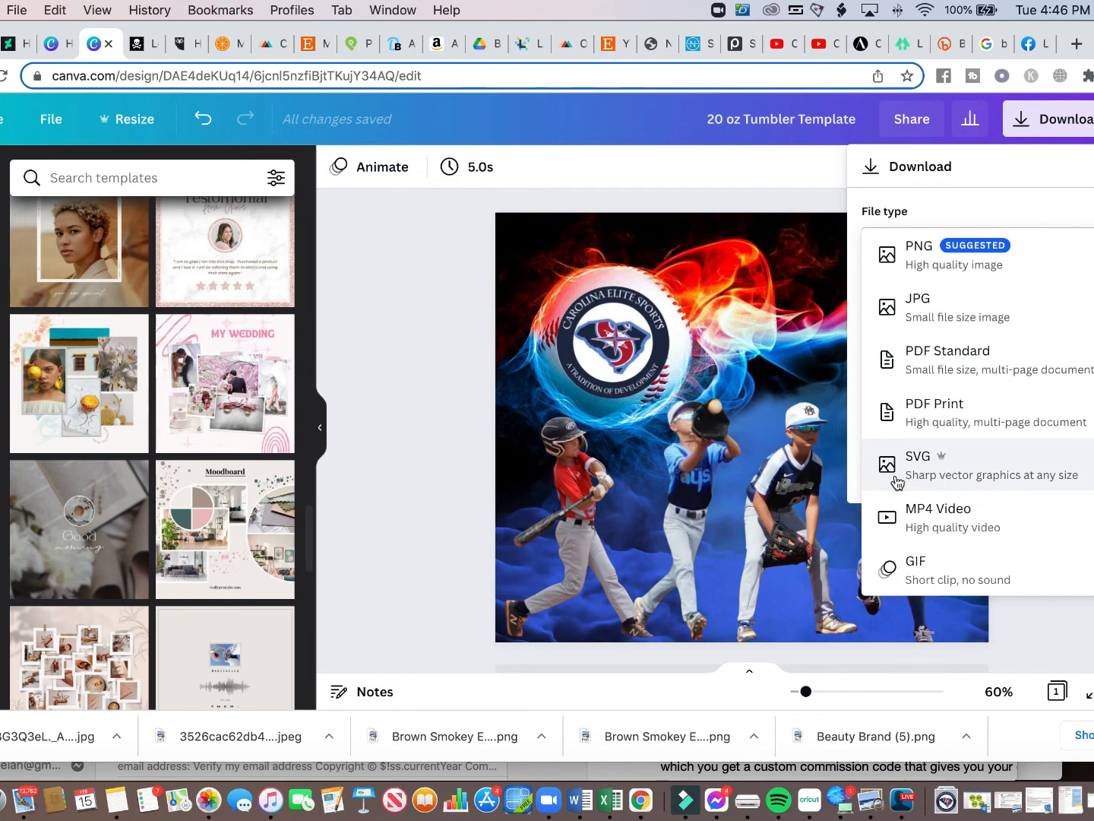
{"action": "left_click", "coordinate": [918, 456]}
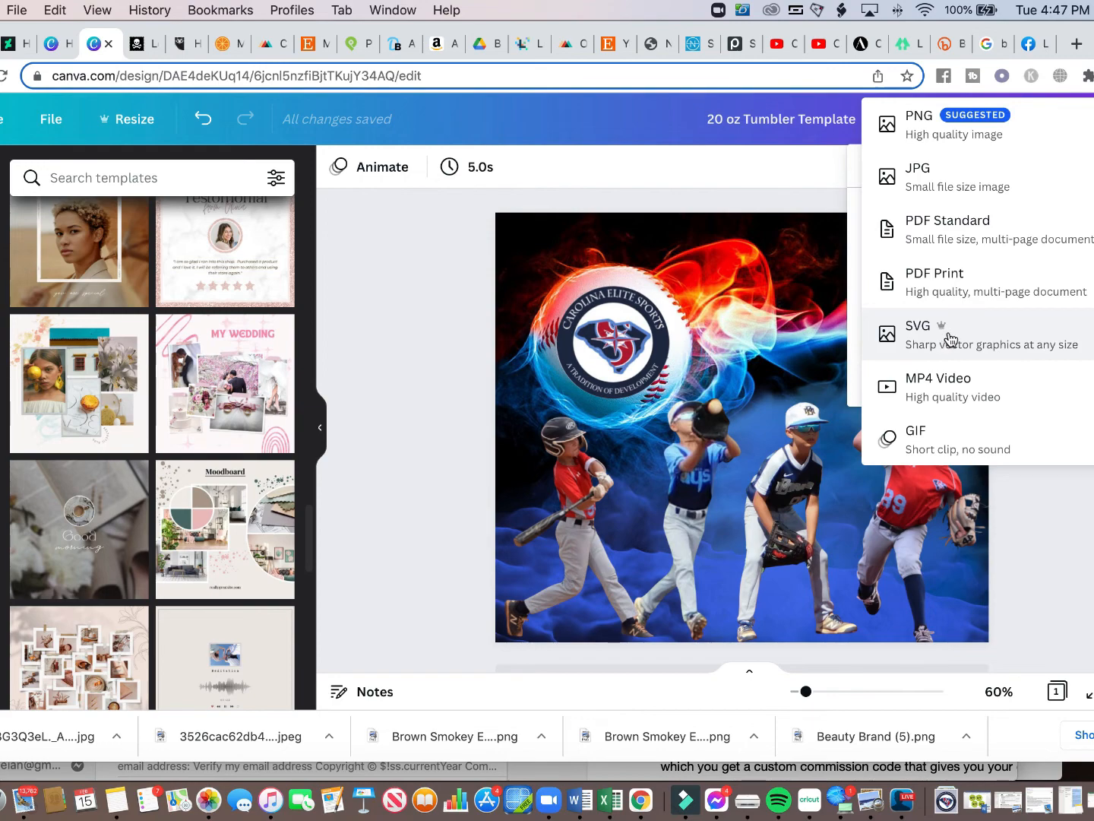
{"action": "mouse_move", "coordinate": [964, 267]}
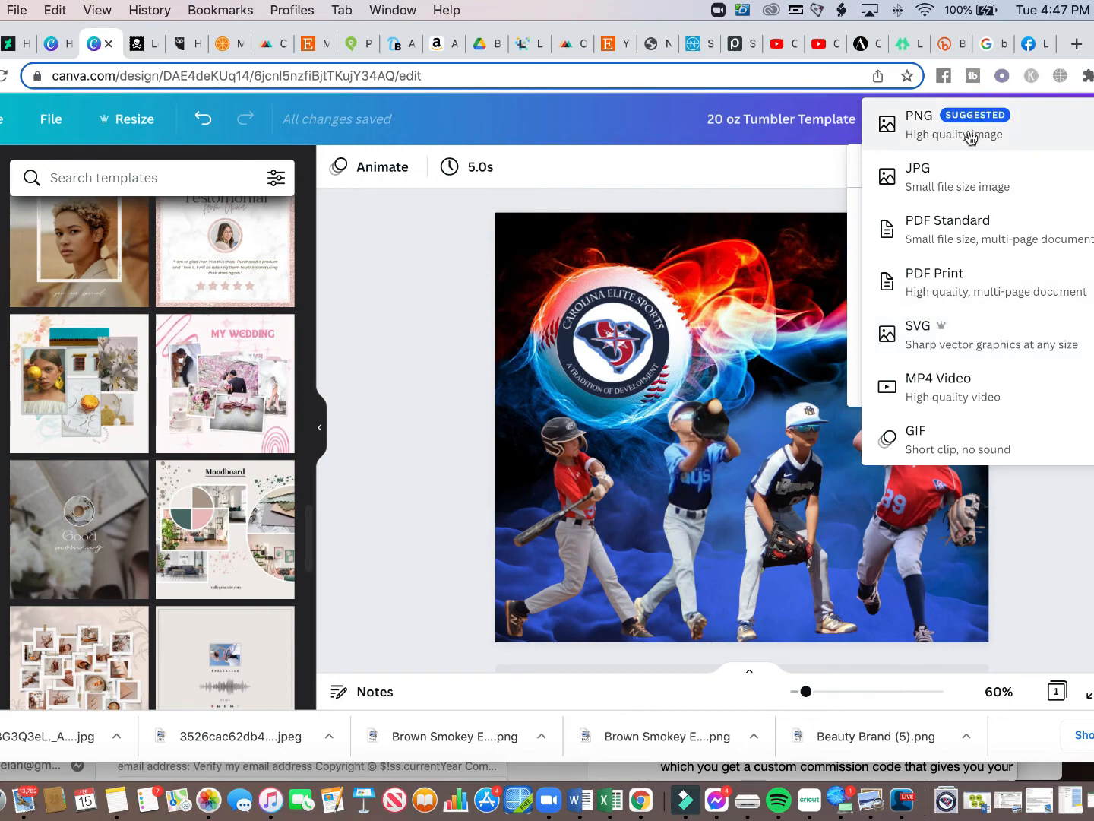
Settle on PNG as the download file type.
{"action": "left_click", "coordinate": [919, 123]}
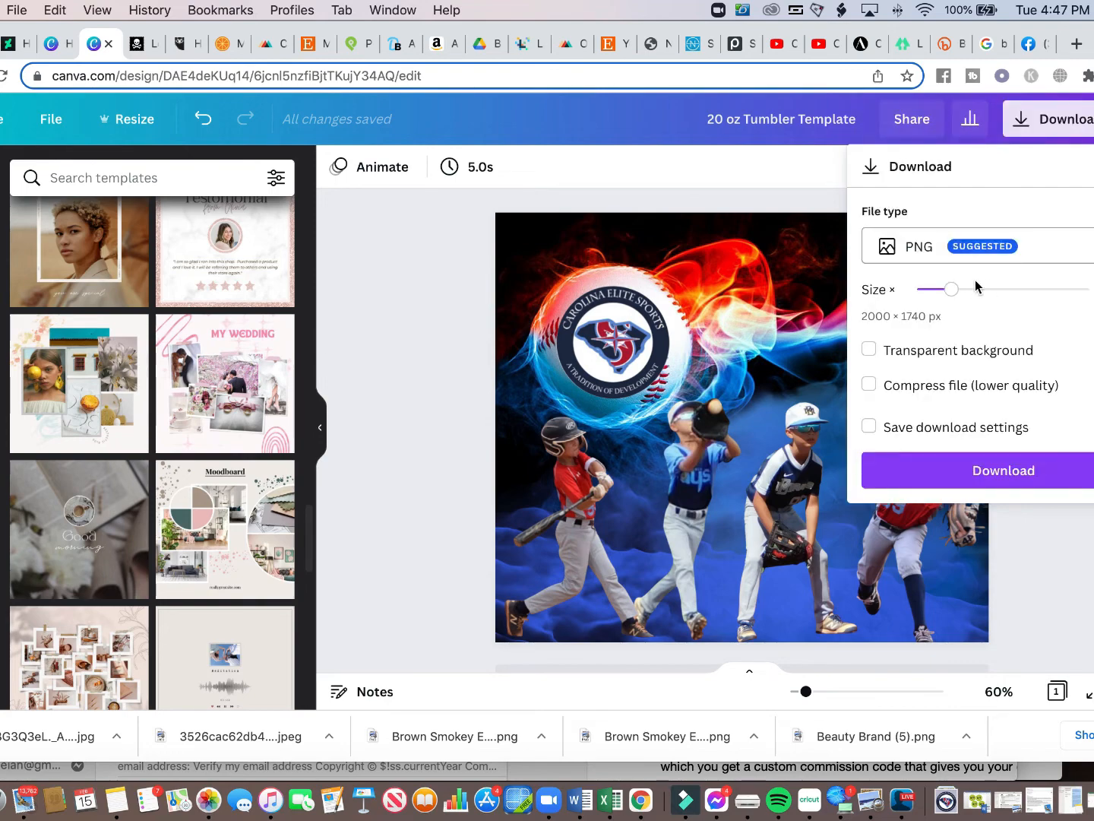
{"action": "left_click", "coordinate": [918, 246]}
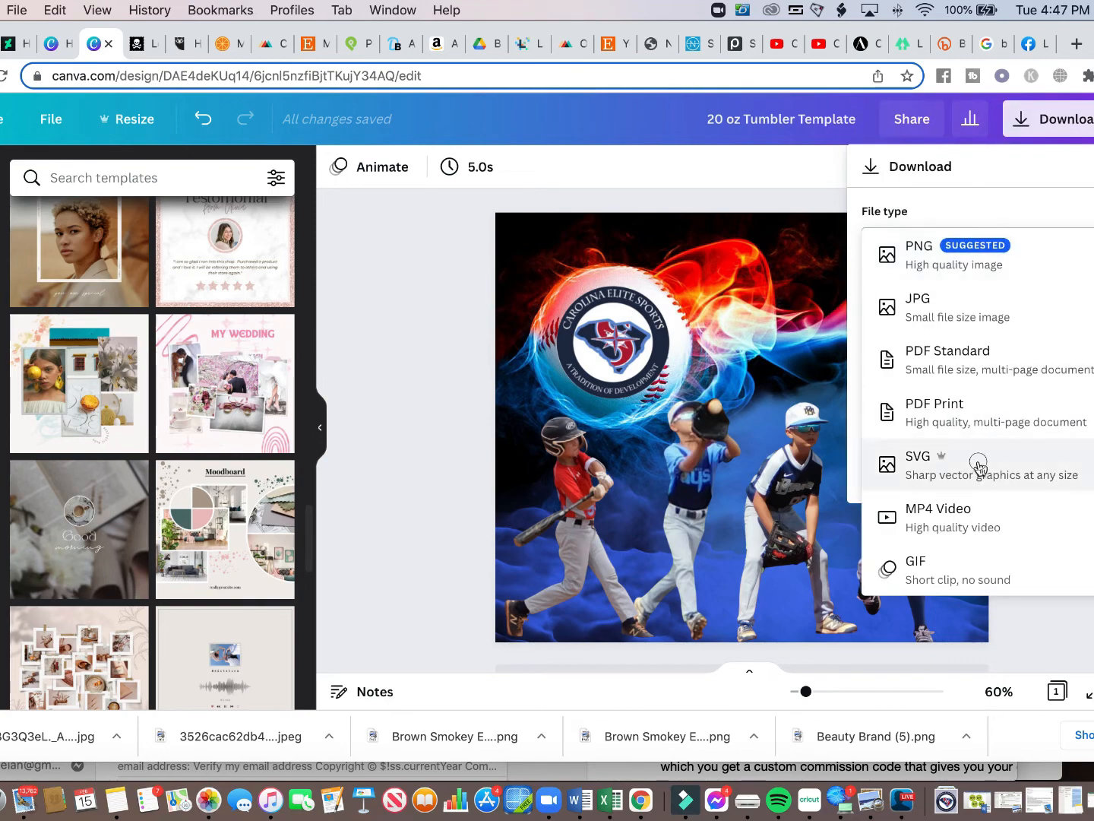
{"action": "left_click", "coordinate": [918, 456]}
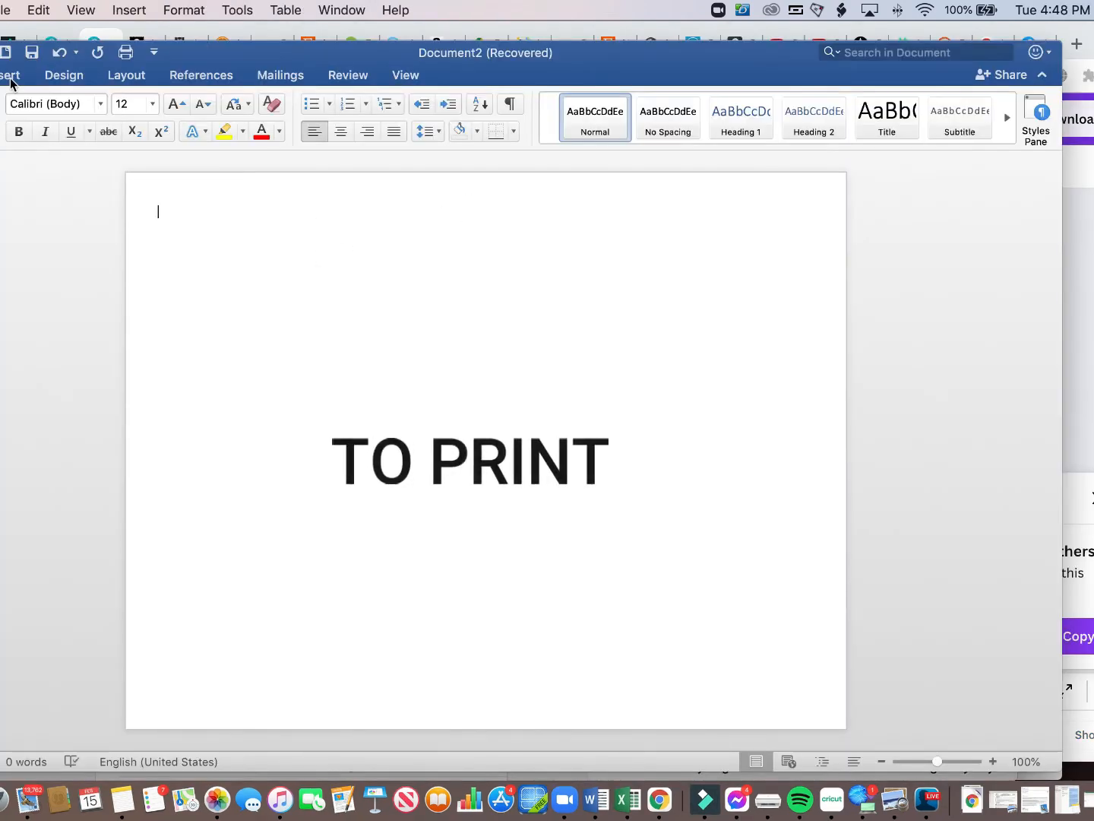
Insert the downloaded tumbler PNG into the Word page via Insert > Pictures > Picture from File.
{"action": "left_click", "coordinate": [126, 75]}
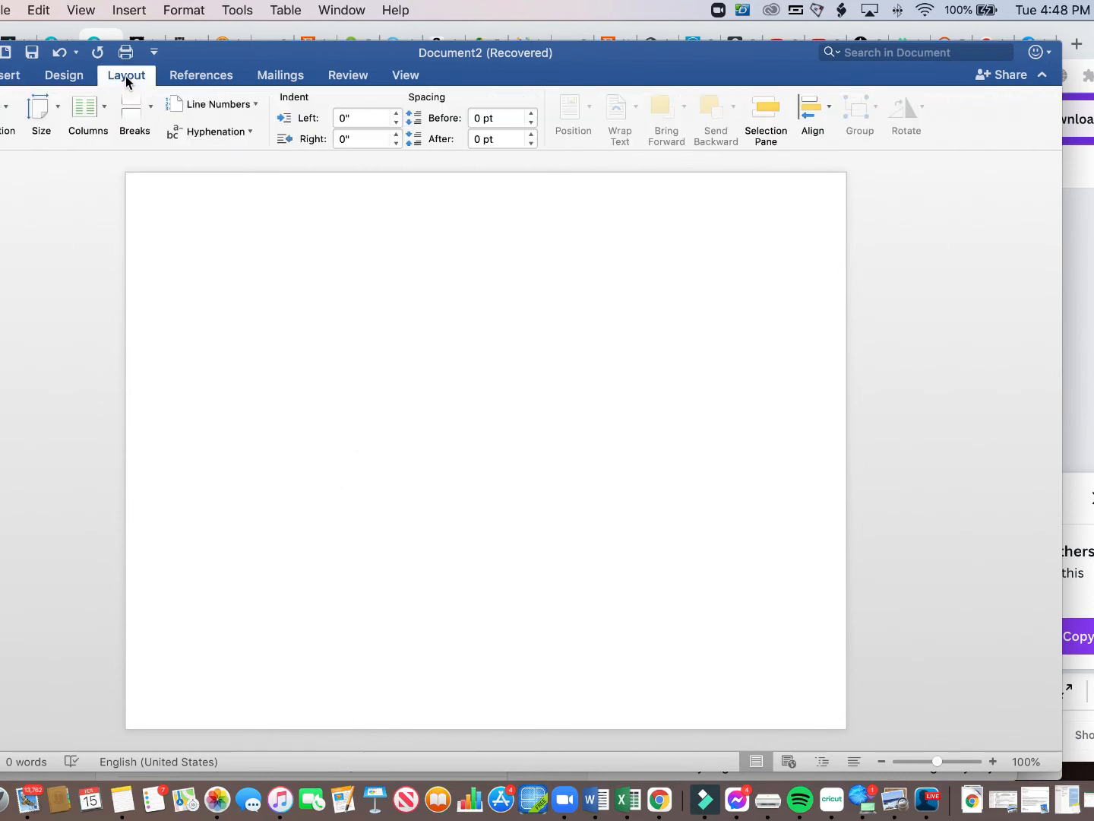
{"action": "left_click", "coordinate": [8, 107]}
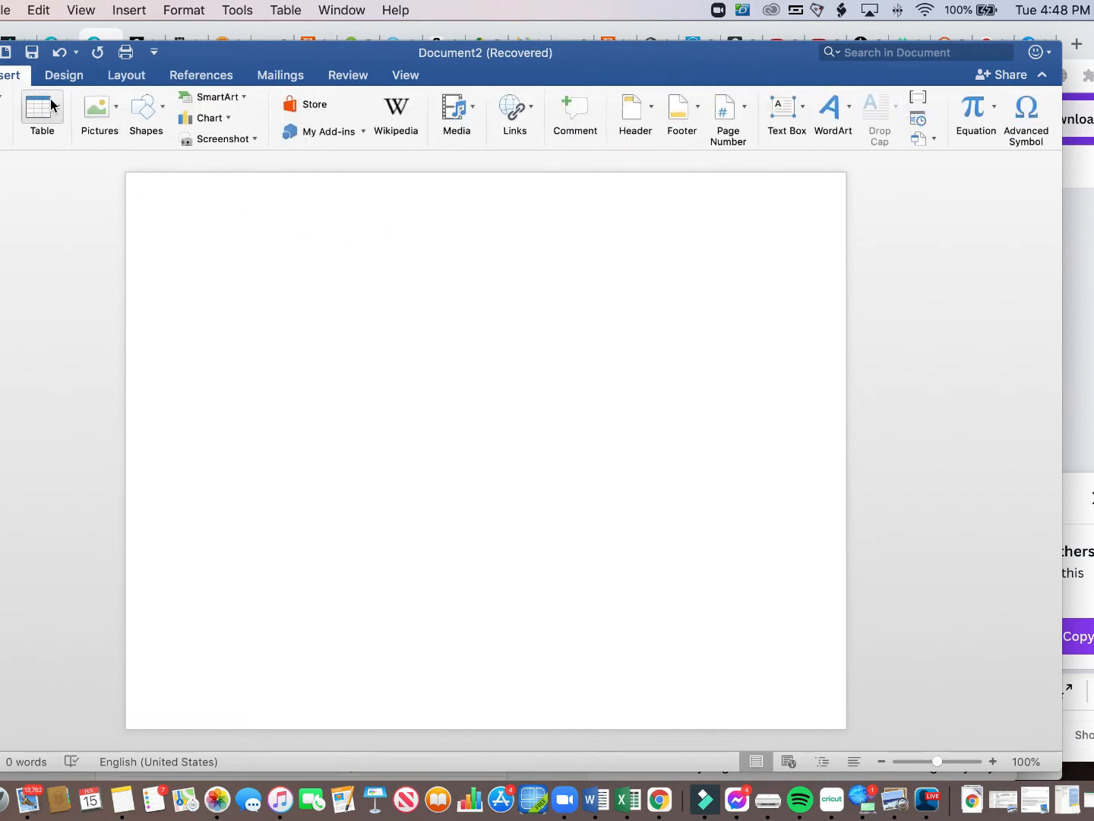
{"action": "left_click", "coordinate": [98, 111]}
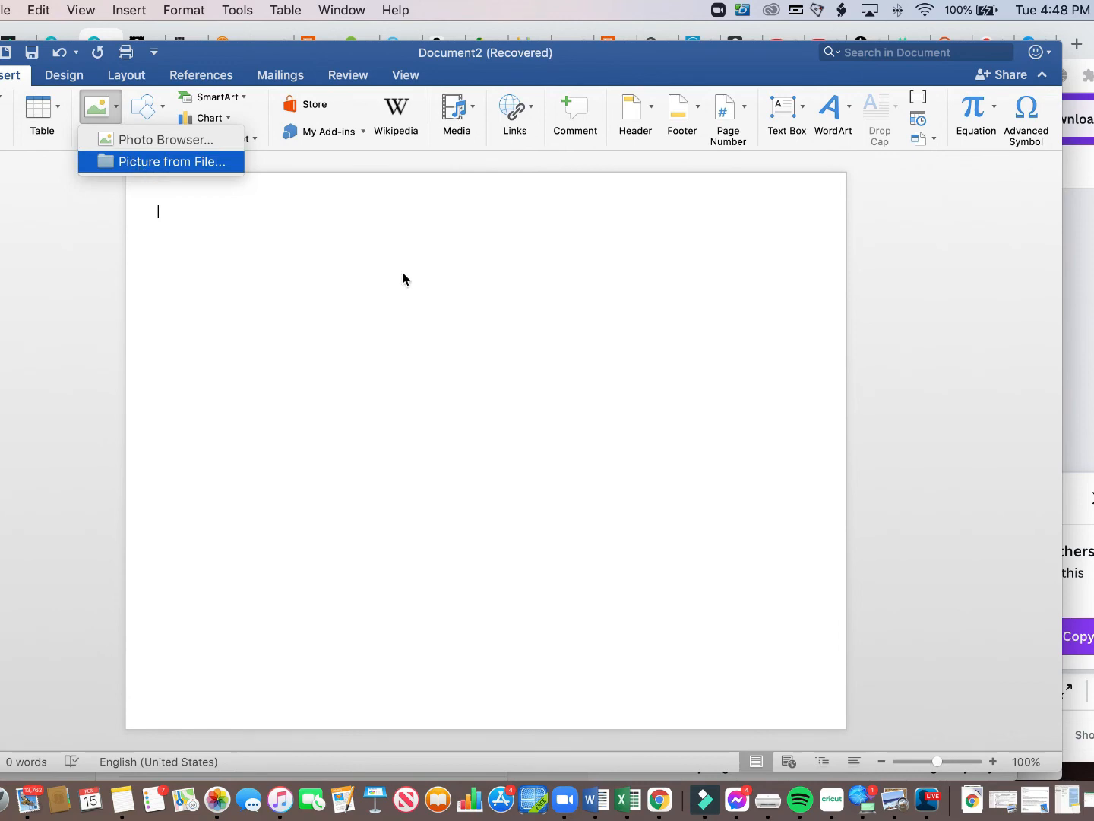
{"action": "mouse_move", "coordinate": [195, 186]}
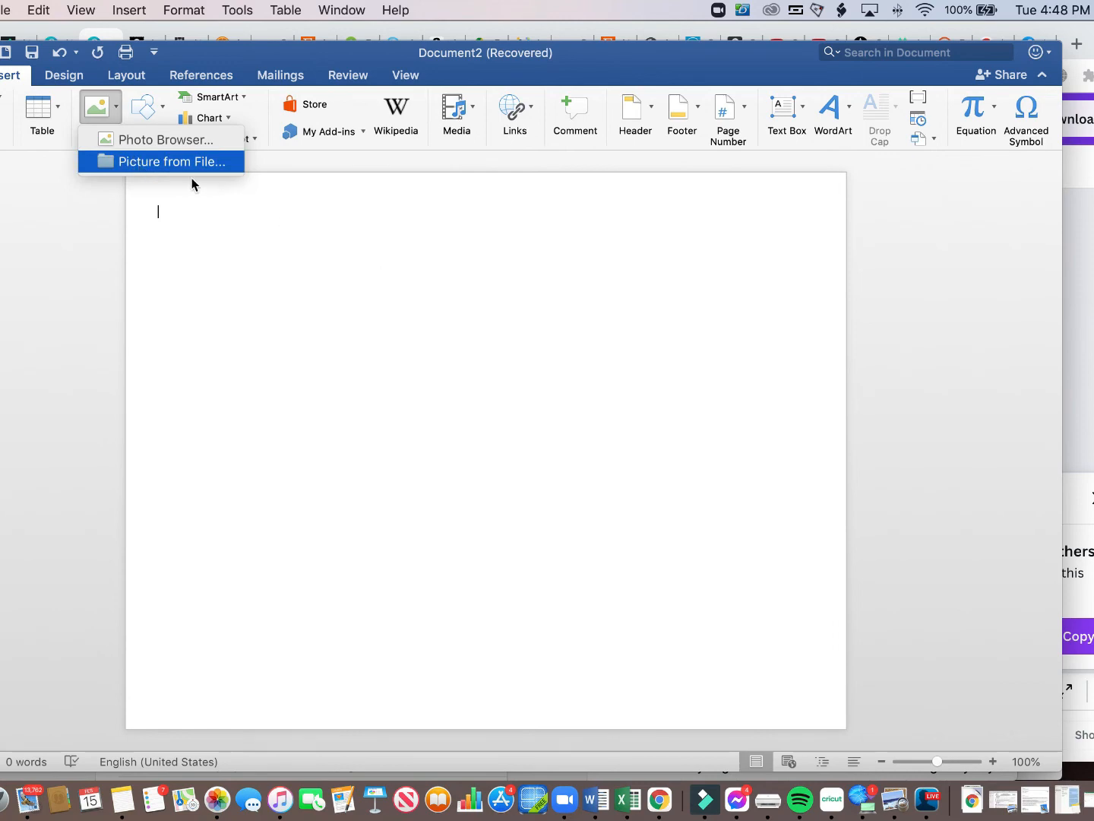
{"action": "left_click", "coordinate": [160, 161]}
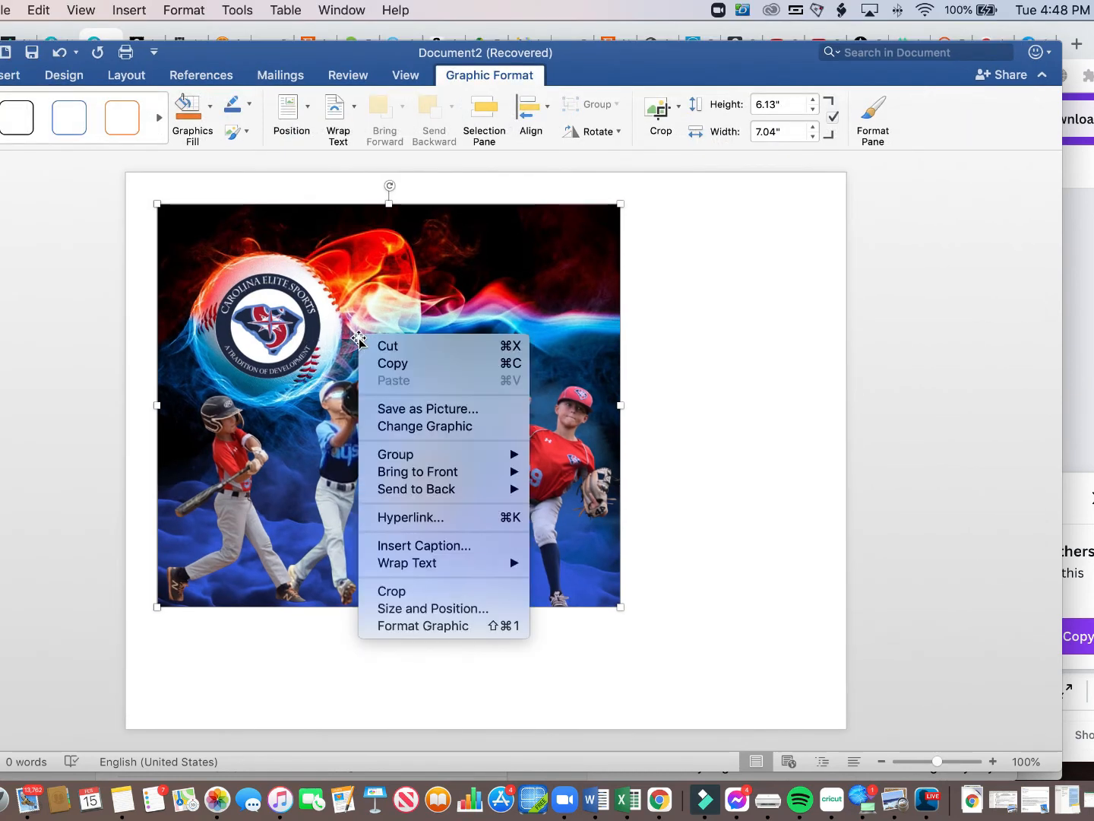
Set the picture to 8.18" height by 9.4" width in Size and Position and confirm.
{"action": "left_click", "coordinate": [474, 488]}
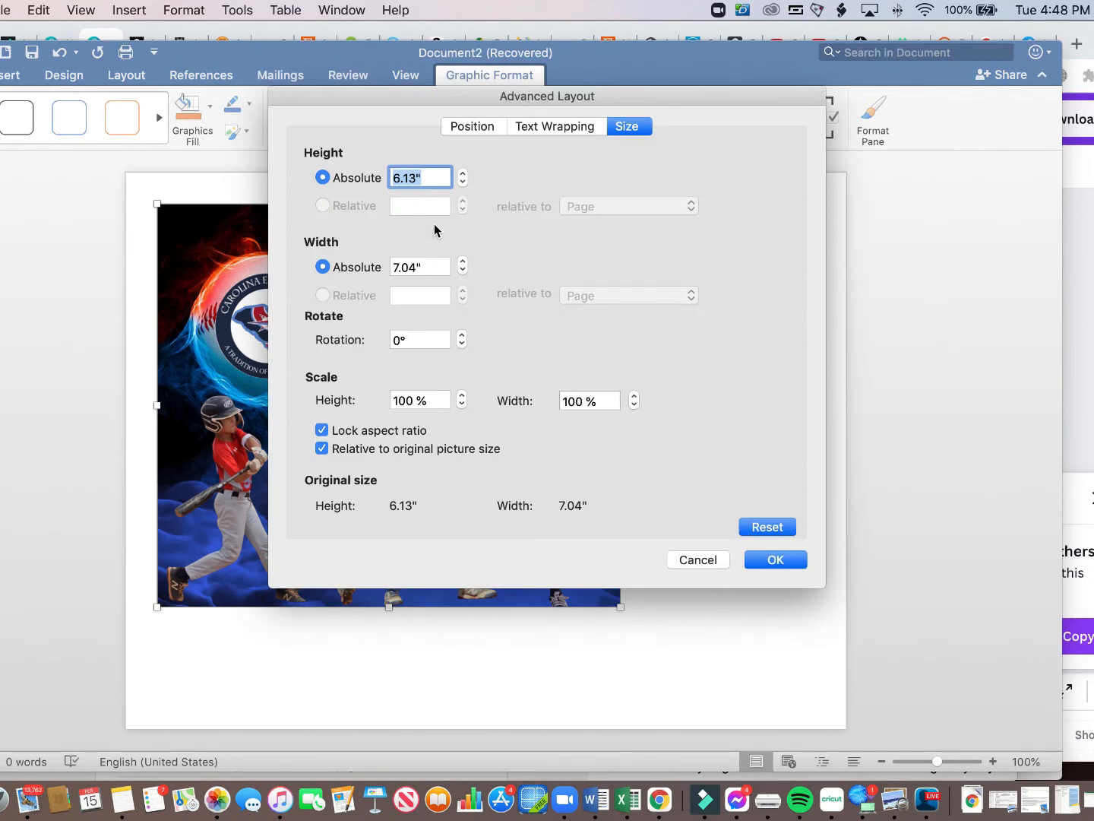
{"action": "type", "text": "8"}
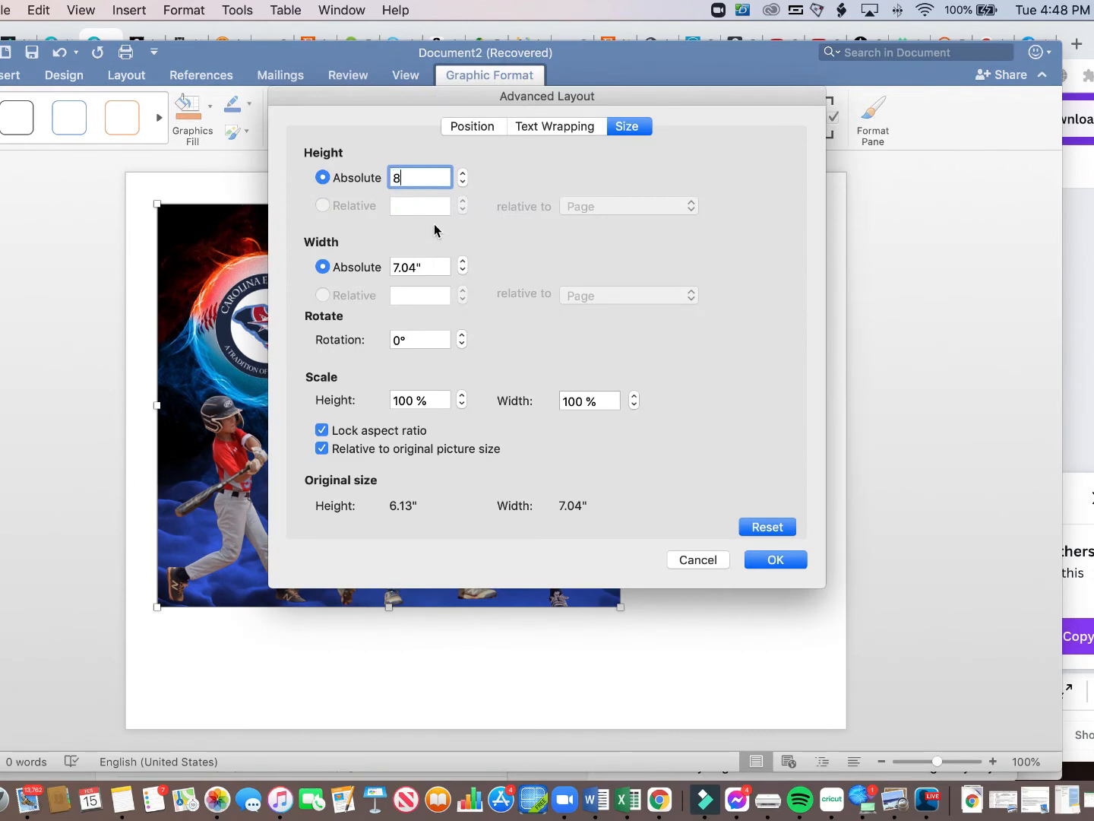
{"action": "type", "text": ".18"}
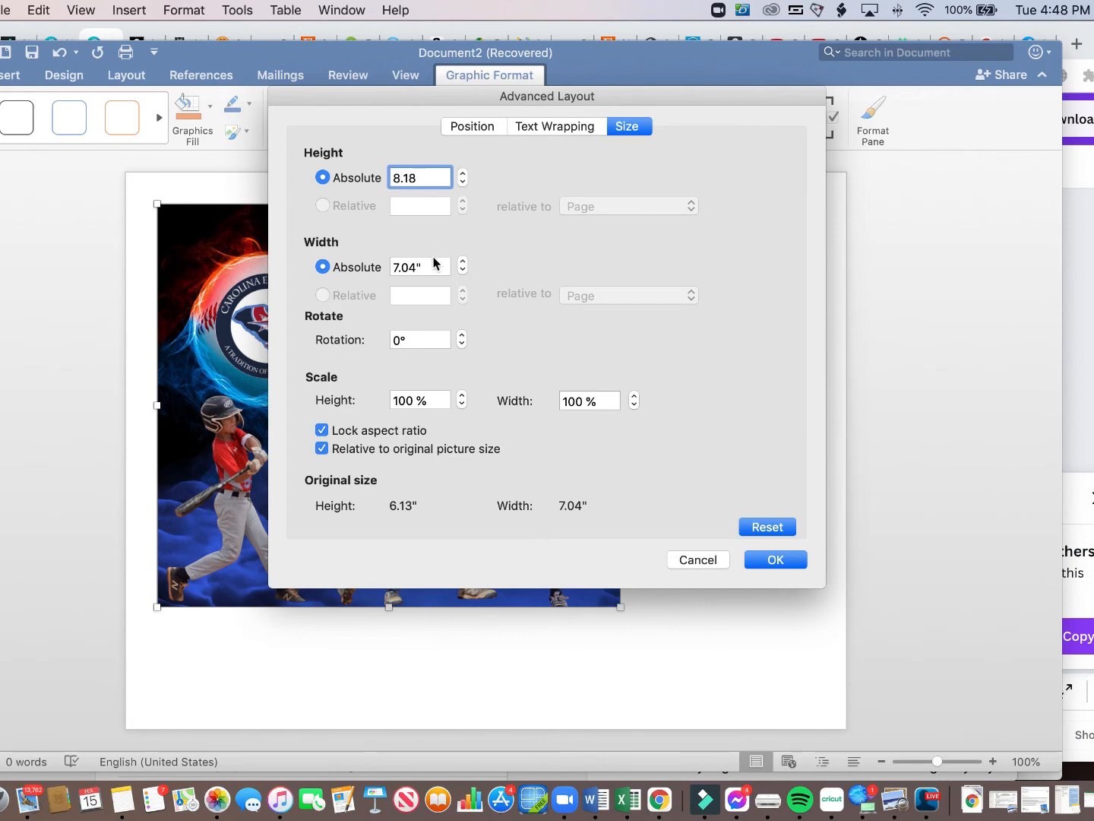
{"action": "type", "text": "9.4\""}
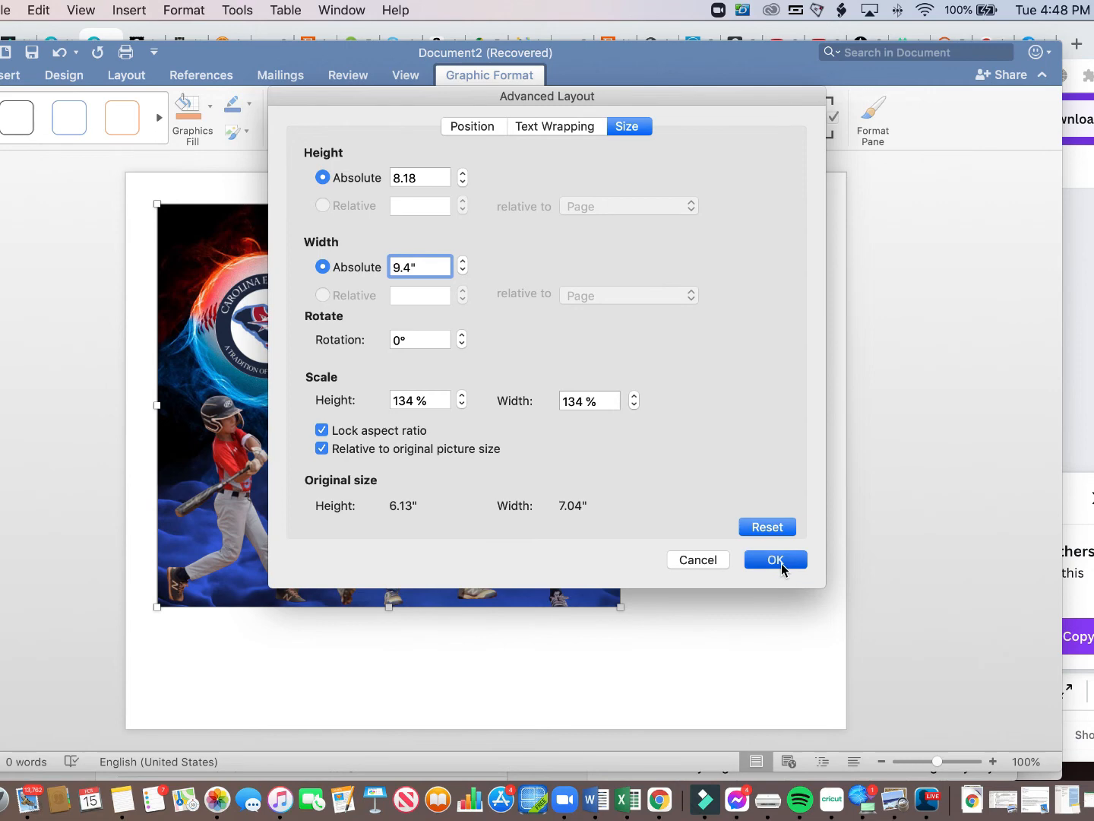
{"action": "left_click", "coordinate": [775, 560]}
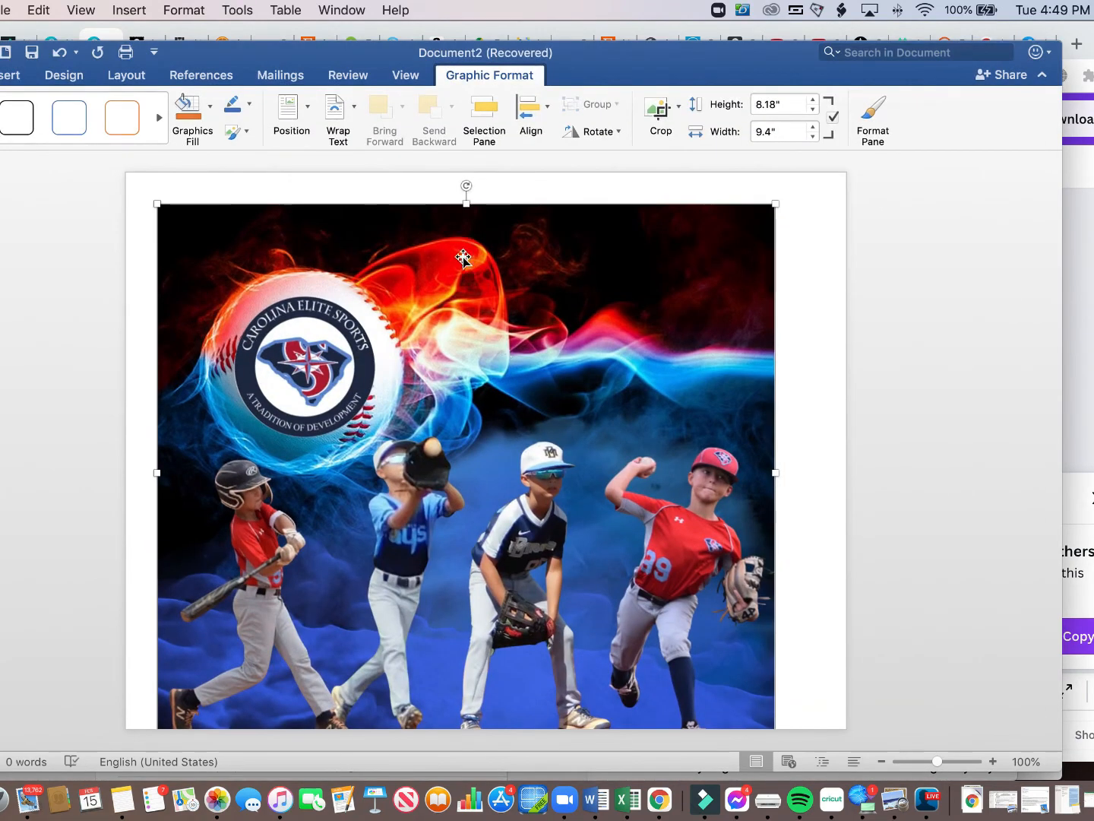
{"action": "left_click", "coordinate": [291, 107]}
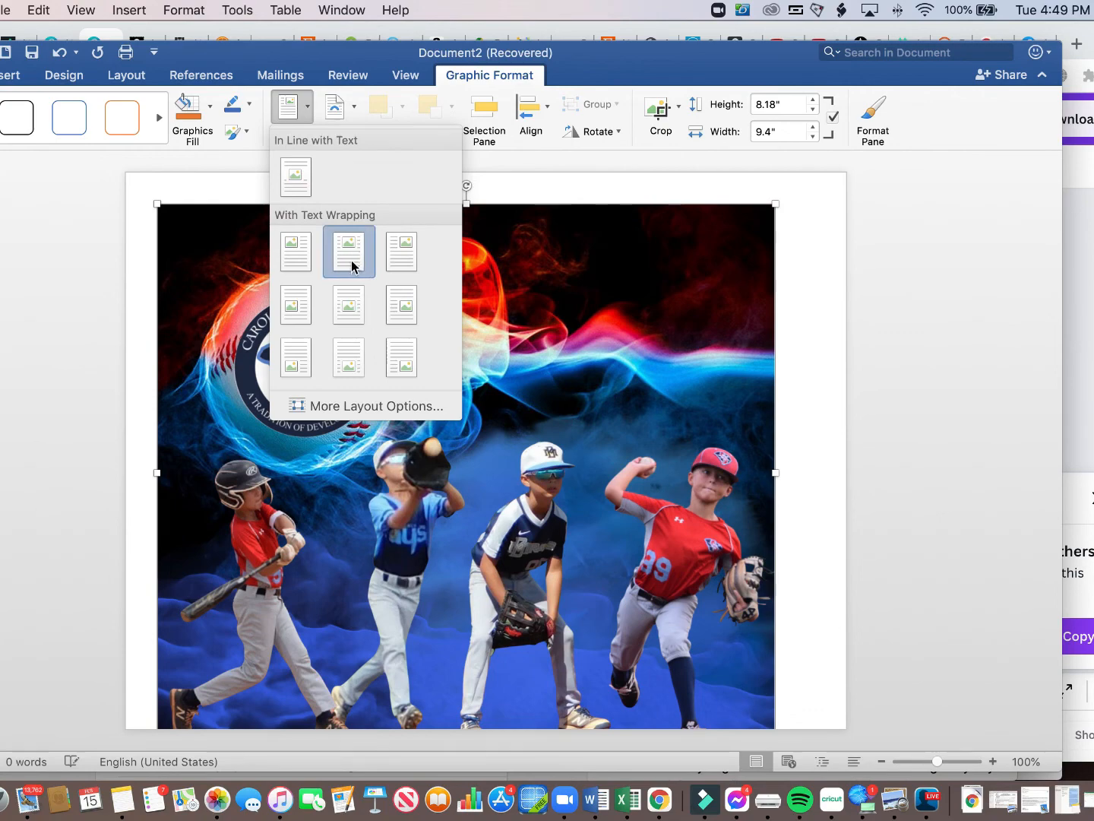
{"action": "mouse_move", "coordinate": [465, 327]}
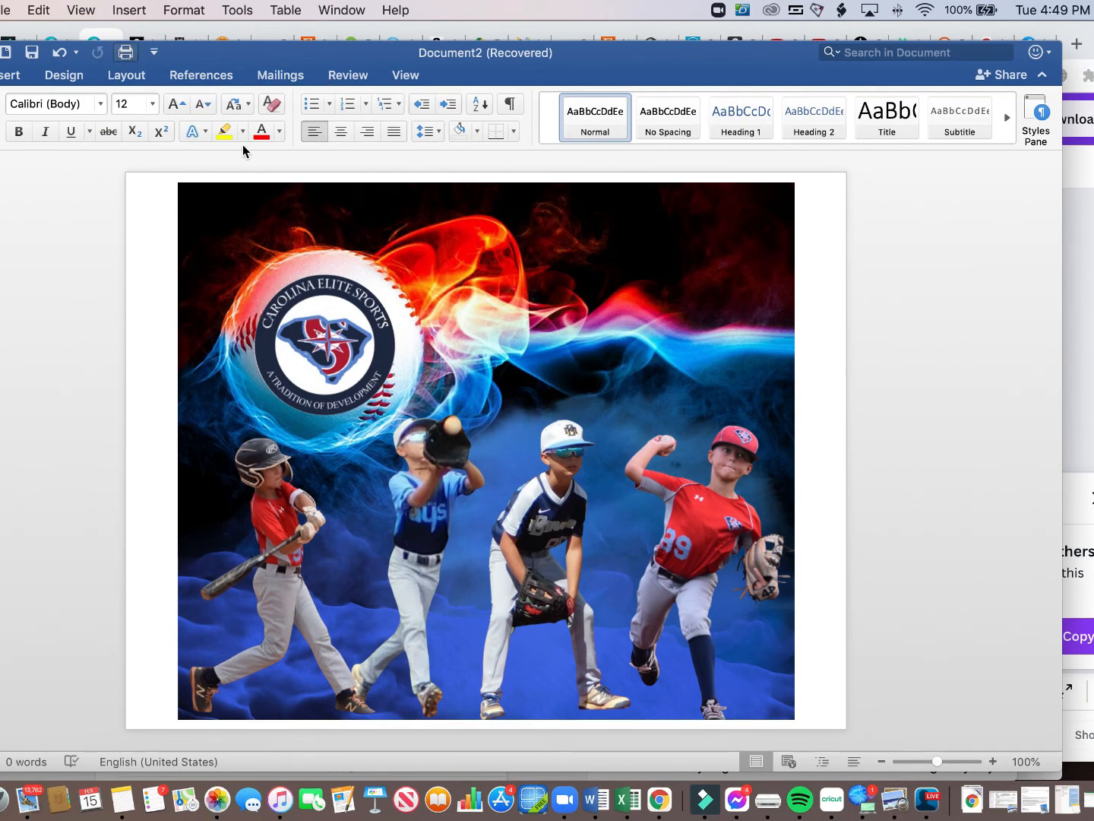
{"action": "mouse_move", "coordinate": [243, 152]}
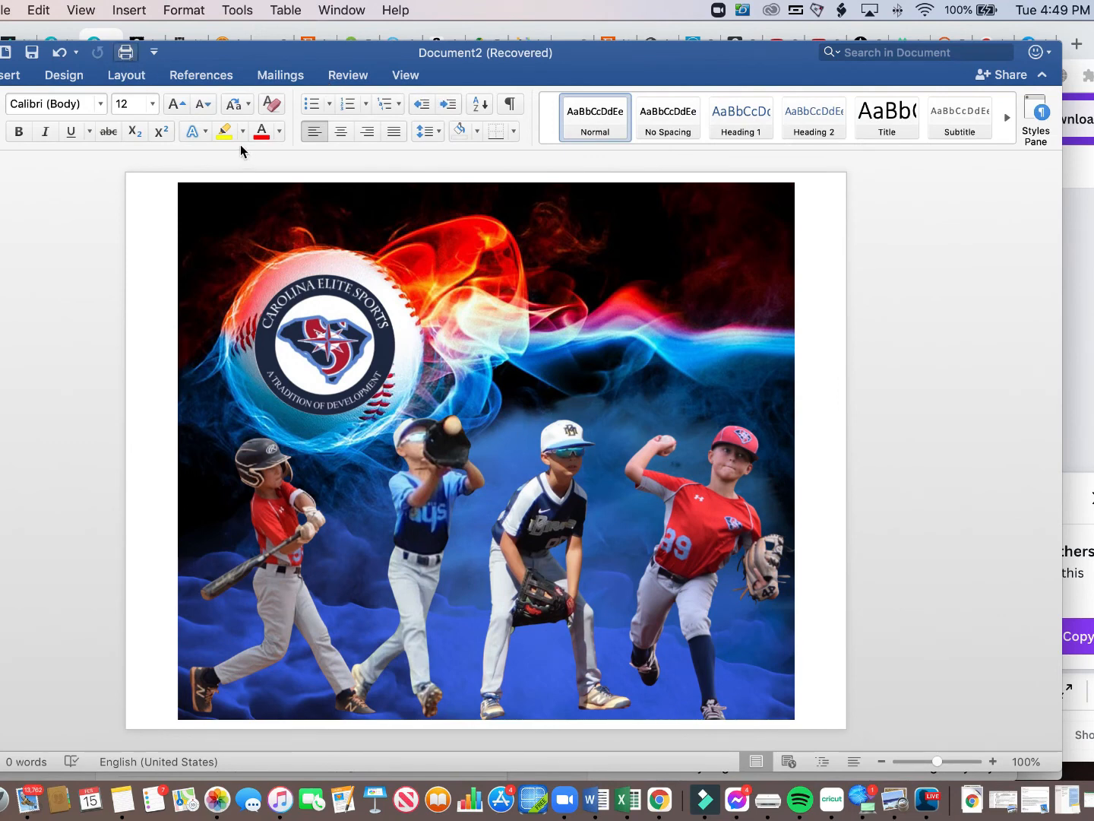